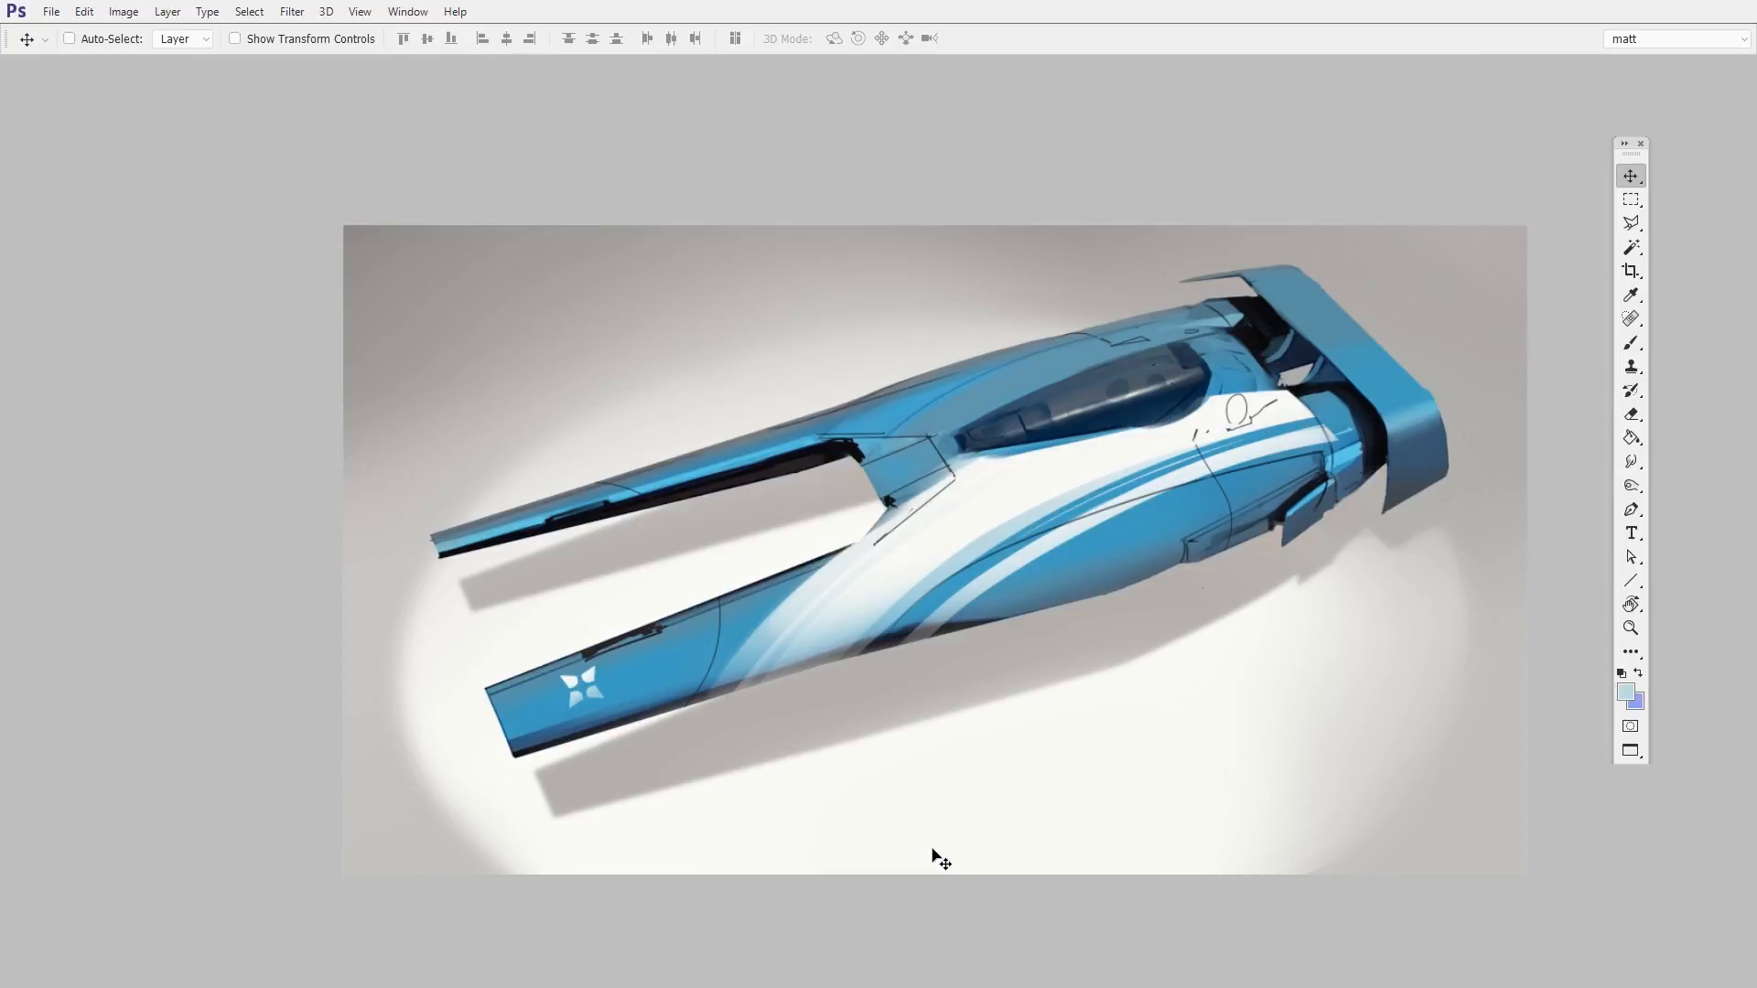
Step: Show the Window menu's list of panels over the spaceship painting
click(407, 11)
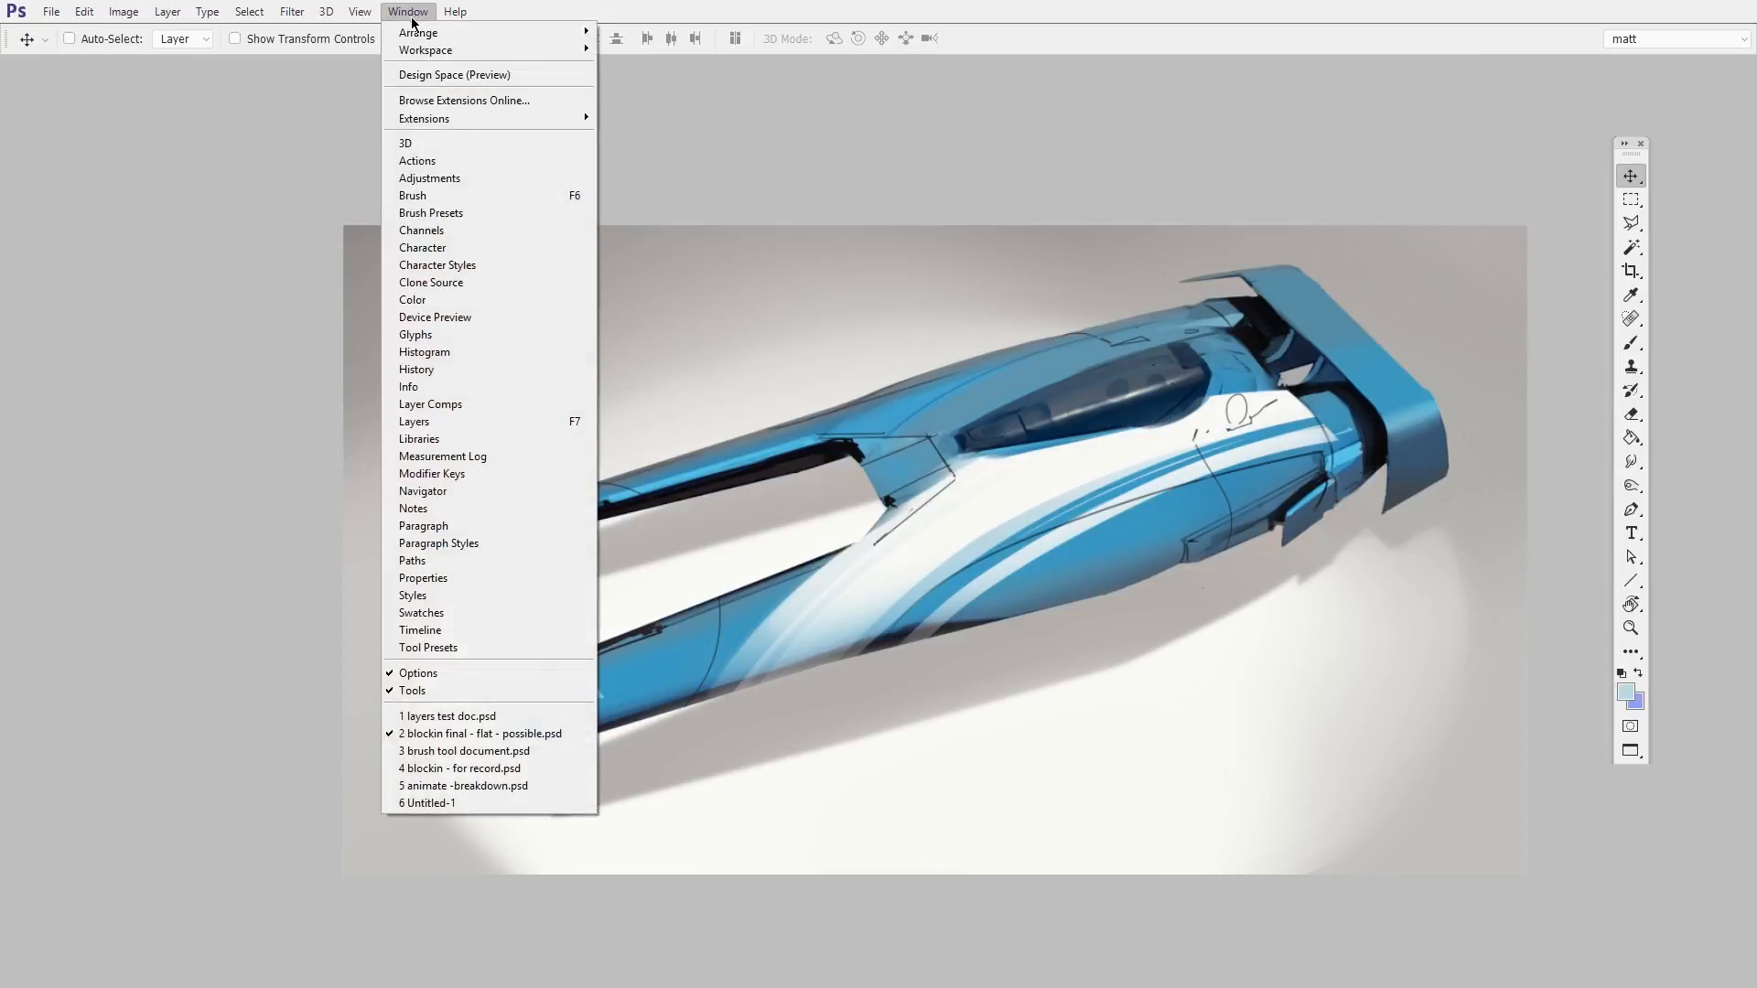
Step: Show the Layers panel and make Layer 86 the active layer
click(413, 421)
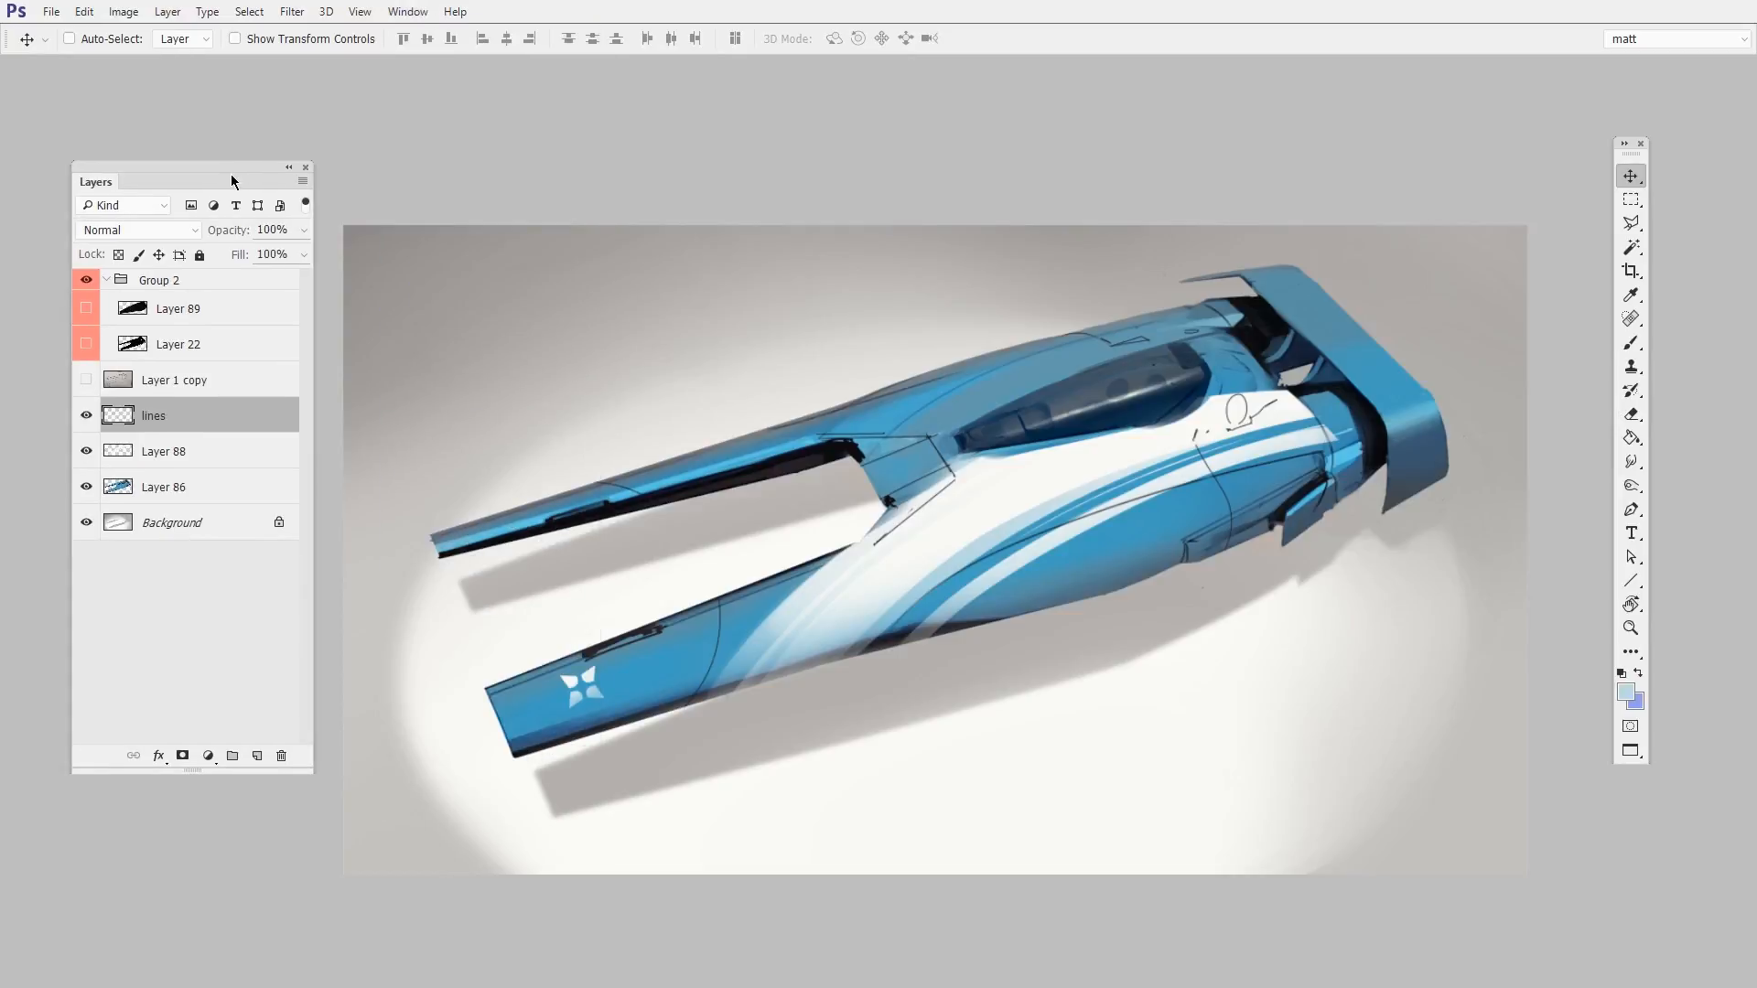
mouse_move(1125, 633)
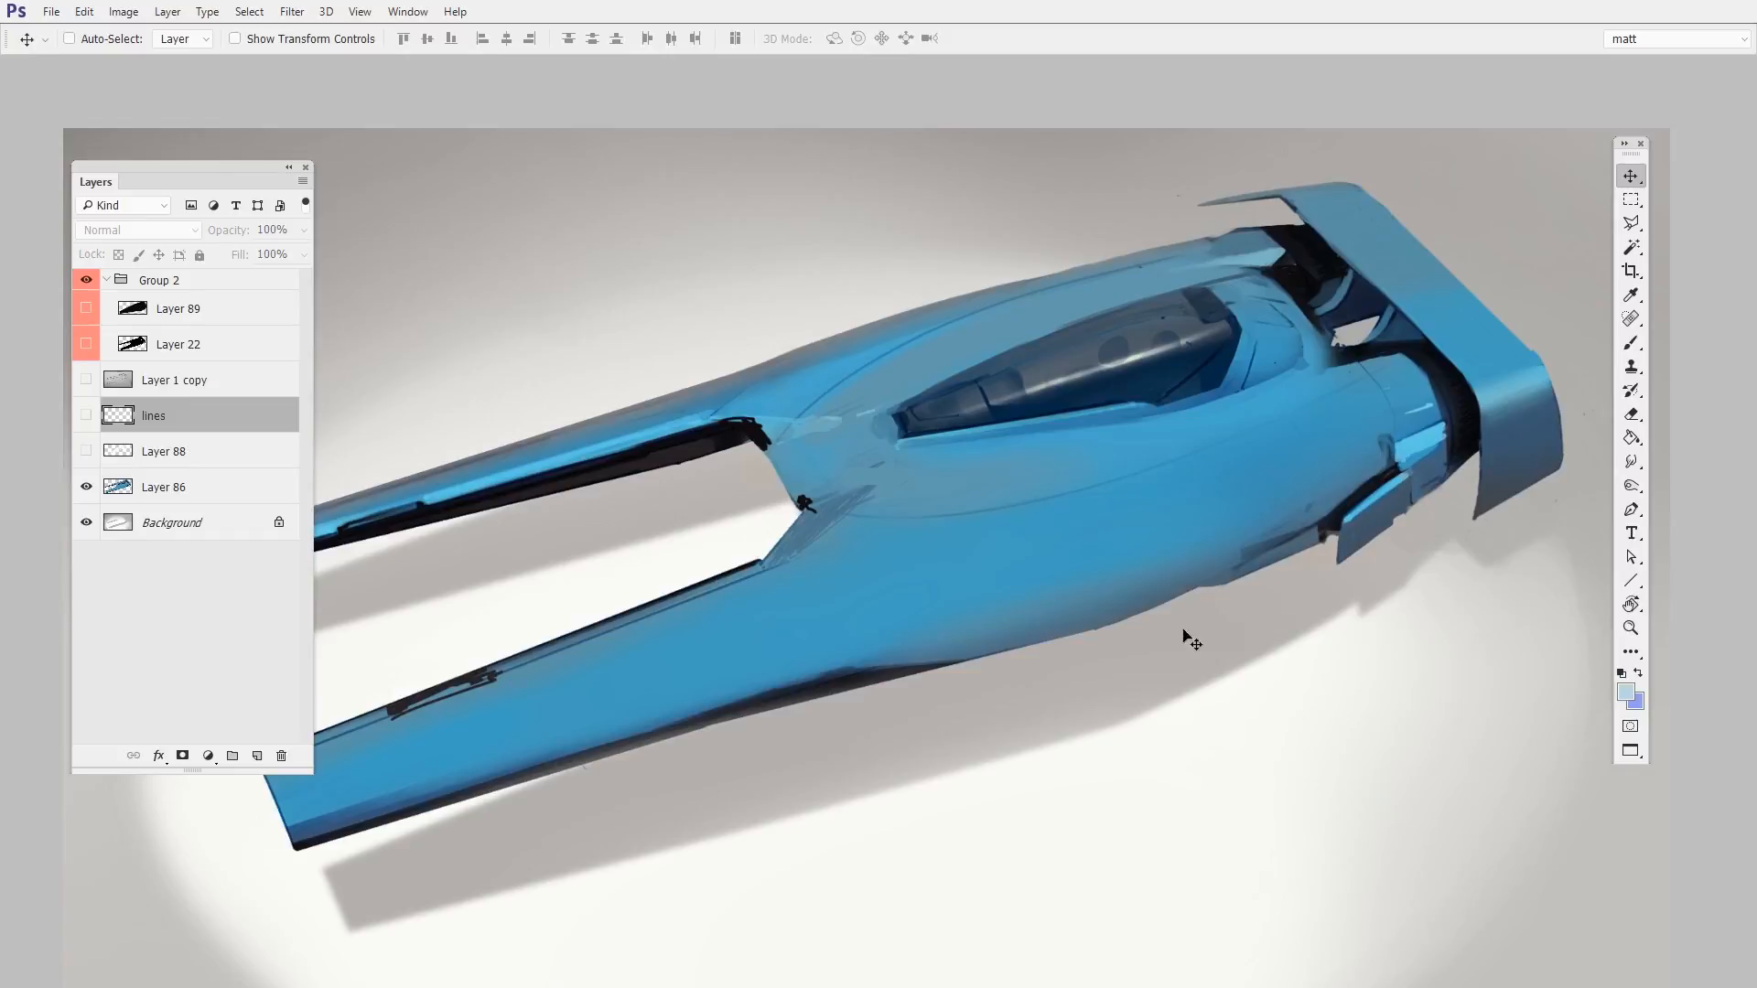
mouse_move(196, 513)
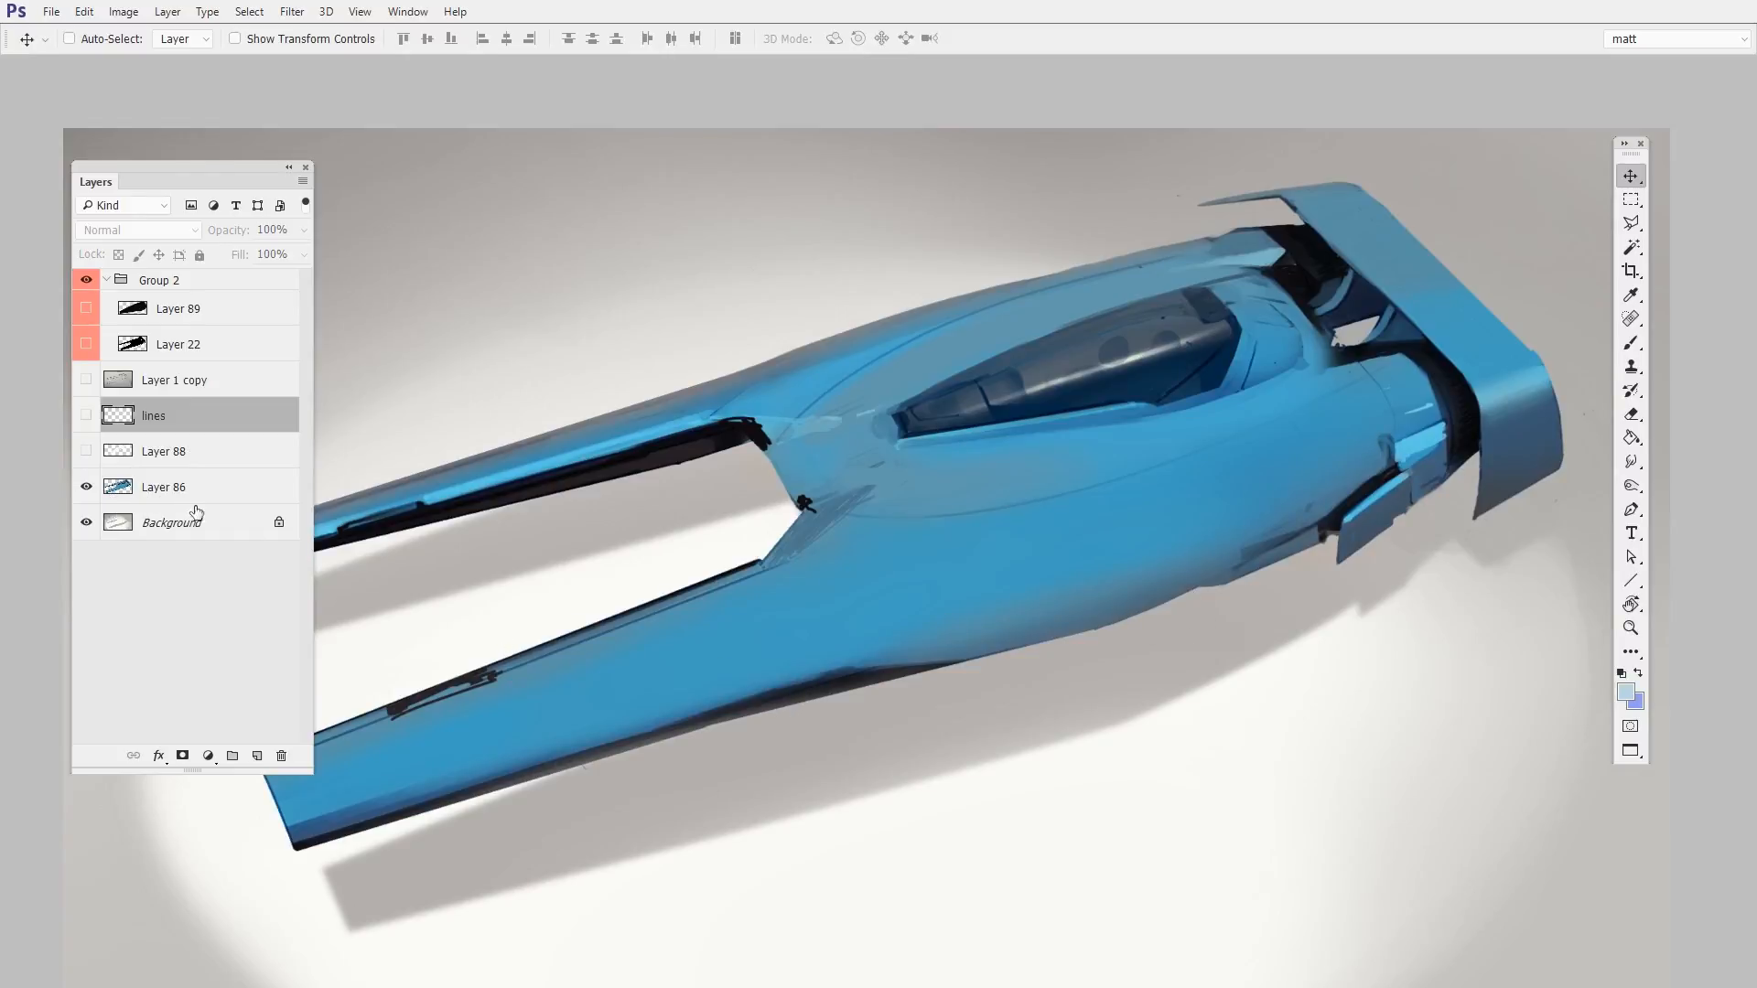
click(86, 487)
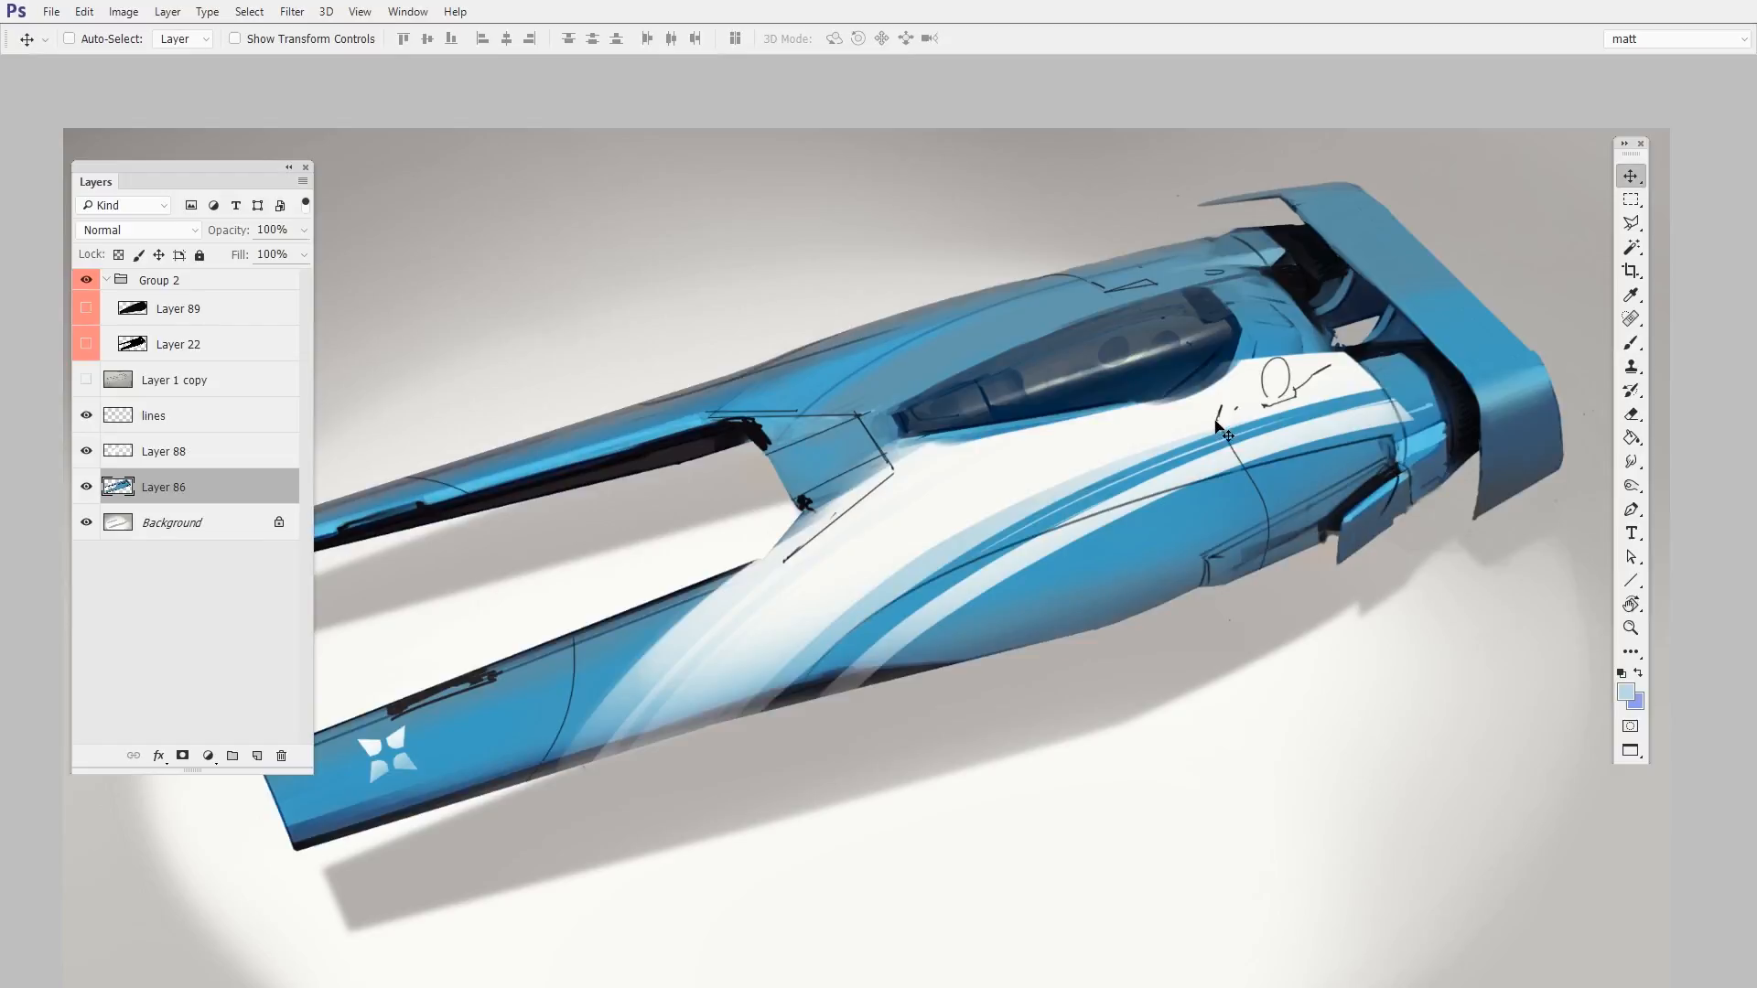
mouse_move(1195, 701)
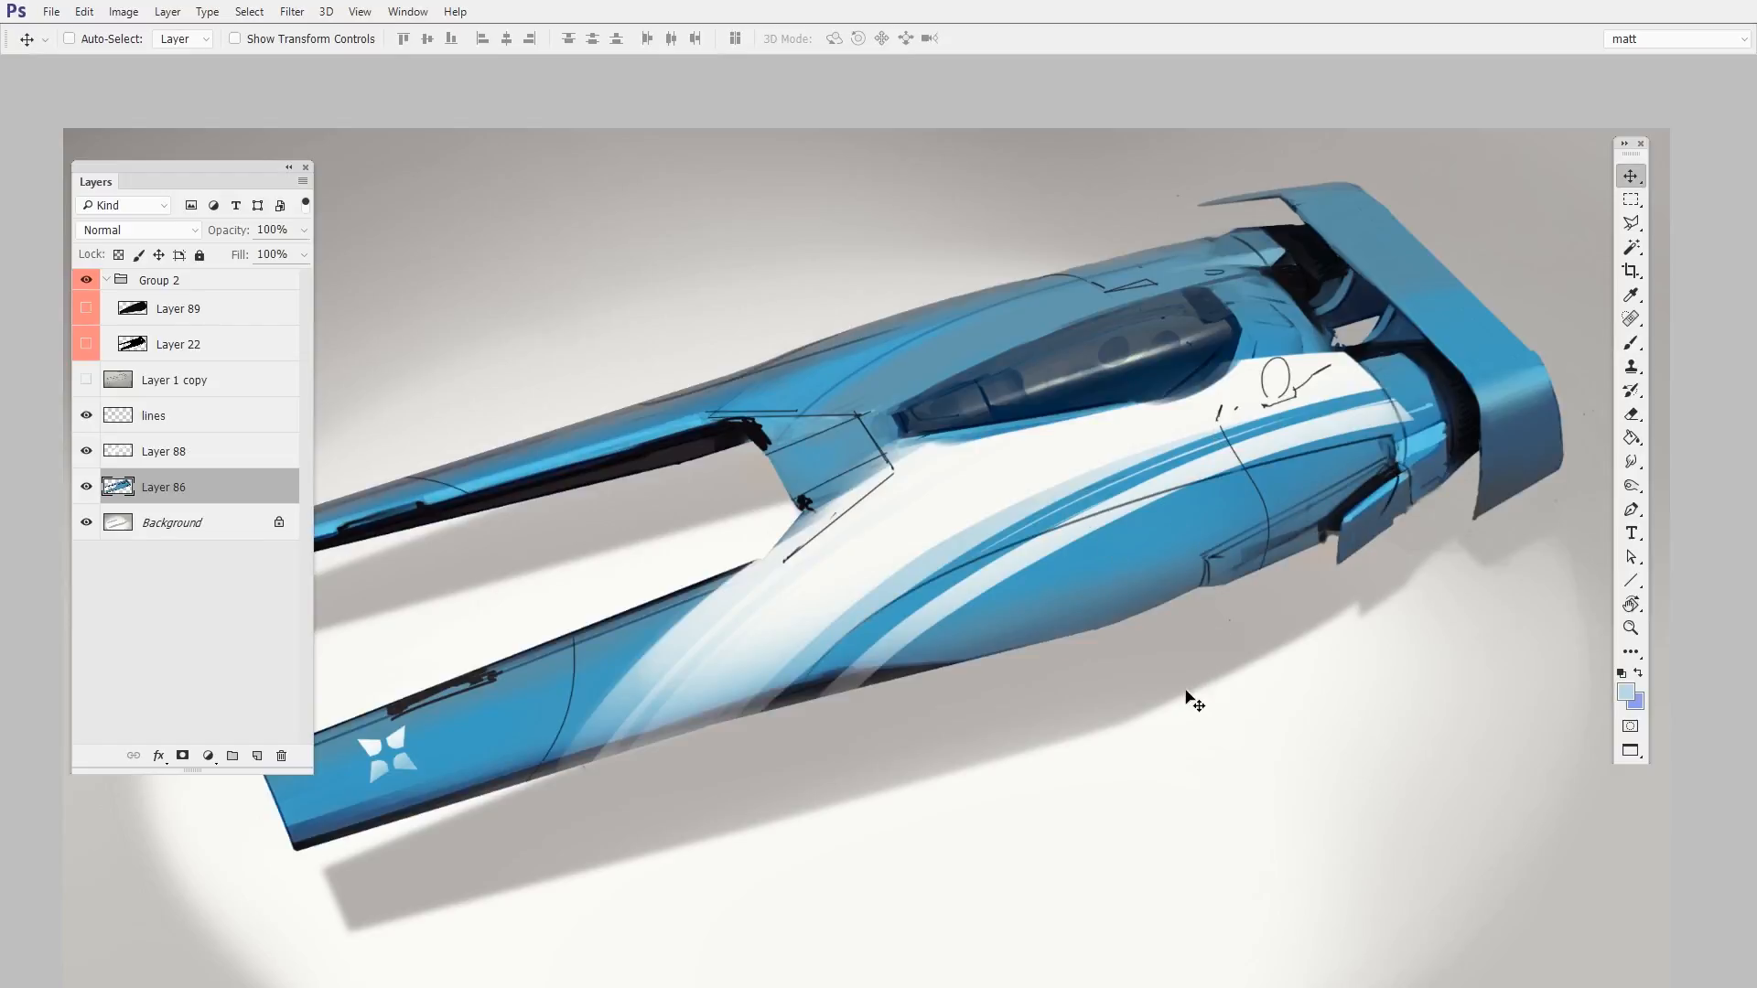
mouse_move(1195, 669)
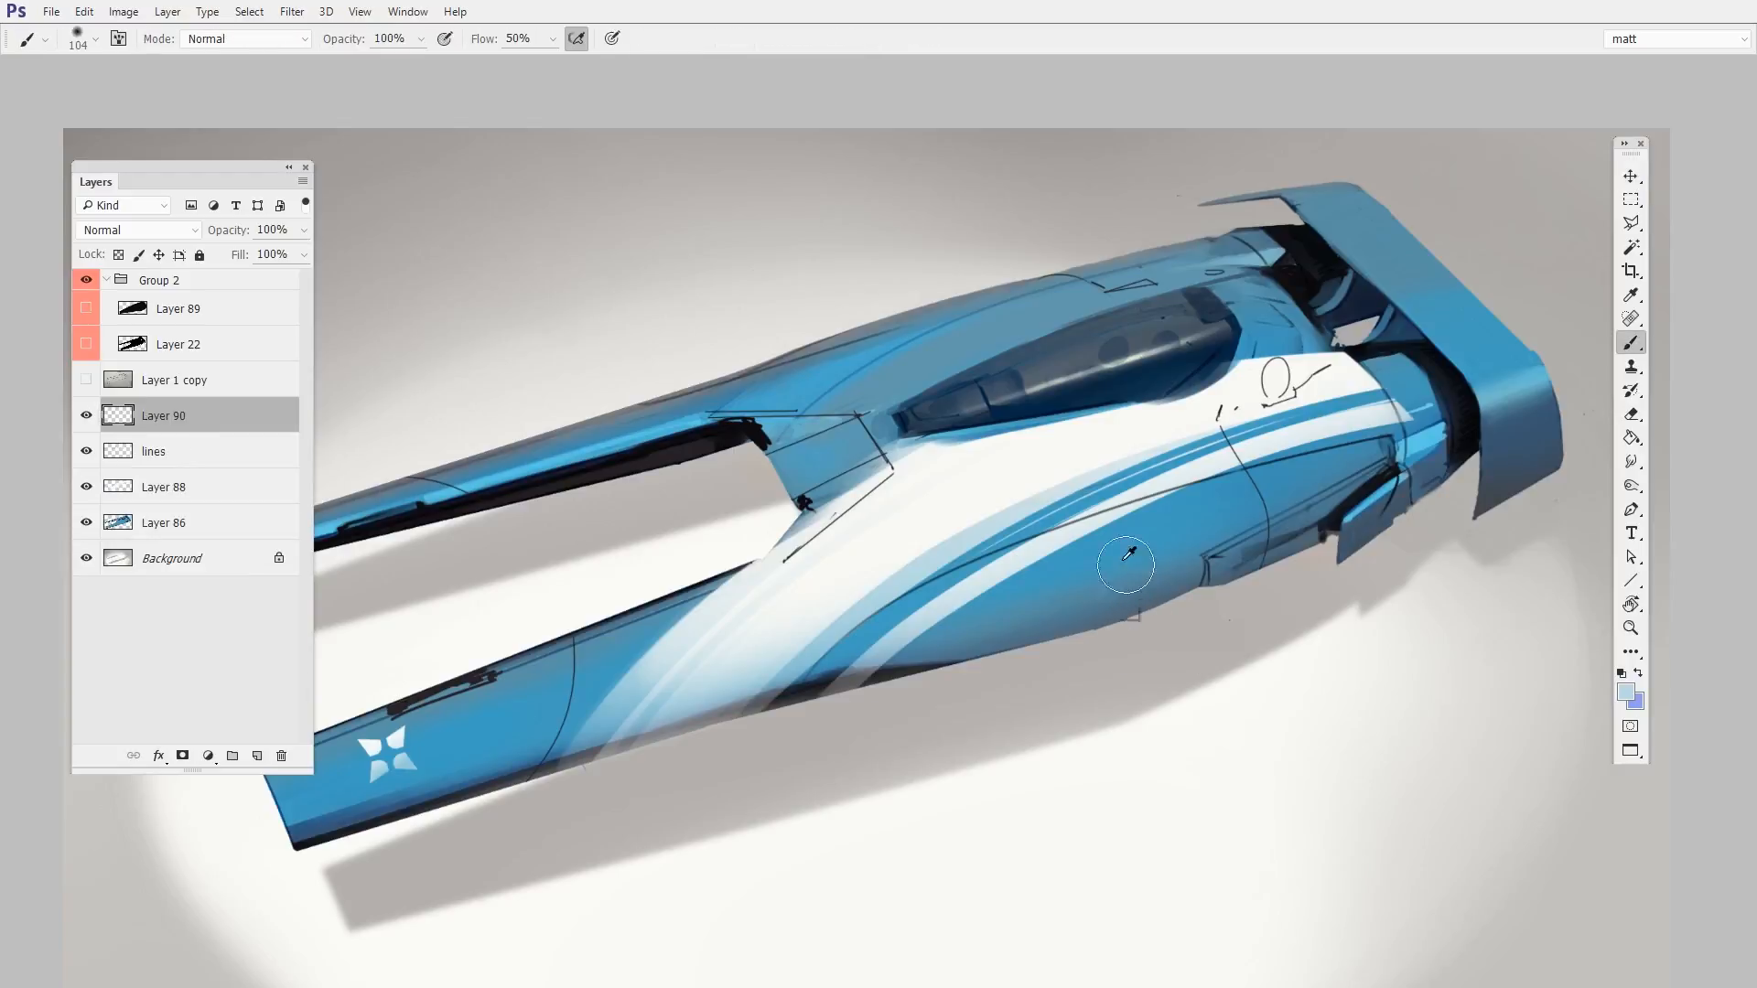
Step: Paint a blue test stroke below the ship's body on Layer 90, then erase it
drag(1126, 564, 1082, 661)
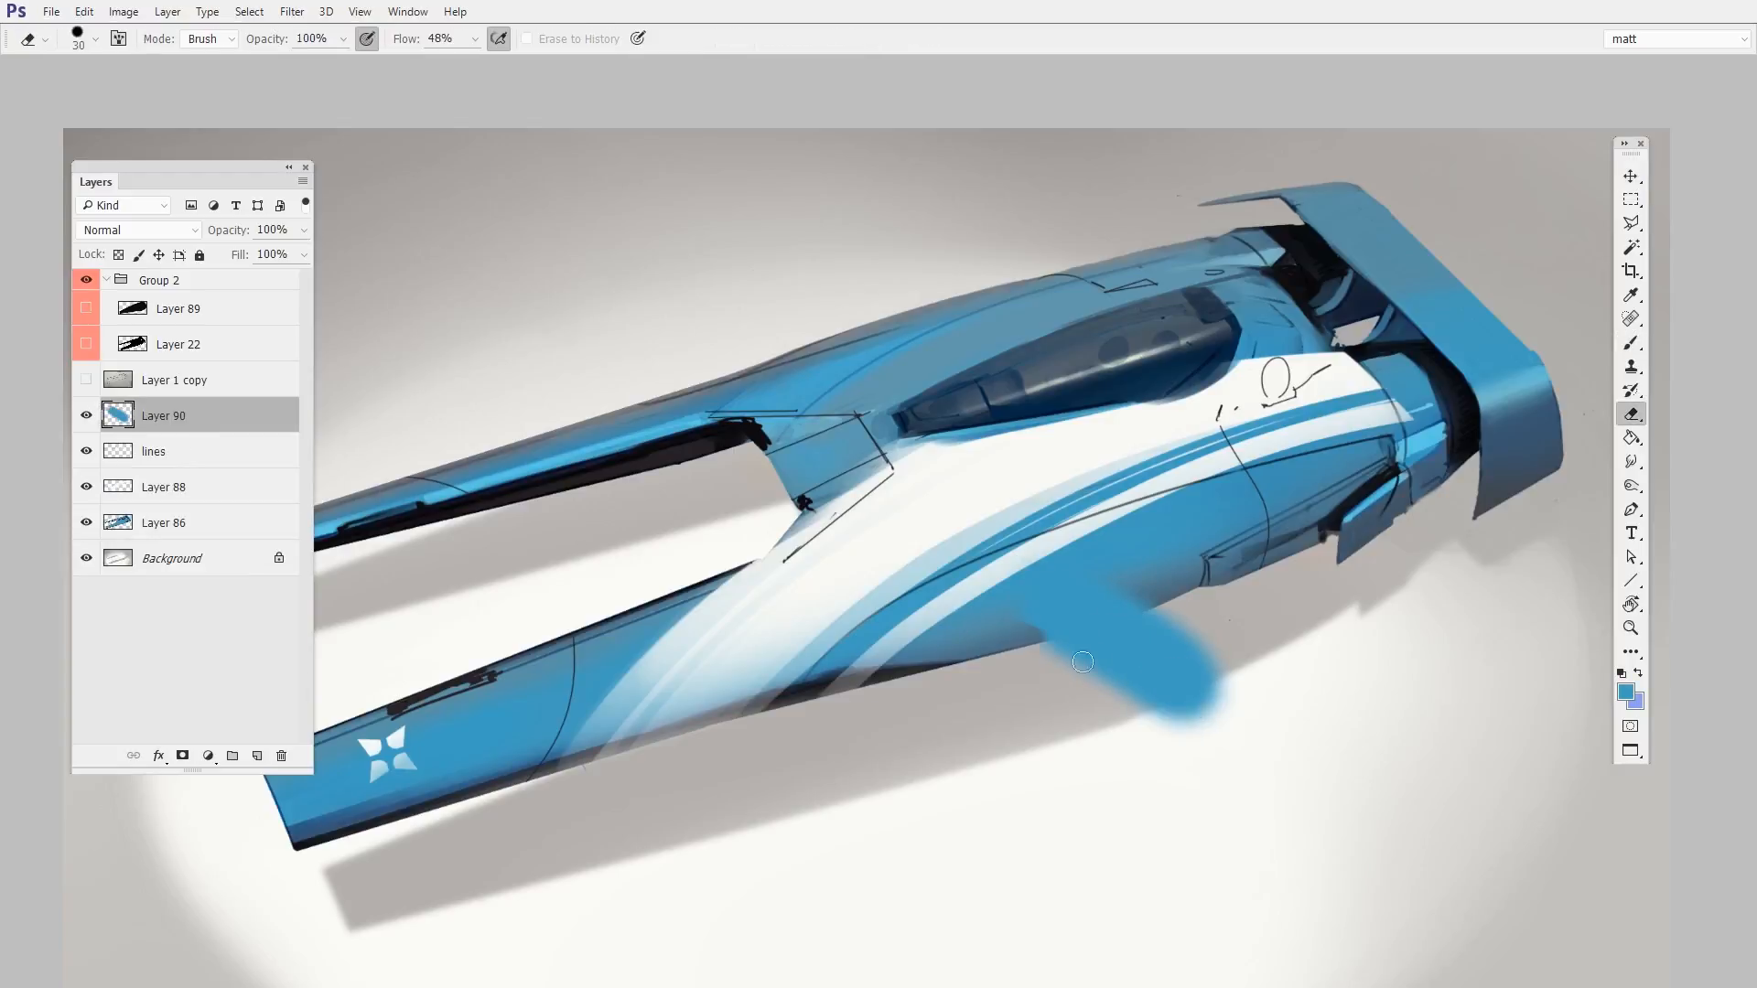
drag(1084, 661, 1193, 723)
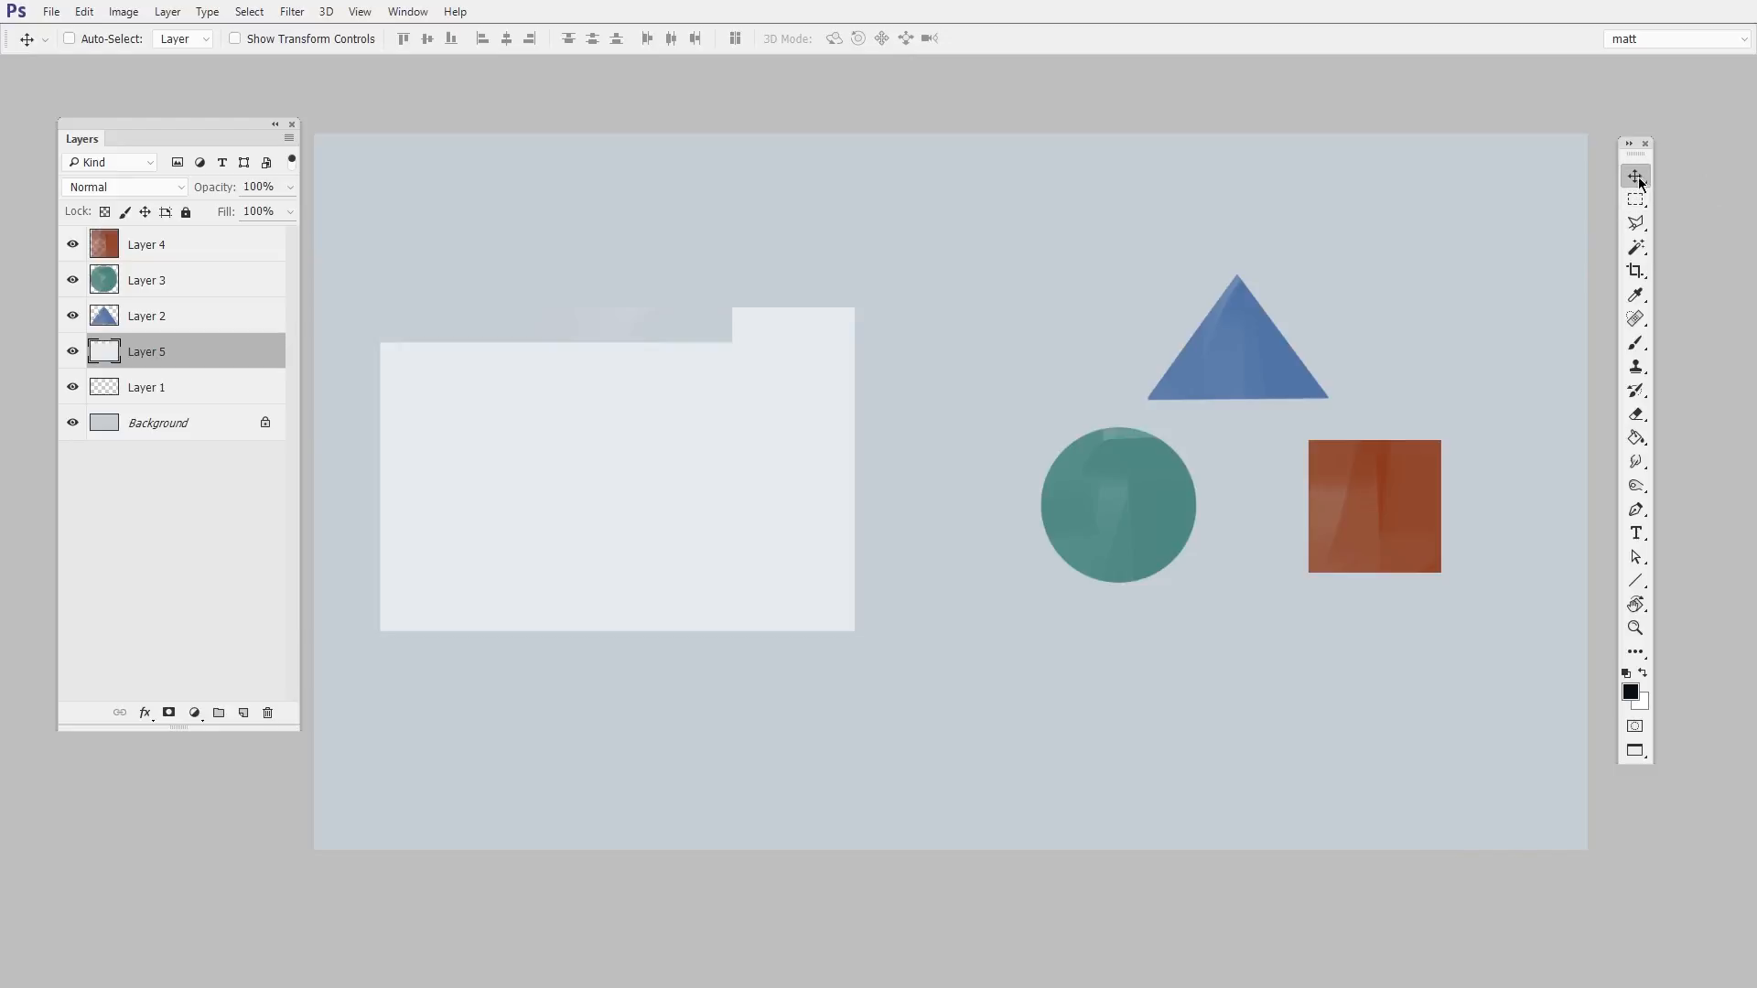
mouse_move(1014, 818)
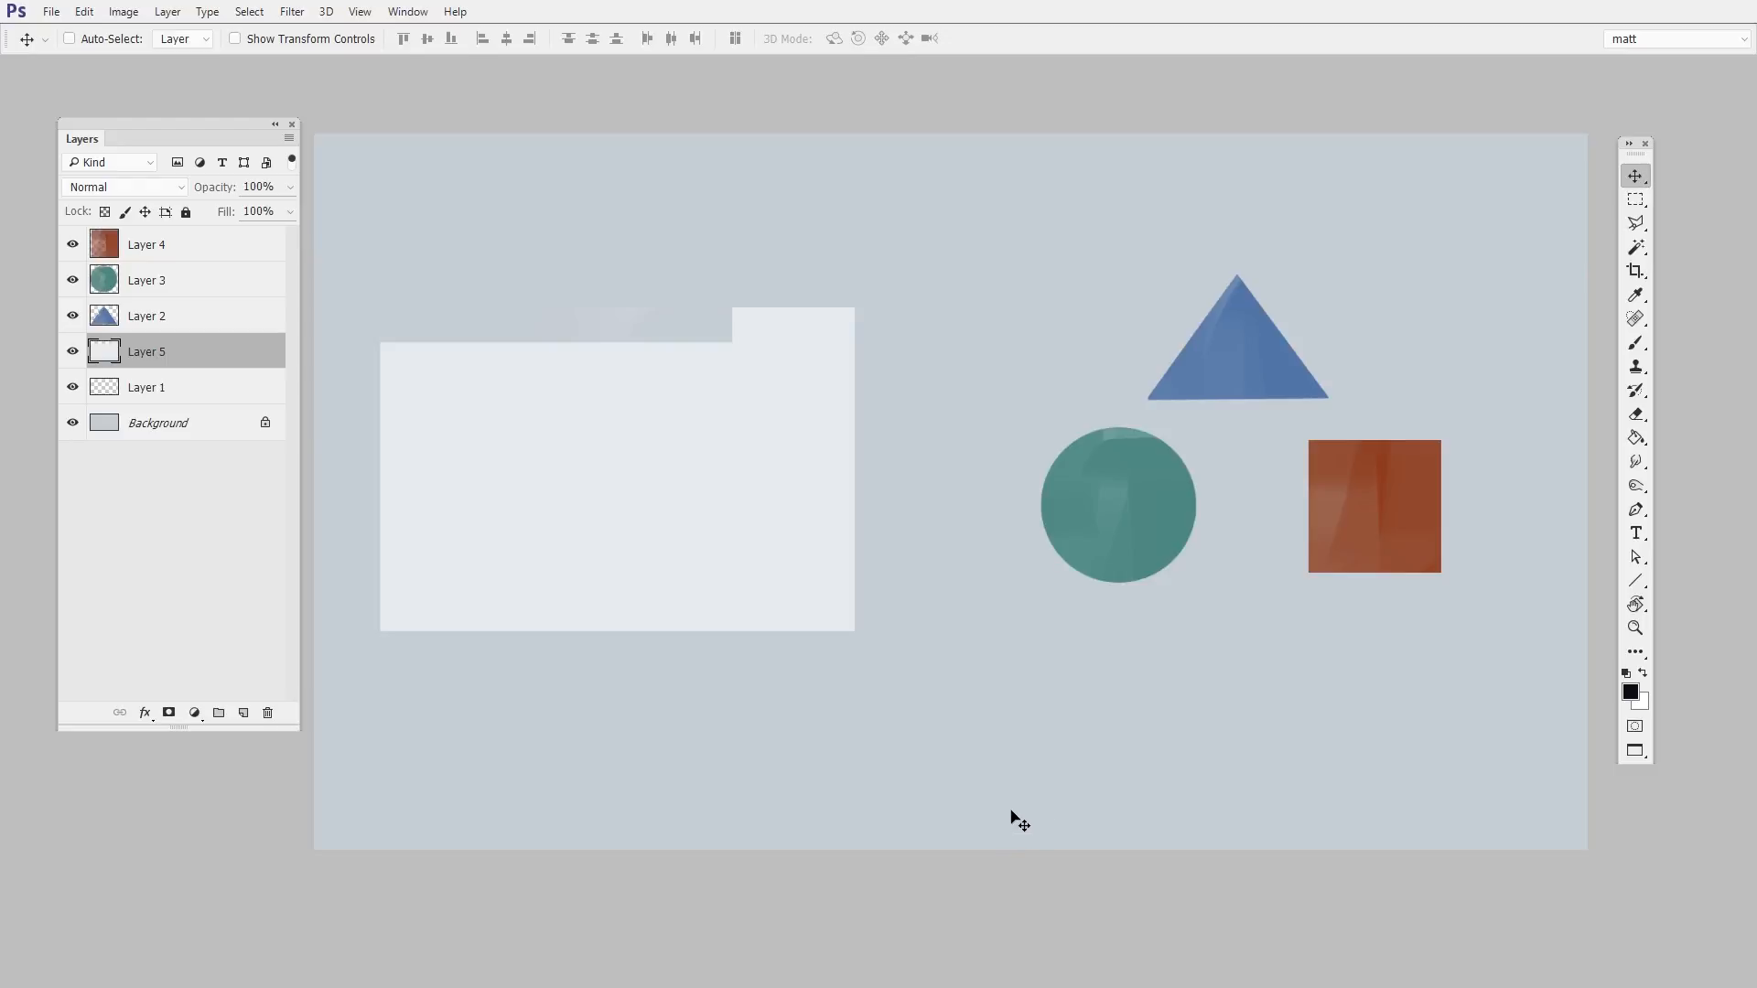
mouse_move(992, 782)
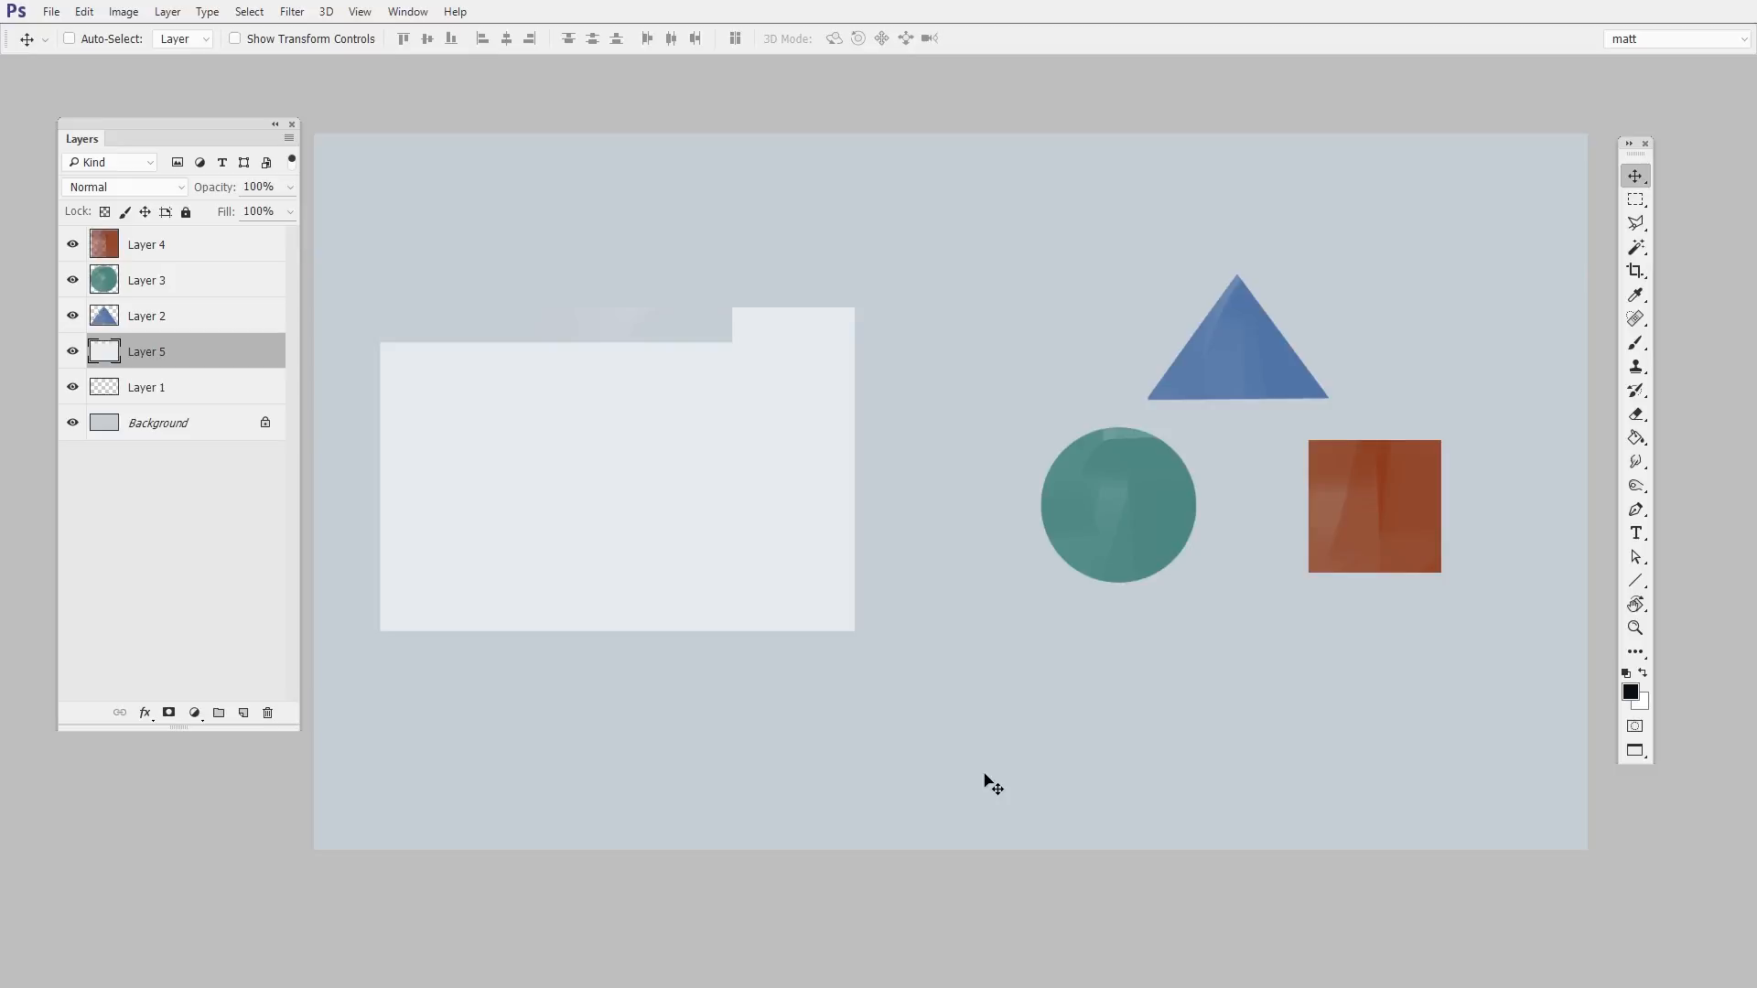
mouse_move(972, 825)
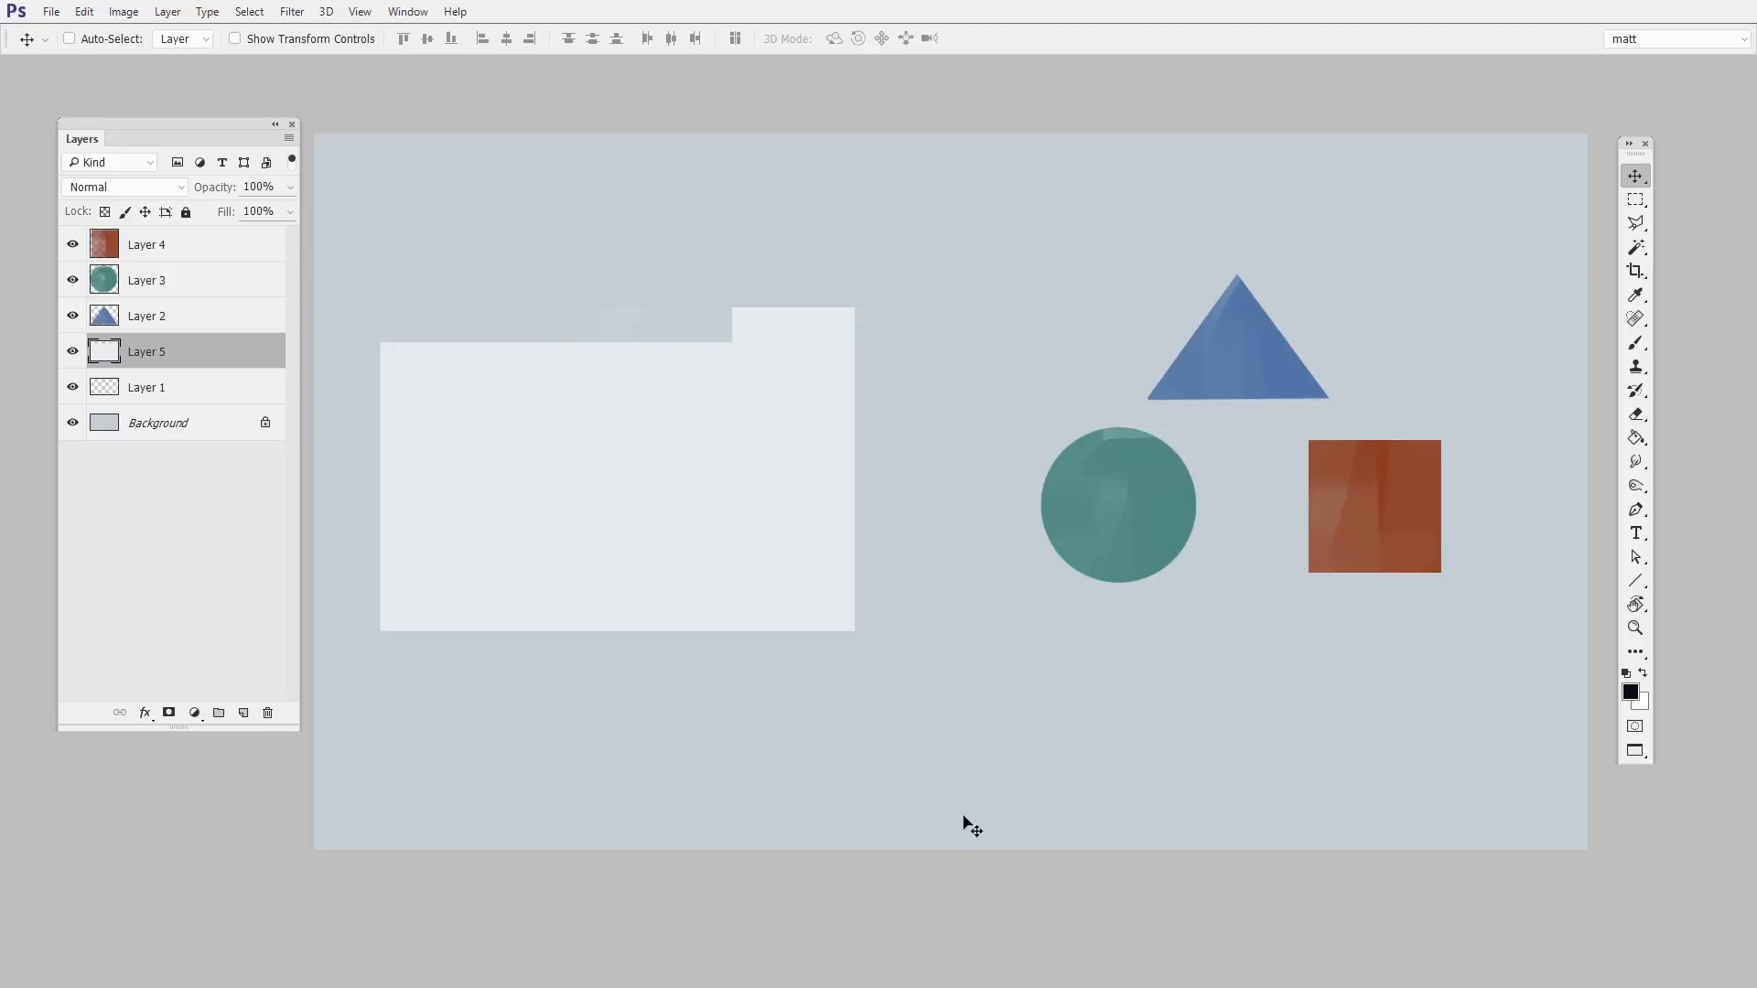
mouse_move(996, 818)
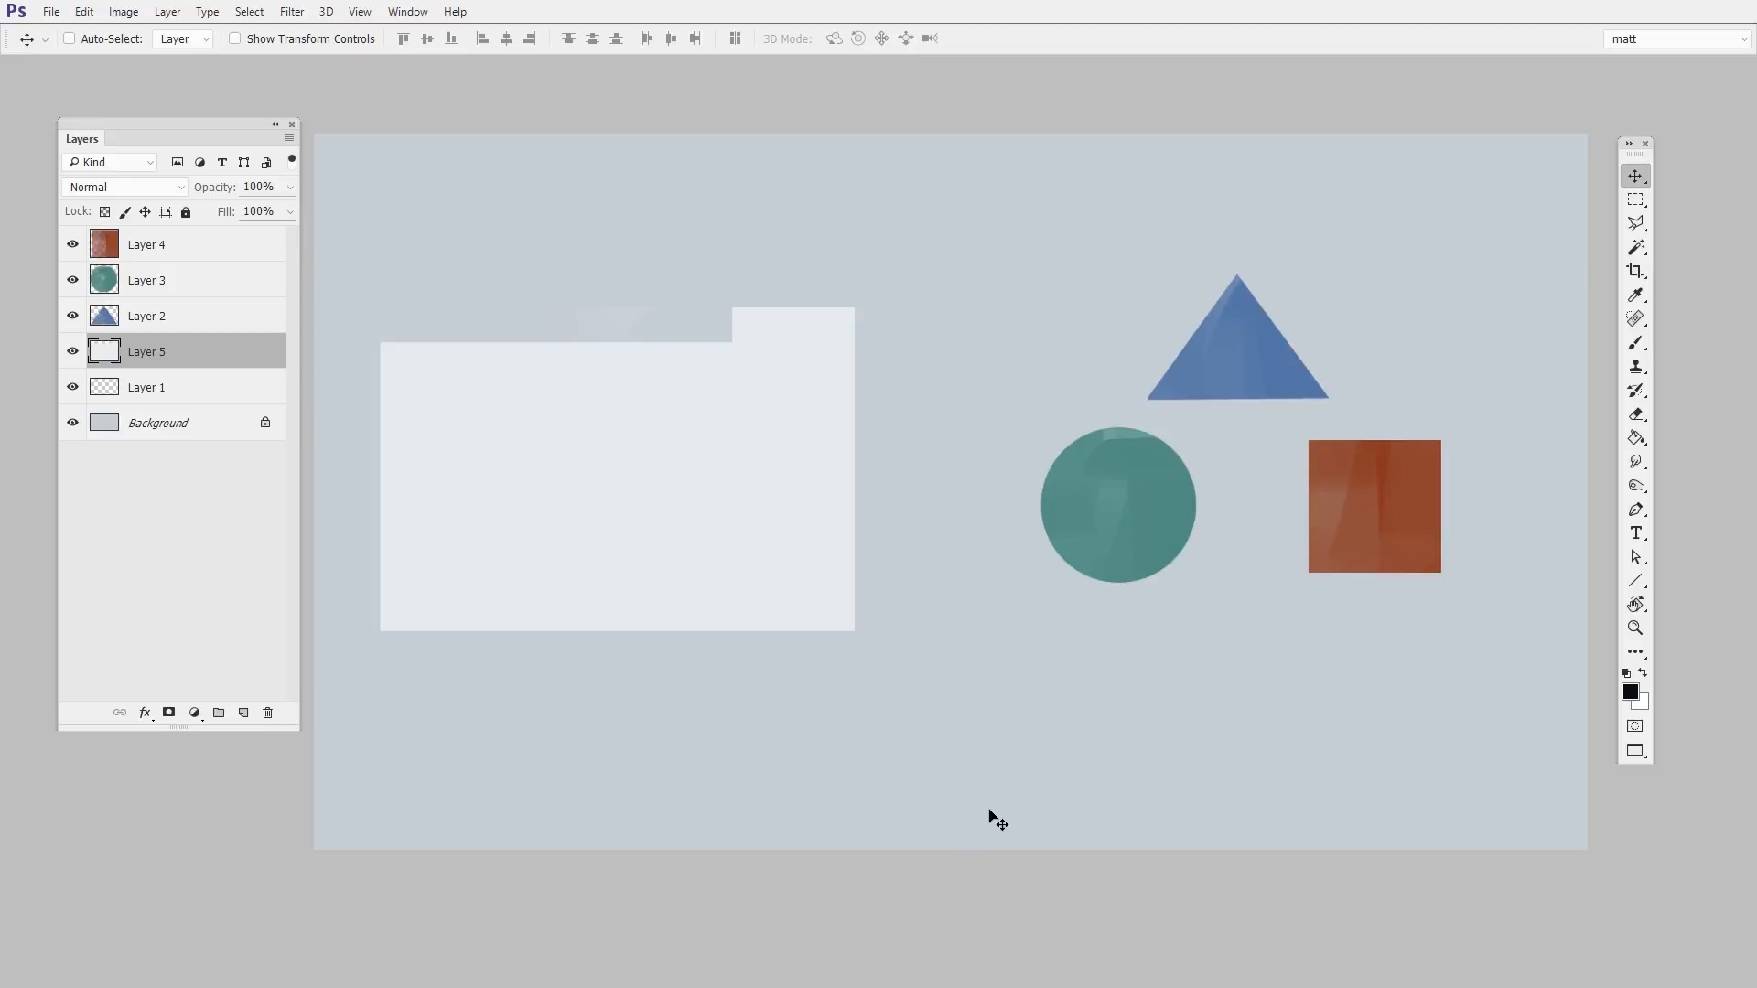
mouse_move(1252, 377)
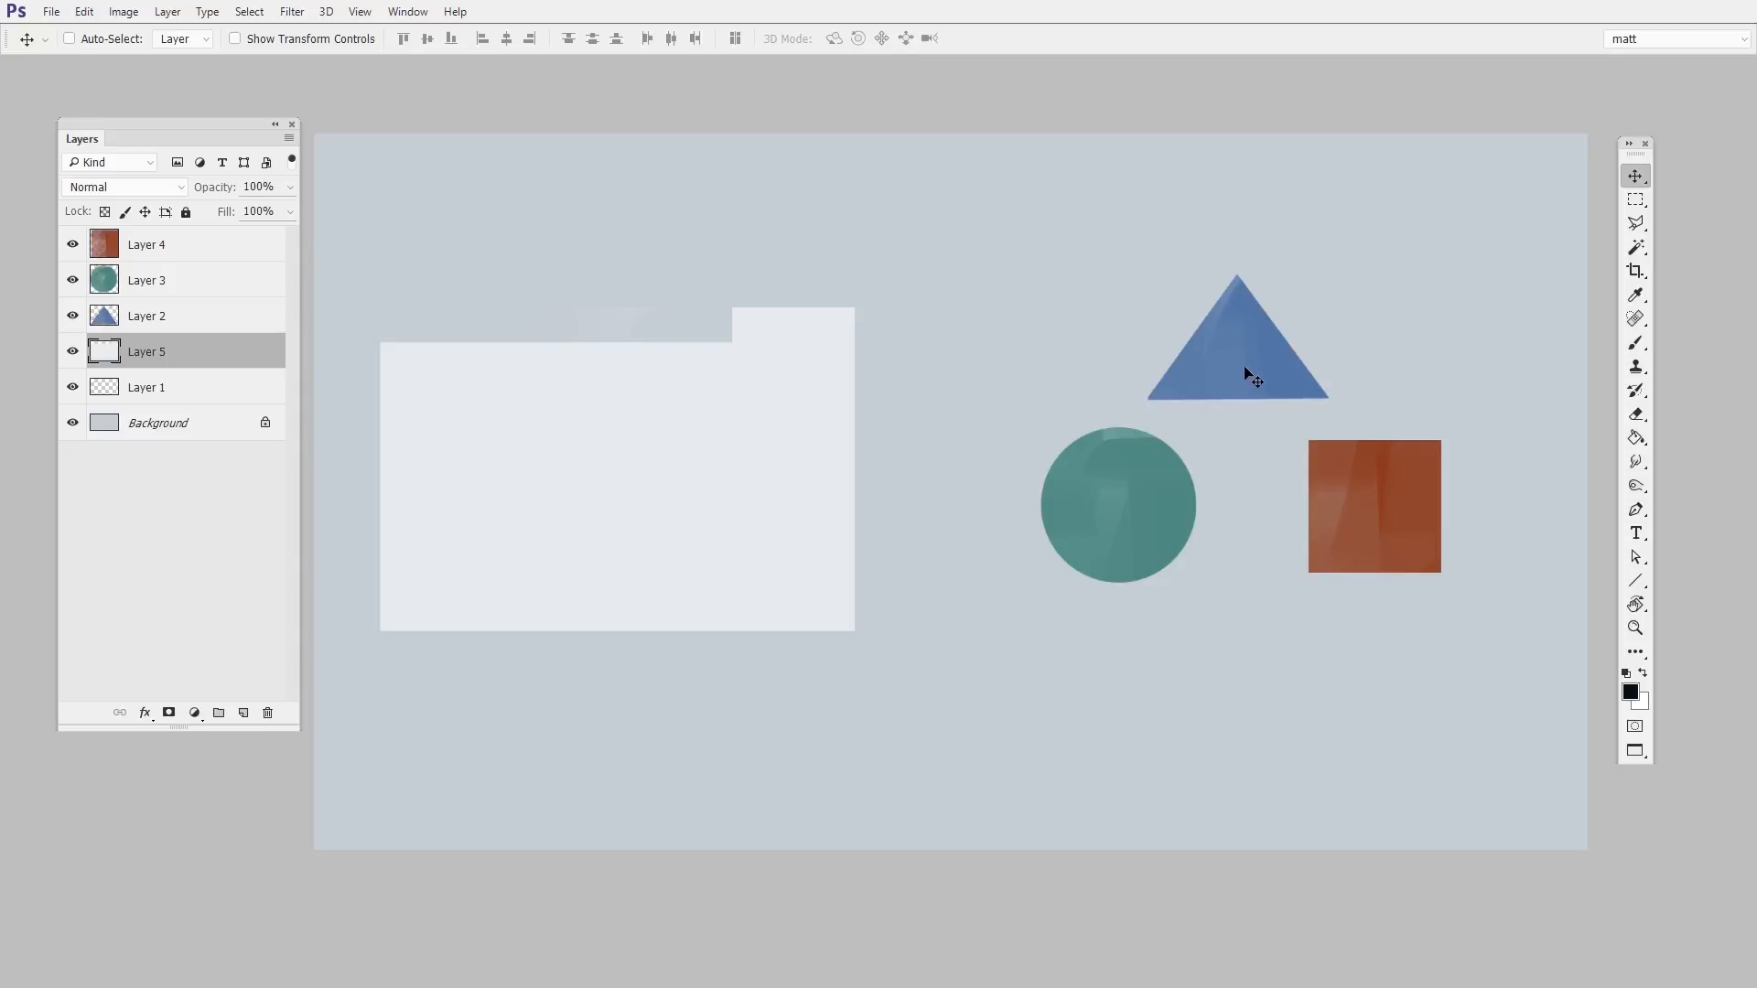
mouse_move(1241, 368)
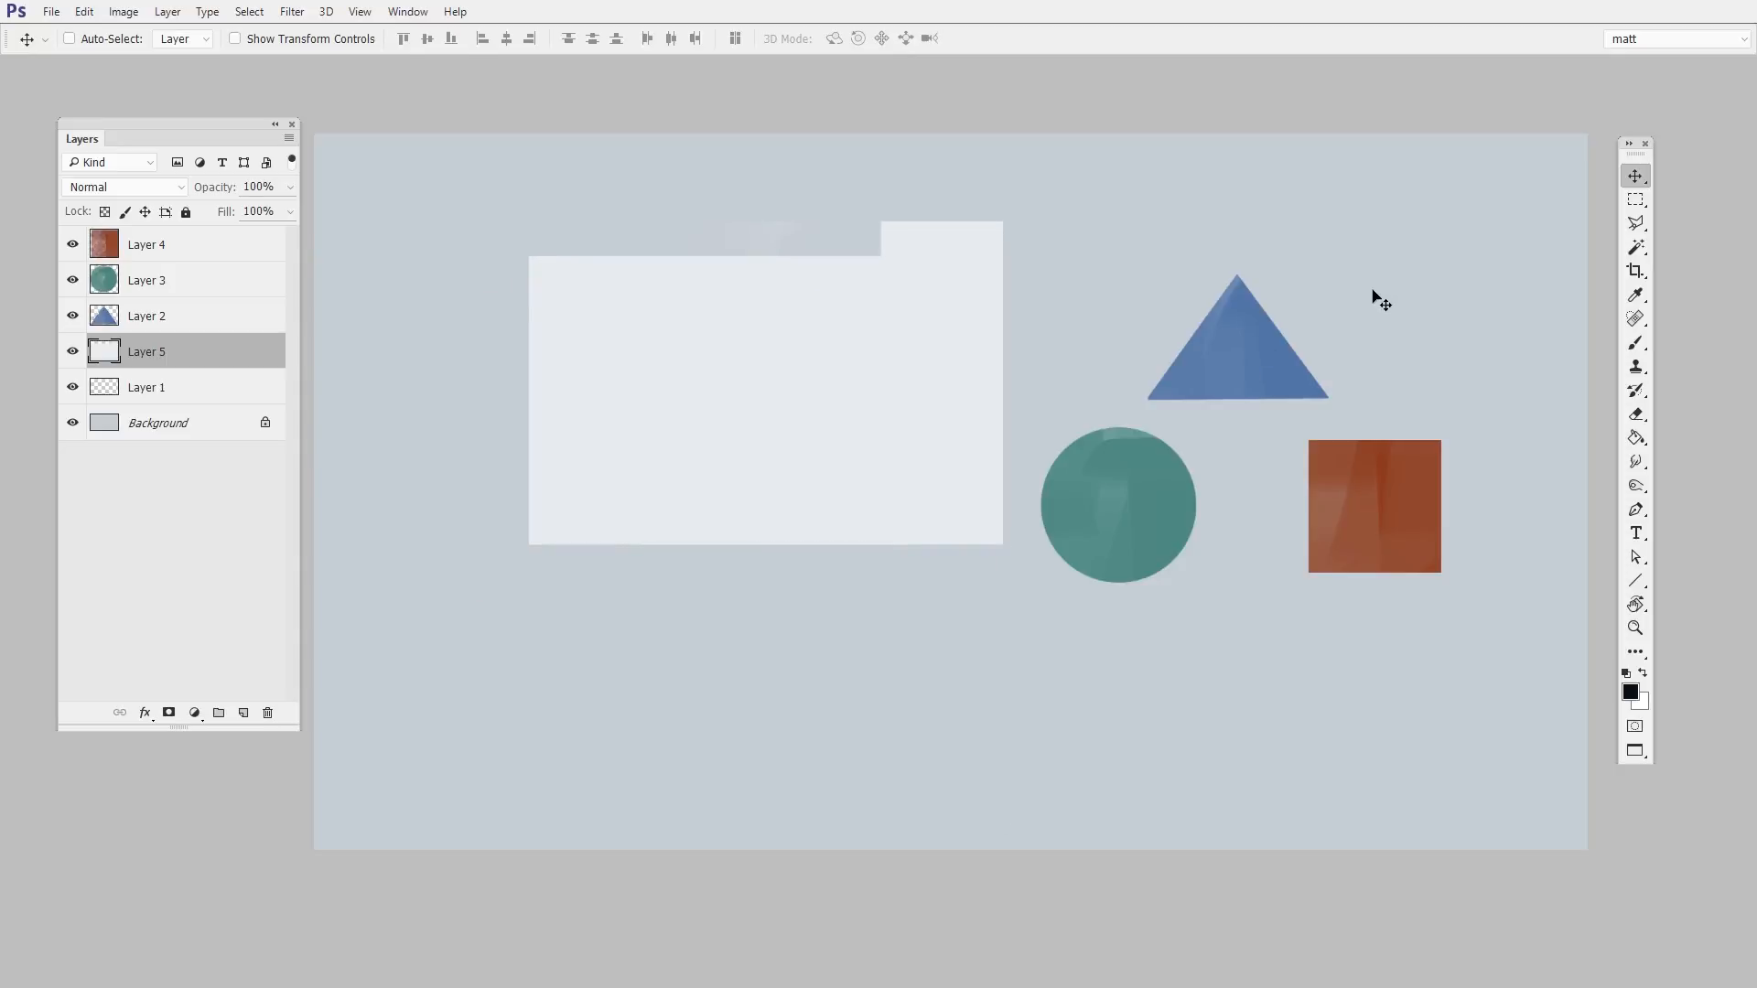
mouse_move(1247, 370)
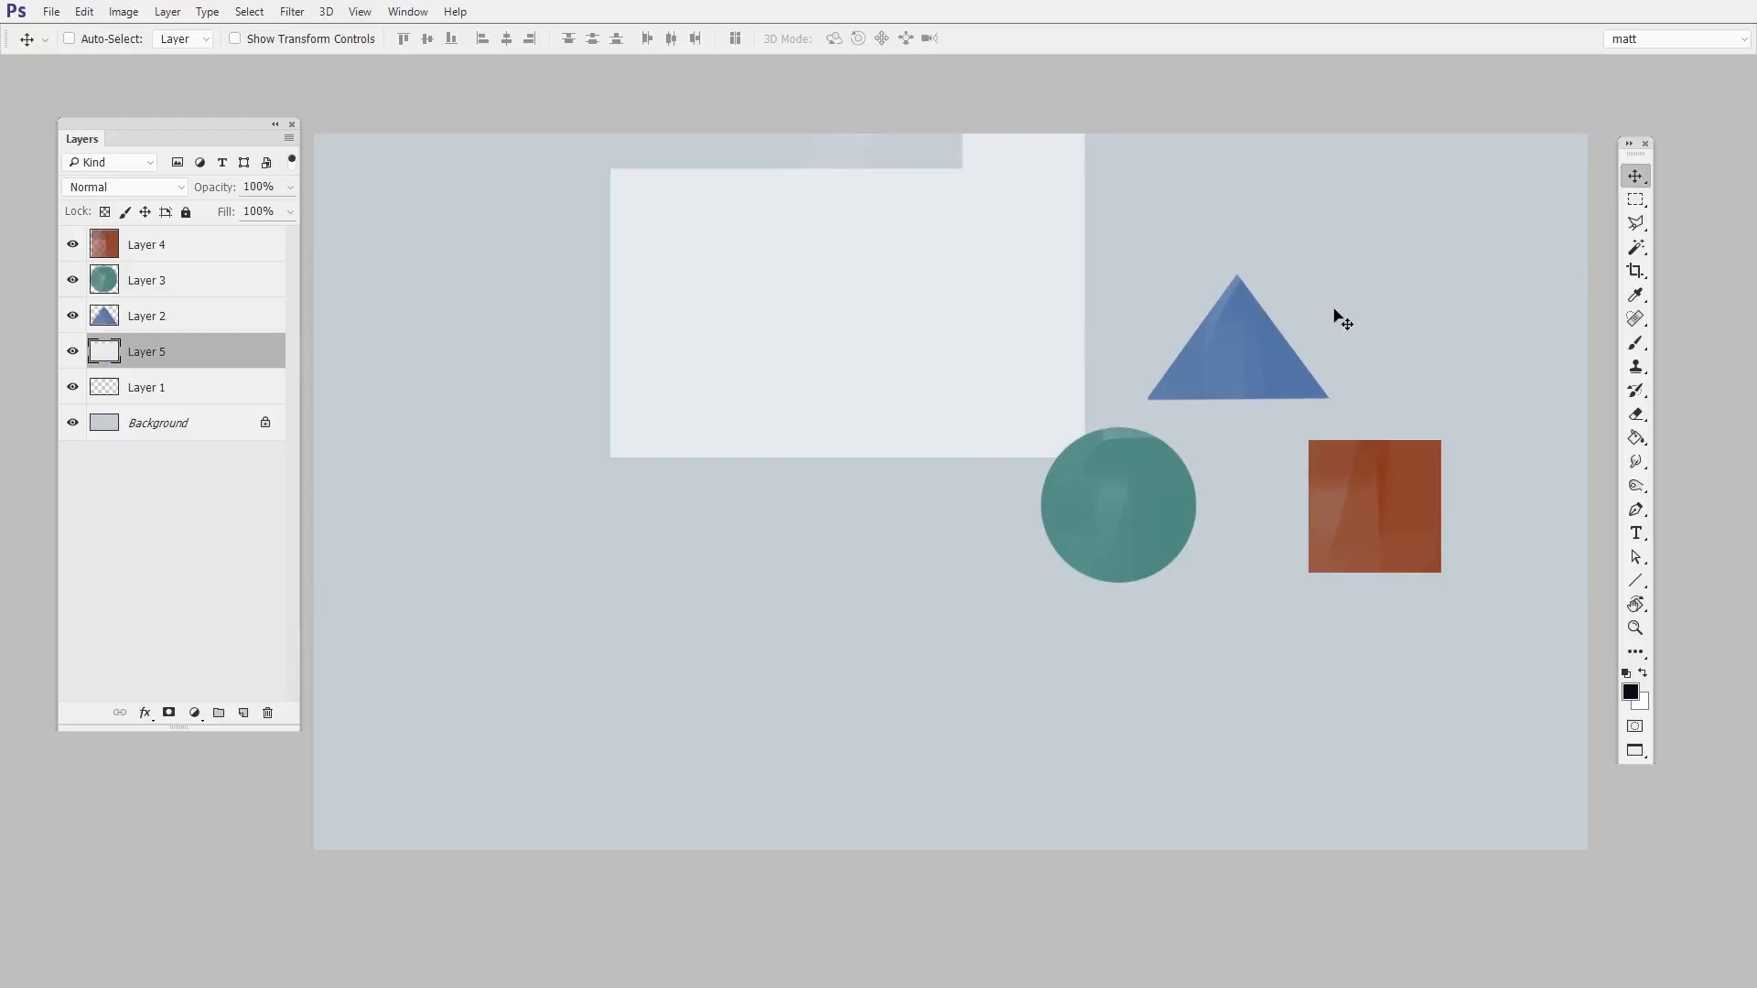
mouse_move(1367, 267)
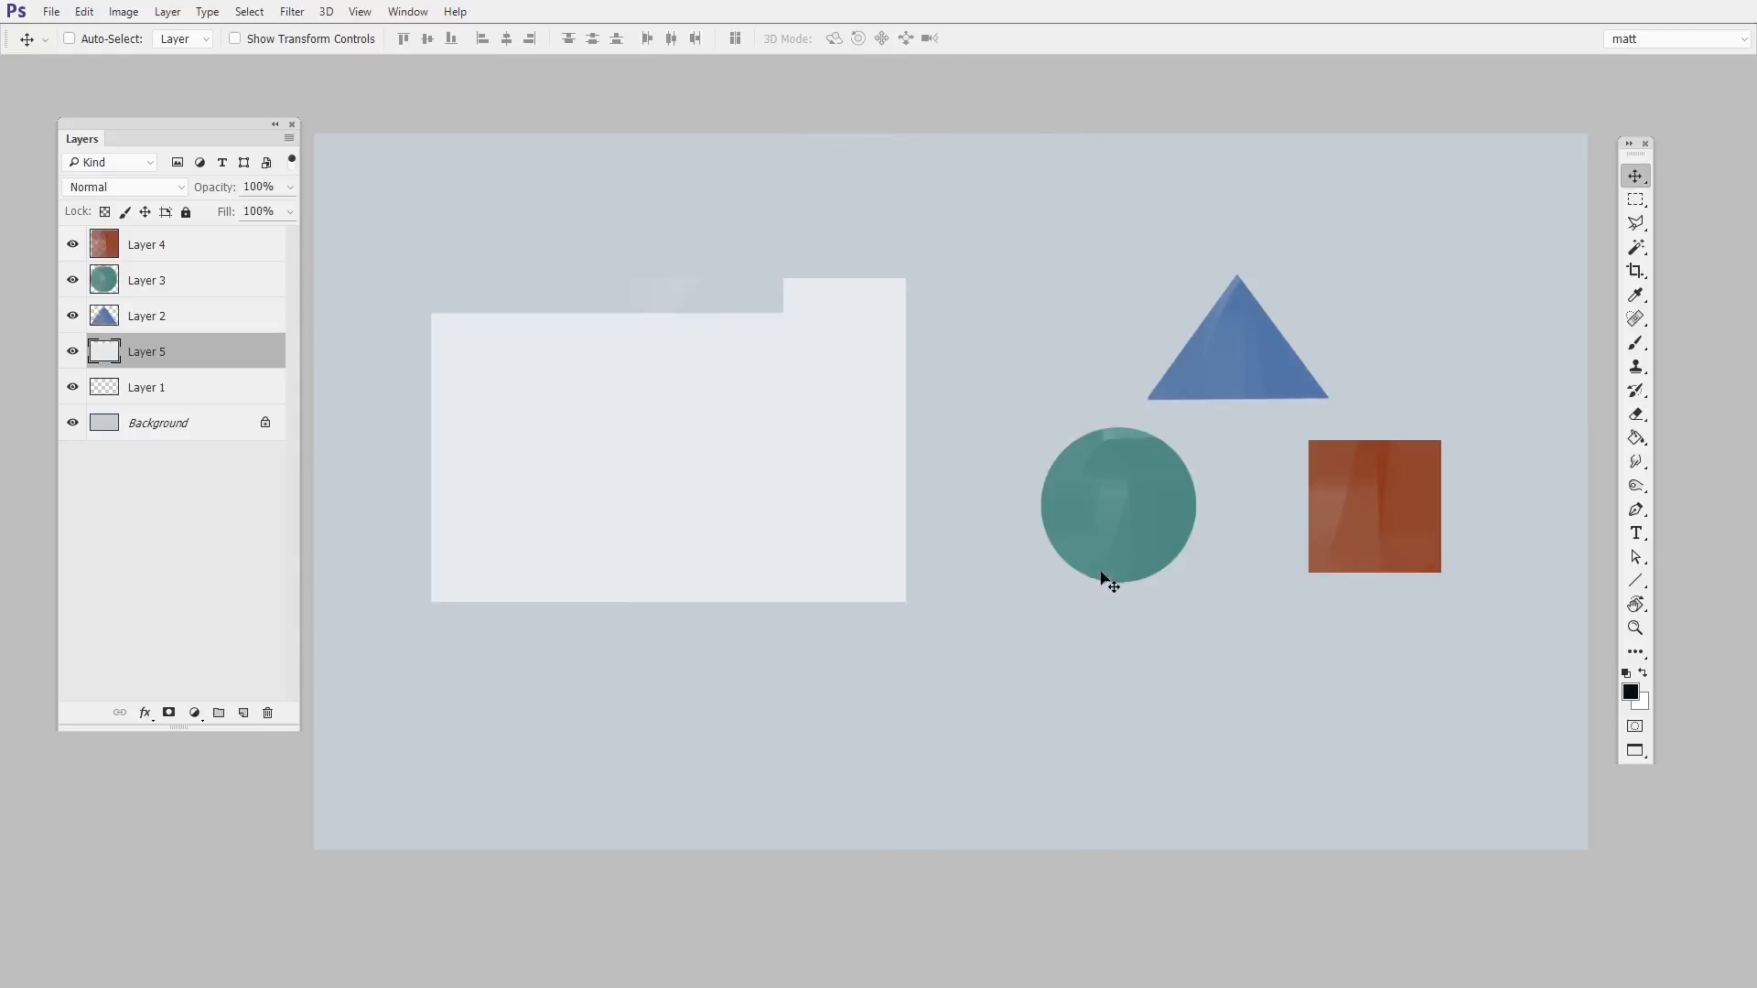
mouse_move(1376, 562)
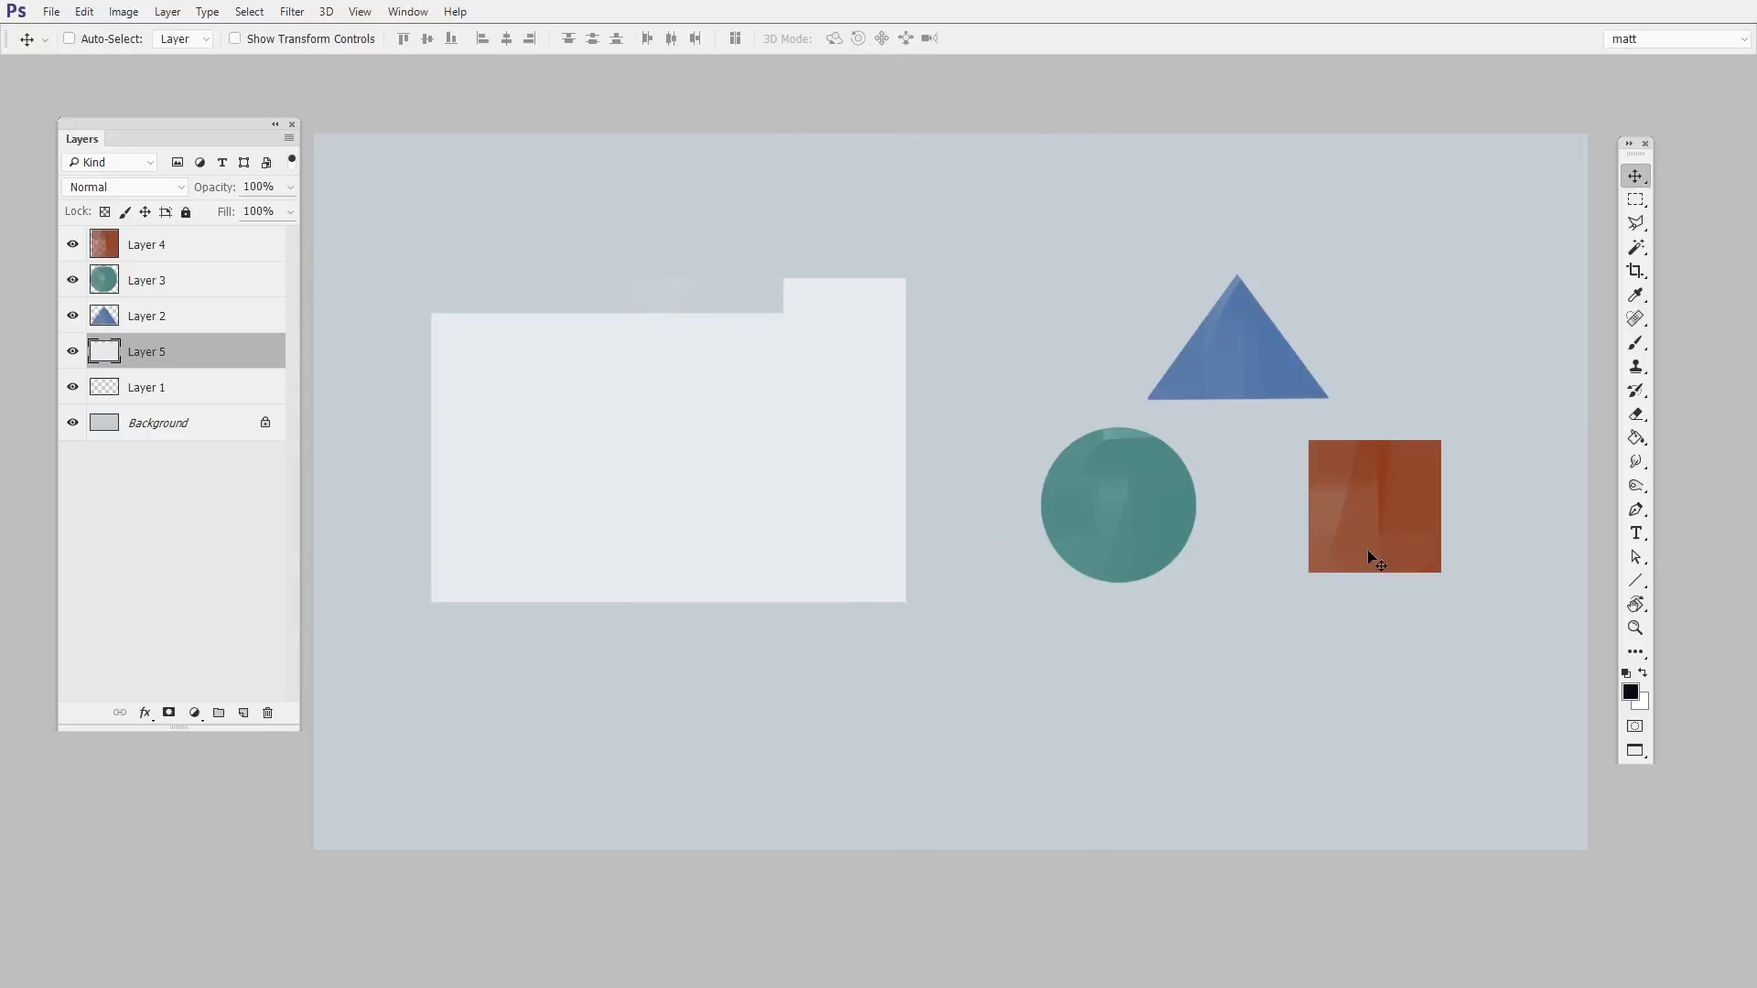
mouse_move(1184, 697)
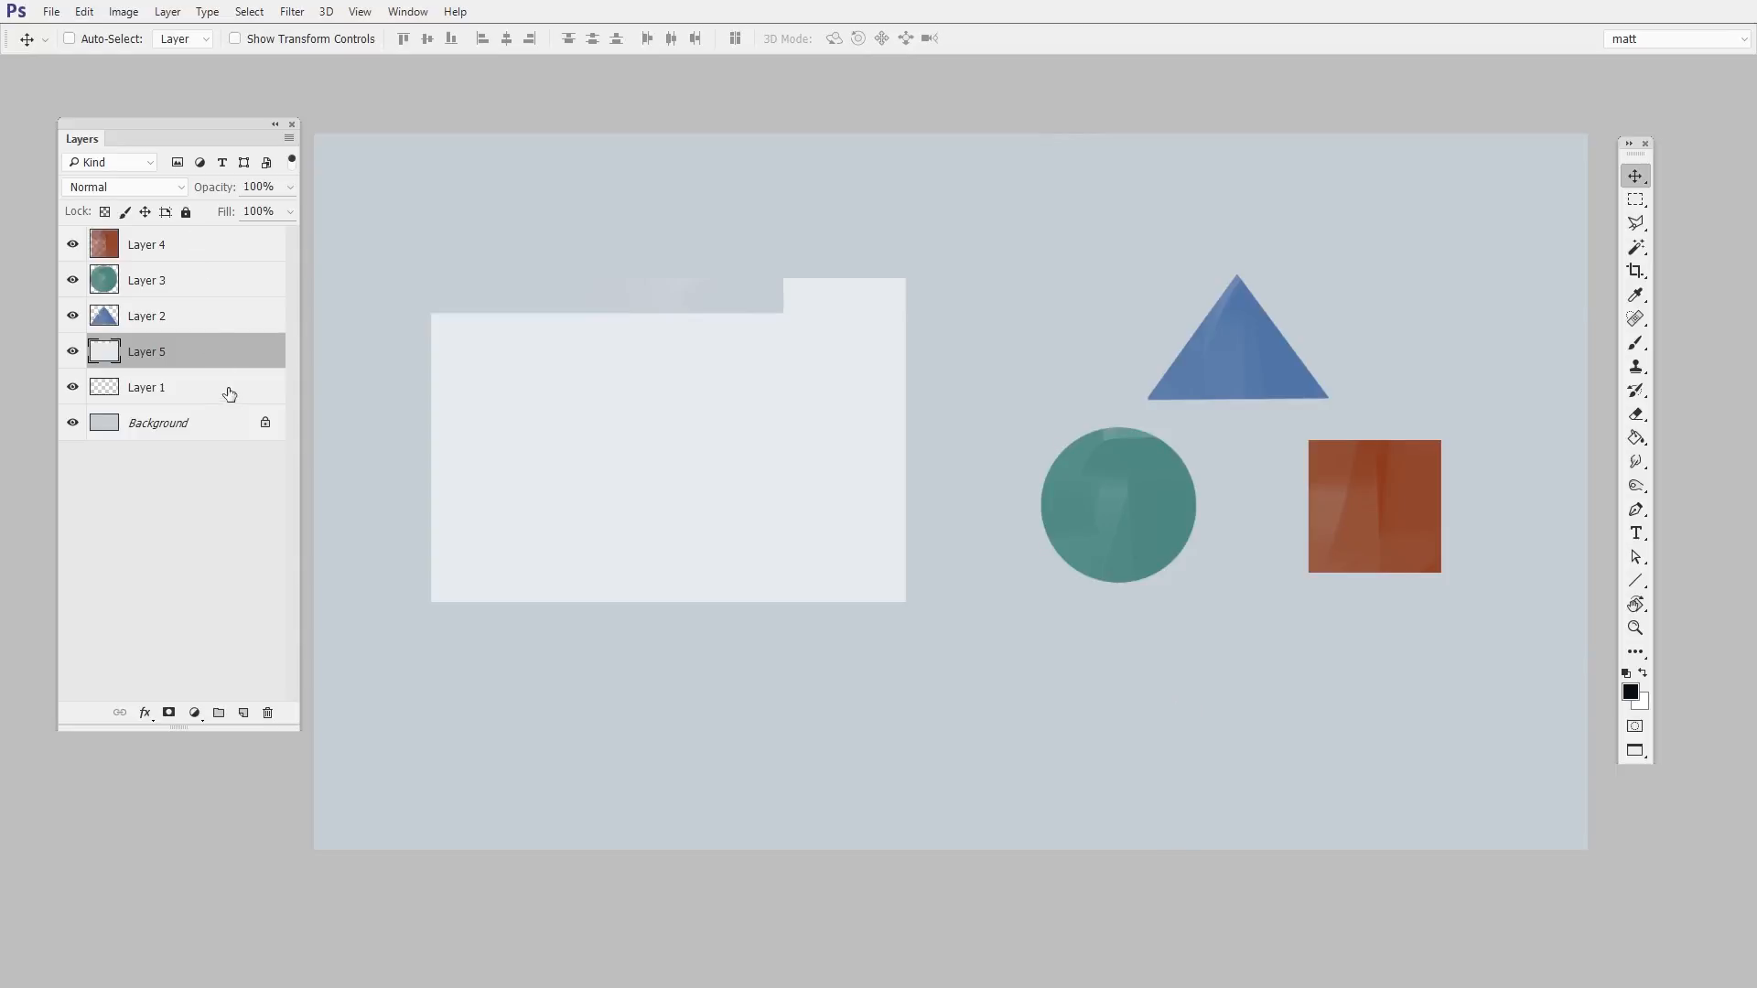
mouse_move(223, 396)
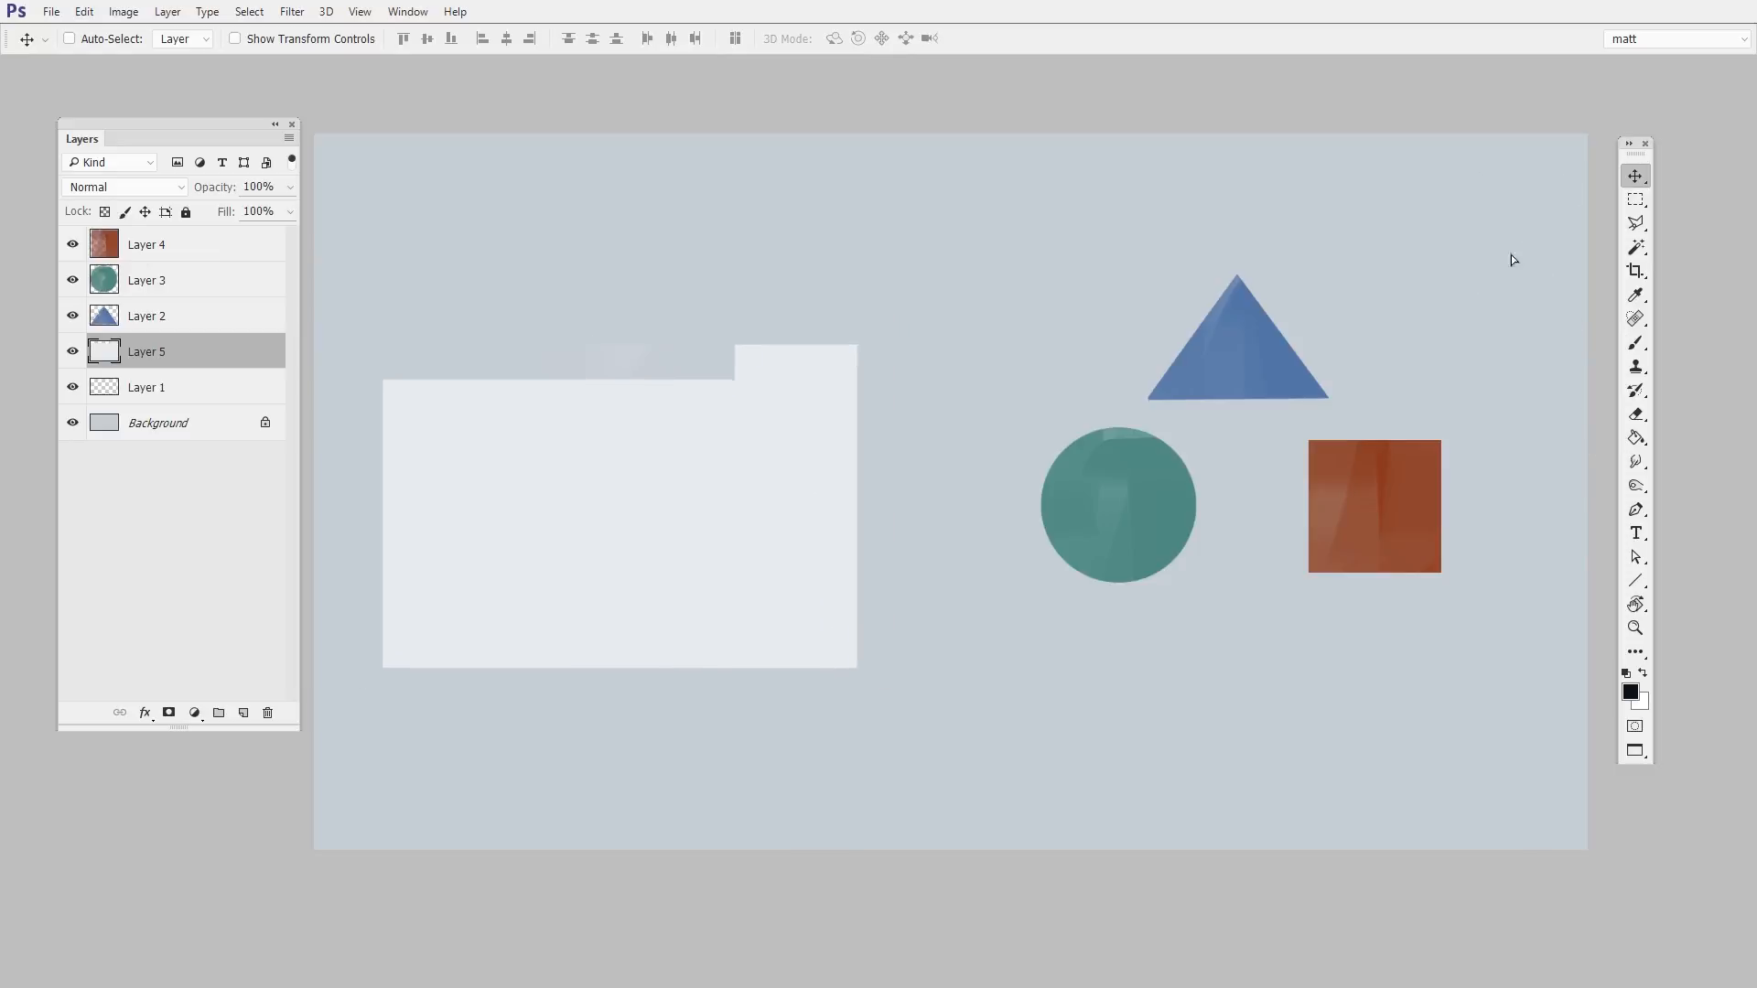
Step: Move the pale folder shape up and to the right with the Move tool
drag(617, 505, 655, 481)
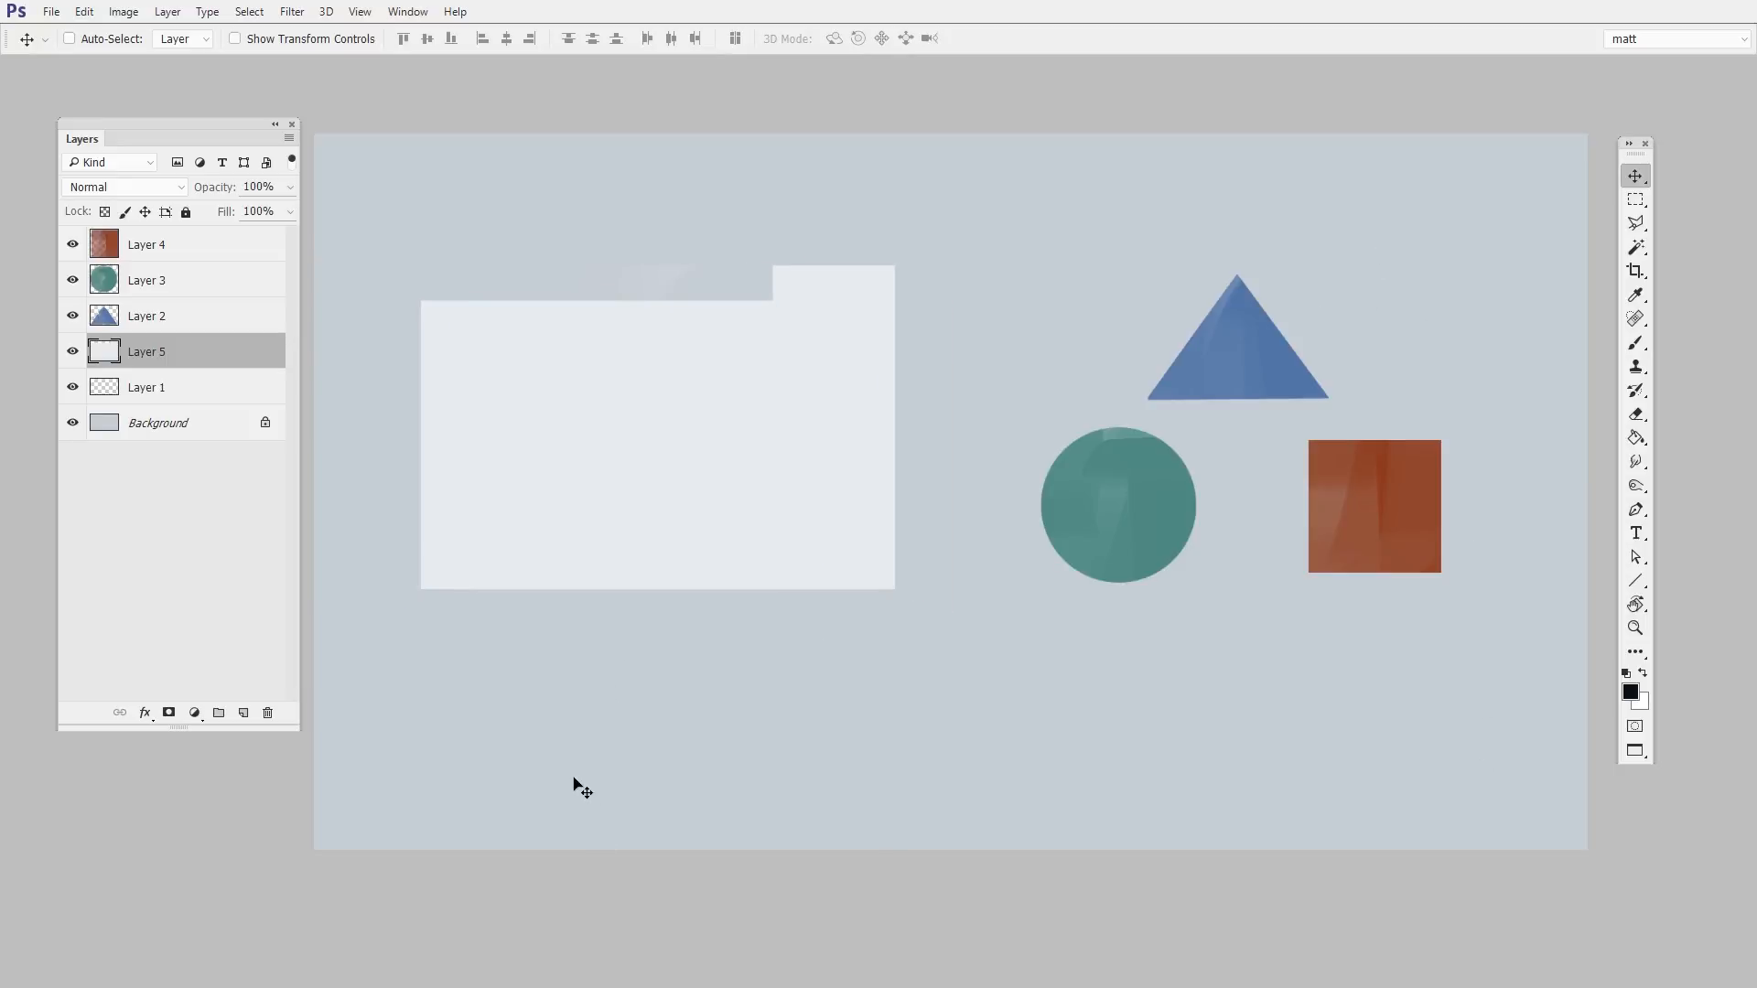
mouse_move(1097, 838)
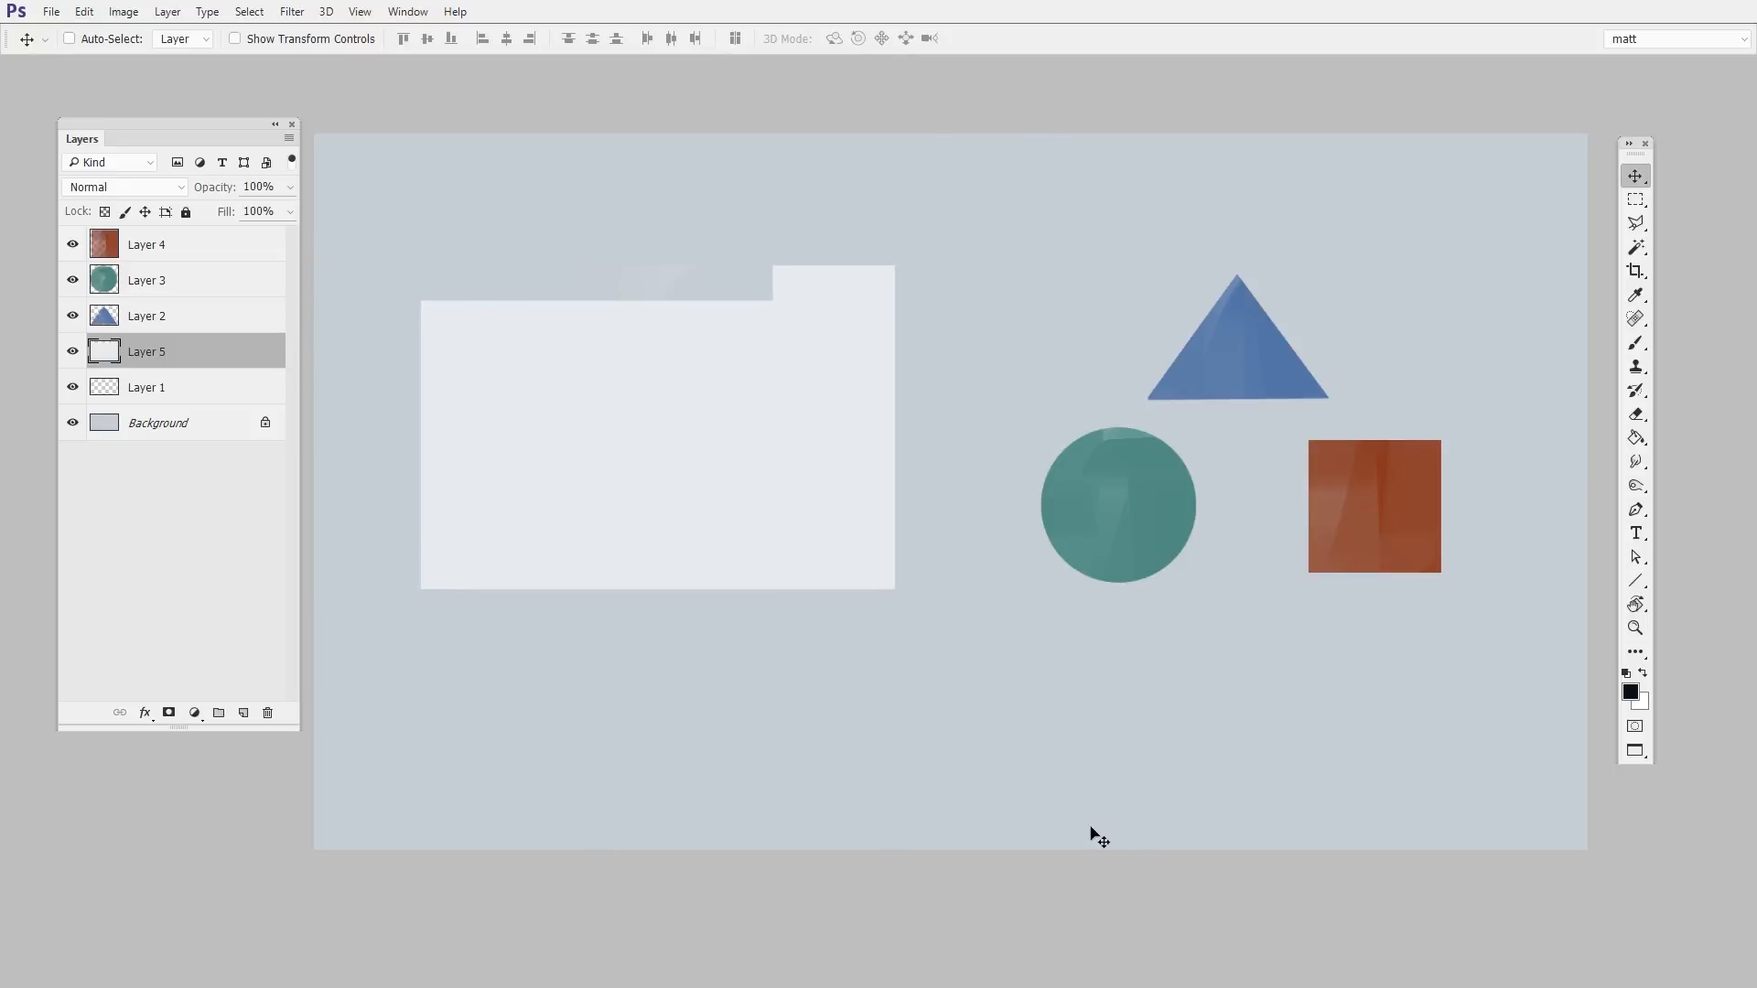
mouse_move(1261, 379)
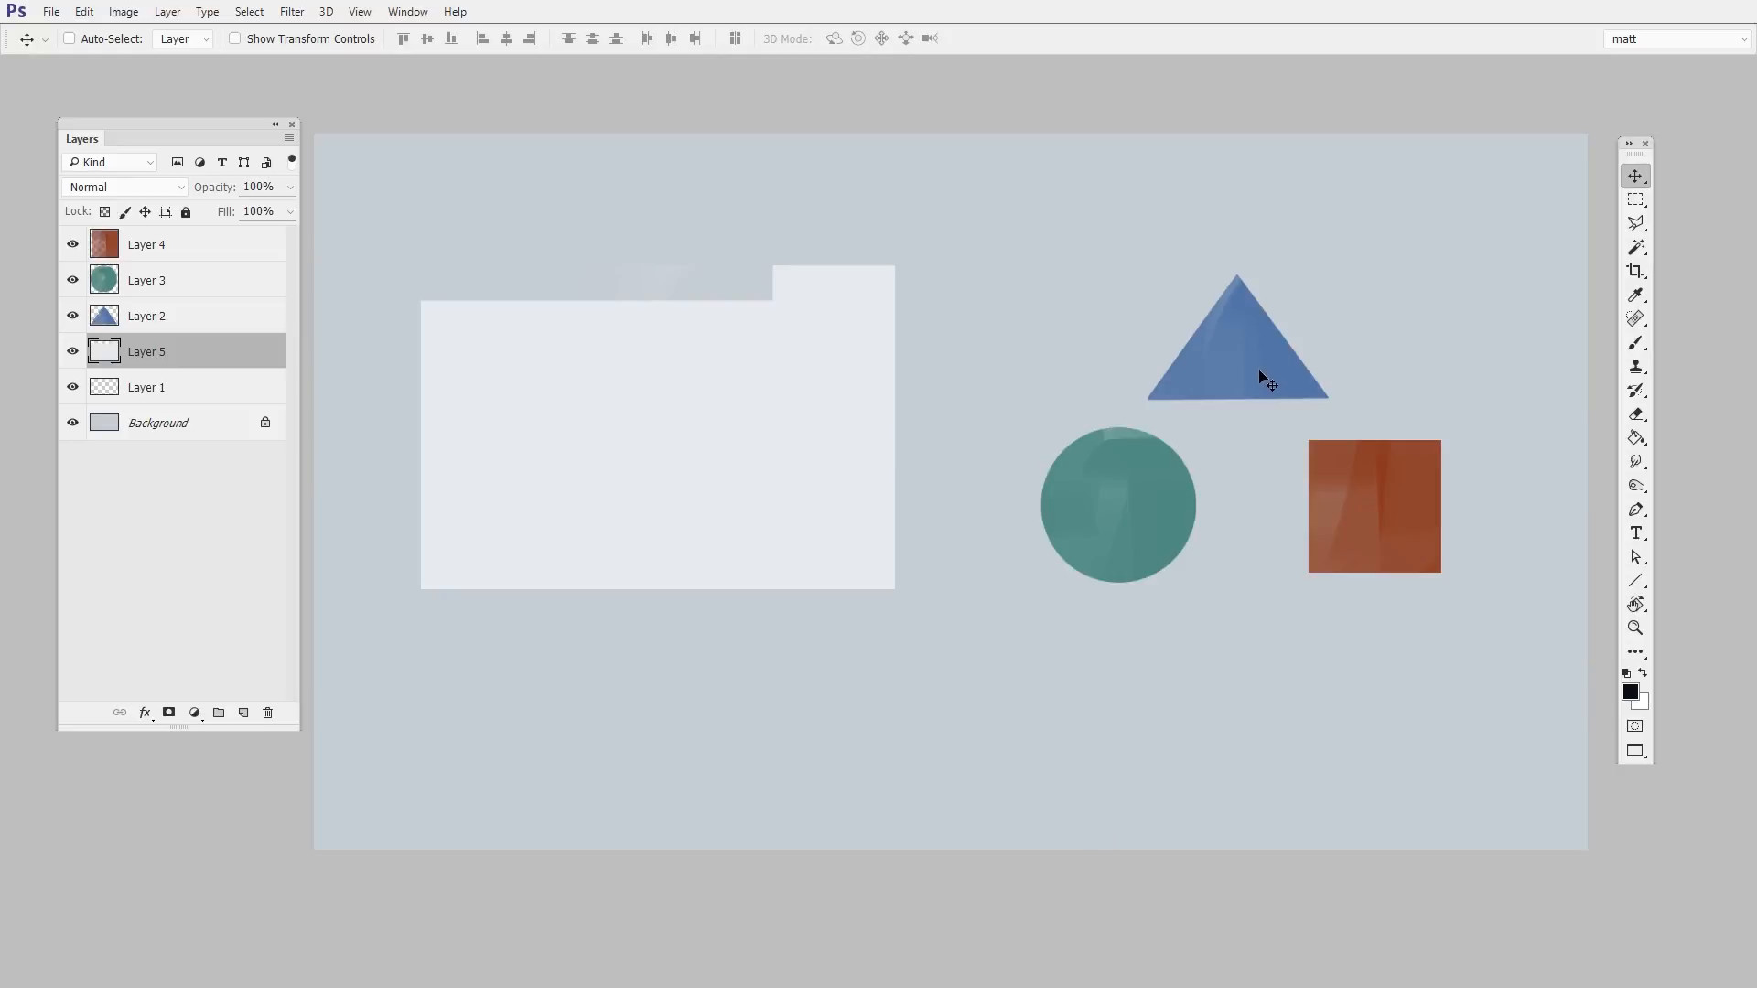
mouse_move(182, 324)
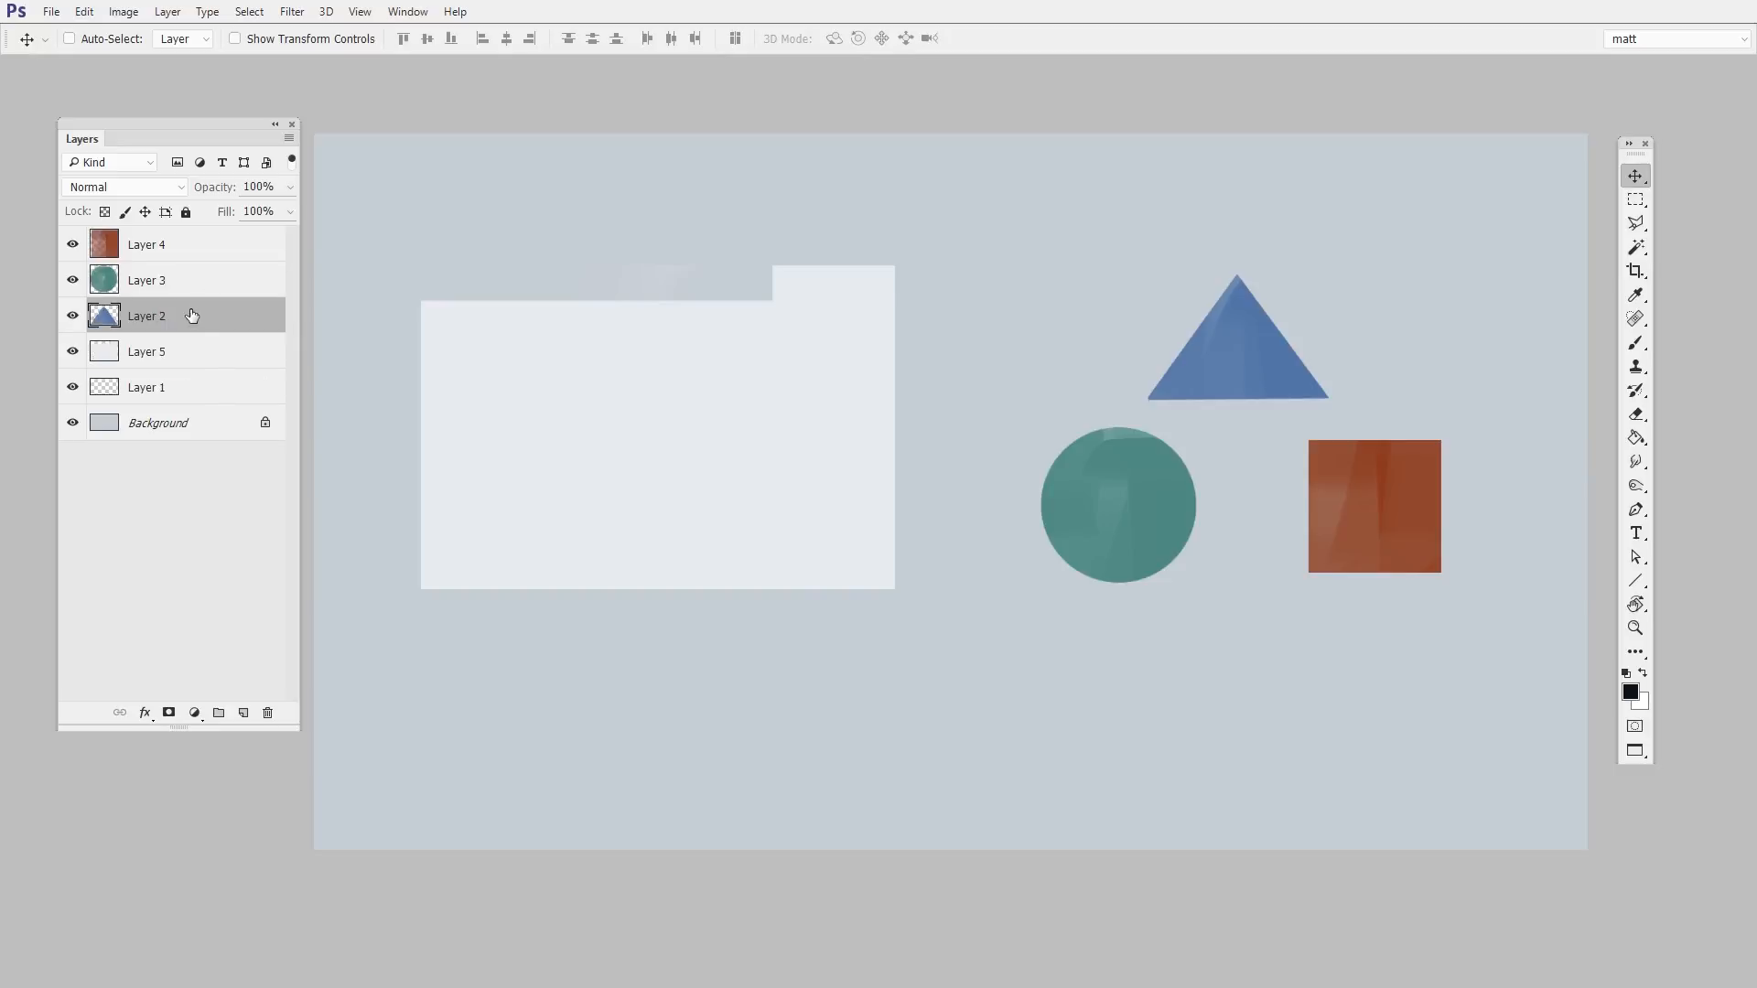
mouse_move(196, 326)
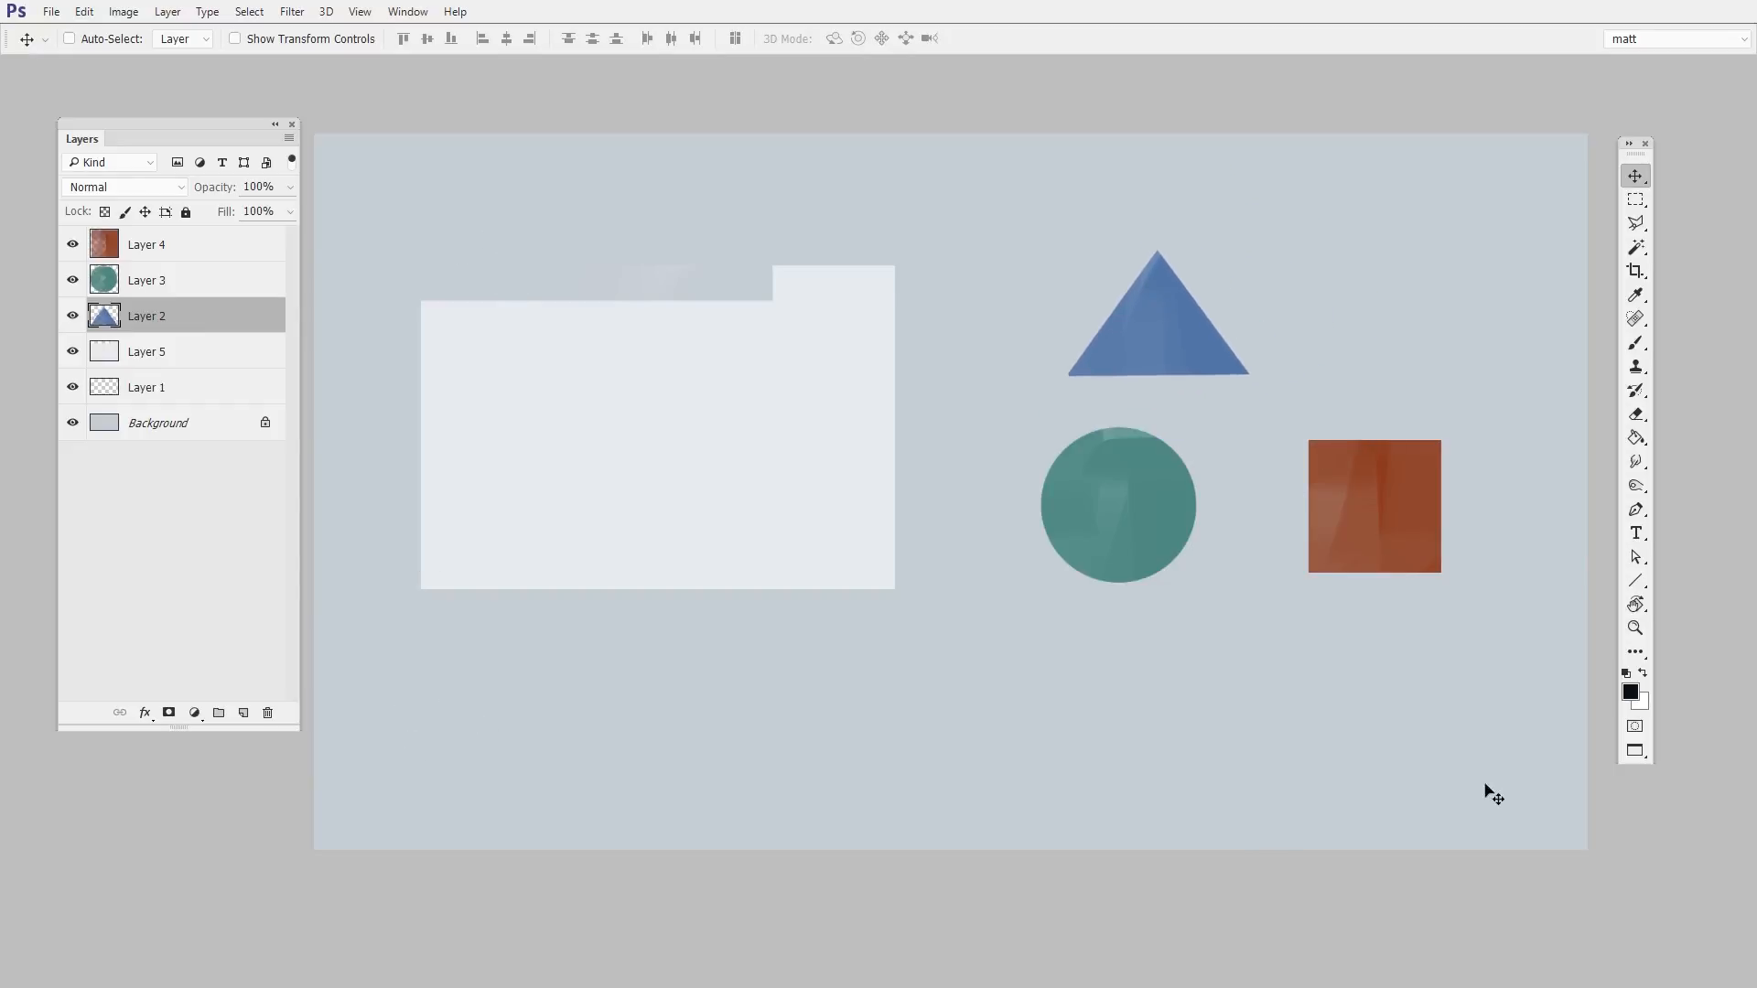
Step: Nudge the blue triangle back to the right and select the orange square's layer
drag(1157, 313, 1215, 327)
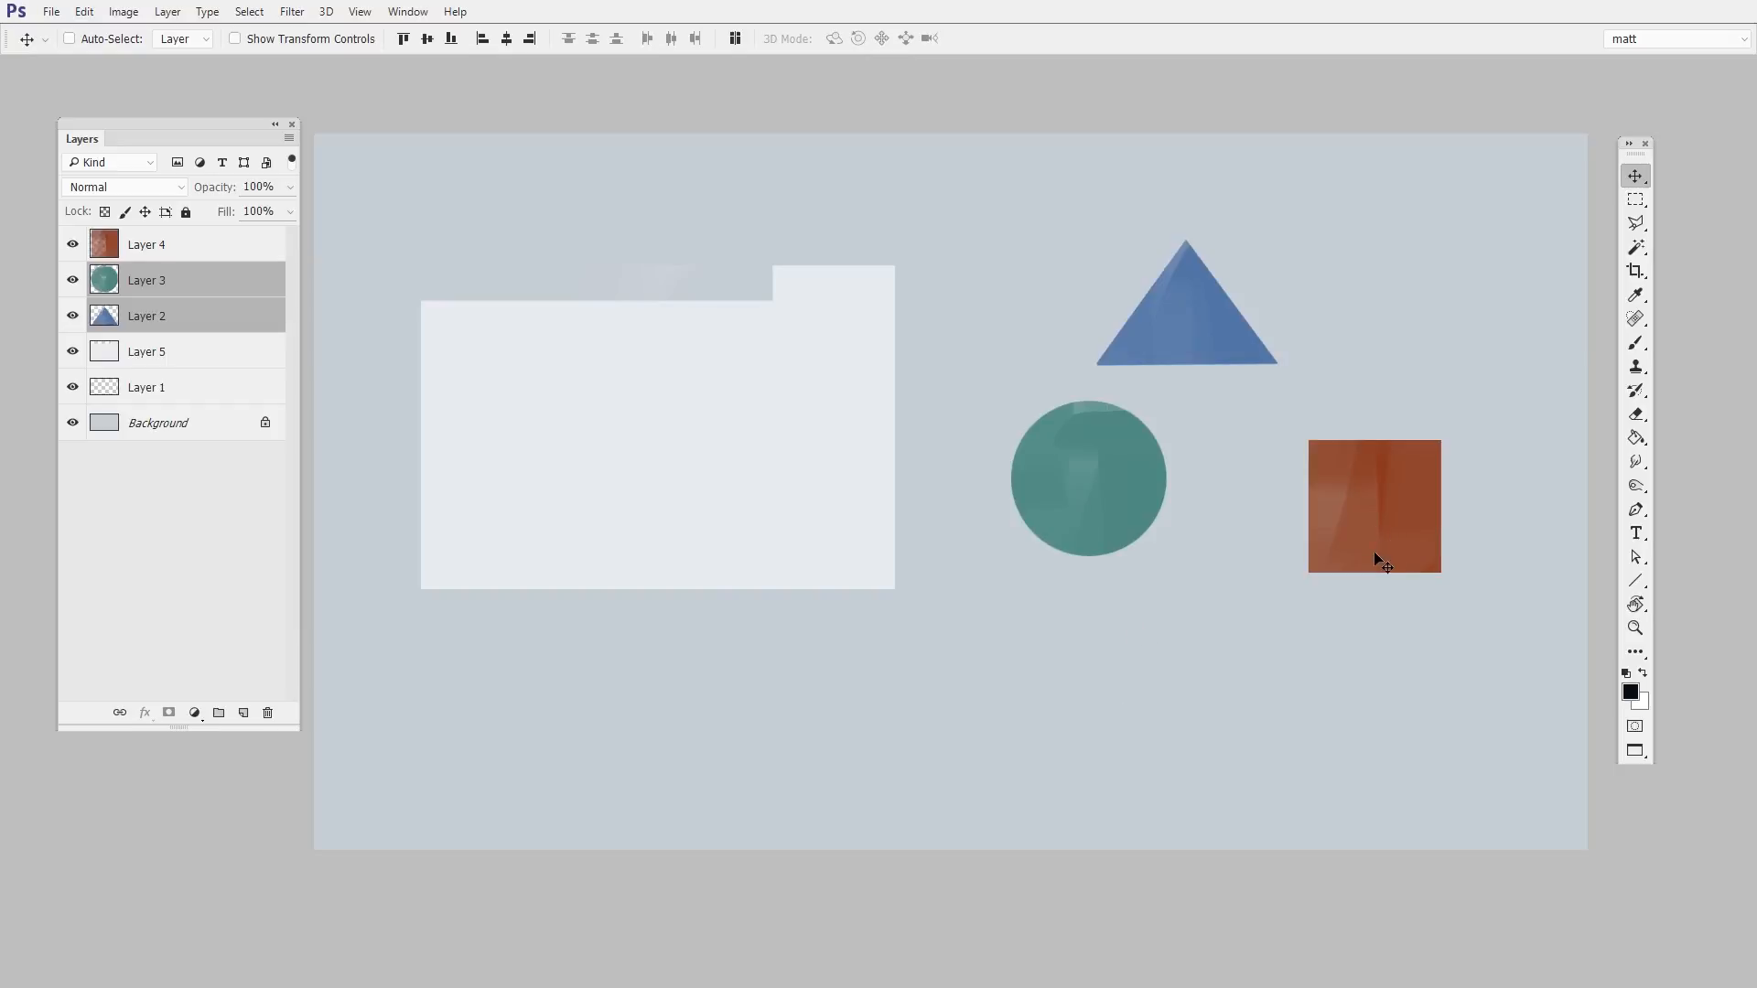
click(146, 243)
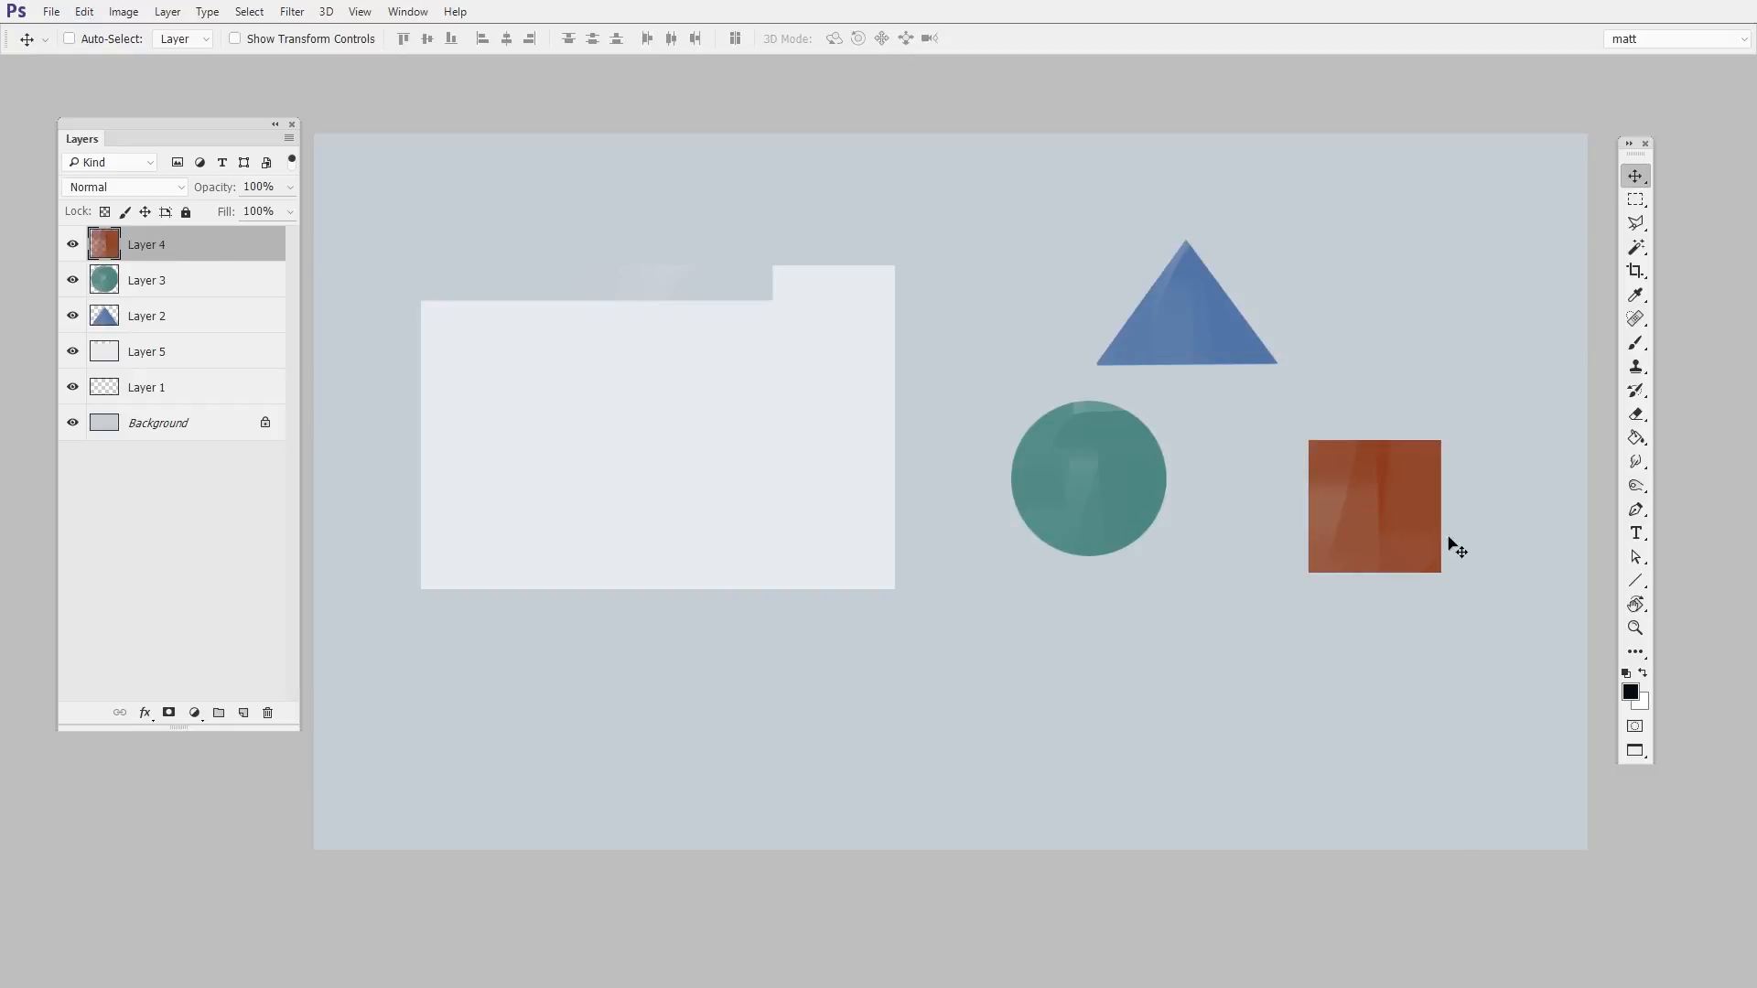
Step: Slide the orange square left against the circle and restack it beneath the teal circle's layer
drag(1373, 505, 1134, 454)
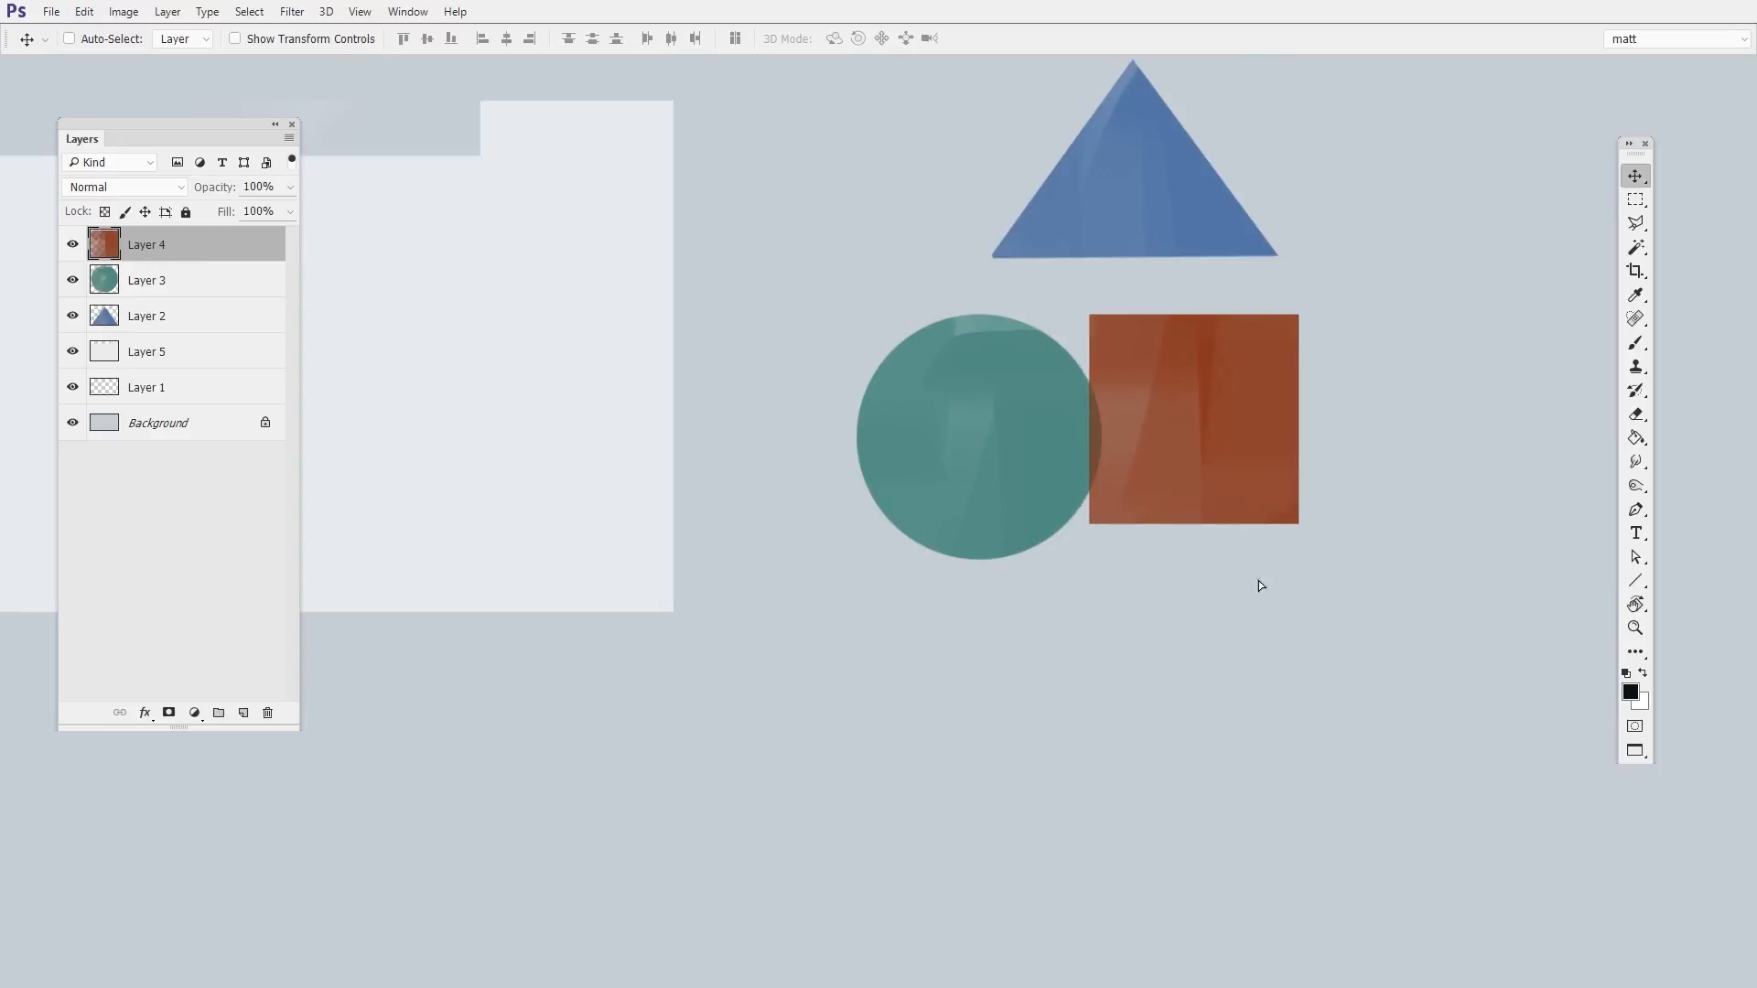
drag(1194, 421, 862, 466)
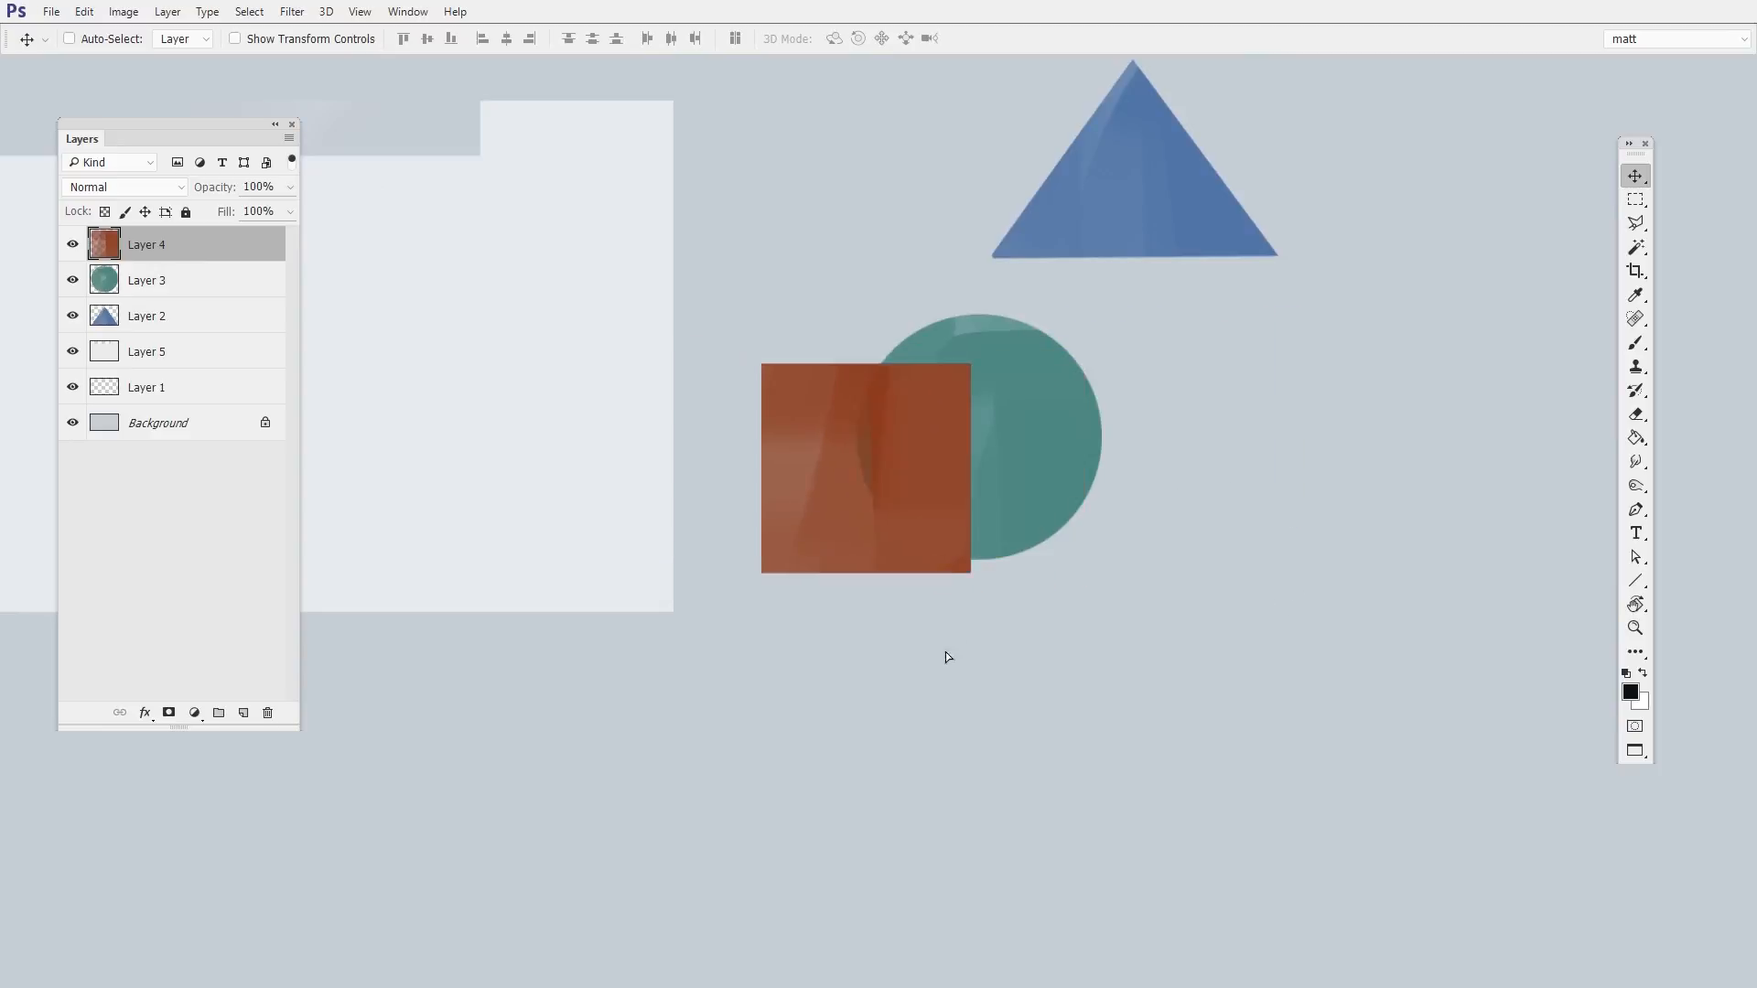
drag(865, 468, 813, 401)
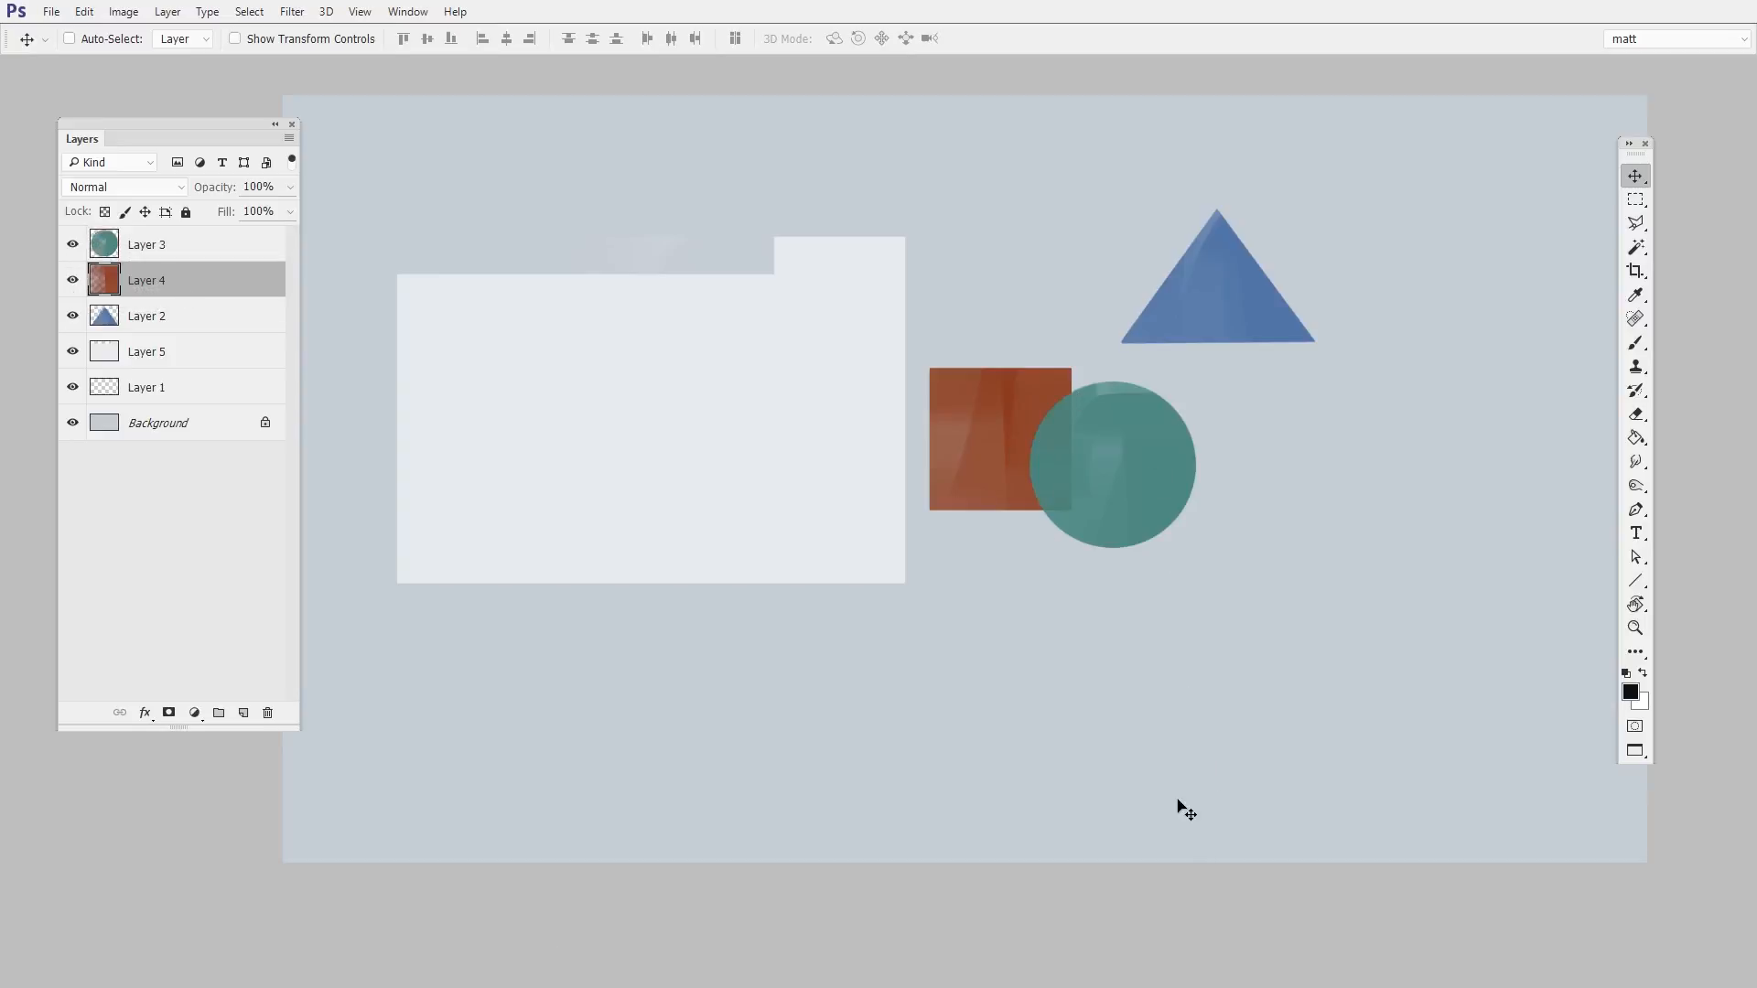
drag(997, 443, 929, 247)
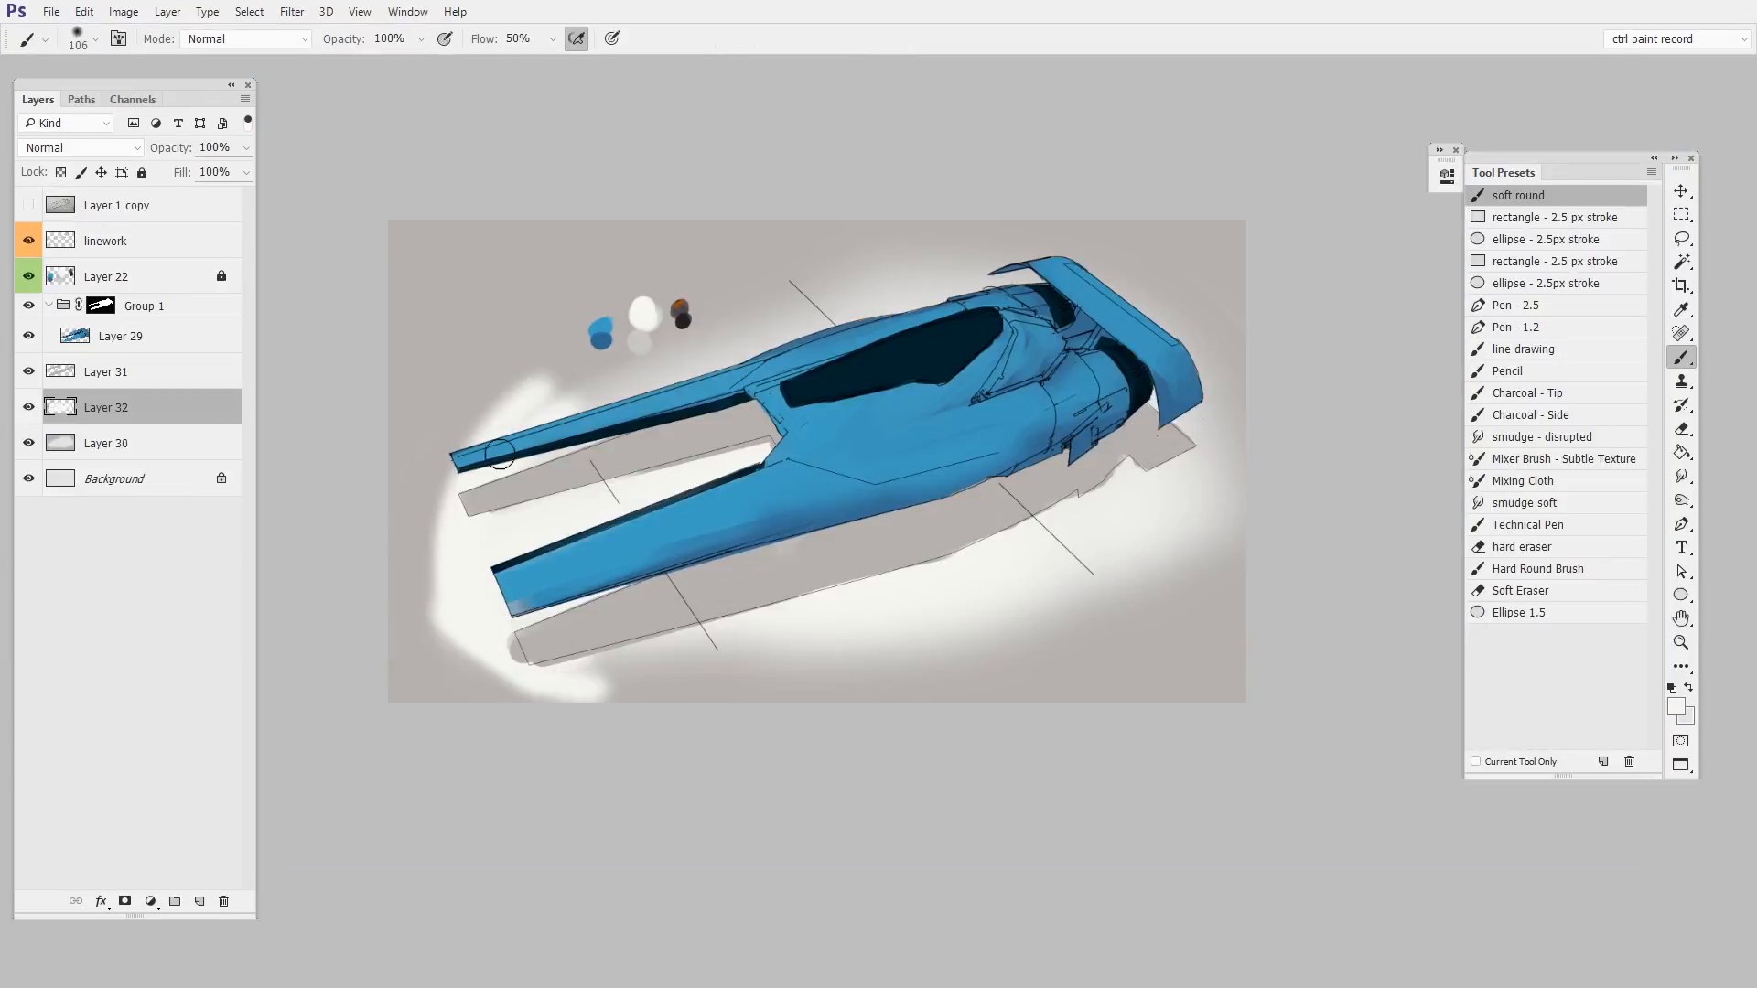
Step: Move the red square up so it tucks partly behind the pale panel
drag(501, 454, 408, 597)
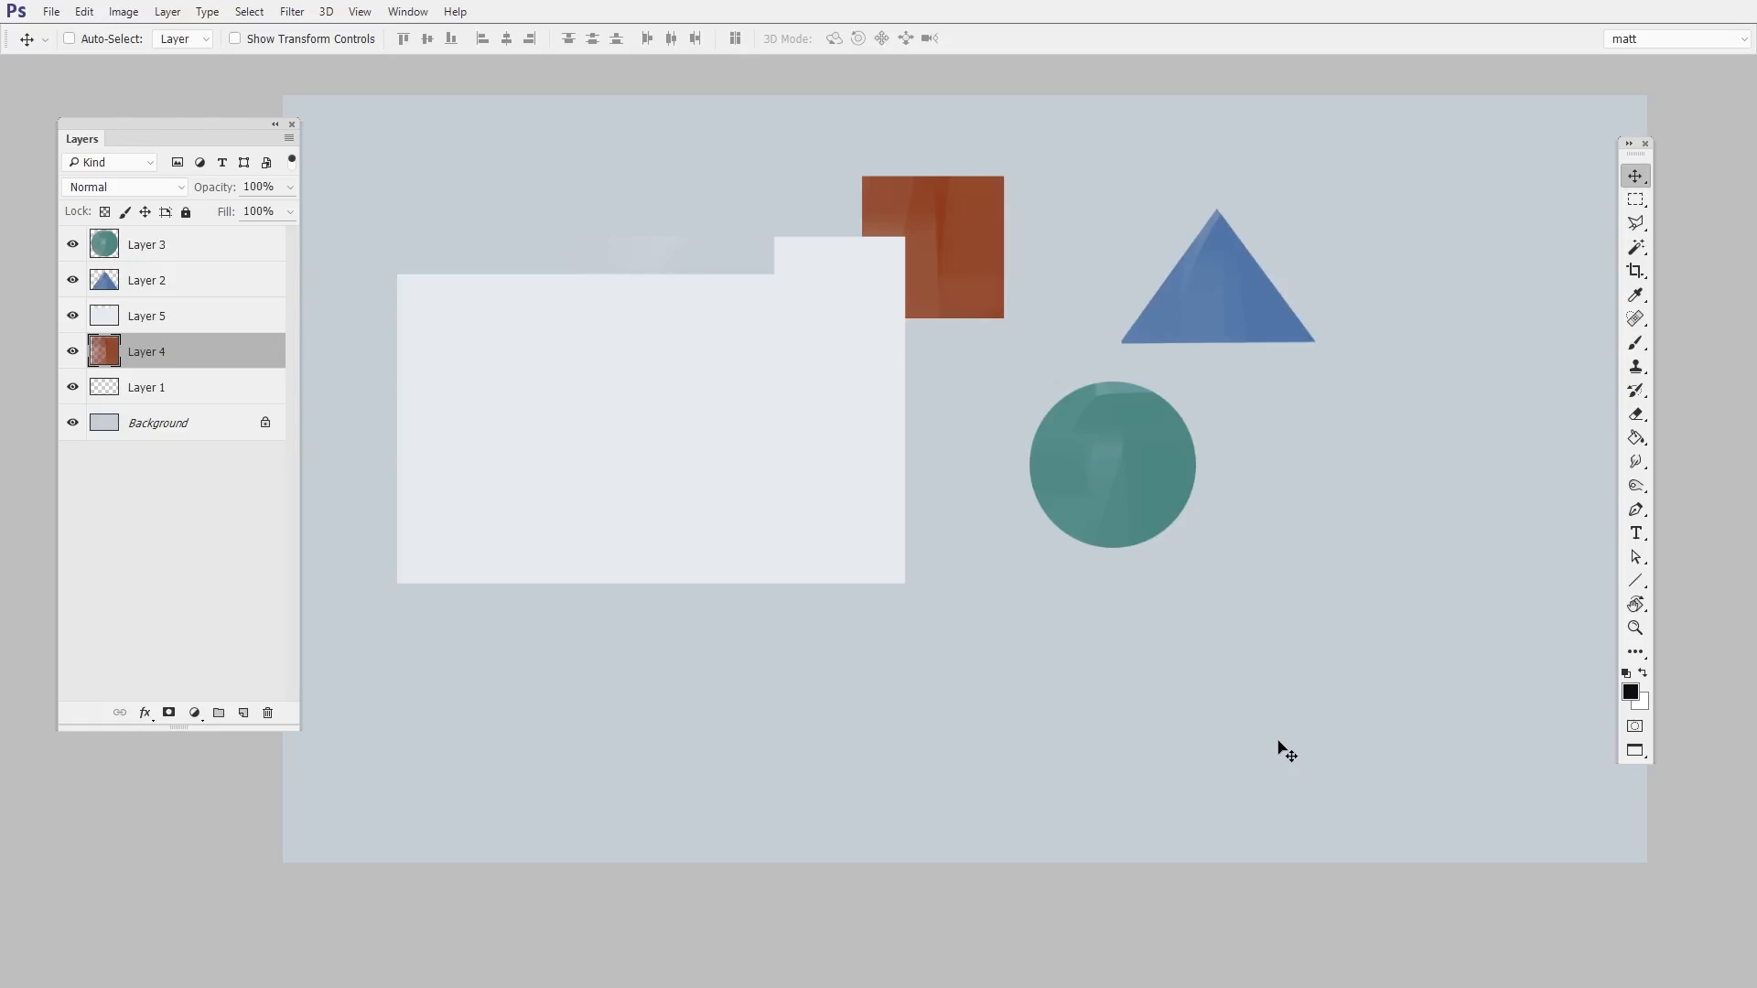
mouse_move(971, 293)
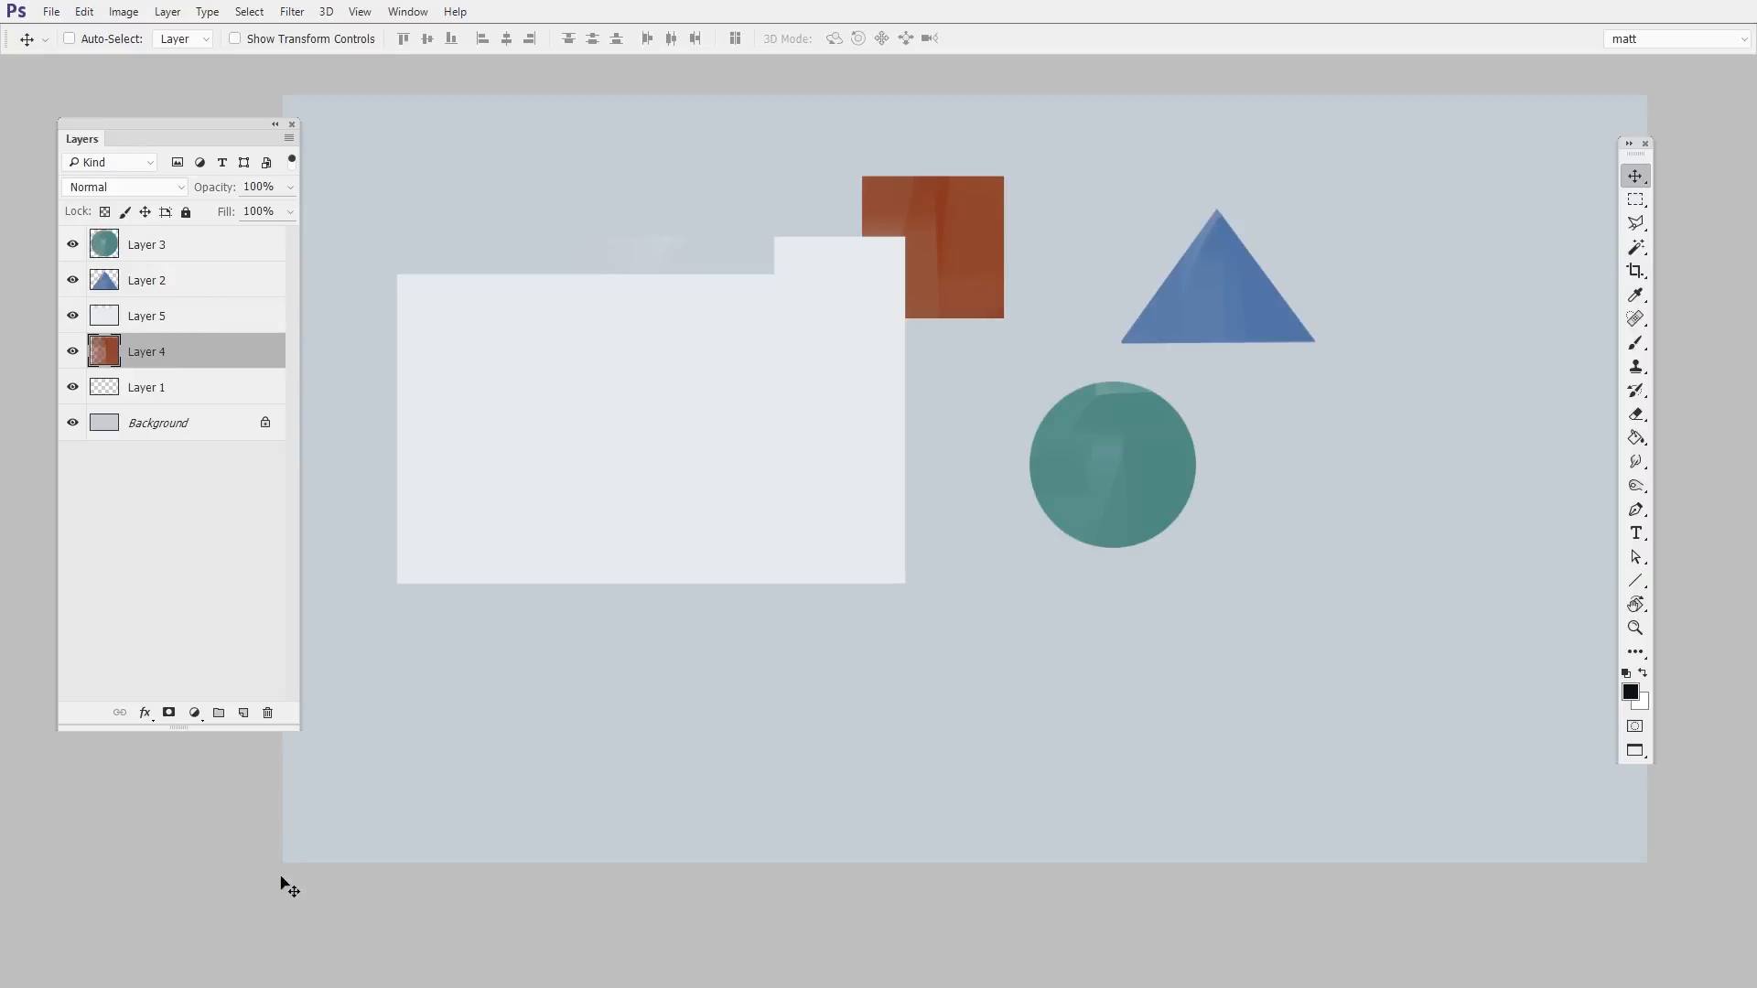
mouse_move(1104, 501)
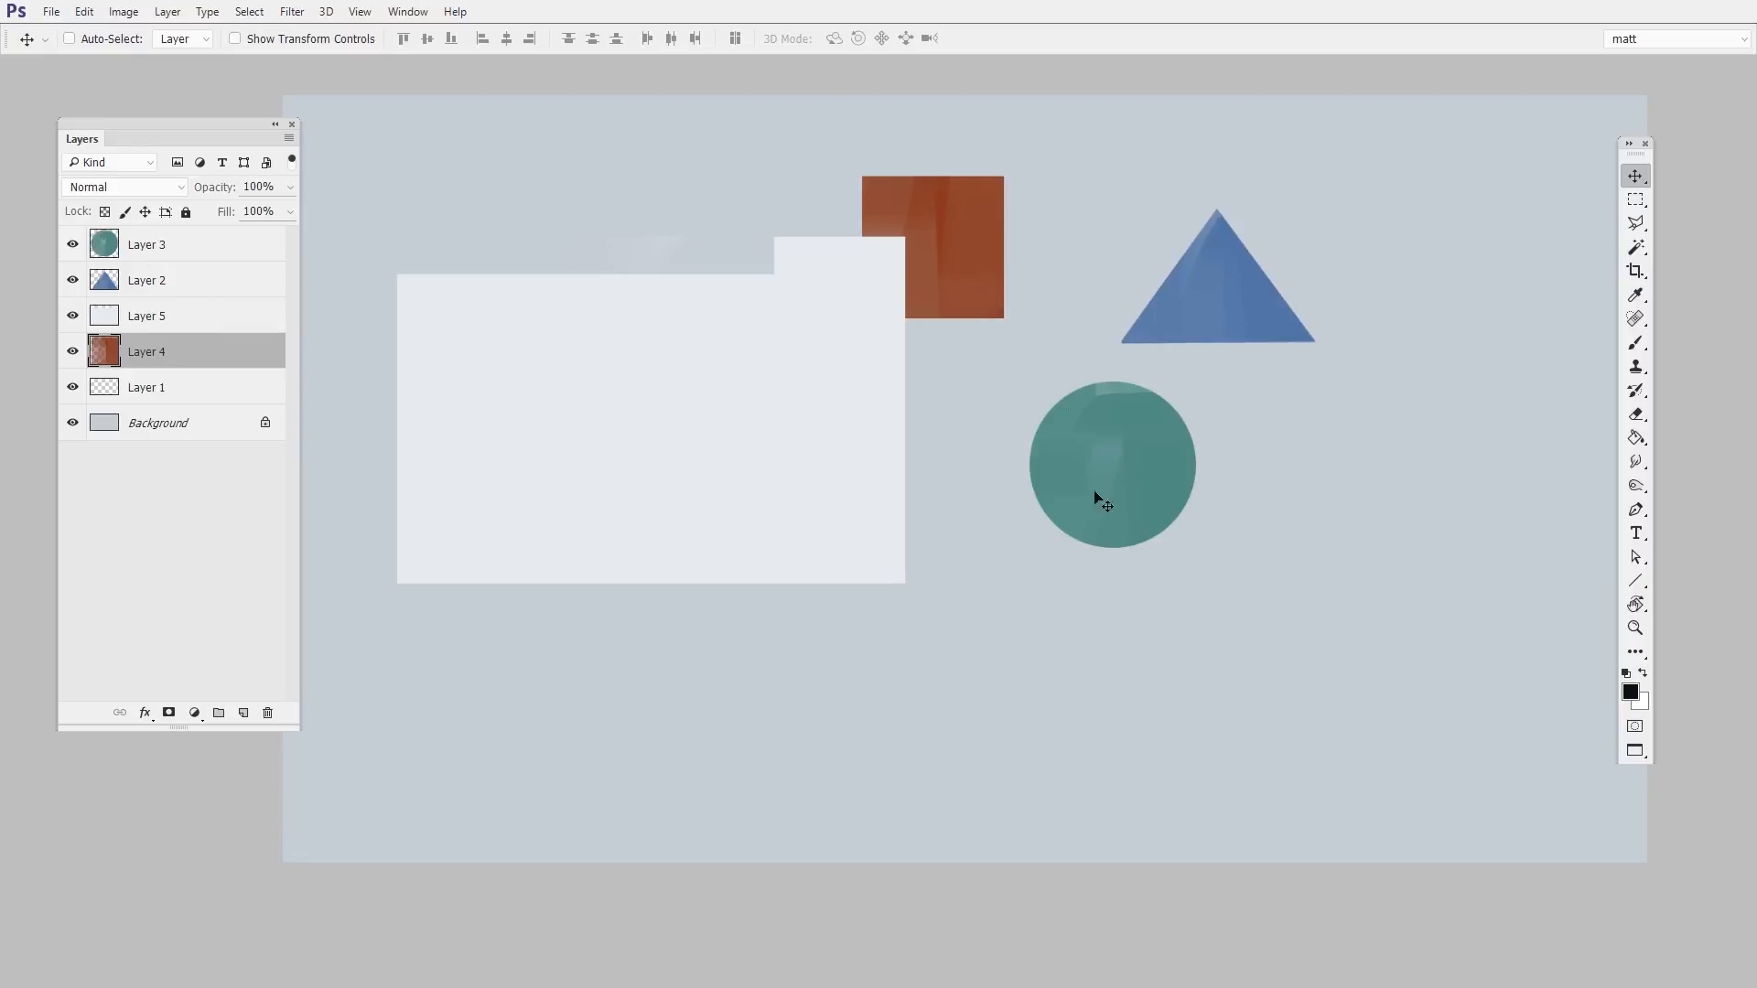
mouse_move(1105, 521)
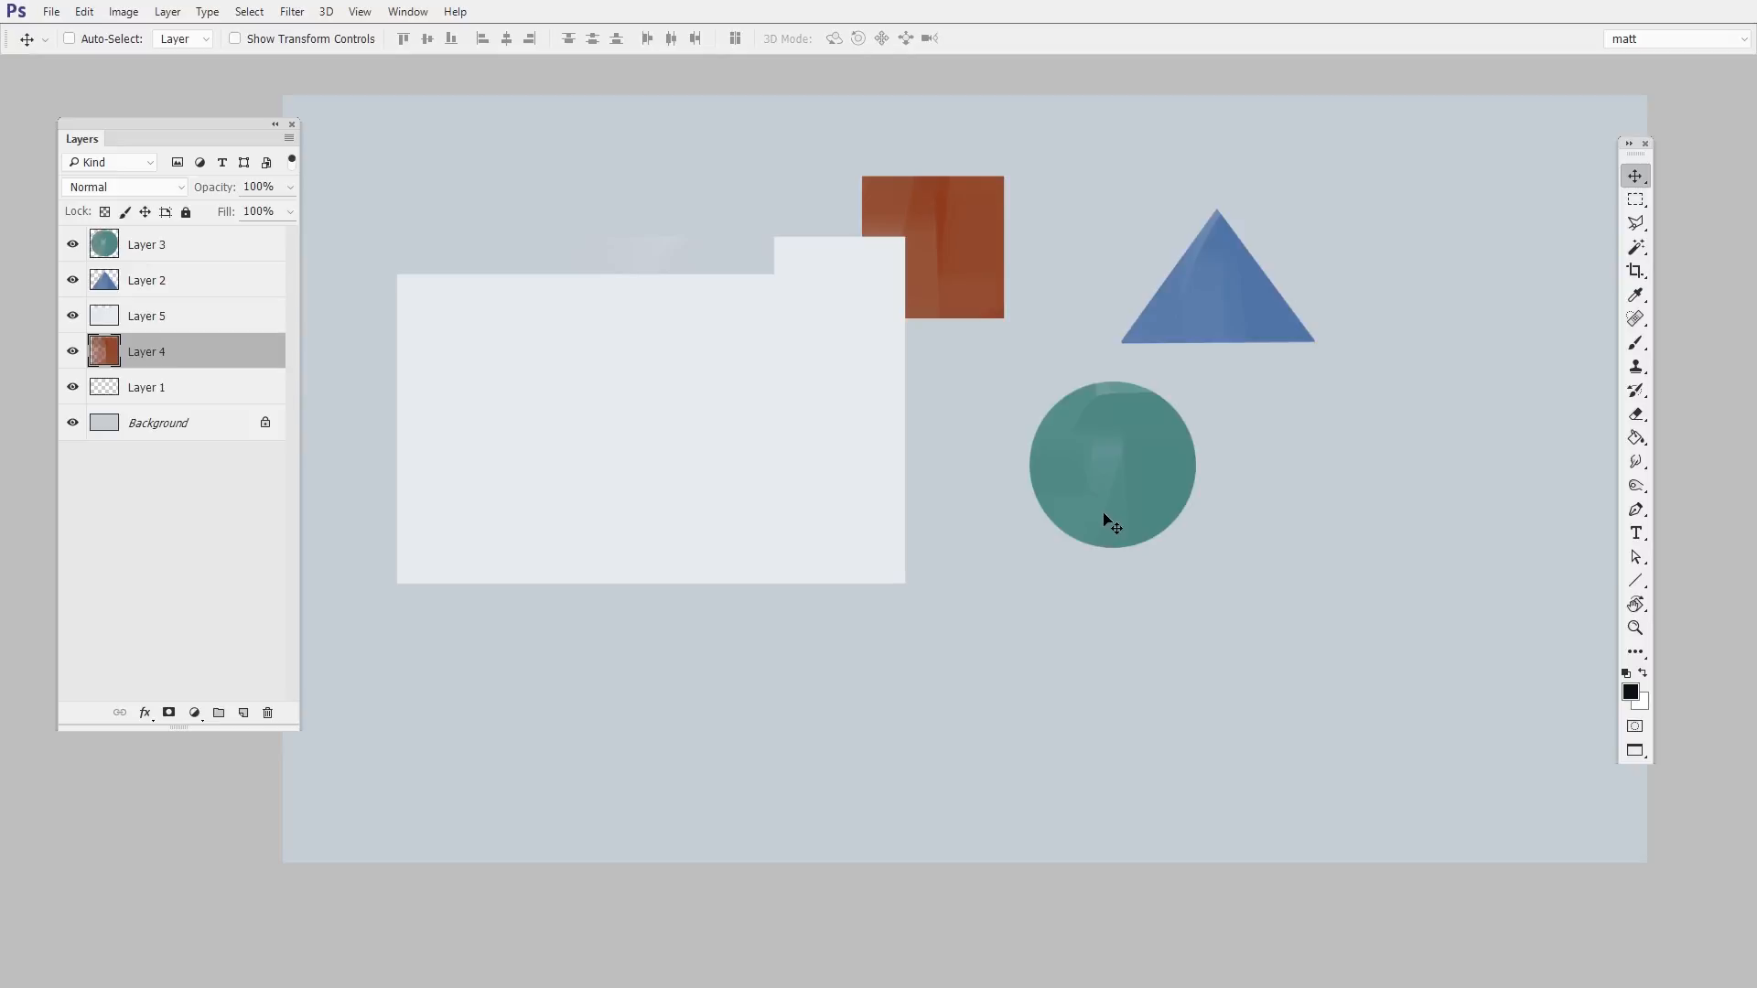
mouse_move(1104, 524)
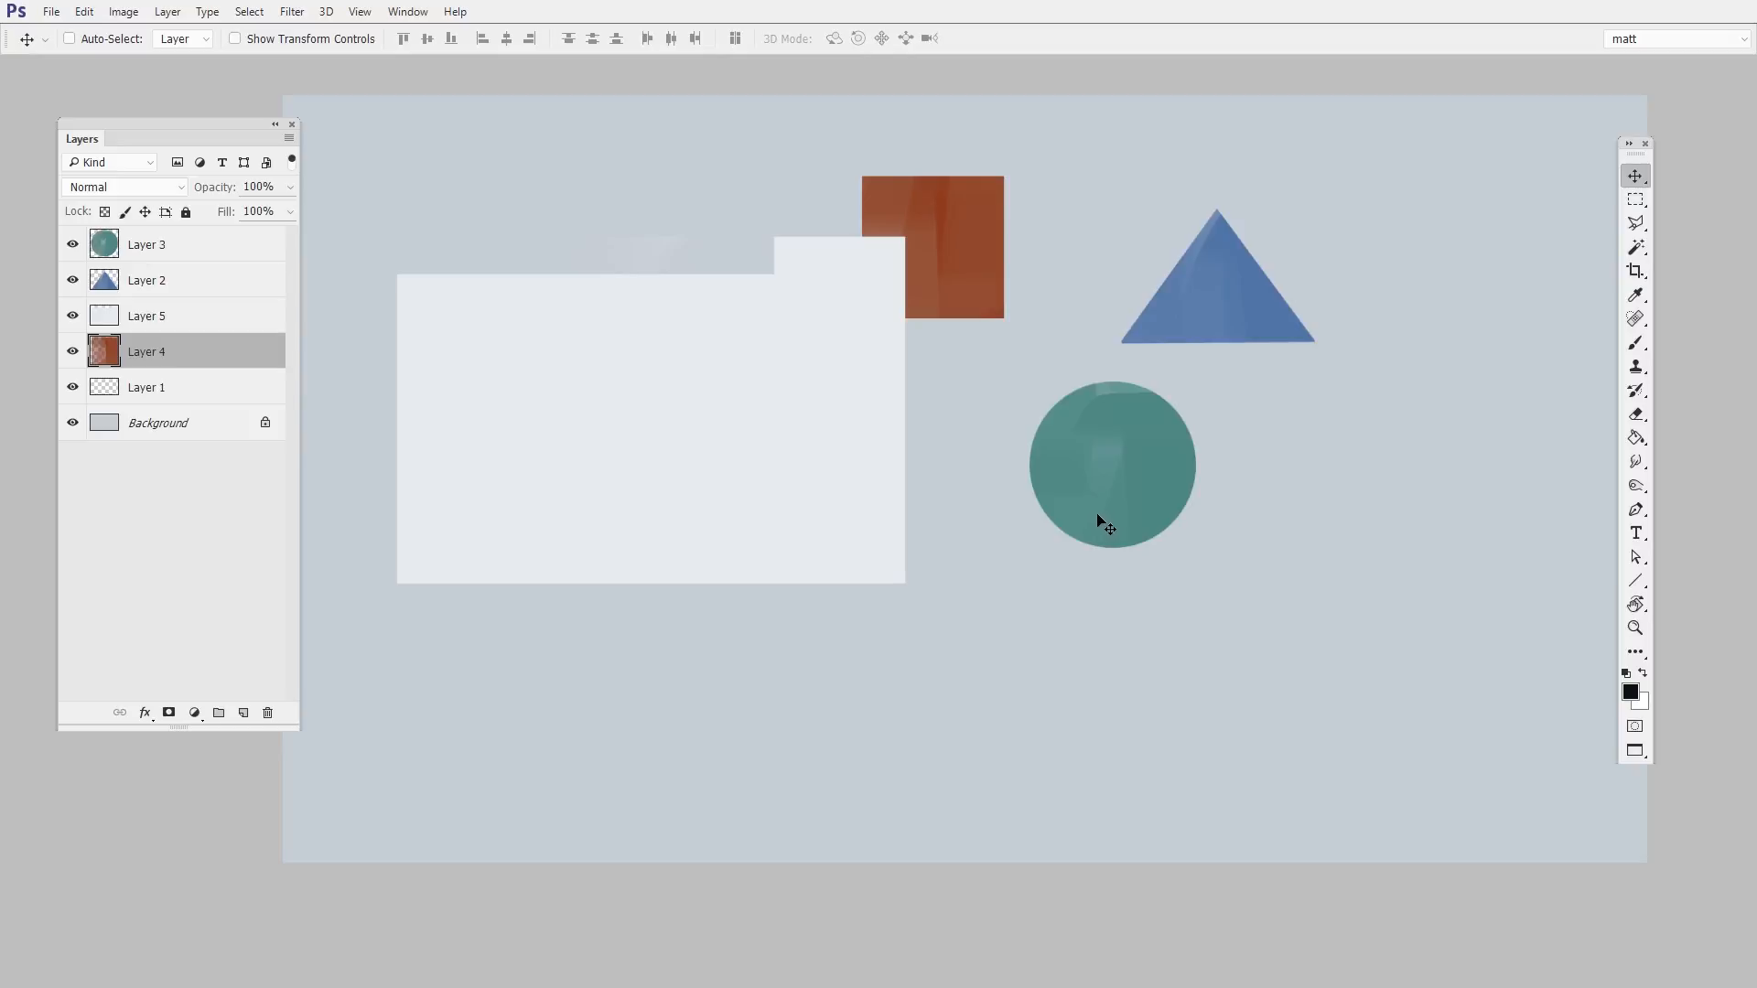
mouse_move(1100, 548)
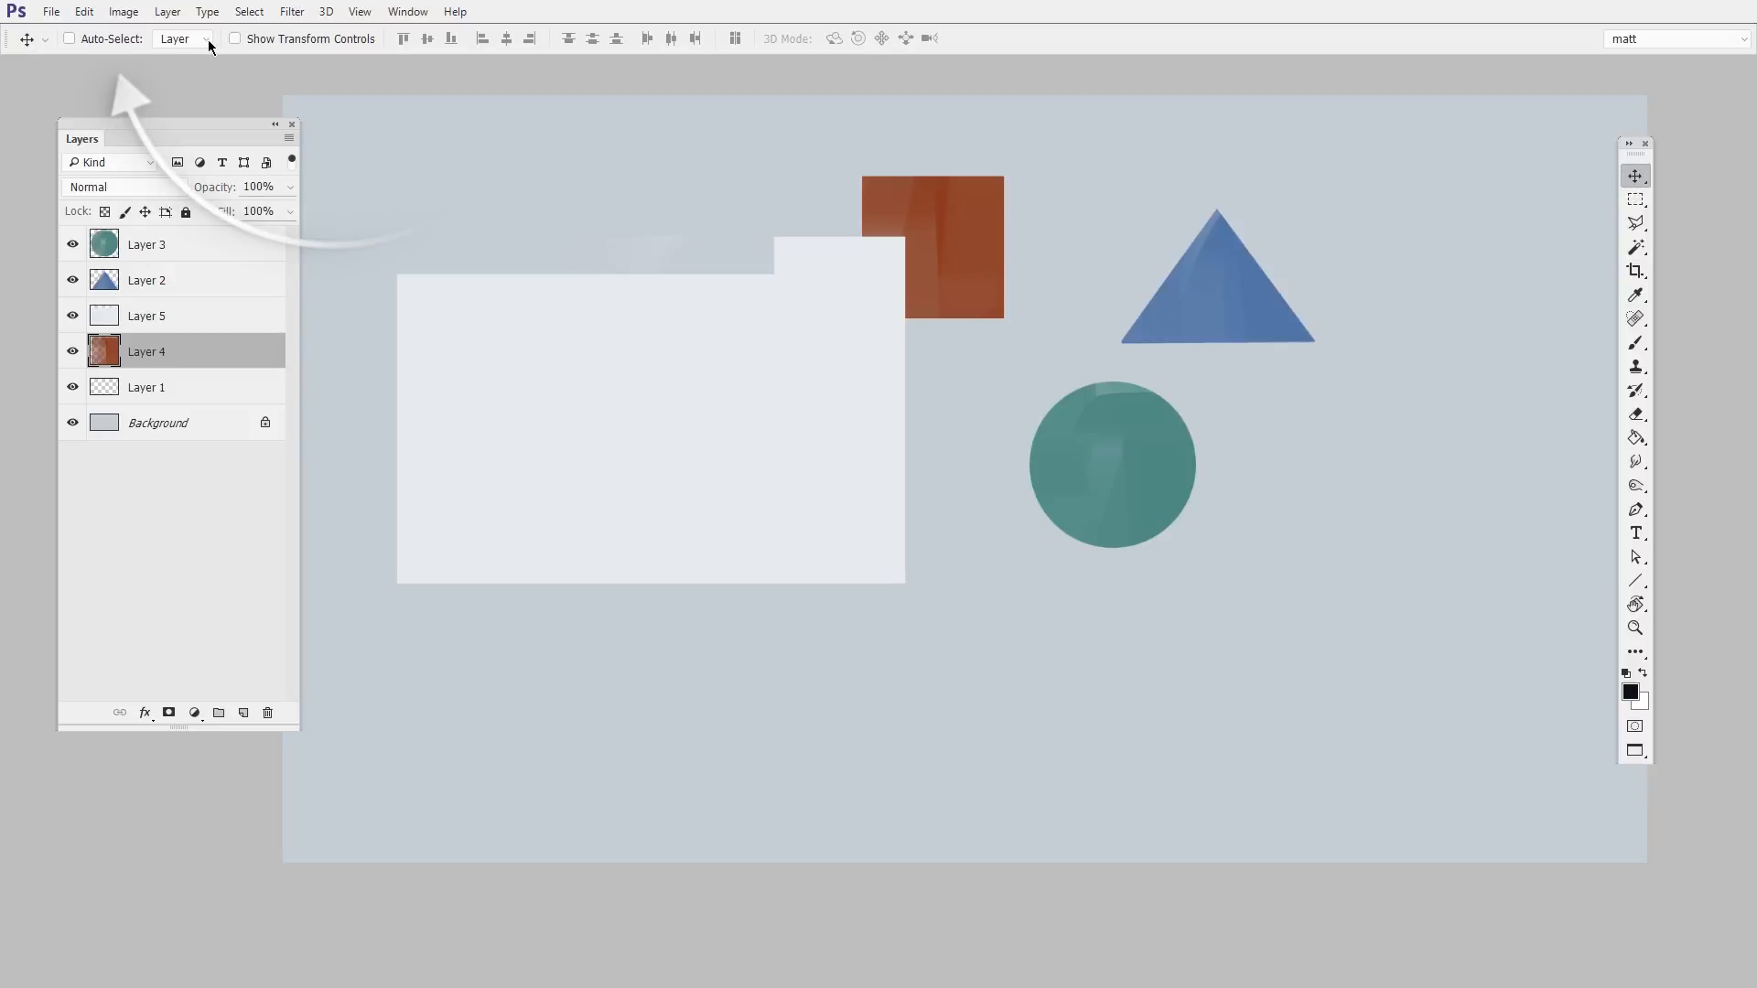
Step: Set Auto-Select to Layer and move the teal circle toward the lower right
click(180, 39)
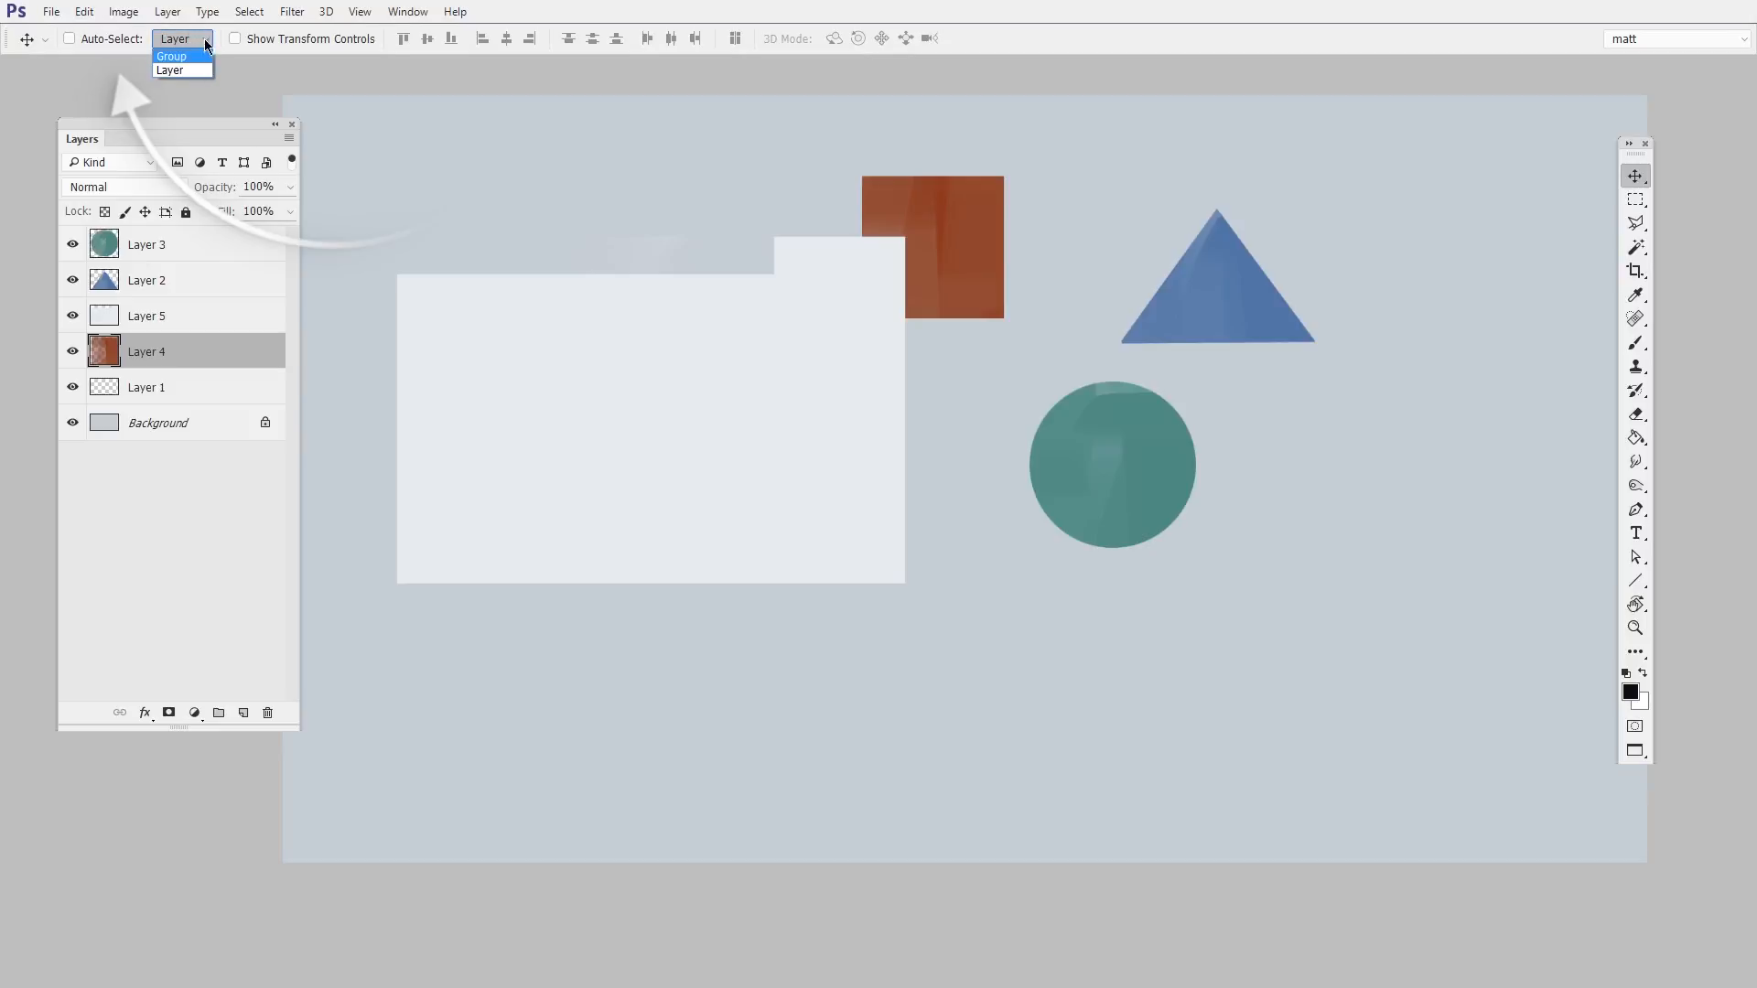
click(171, 69)
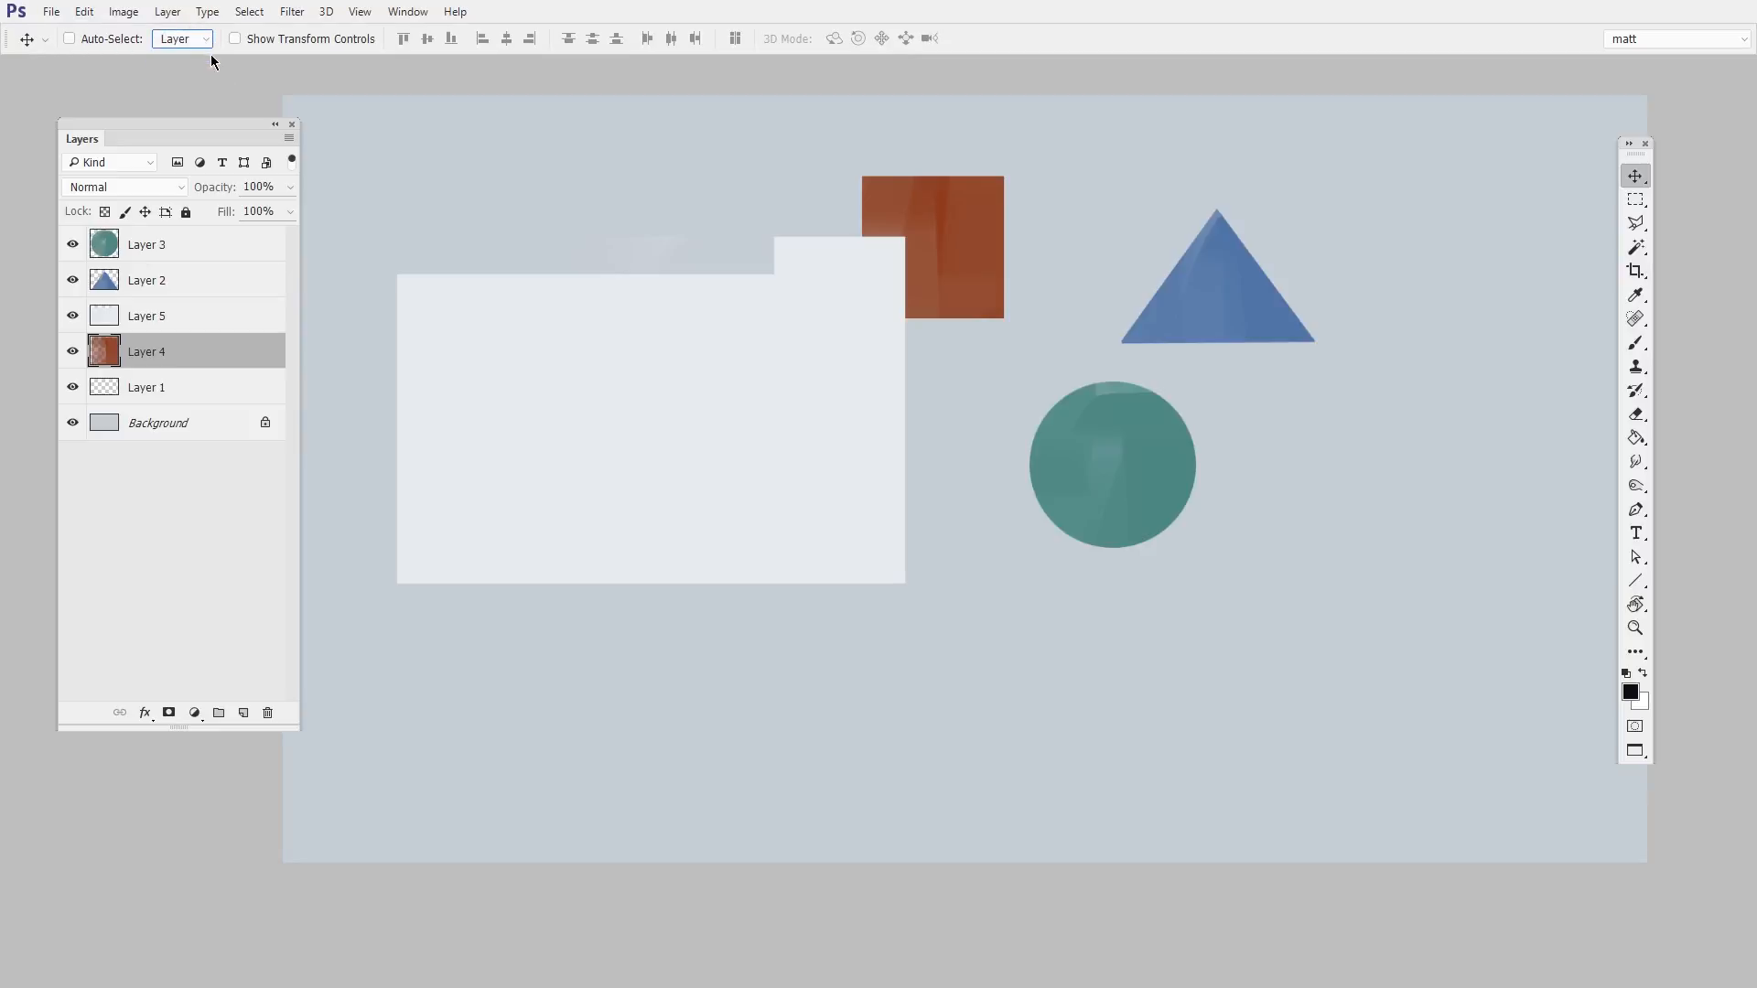
mouse_move(223, 81)
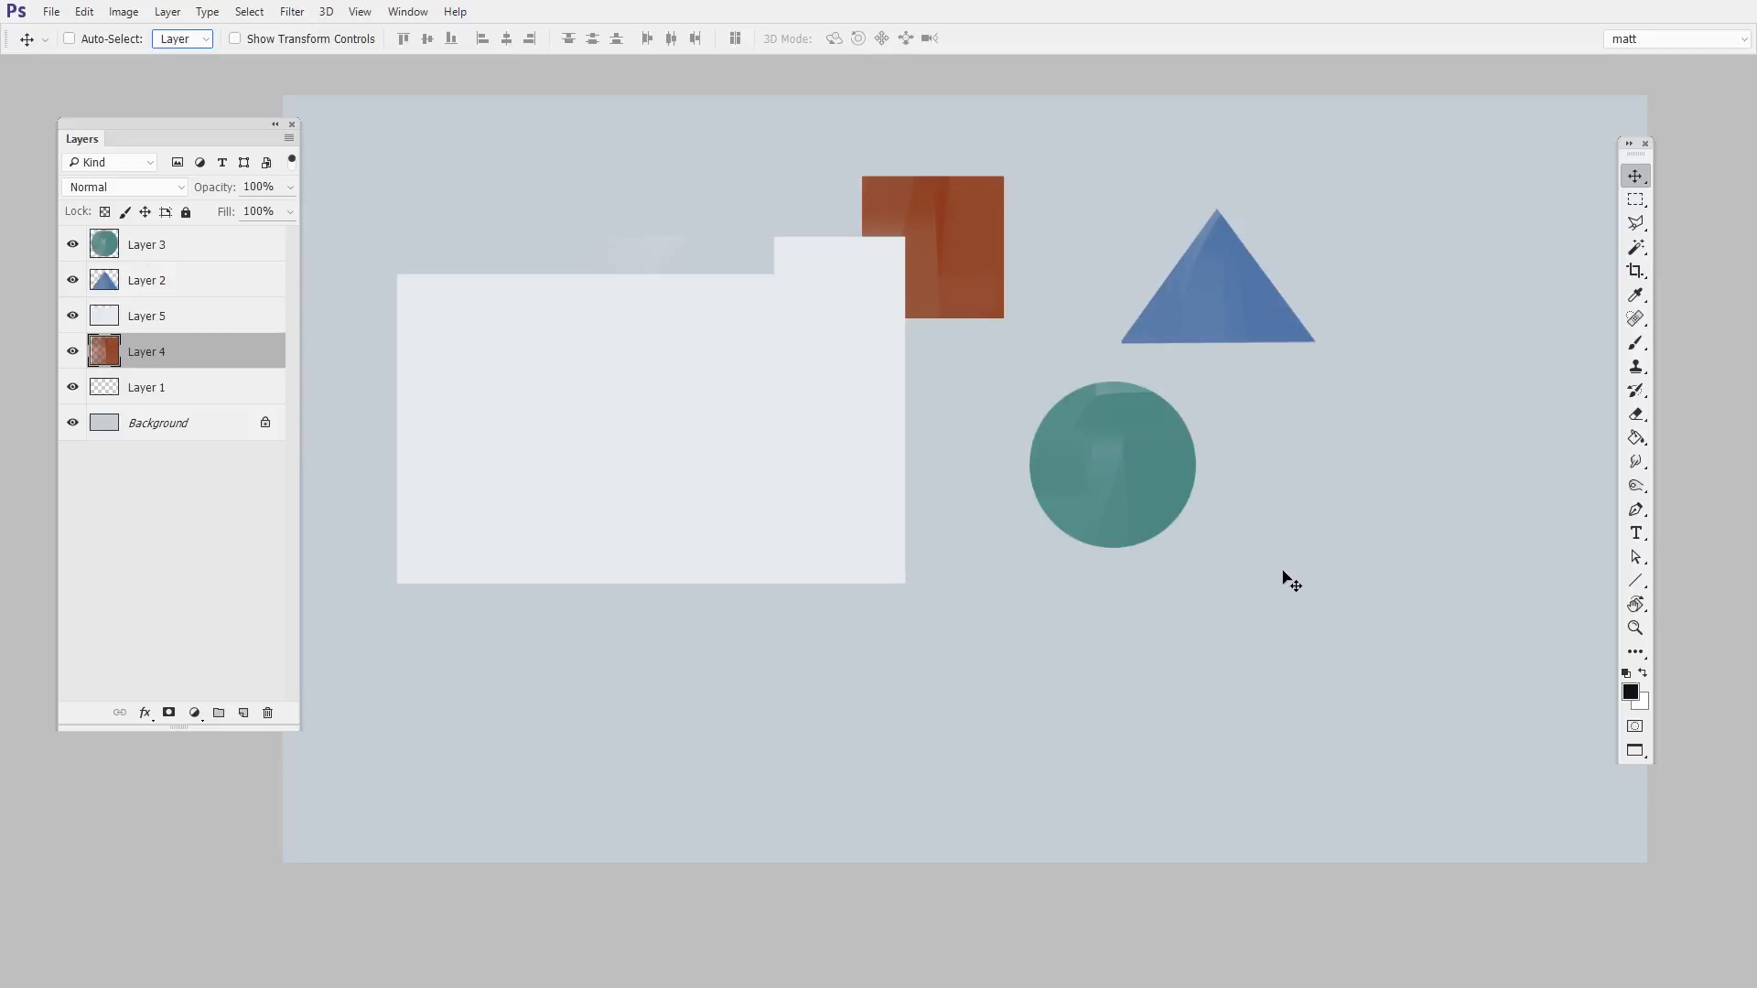
mouse_move(1065, 243)
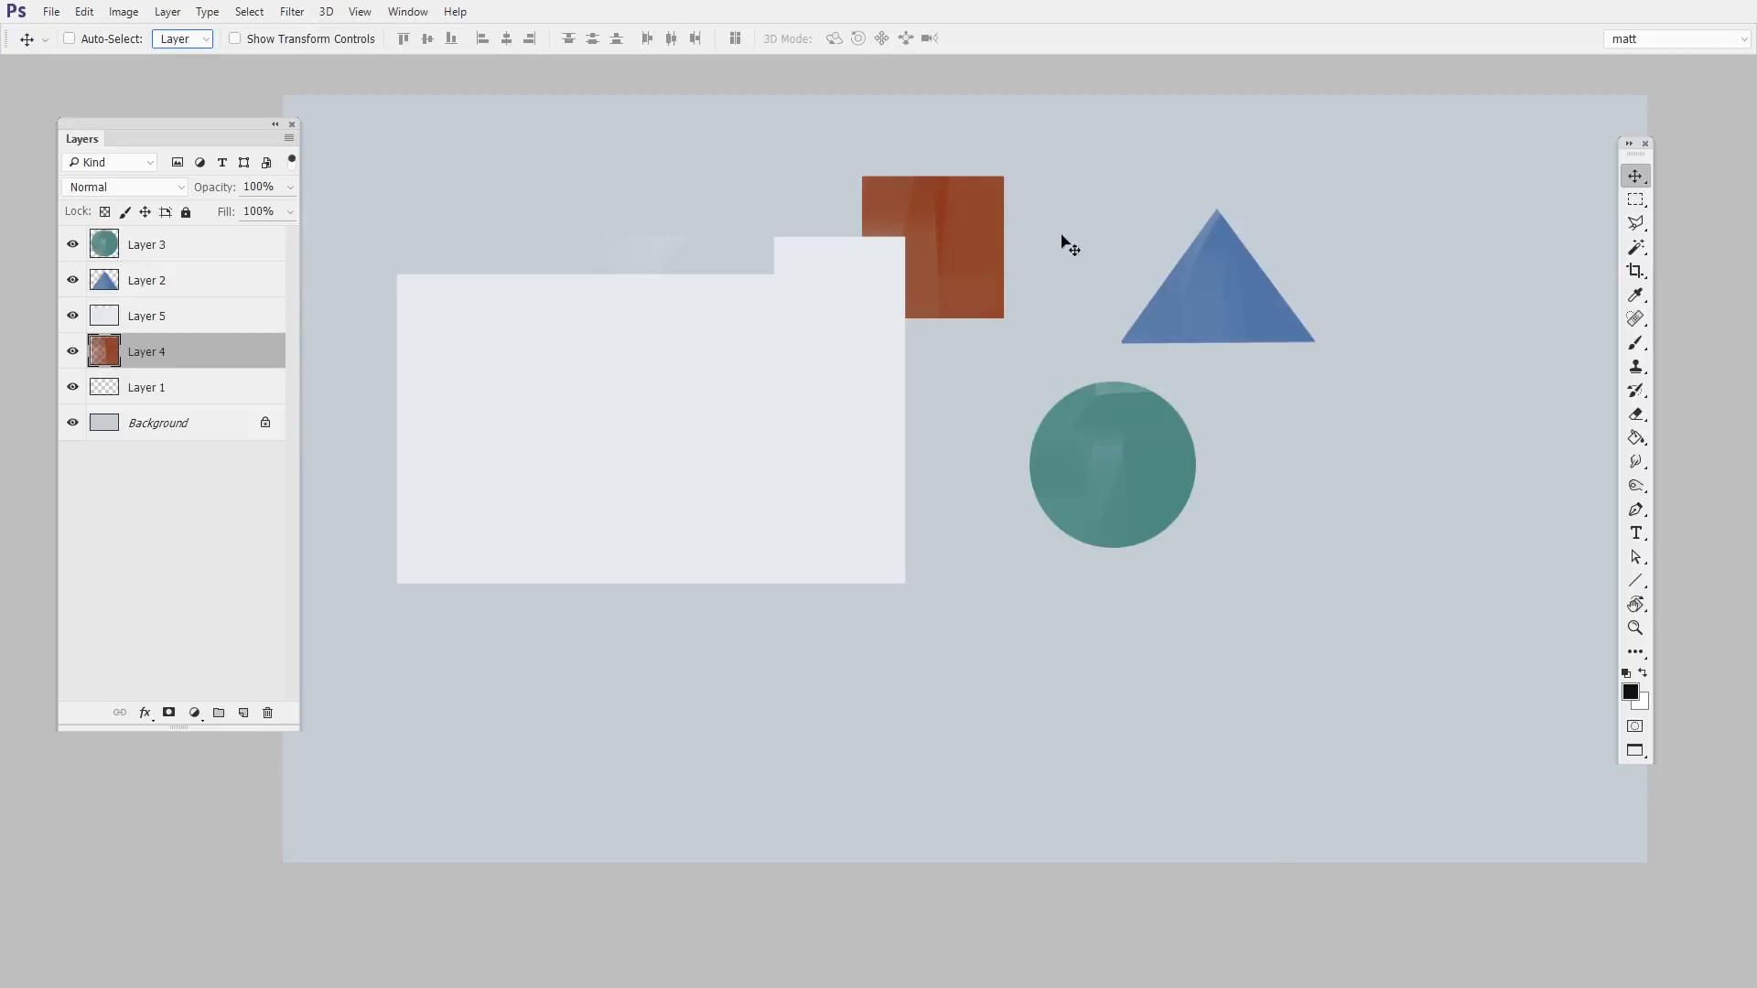
mouse_move(1149, 518)
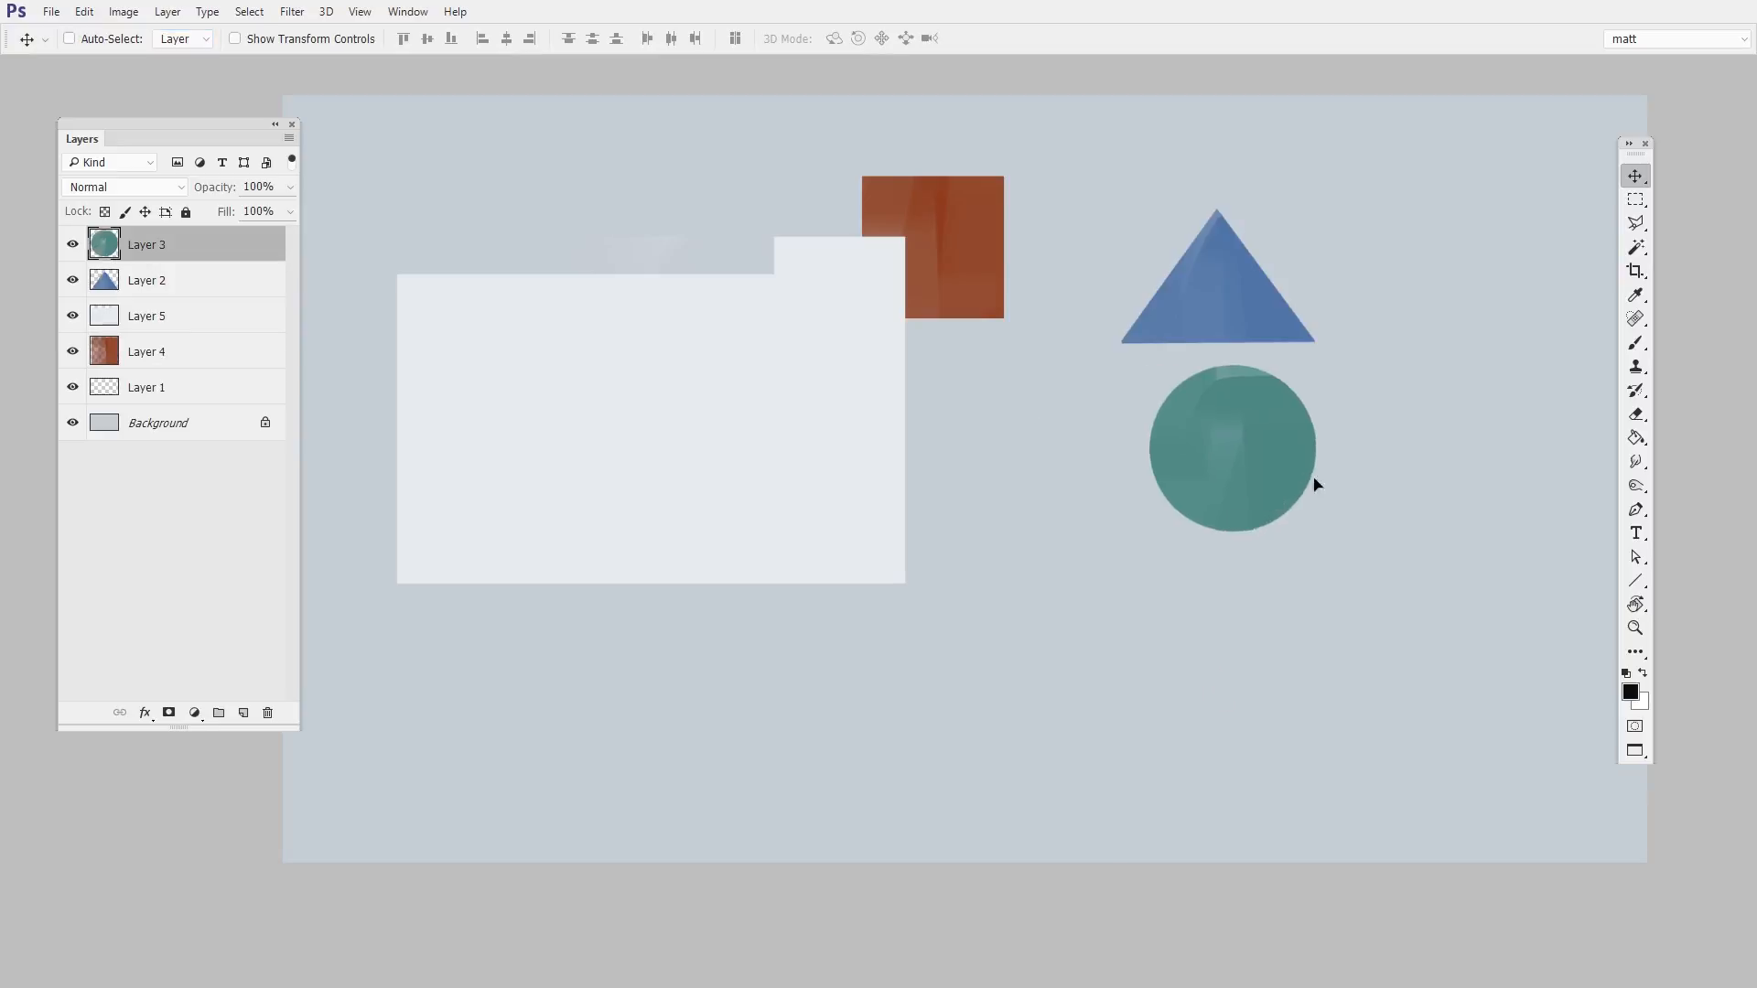
drag(1231, 446, 1152, 546)
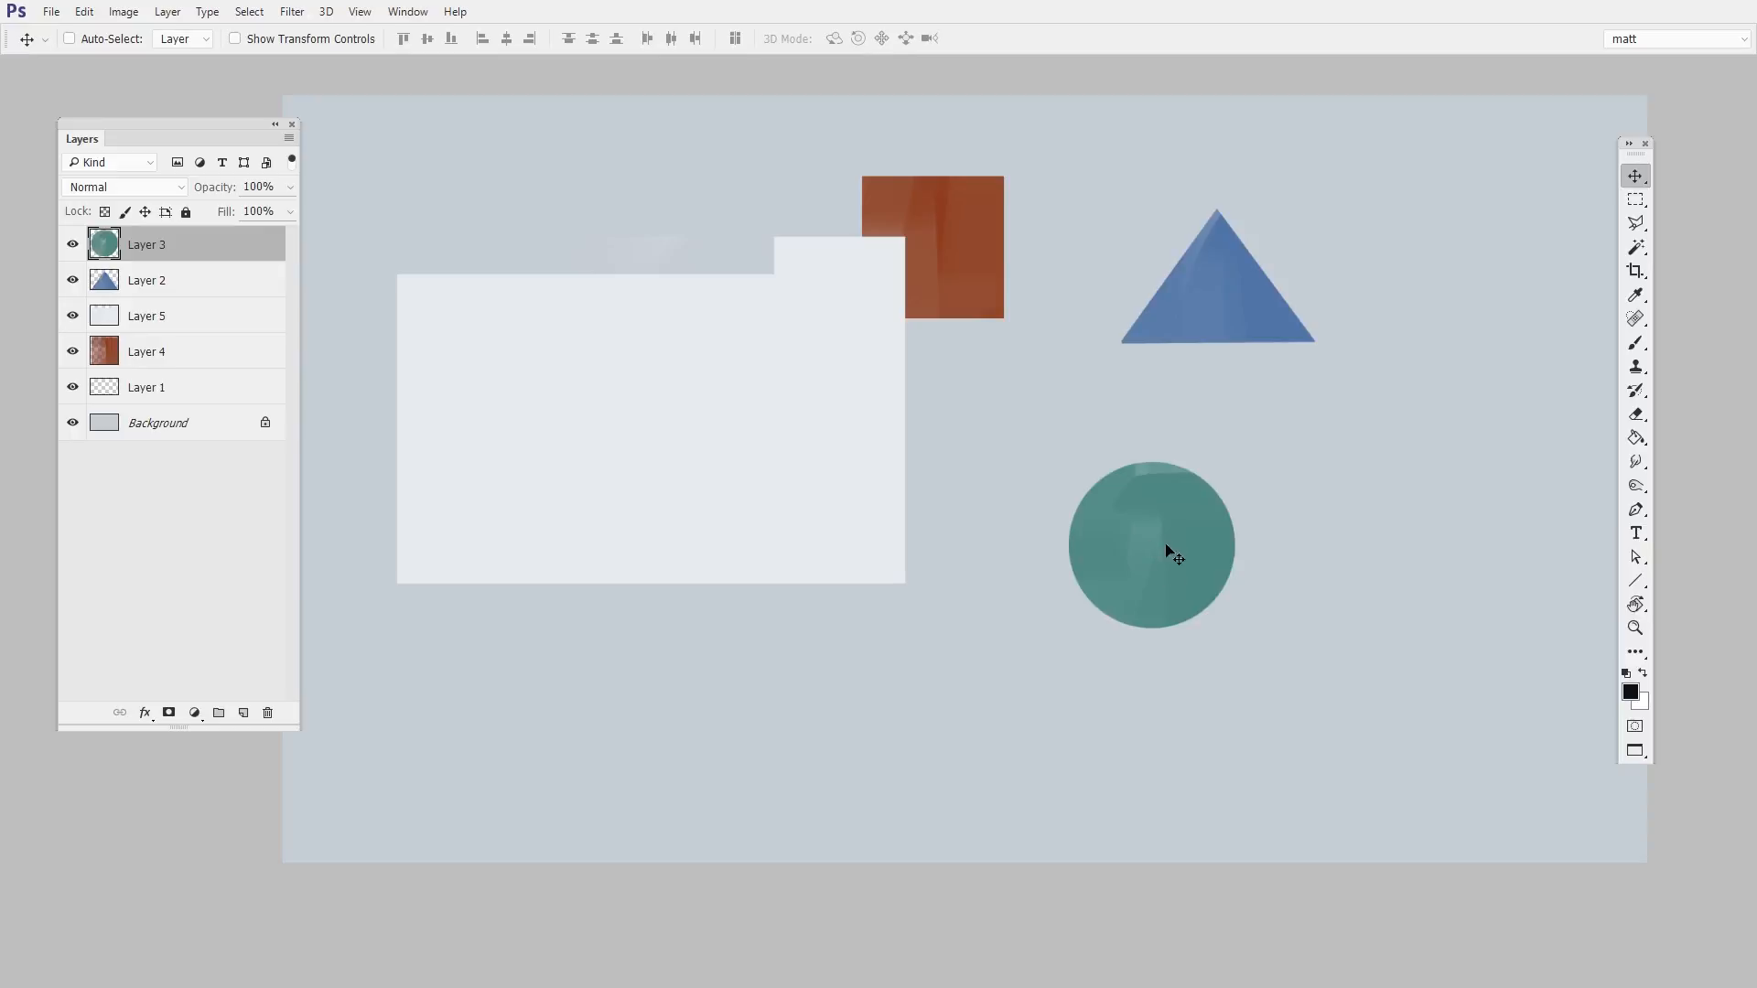
drag(1151, 545, 1204, 657)
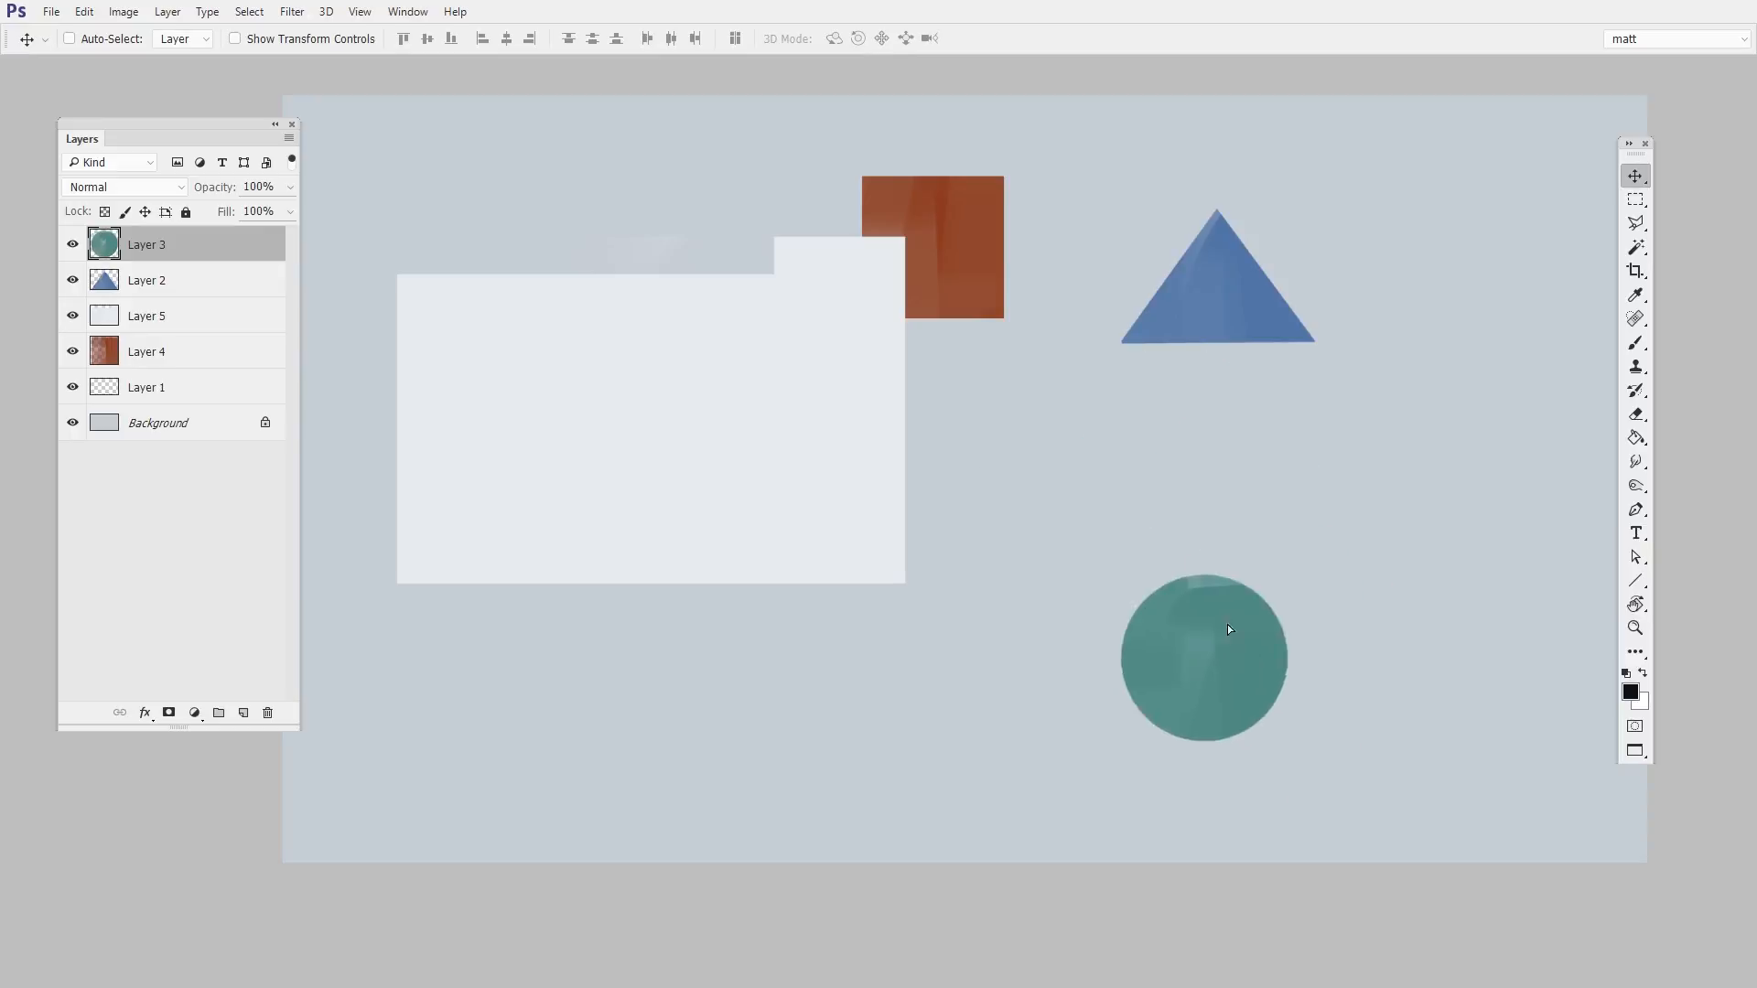
drag(1205, 656, 1299, 571)
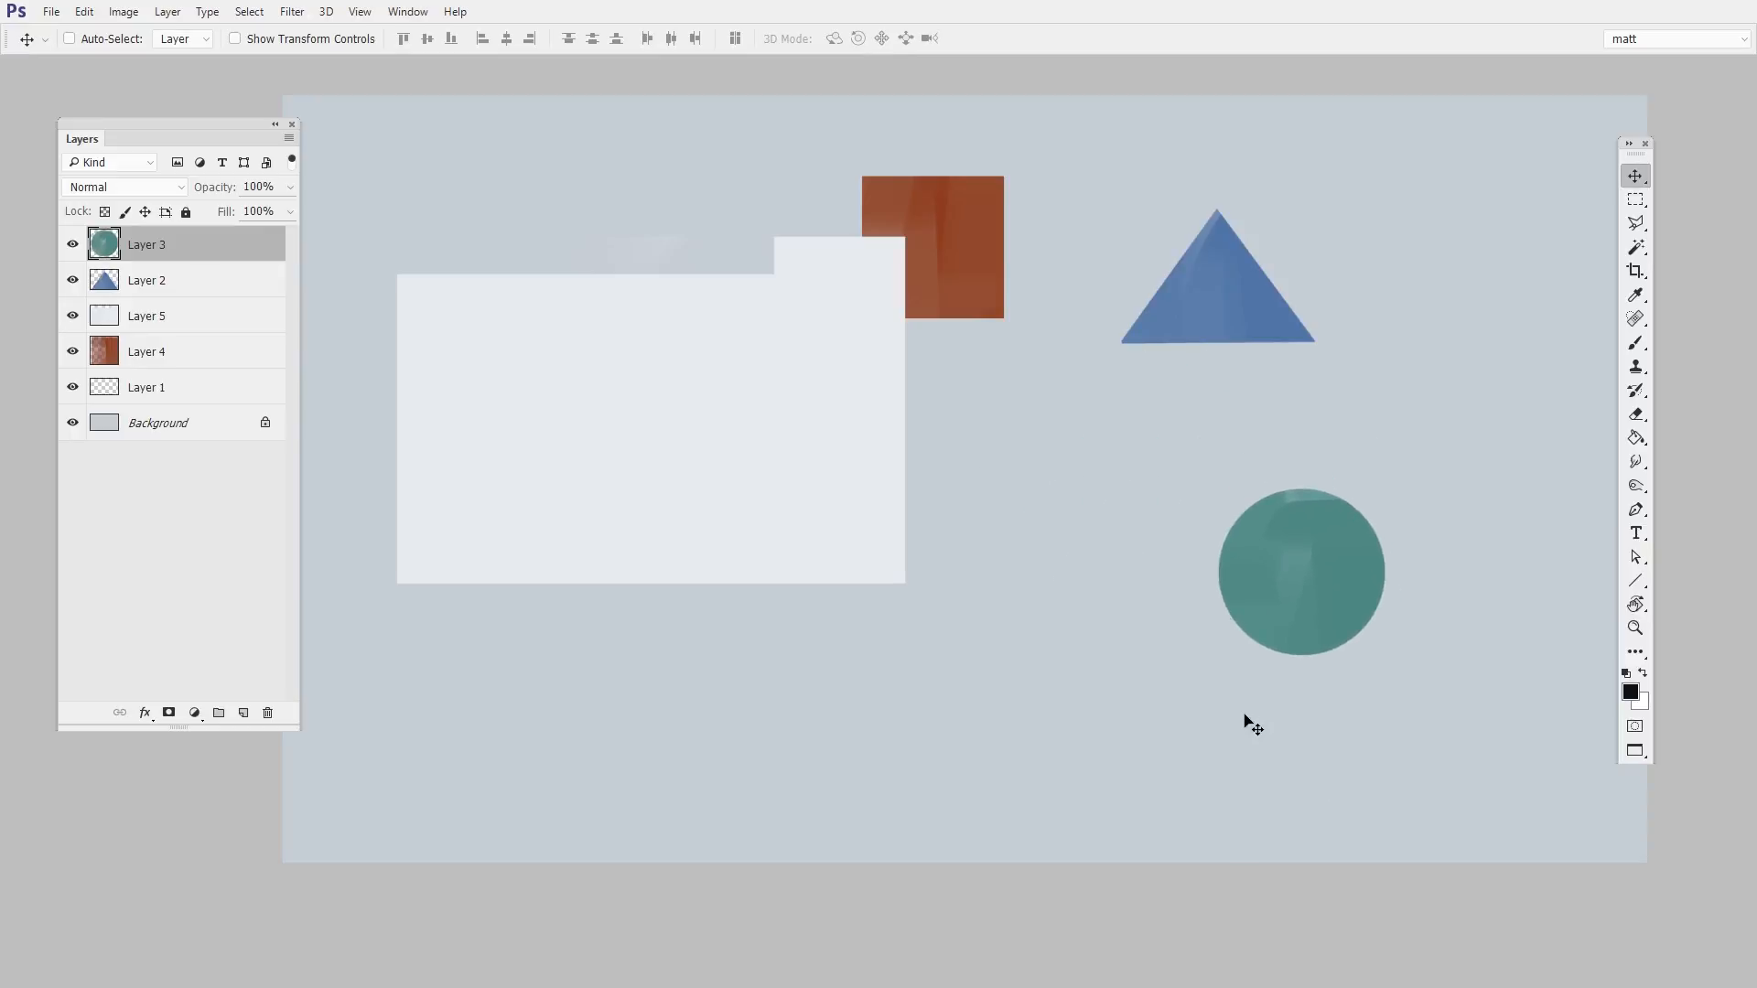
mouse_move(1281, 427)
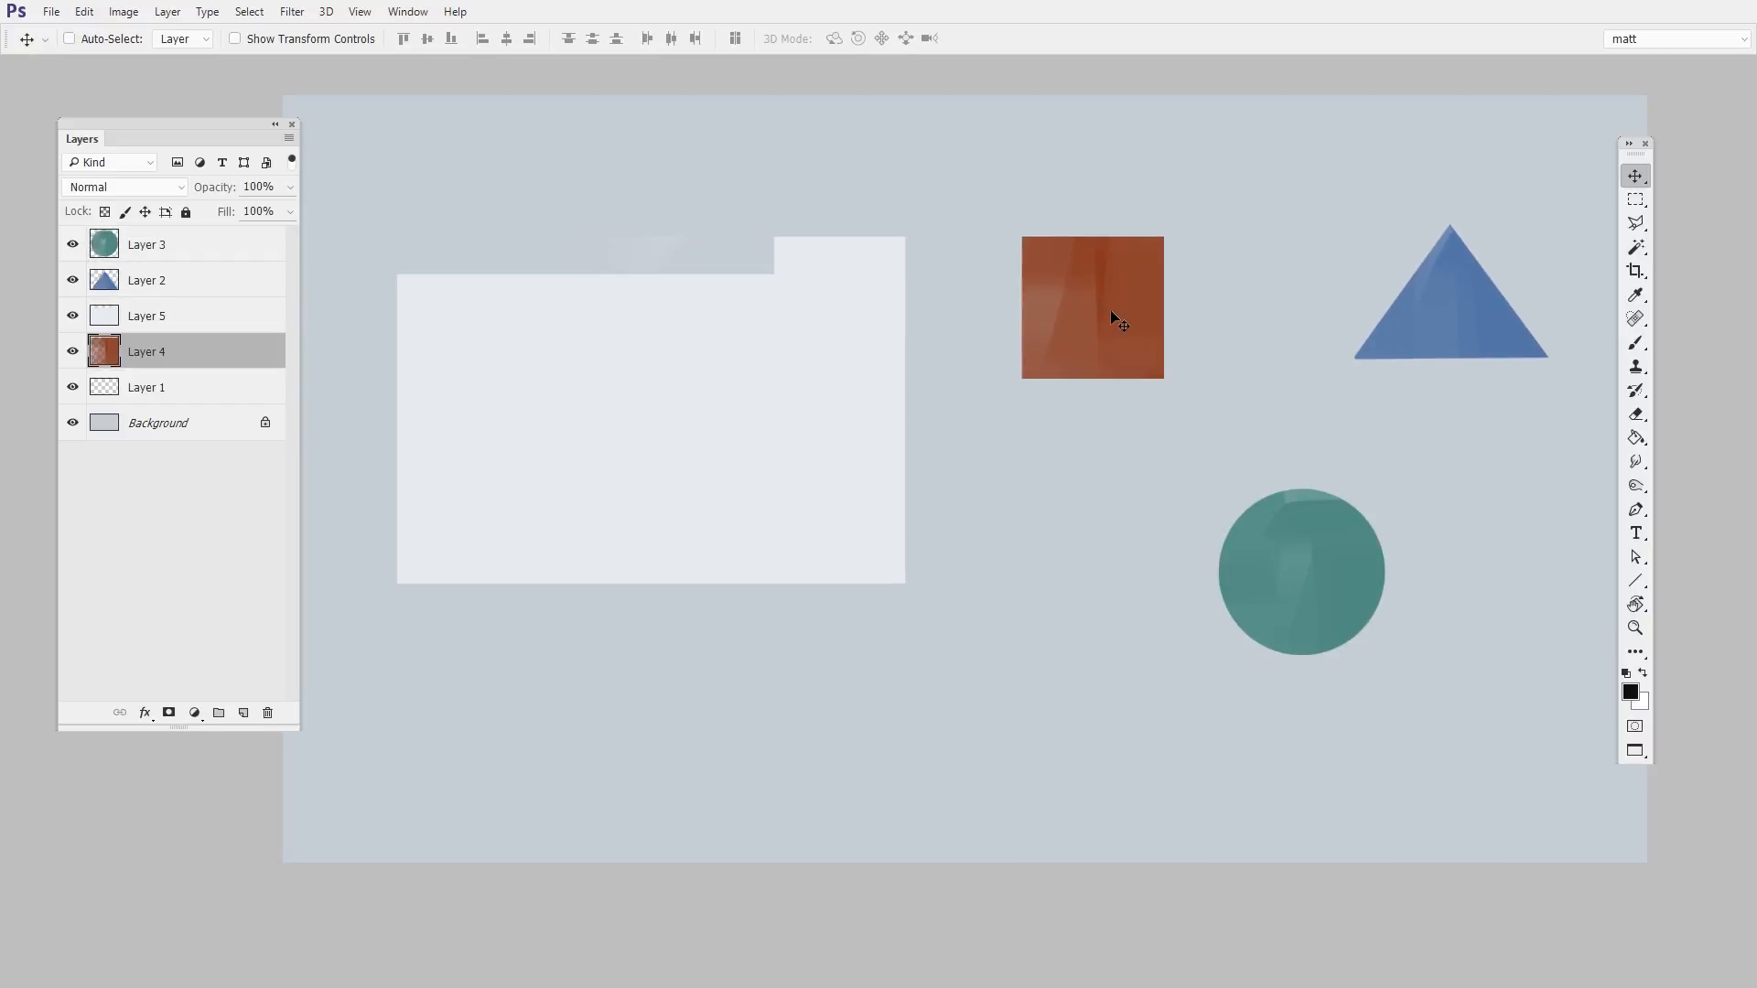
mouse_move(1448, 379)
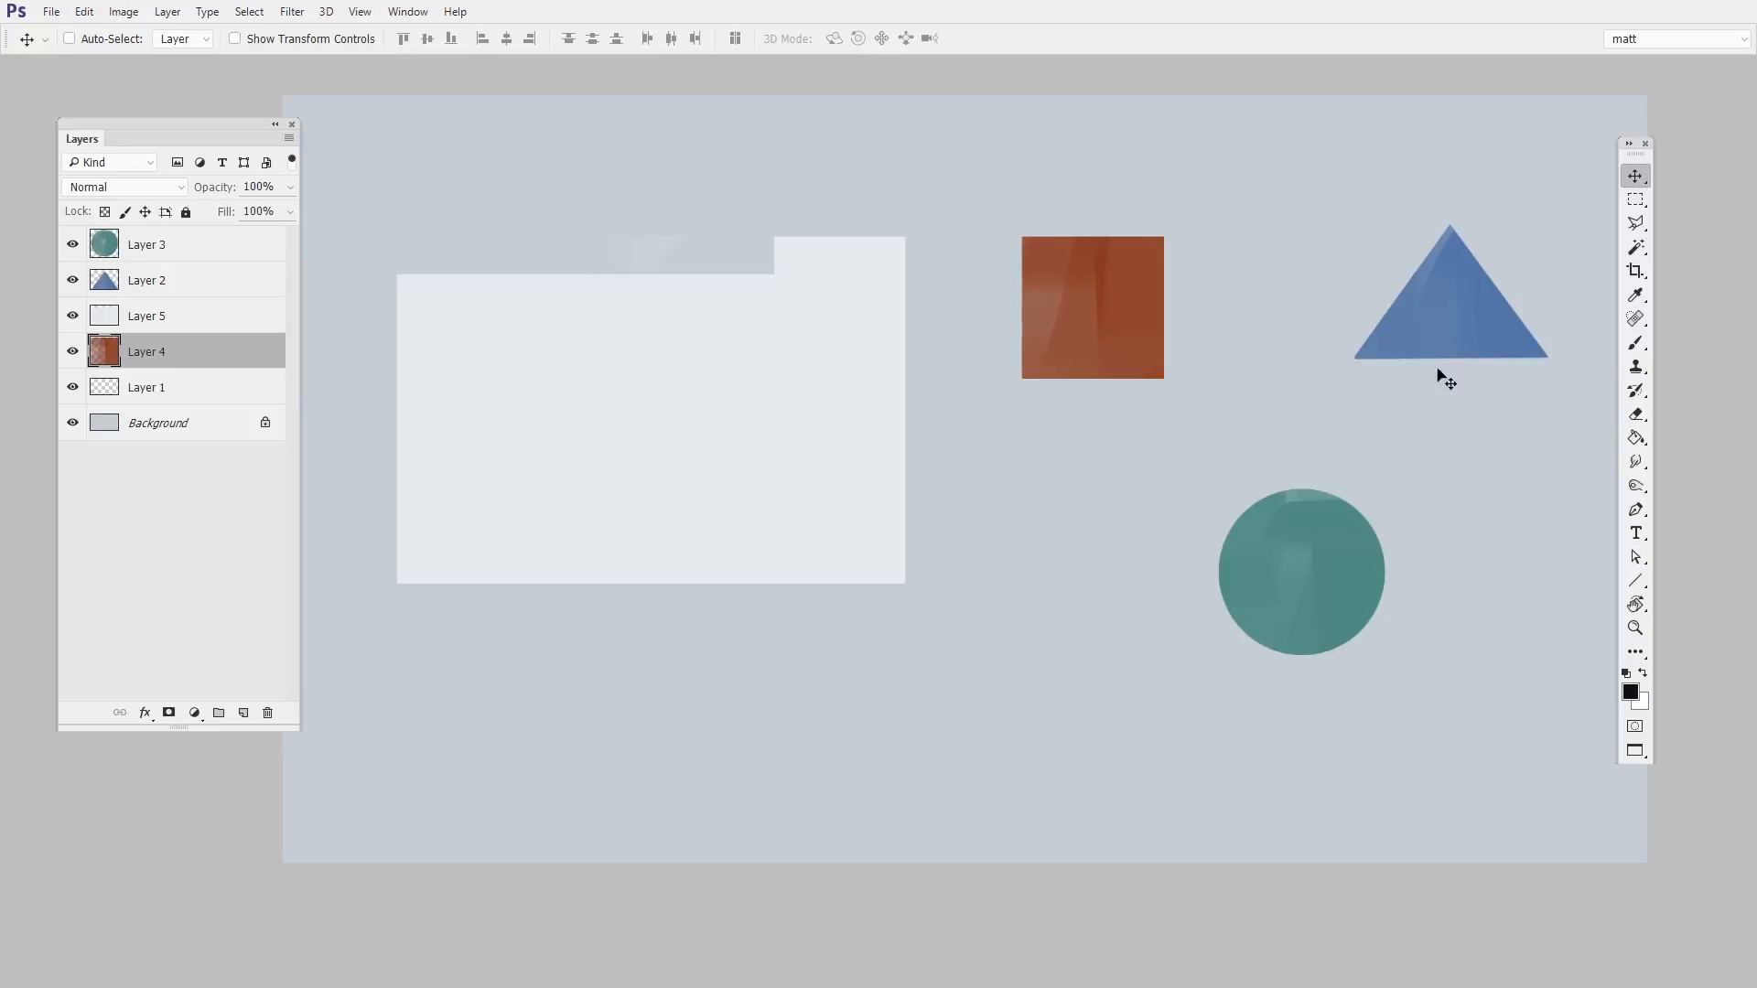
mouse_move(1440, 408)
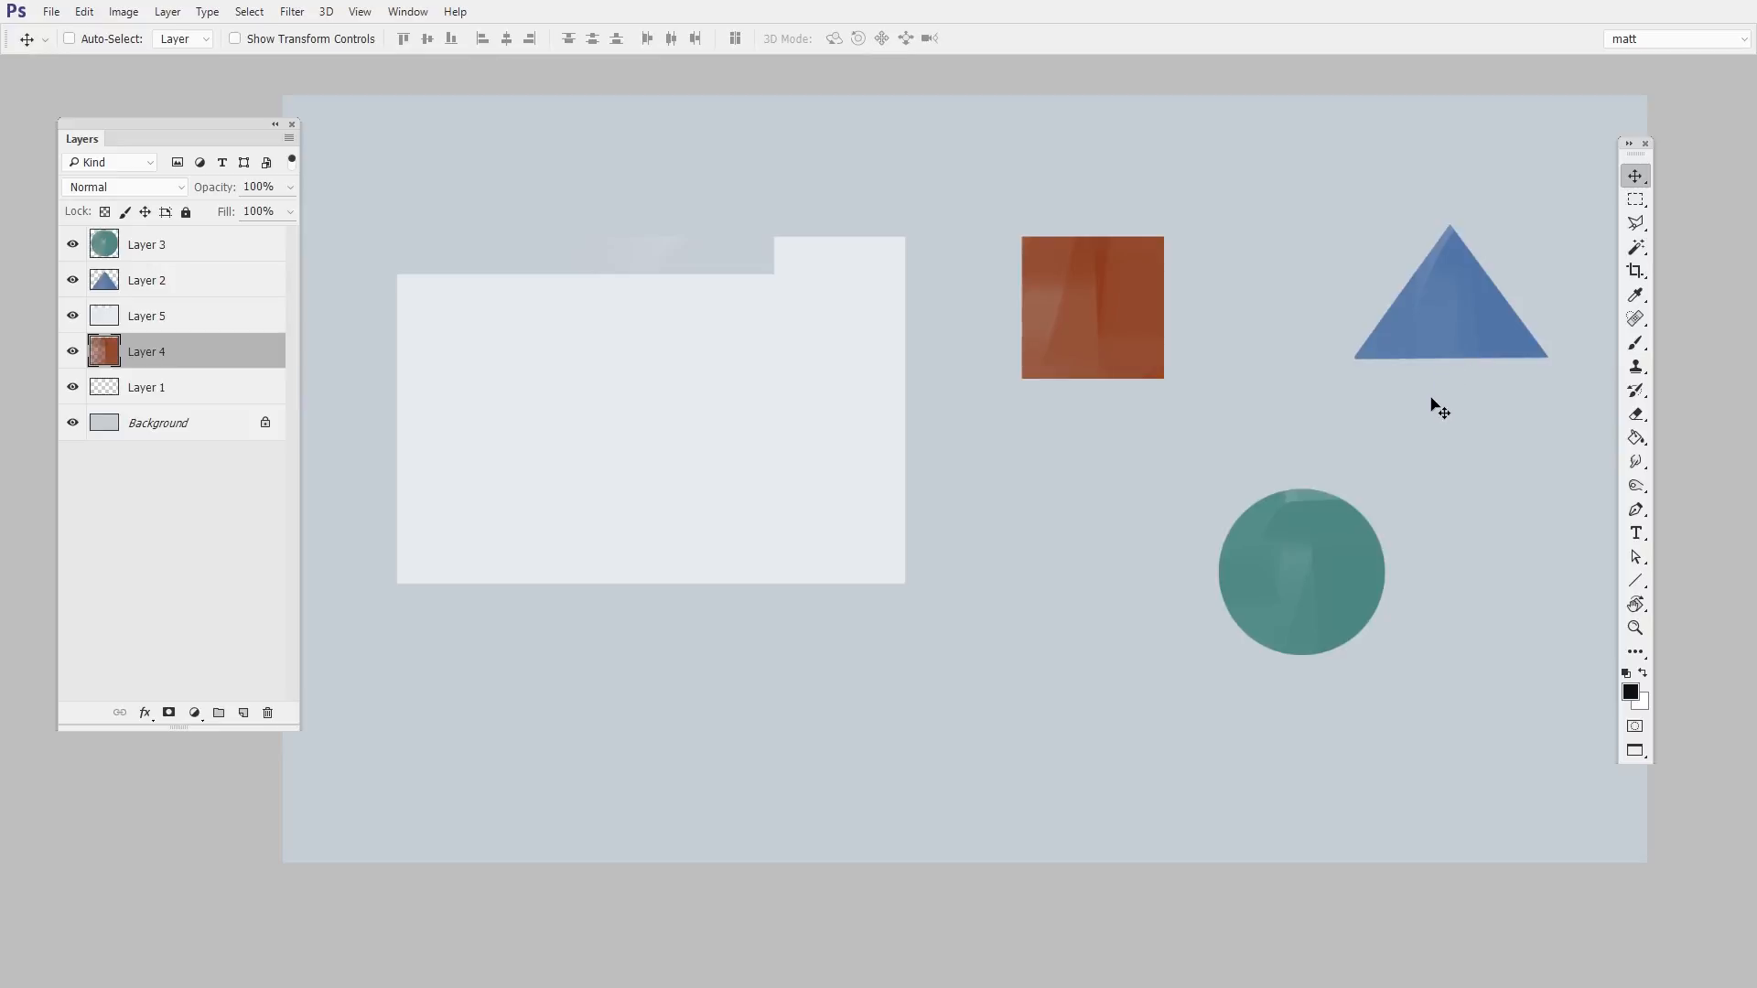
mouse_move(1230, 505)
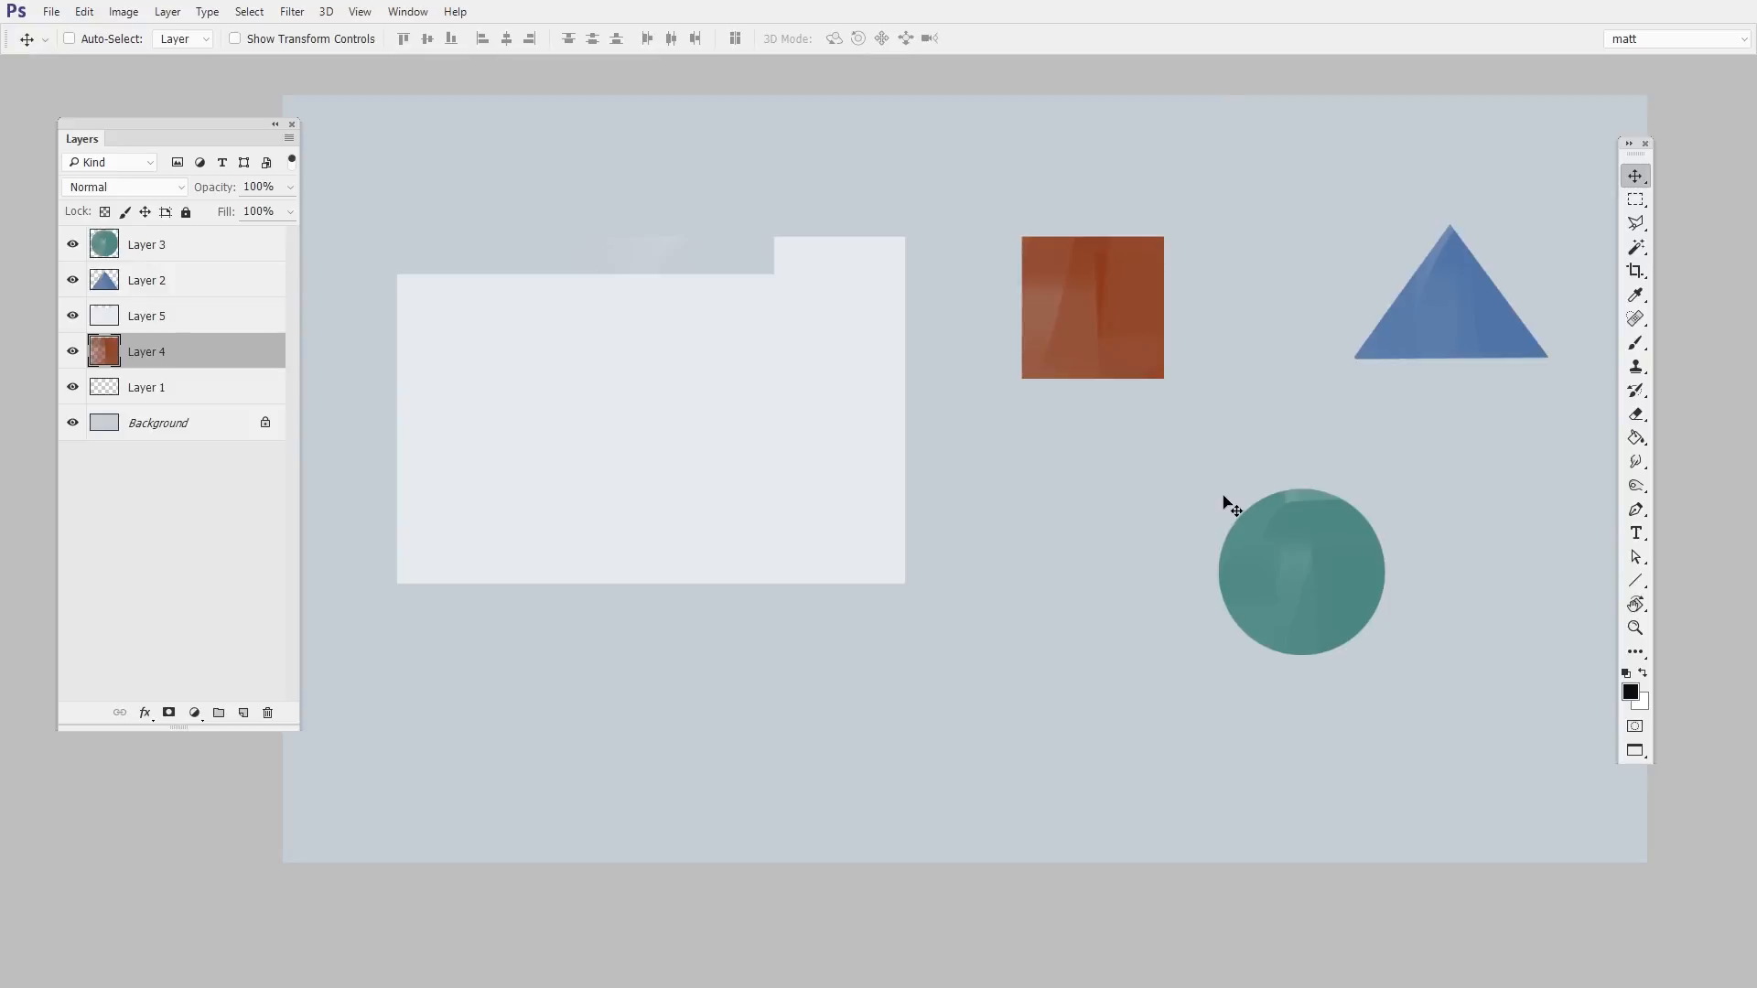
mouse_move(196, 306)
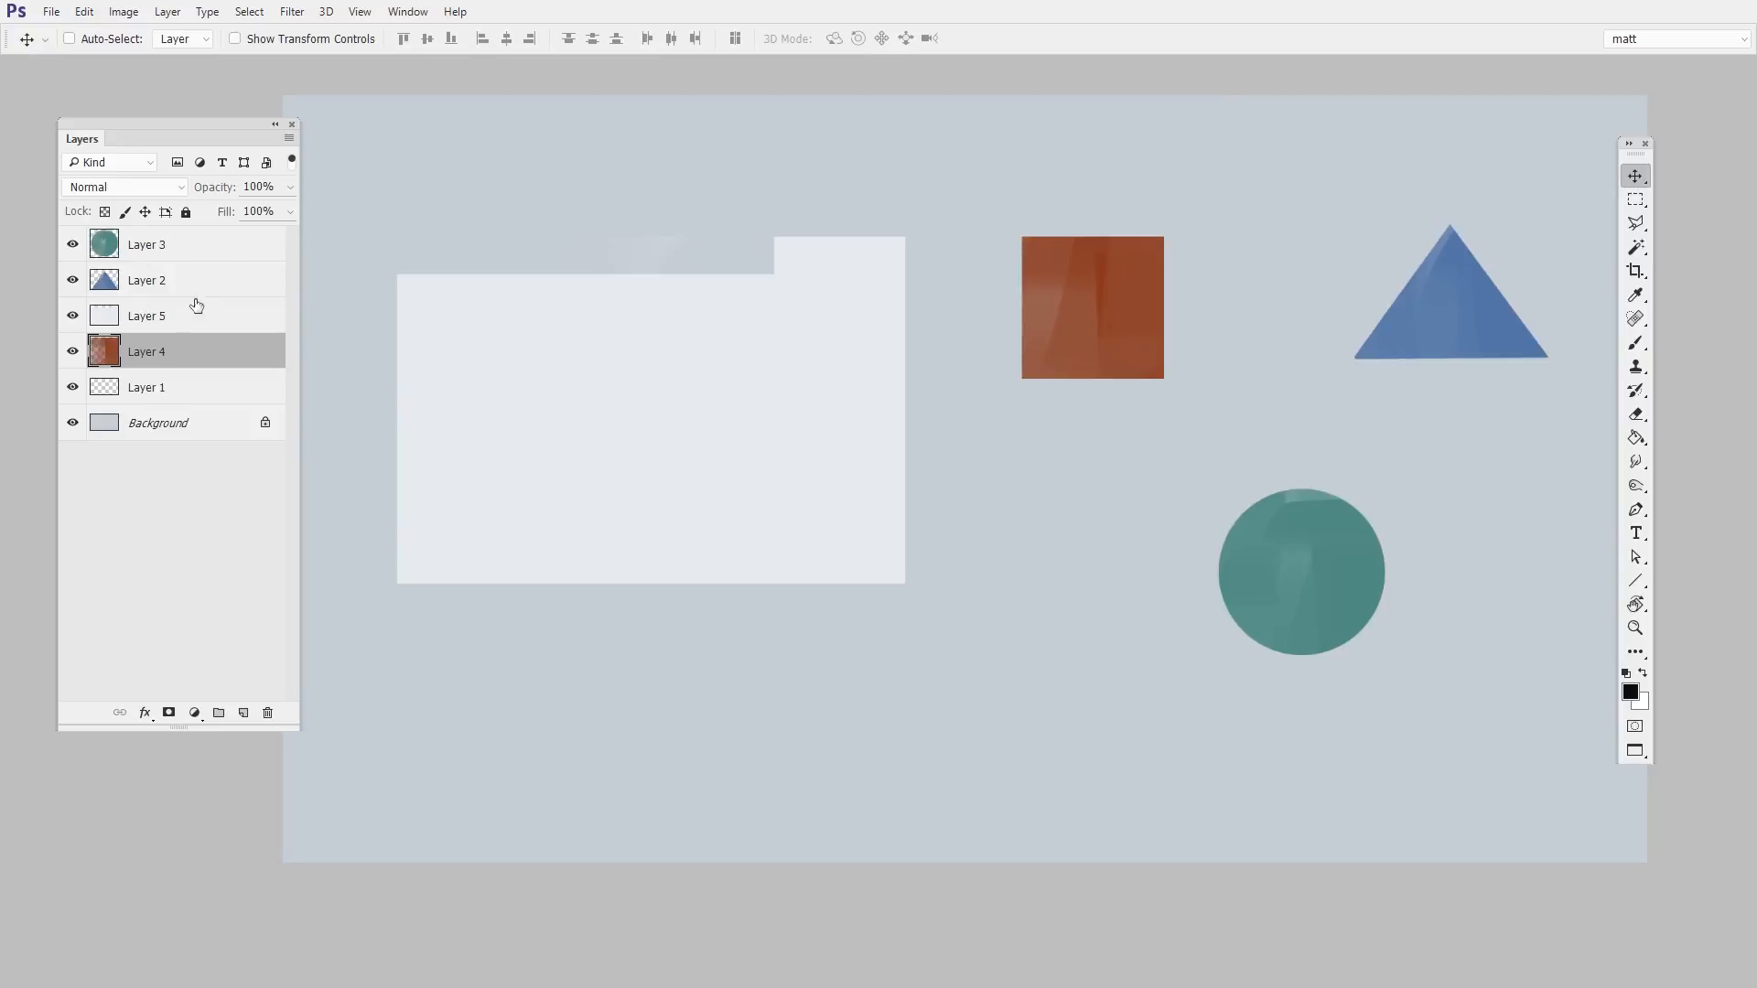
mouse_move(218, 712)
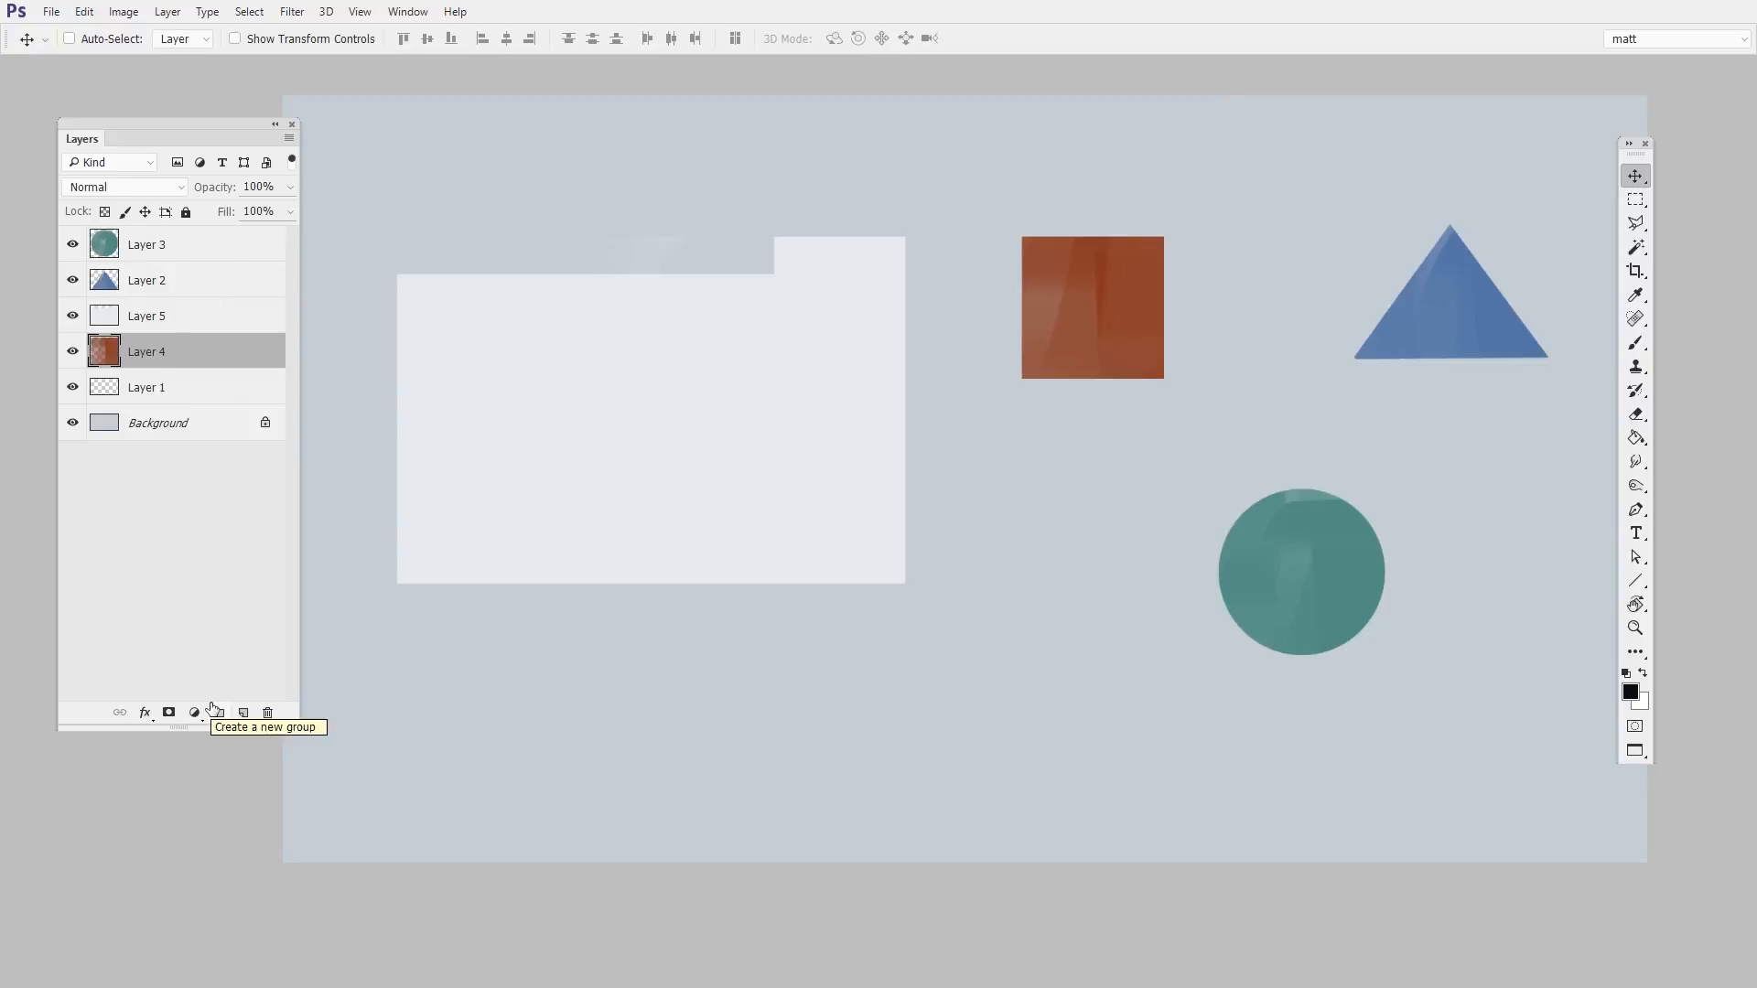
Step: Rename Layer 4 to 'red square' and Alt-drag two duplicates of it lower on the canvas
double_click(146, 351)
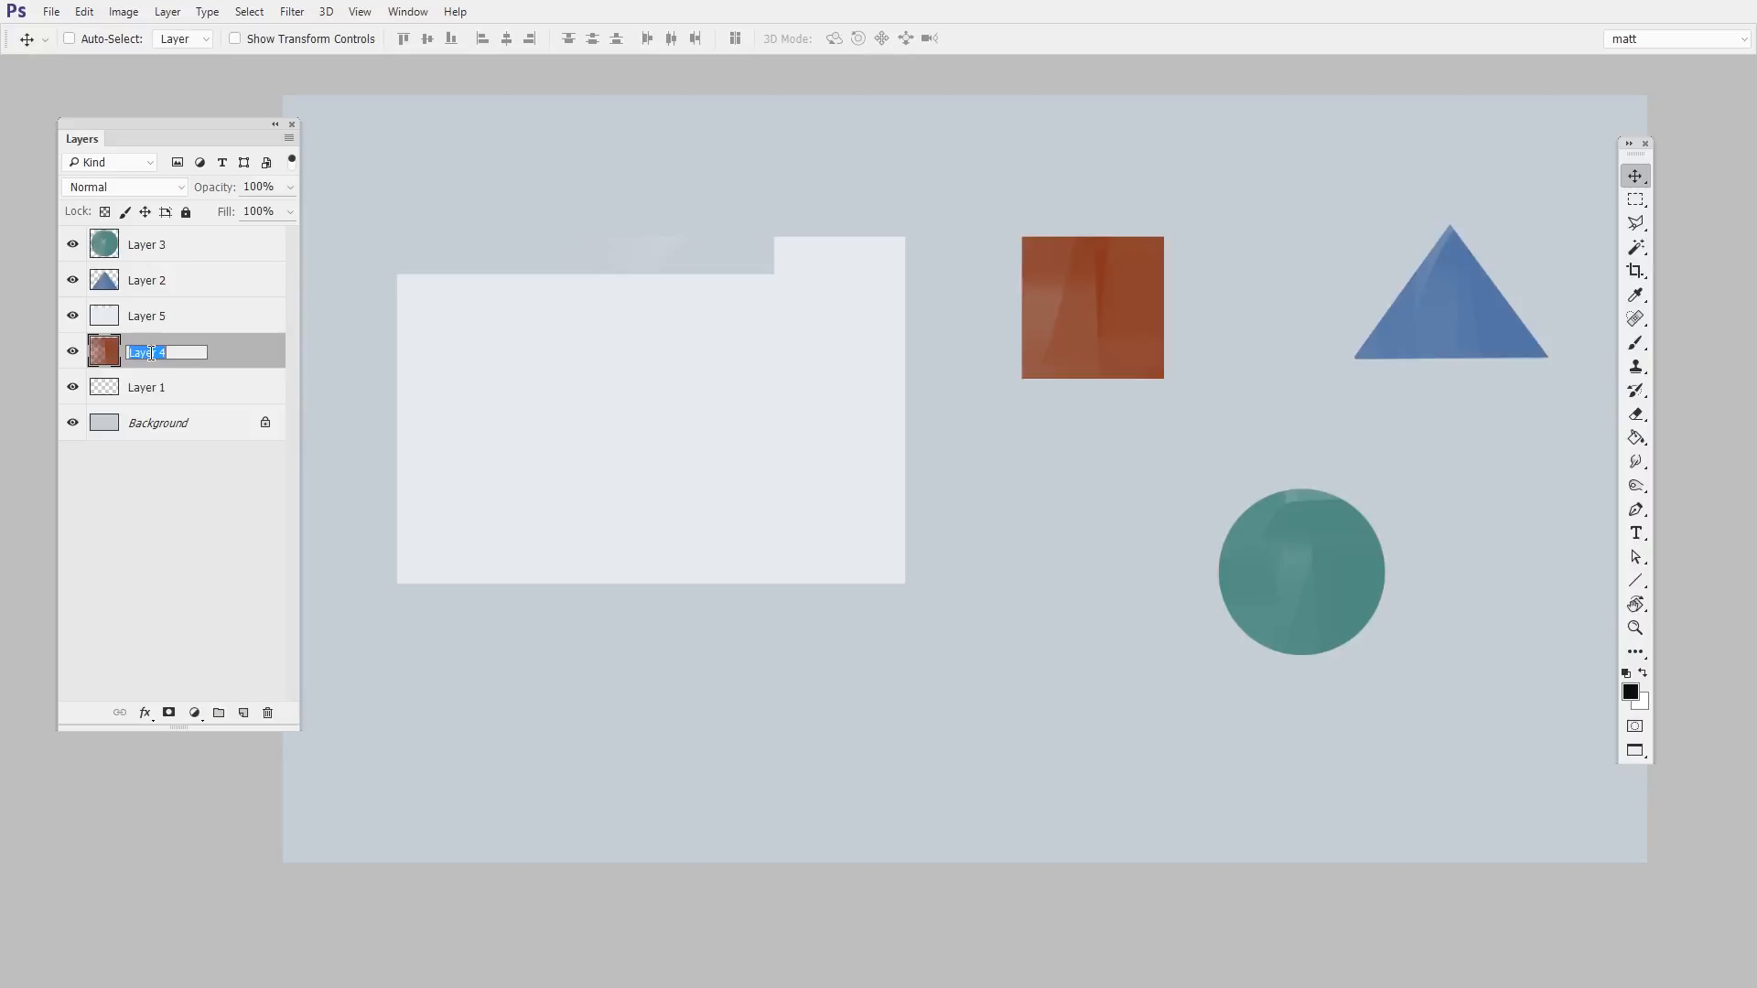
text(red square)
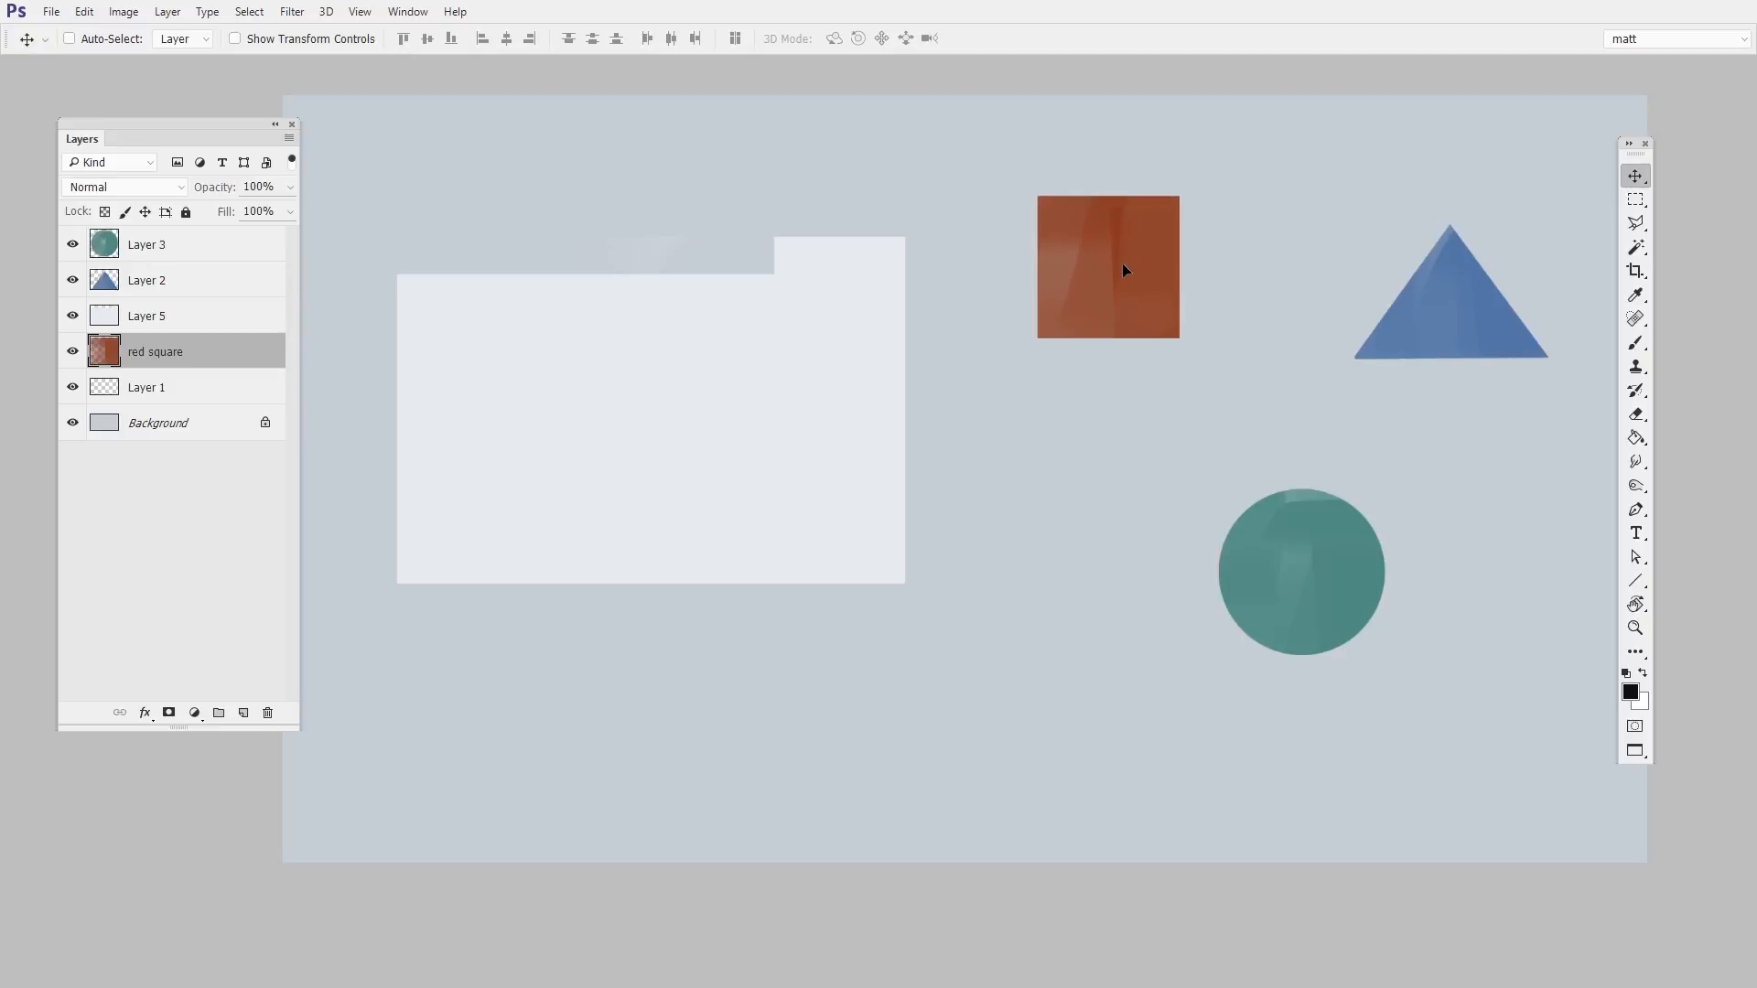
drag(1124, 269, 1108, 577)
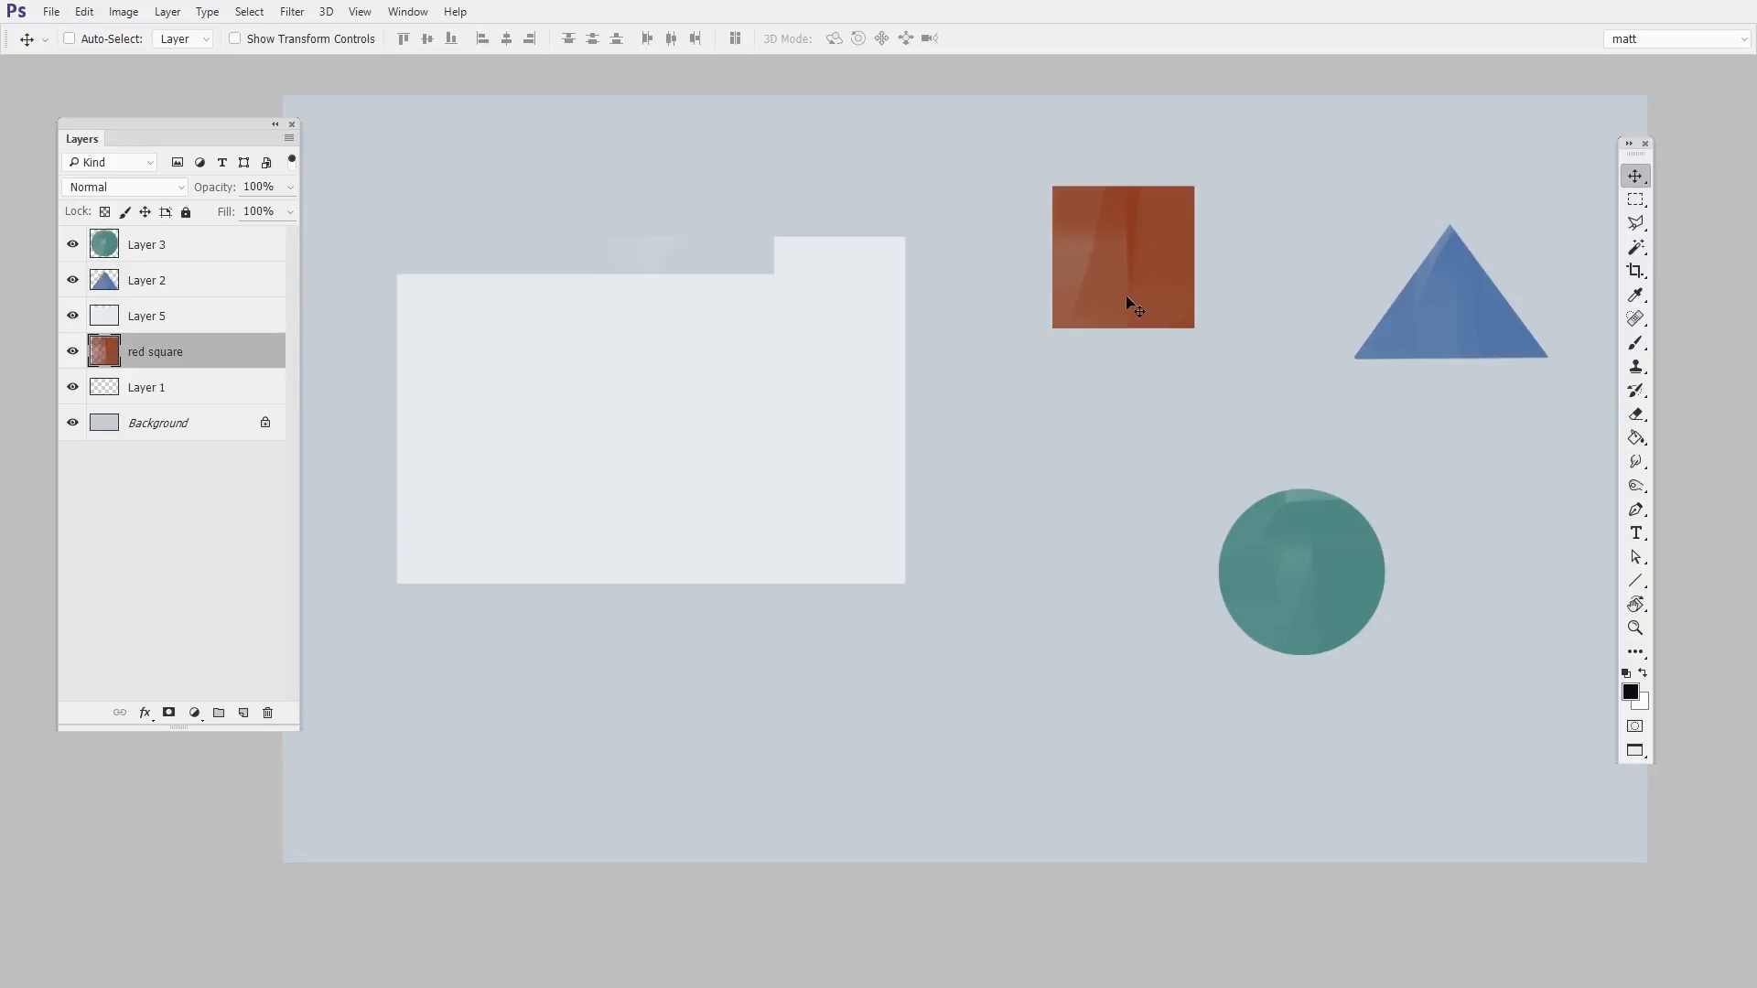
drag(1122, 256, 1051, 477)
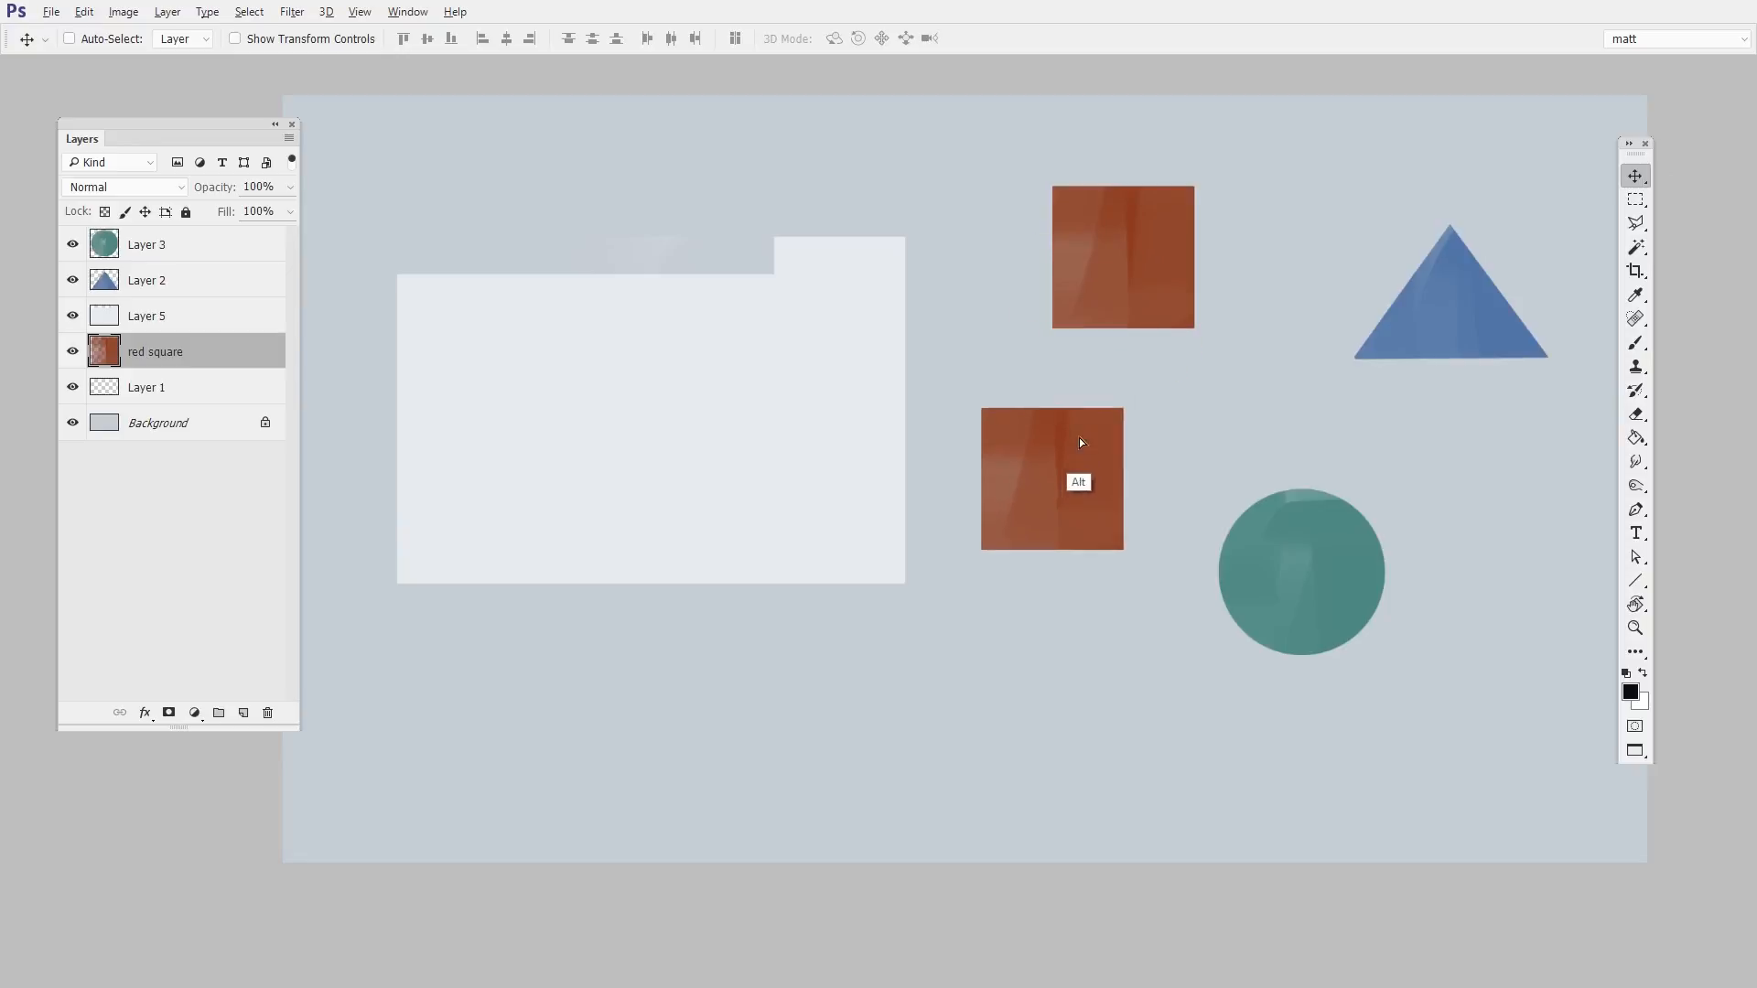
drag(1051, 478, 946, 681)
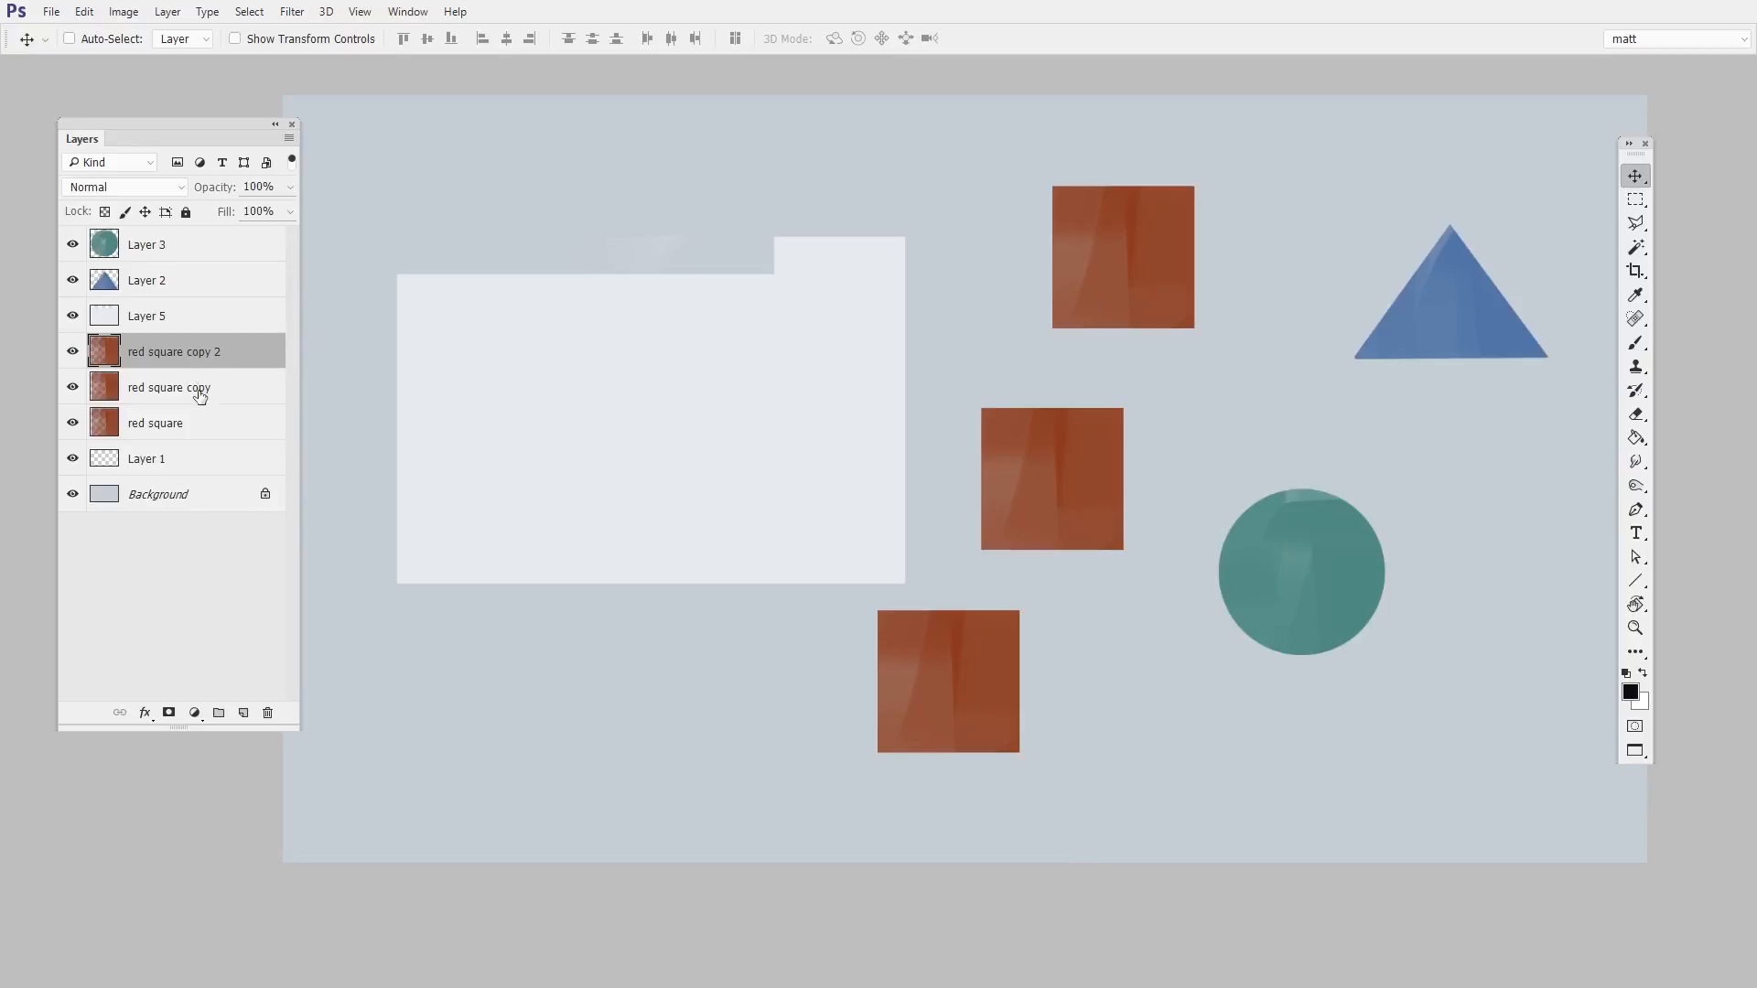
click(68, 39)
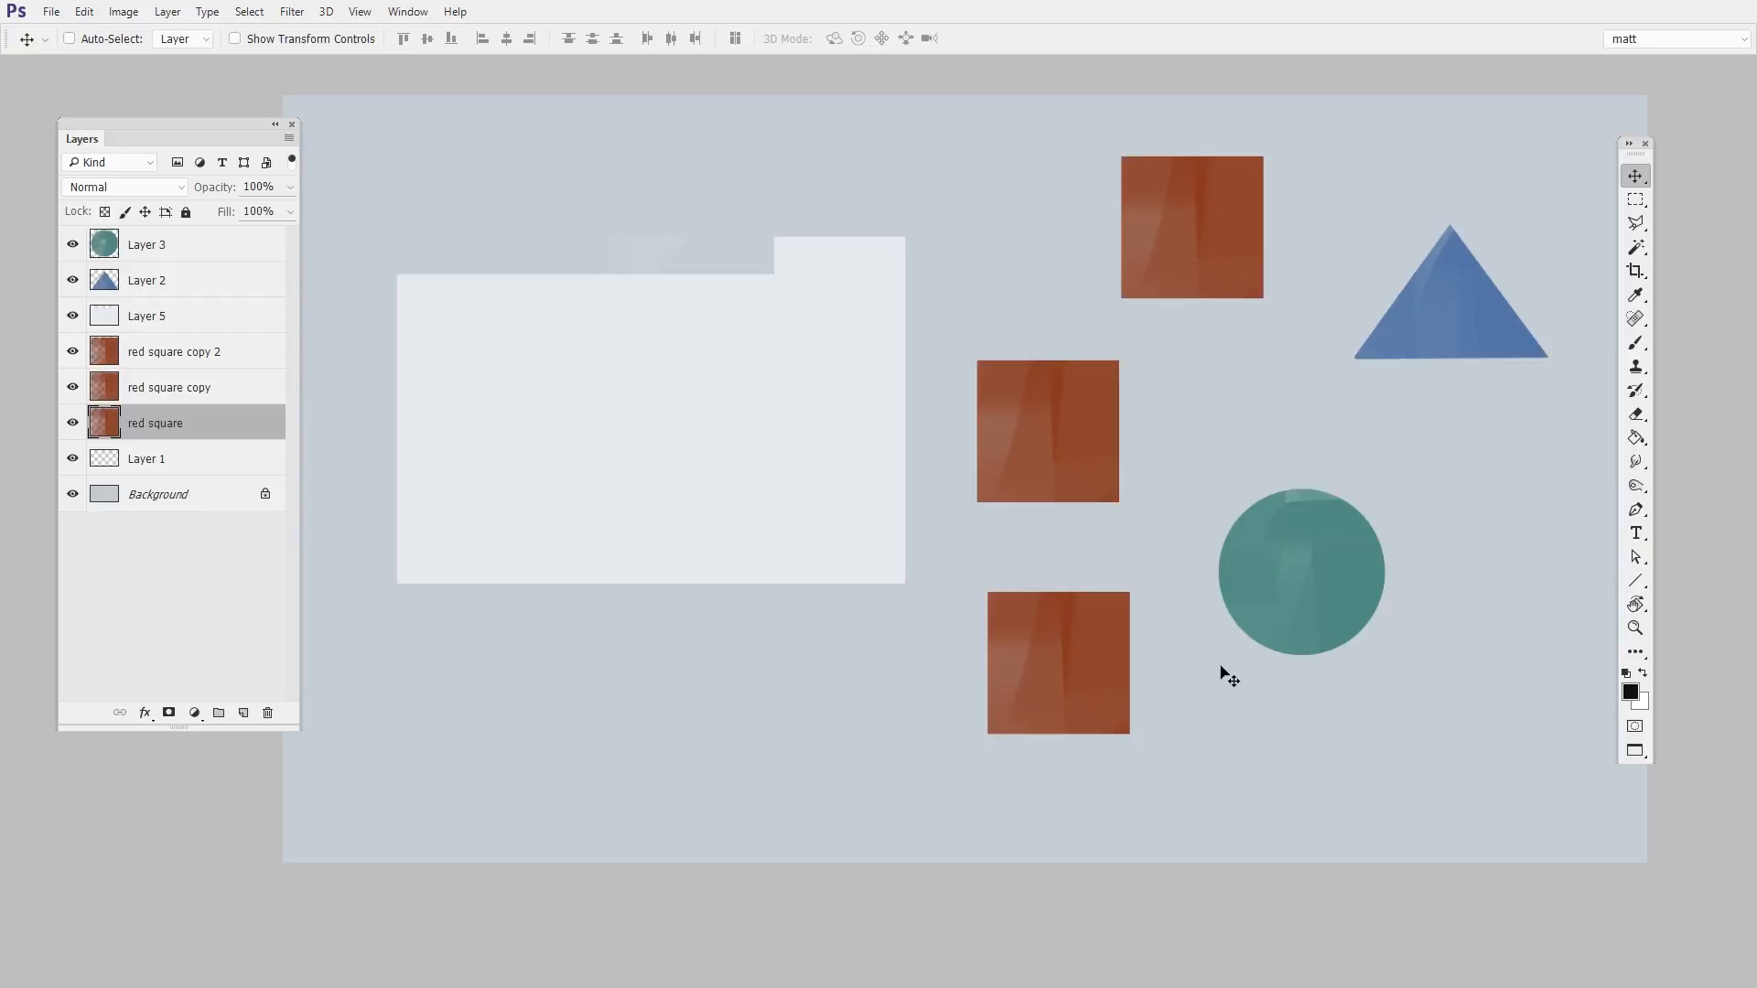
mouse_move(807, 481)
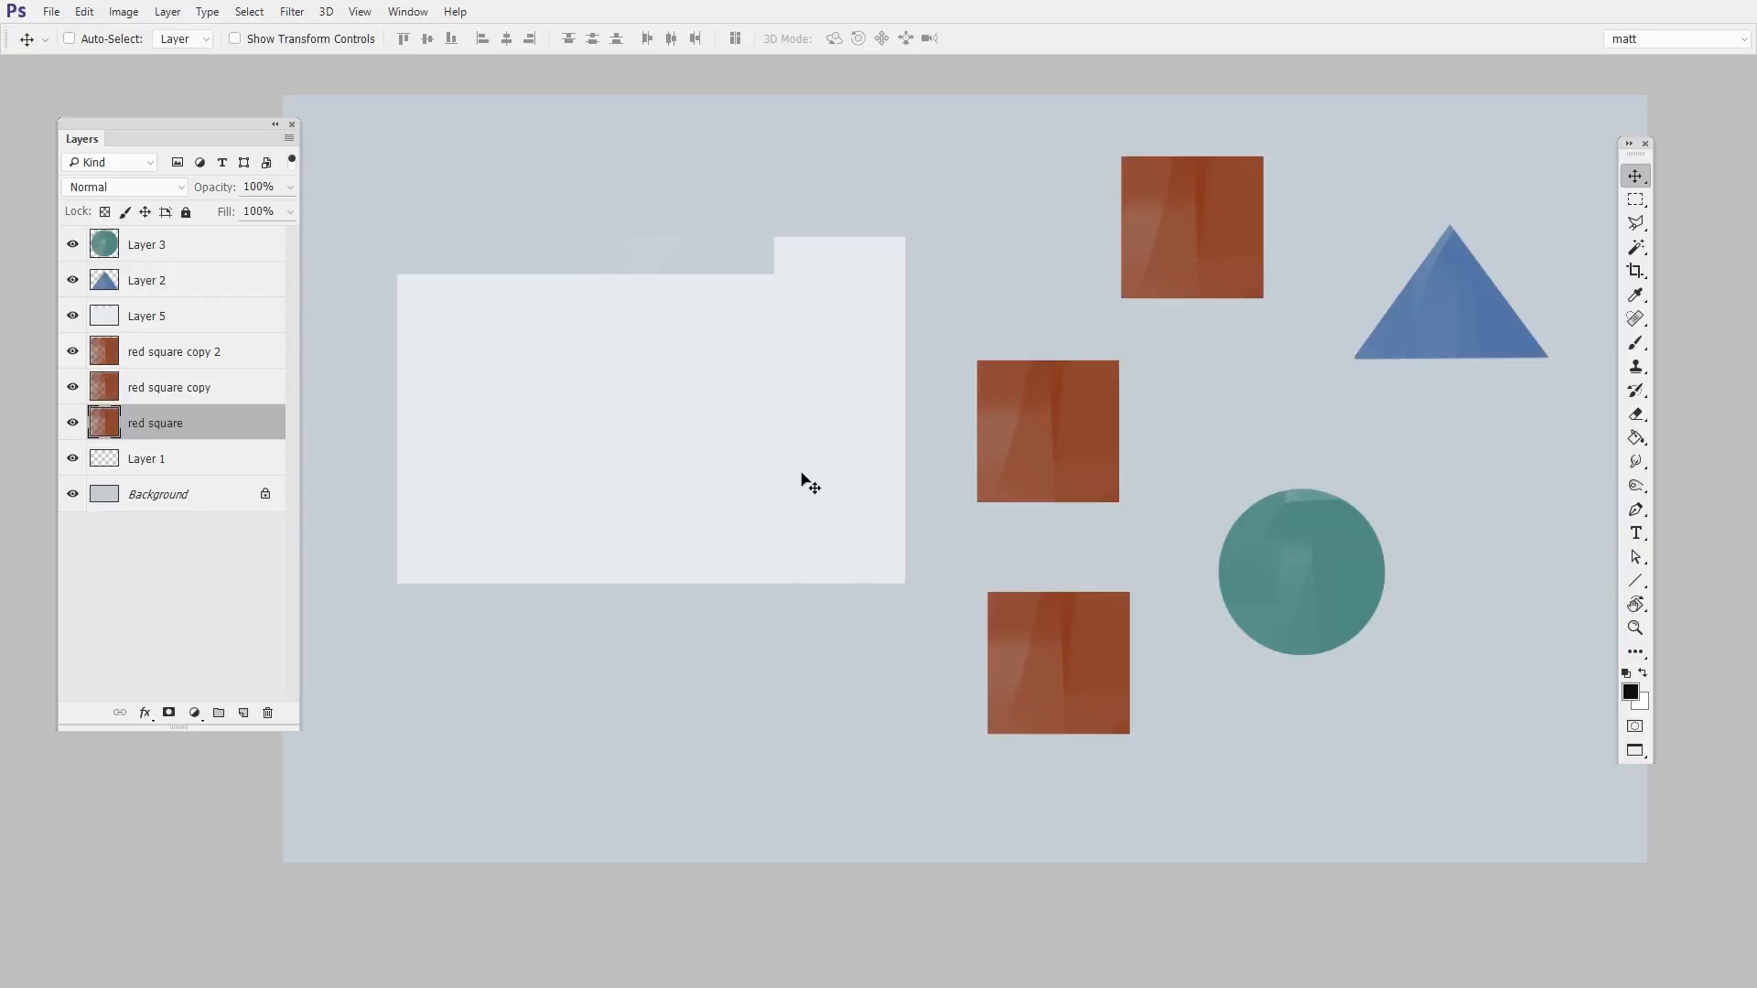
mouse_move(1166, 813)
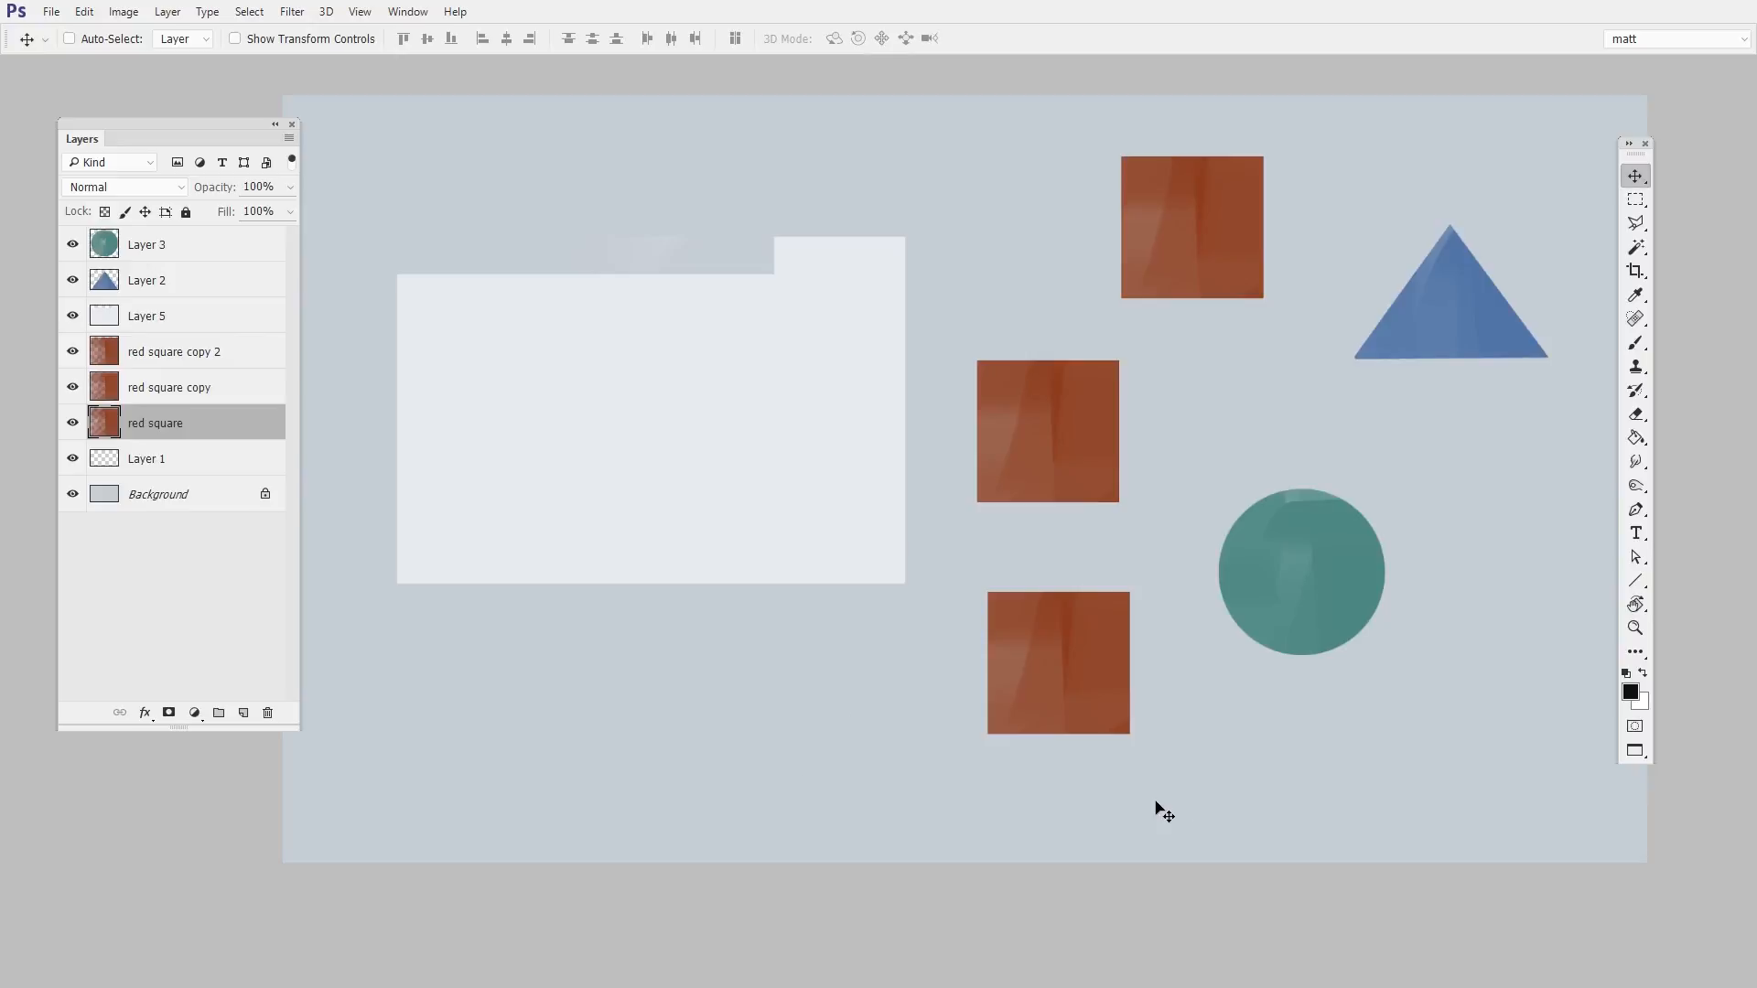
mouse_move(1166, 749)
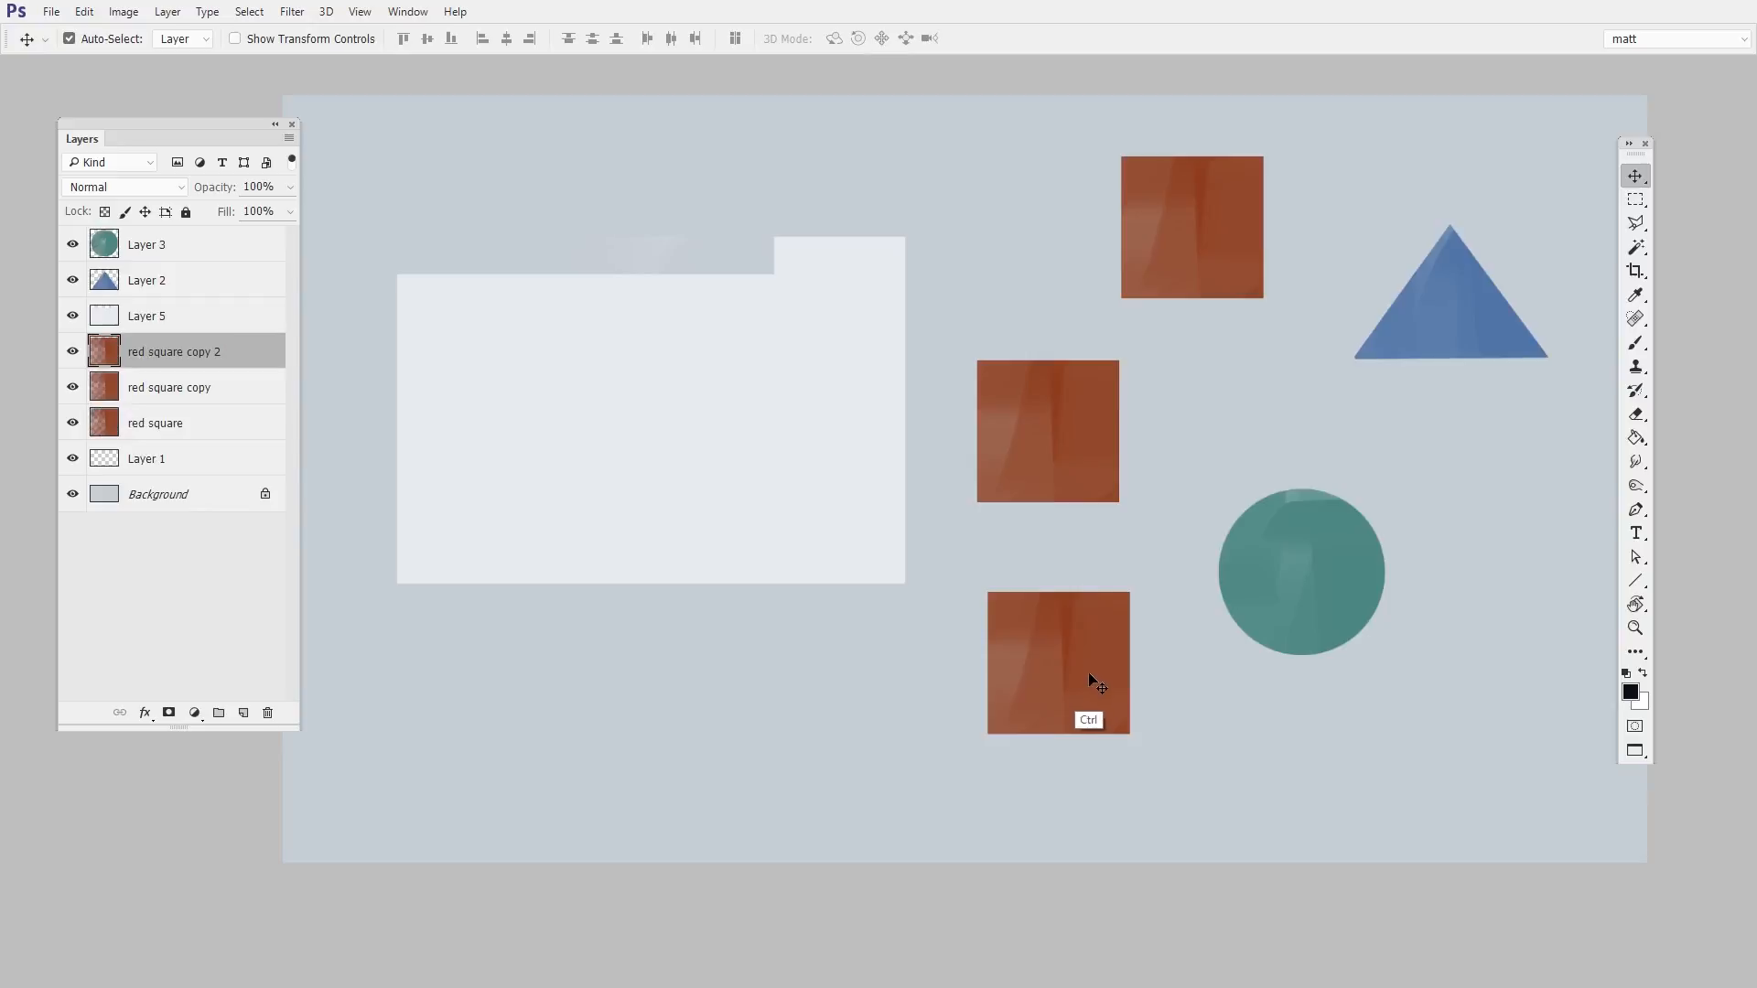
Step: Move a red square onto the folder shape and adjust the layer selection for grouping
drag(1056, 661, 381, 358)
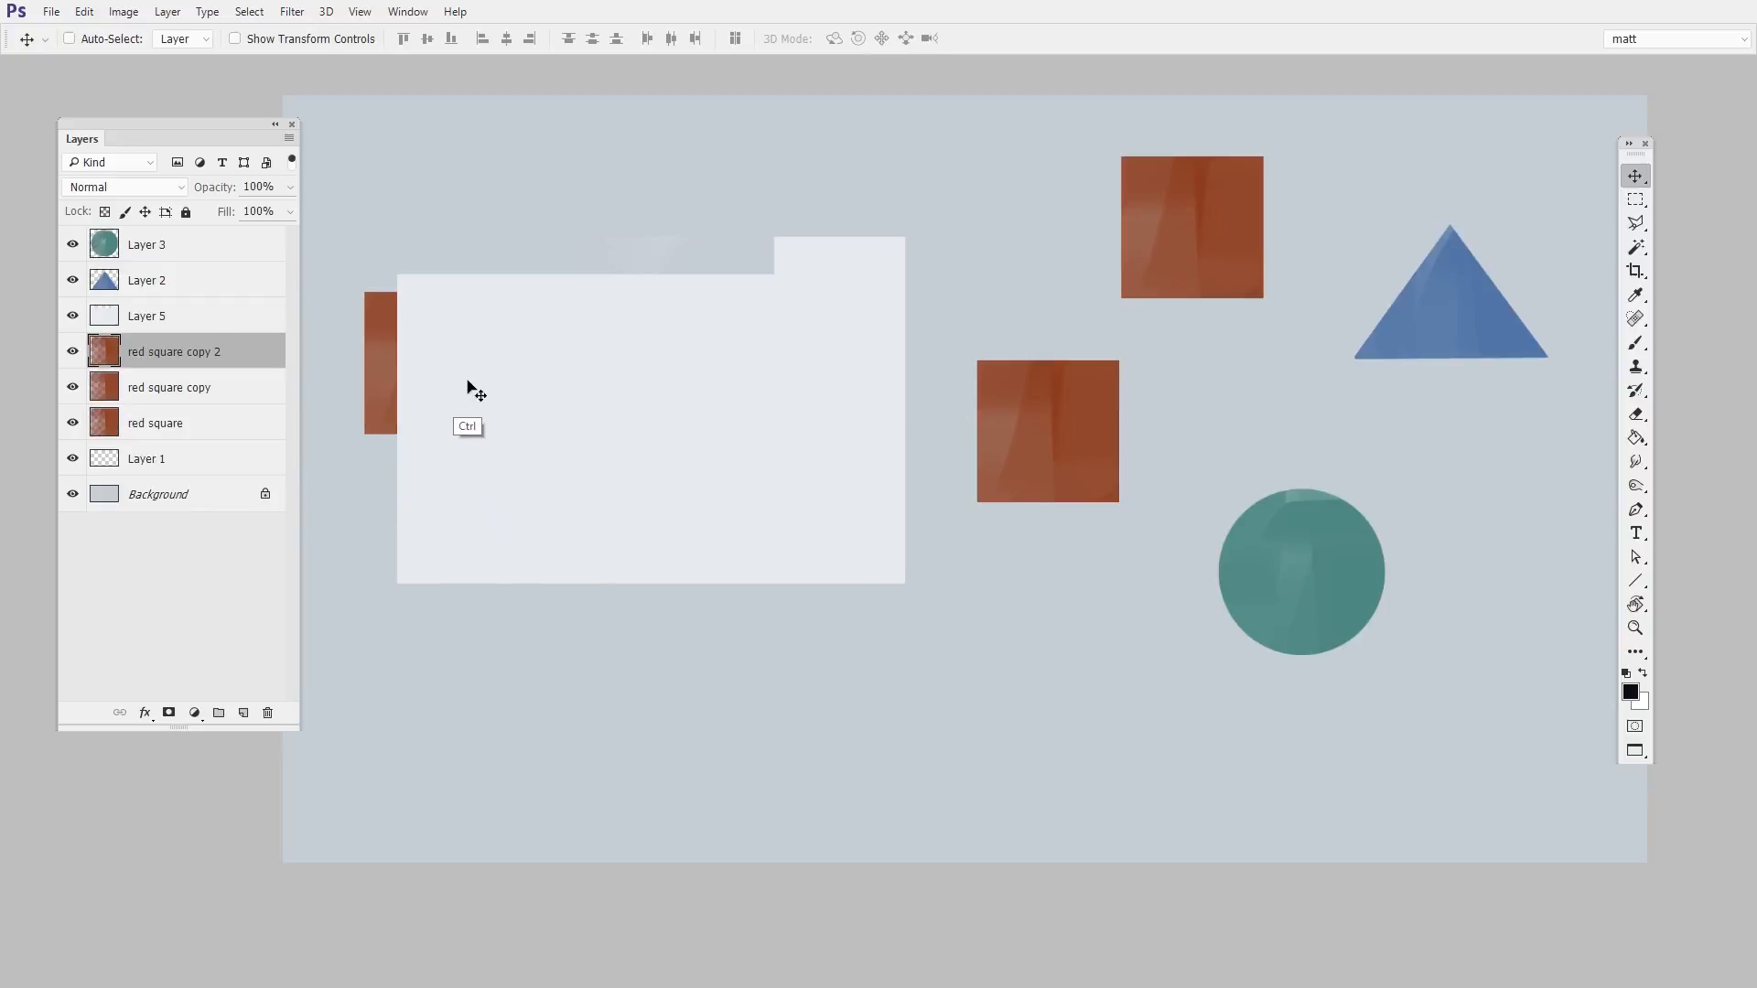
mouse_move(672, 683)
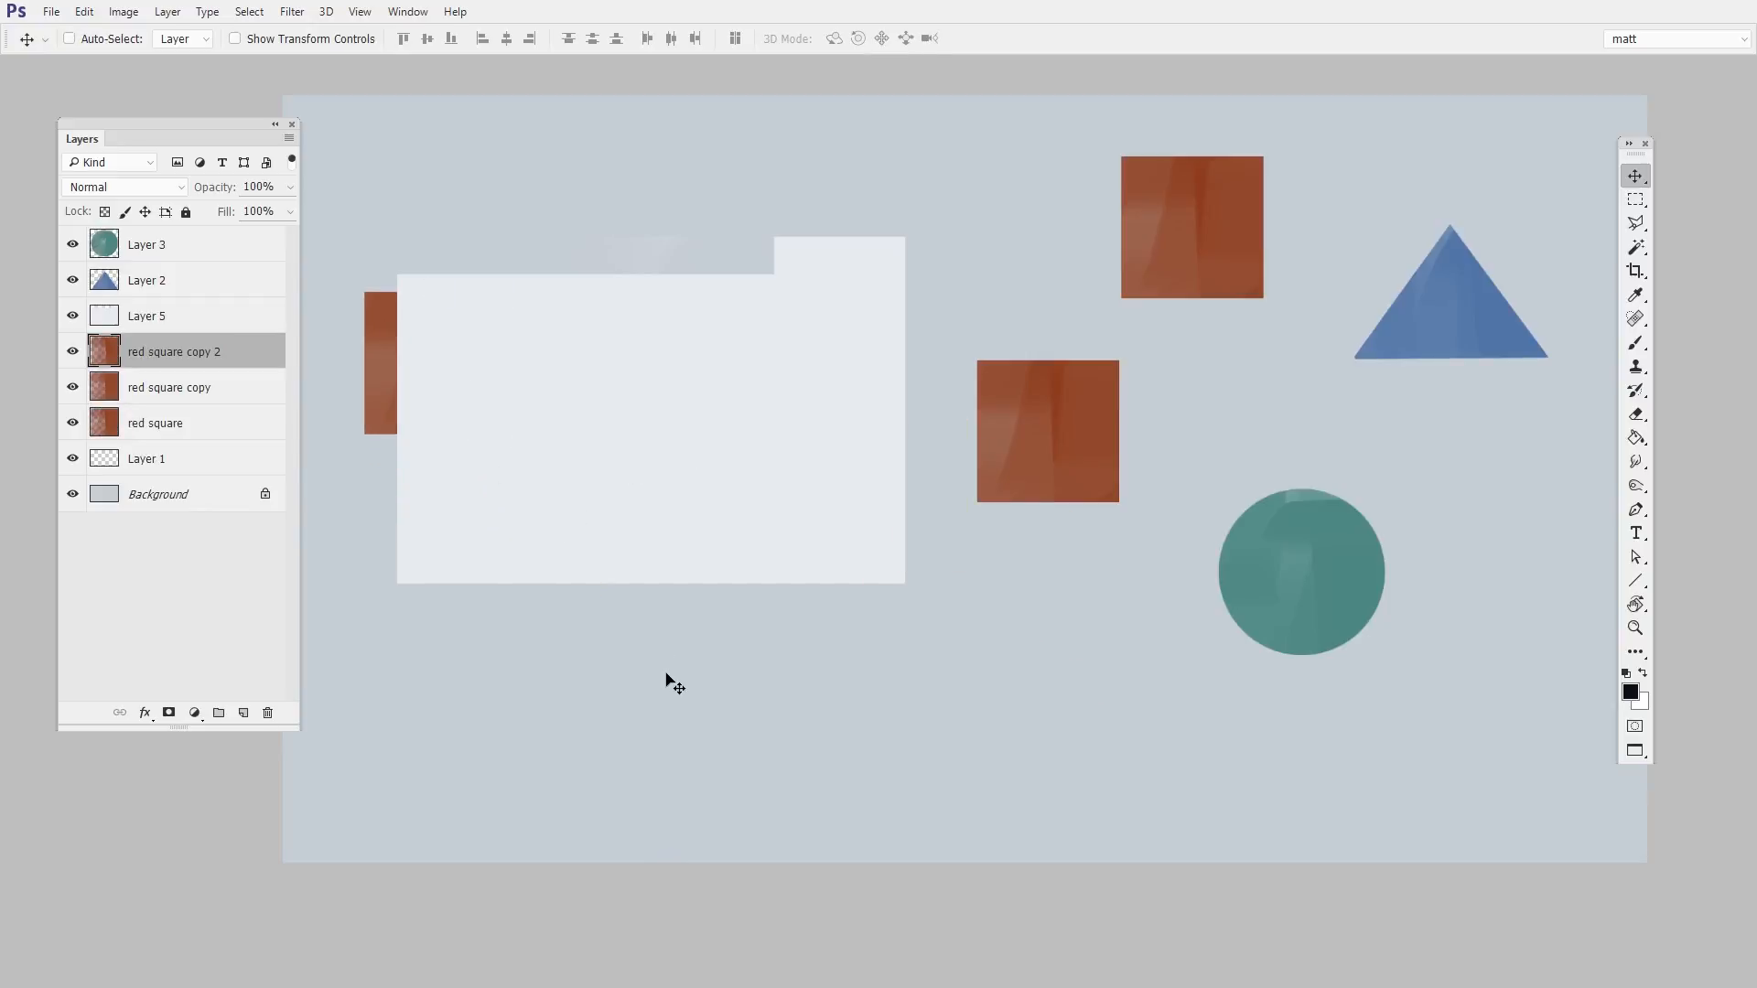
drag(146, 315, 185, 409)
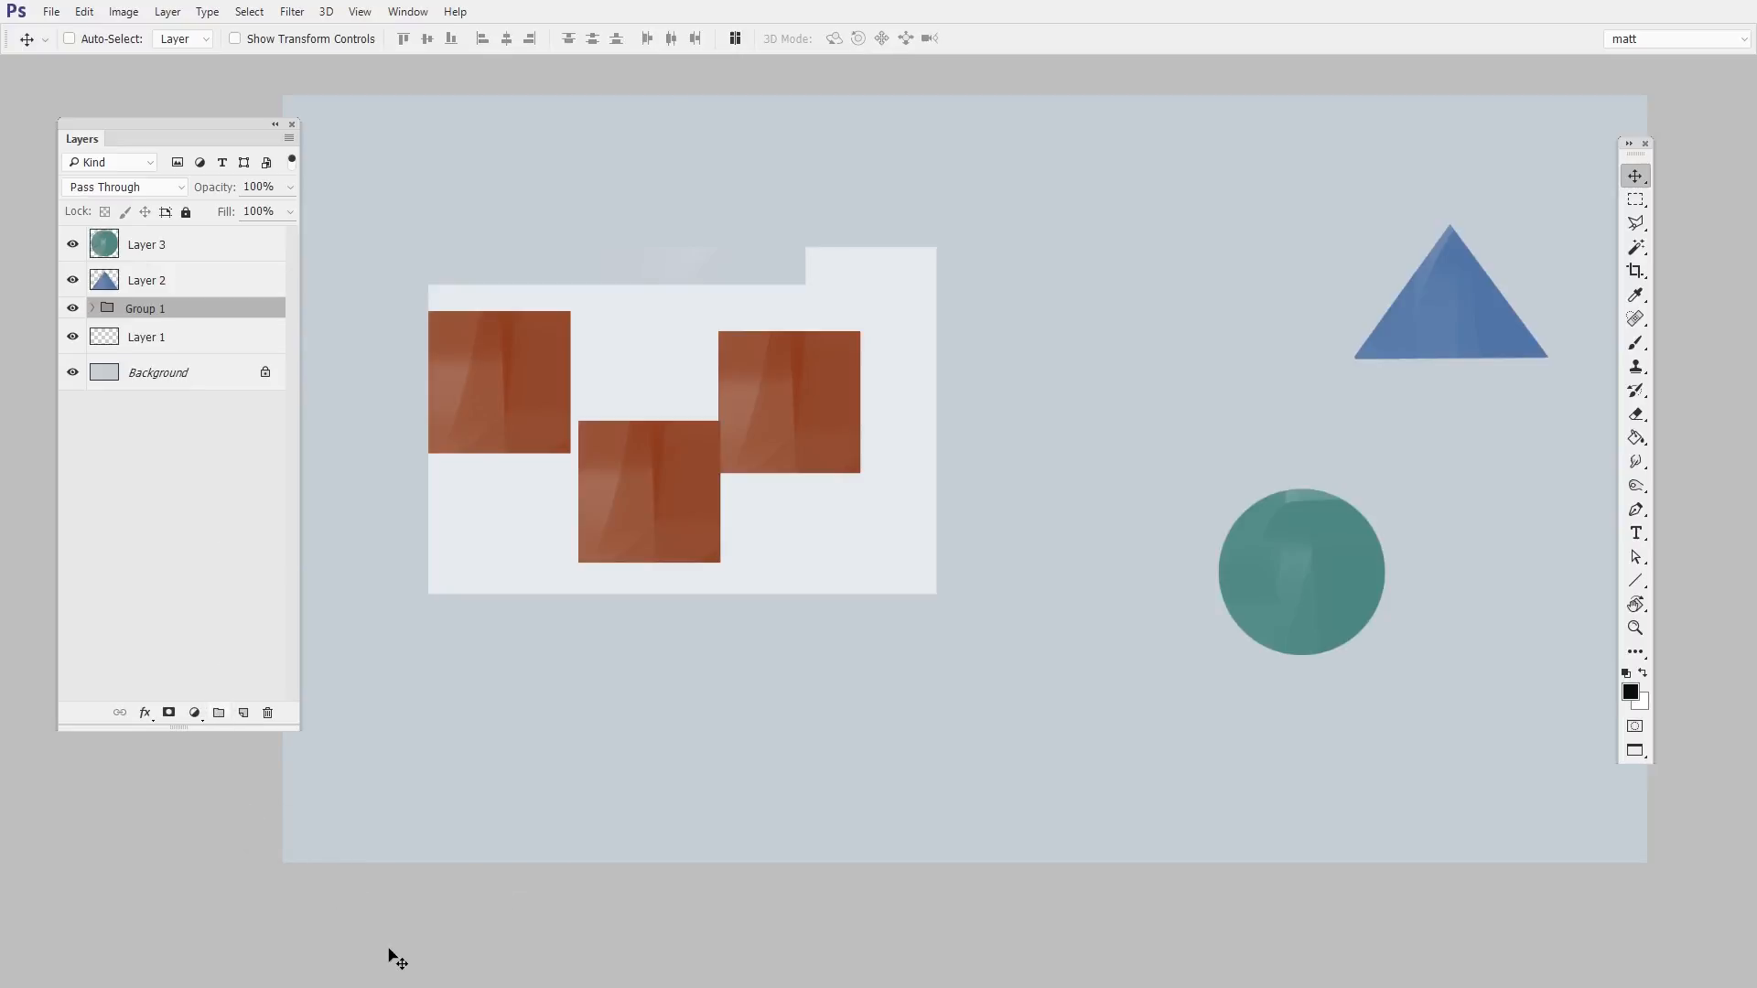
mouse_move(429, 971)
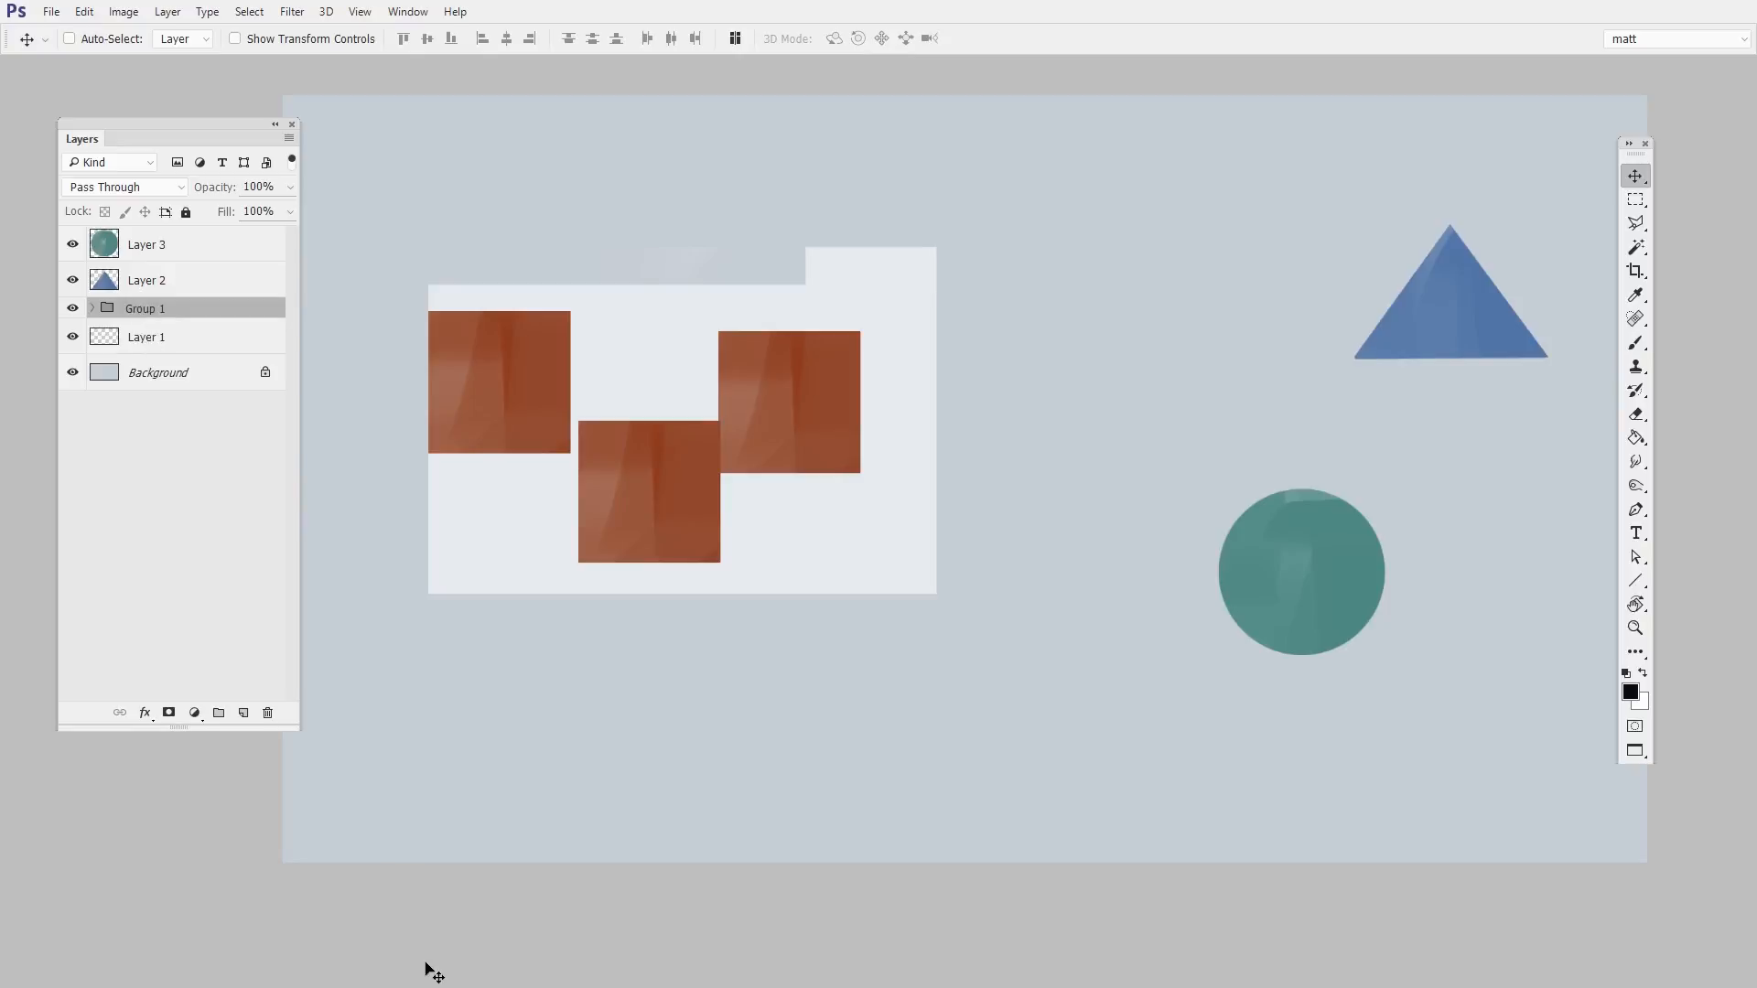
Step: Toggle Group 1 open and closed, then select the red square copy and the whole group
click(91, 307)
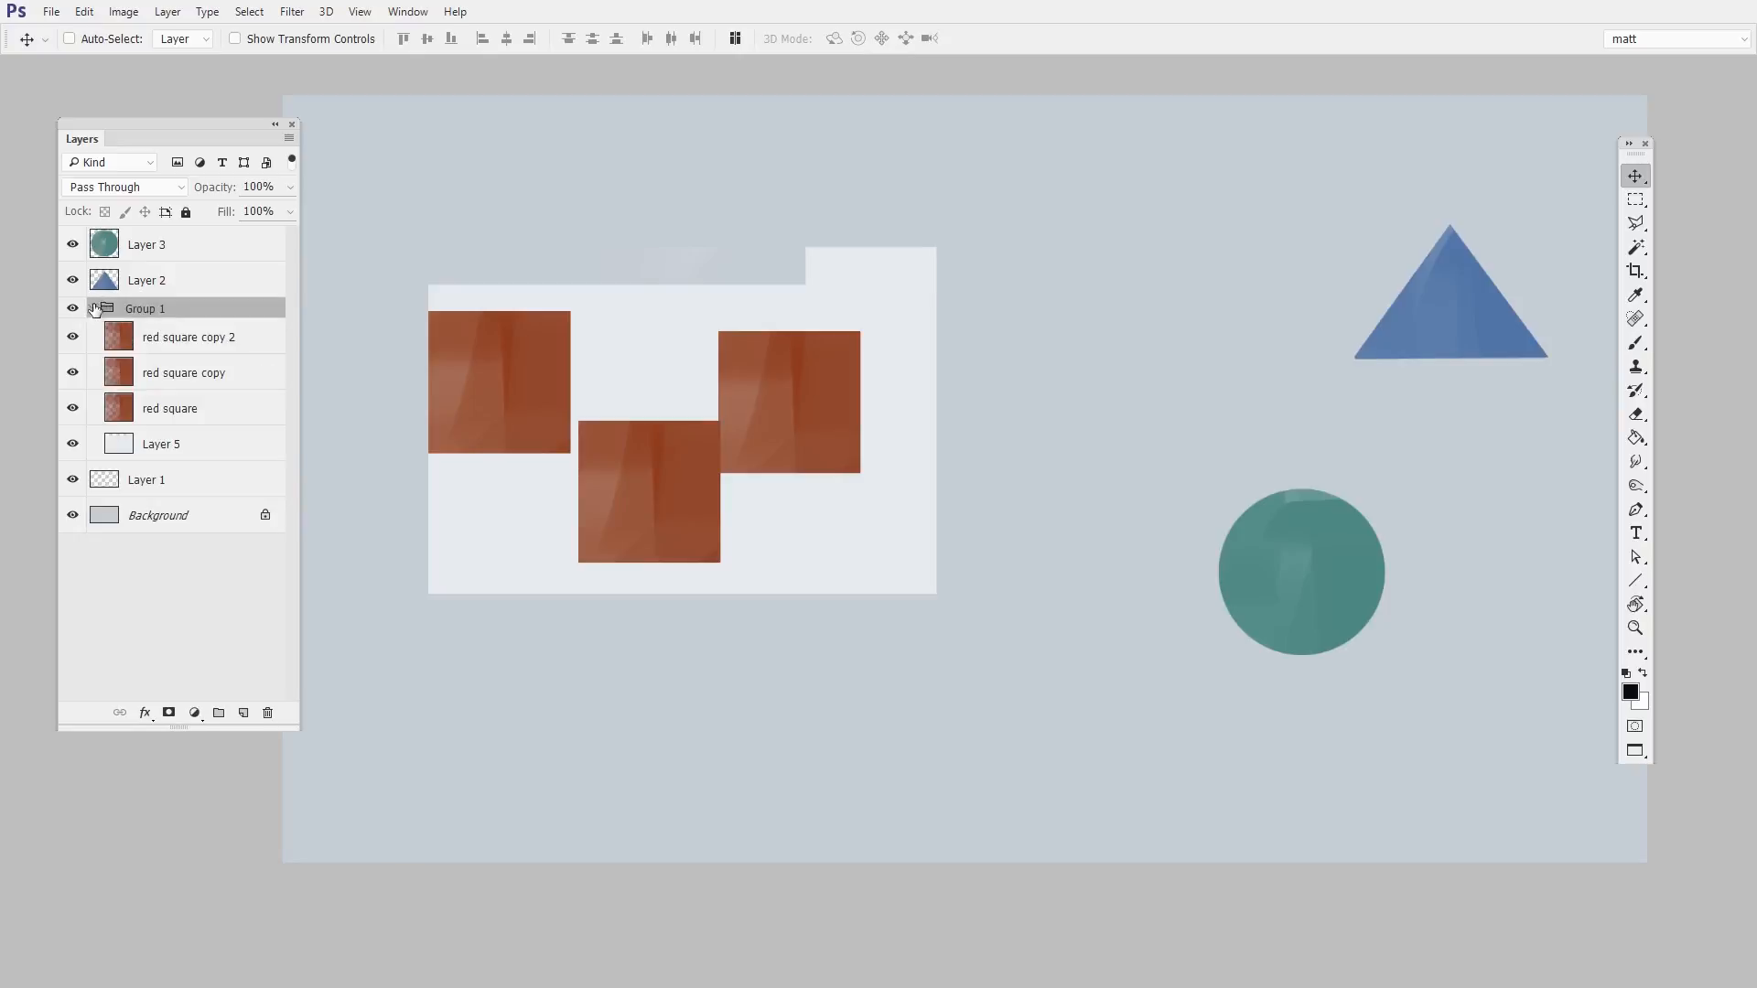
click(95, 308)
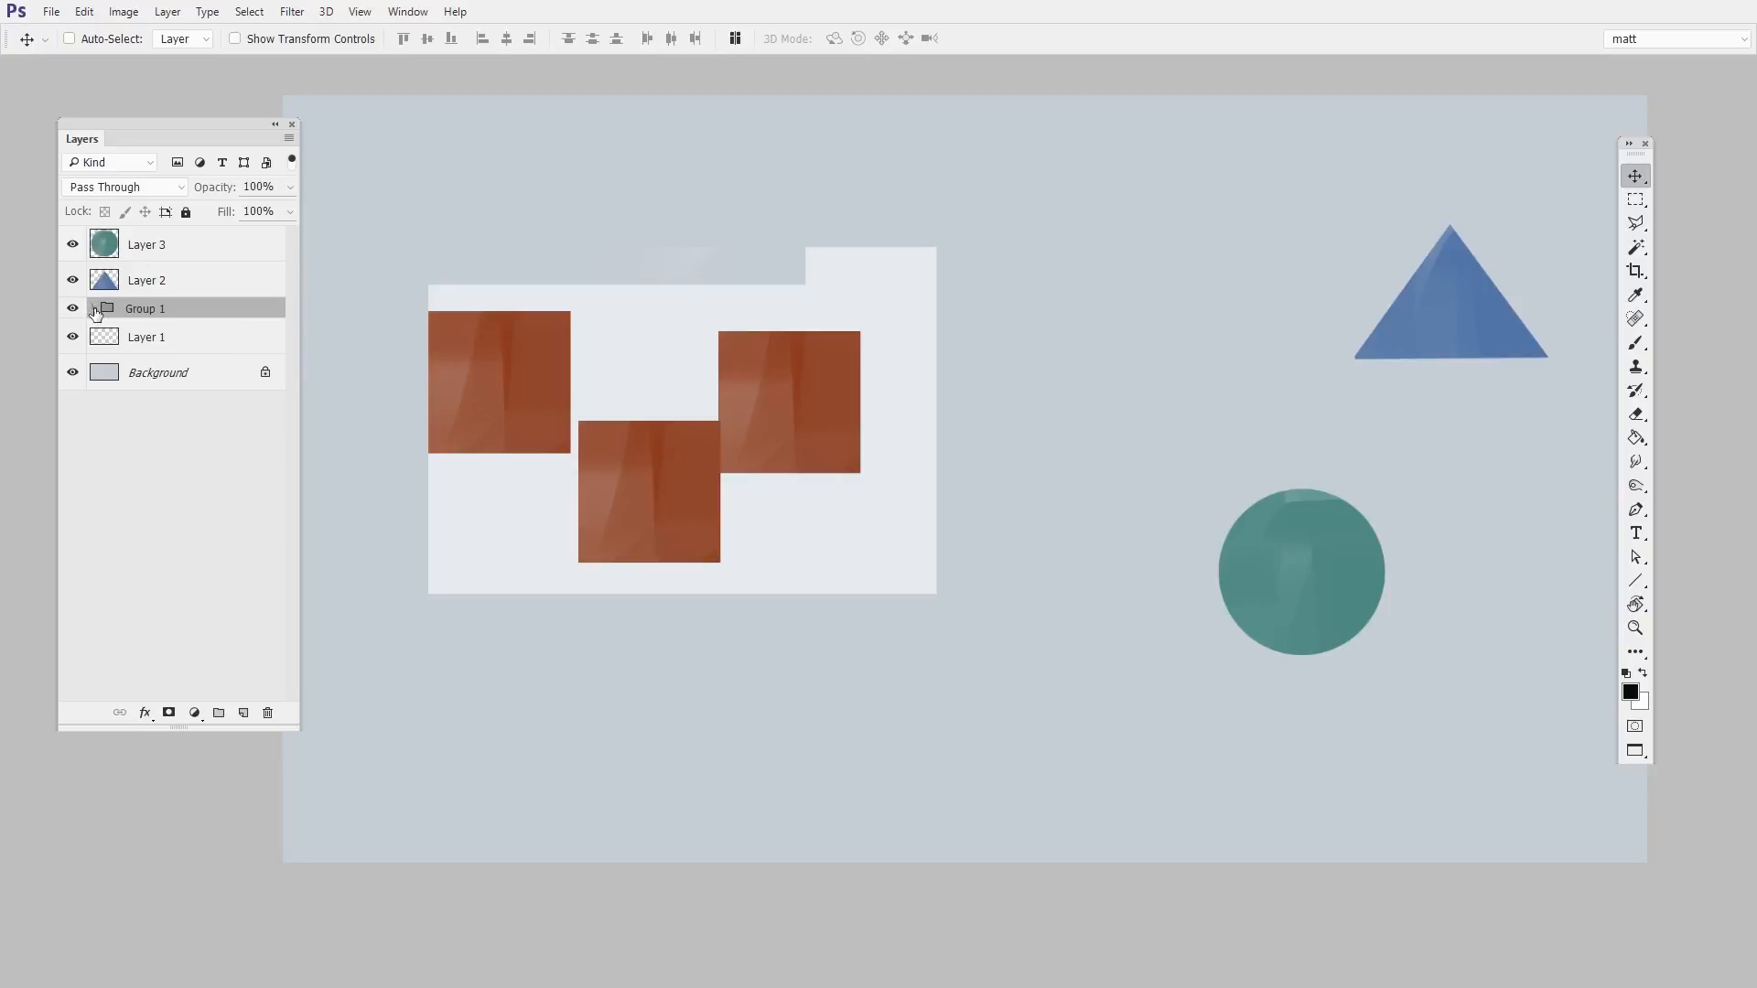
click(92, 308)
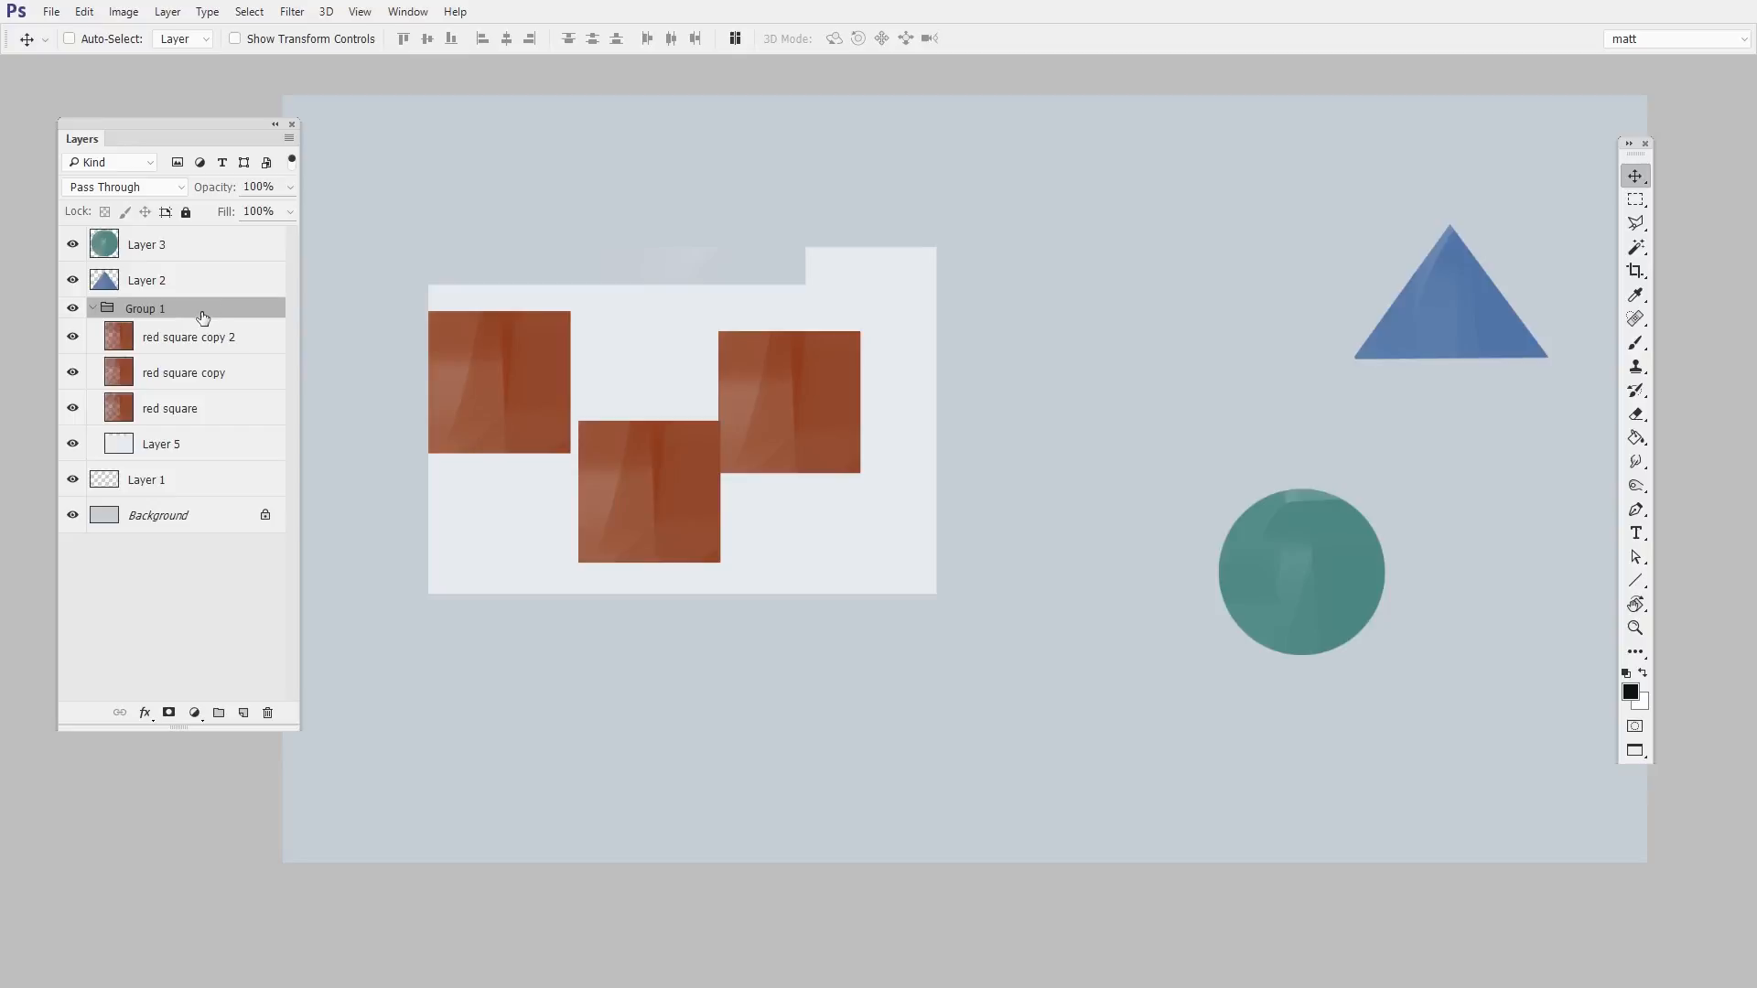
click(183, 372)
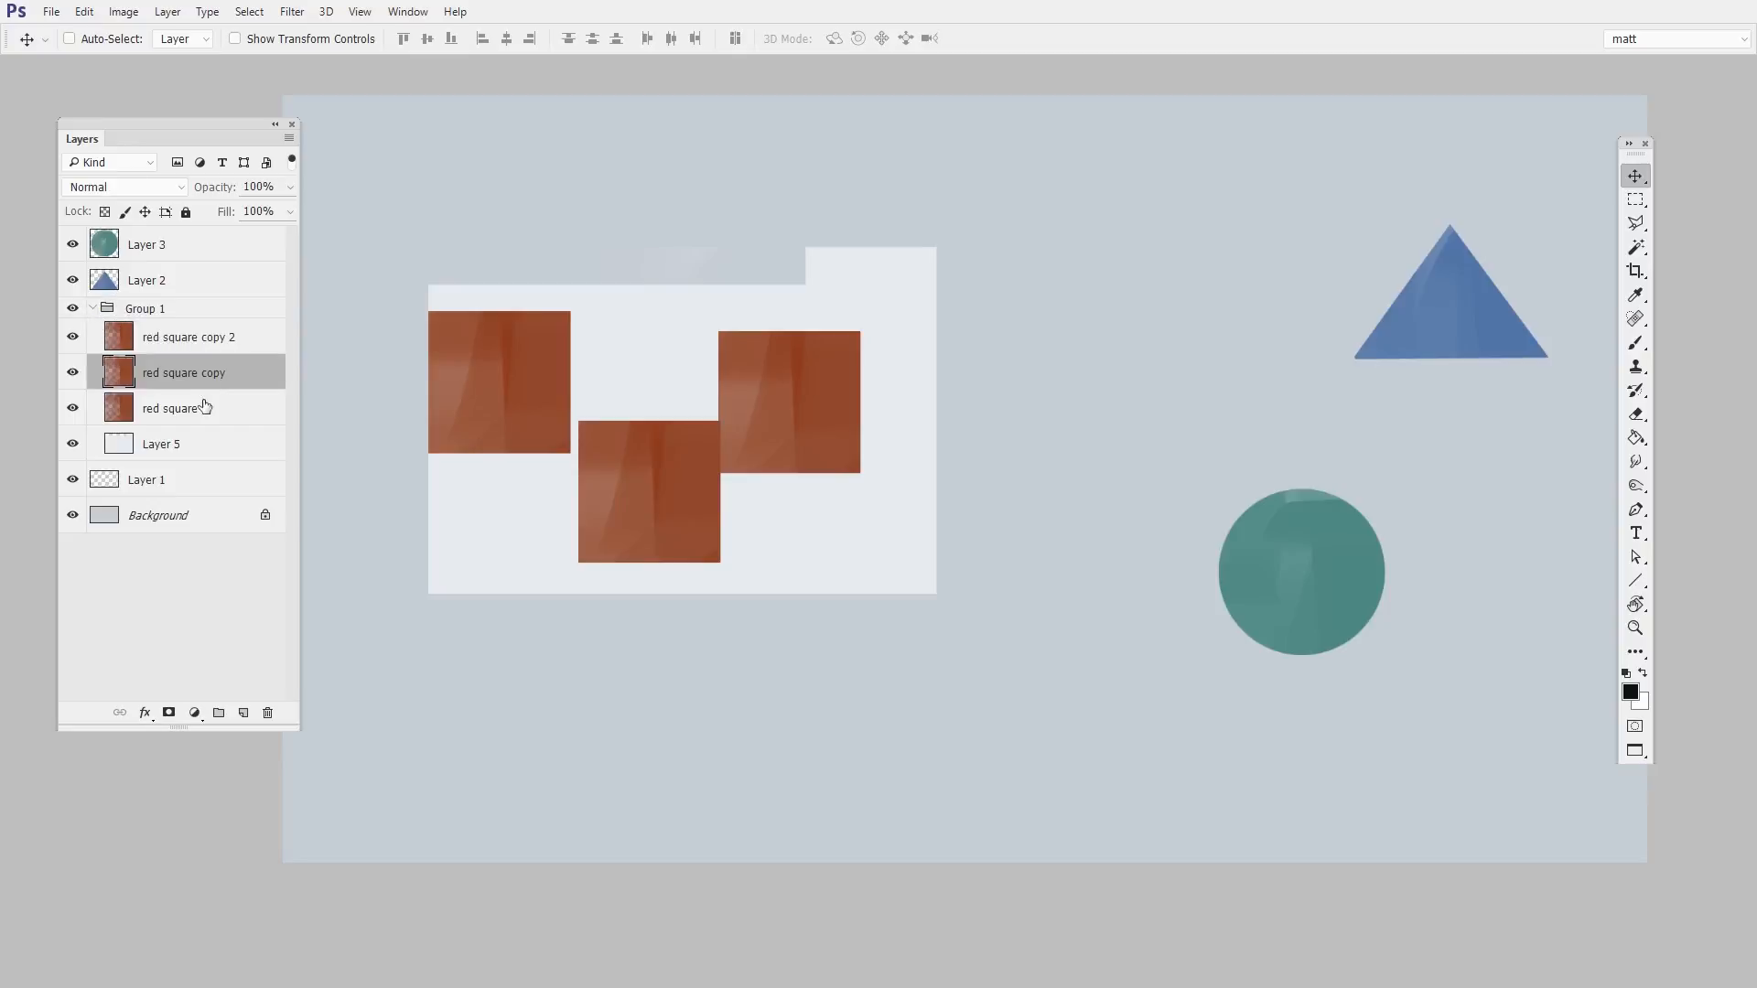
click(146, 308)
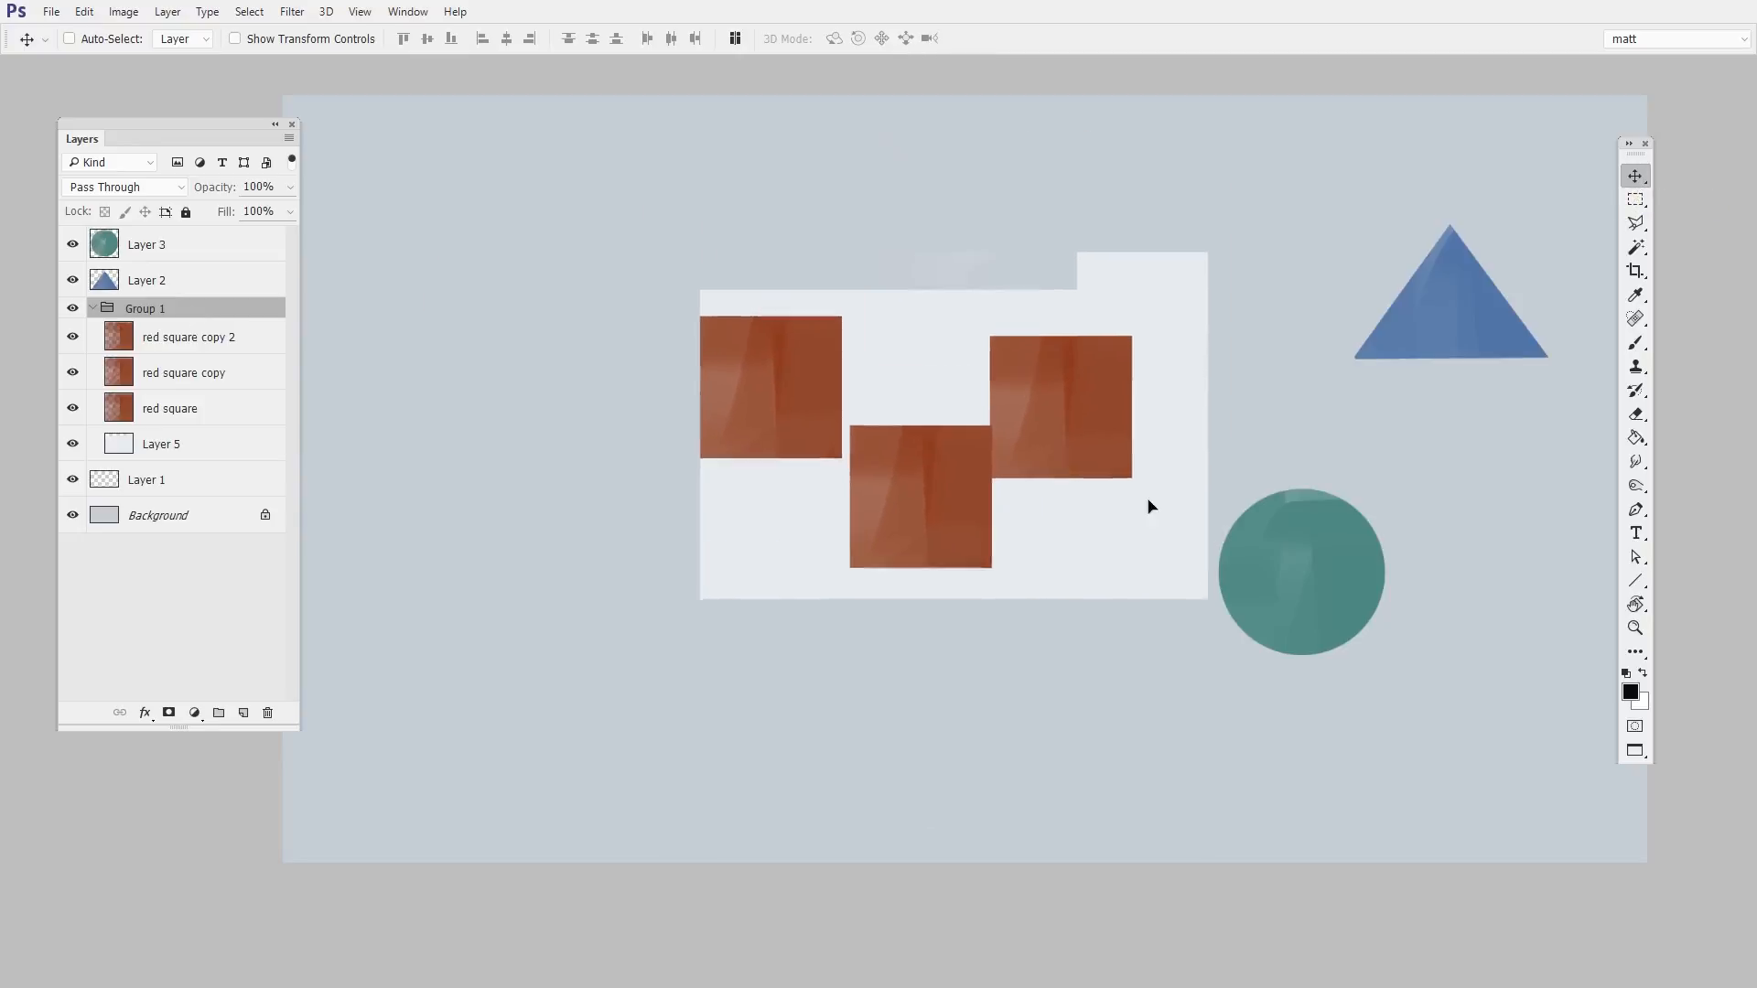
Step: Move Group 1 across the canvas and begin a Ctrl+T transform on it
drag(1150, 507, 990, 629)
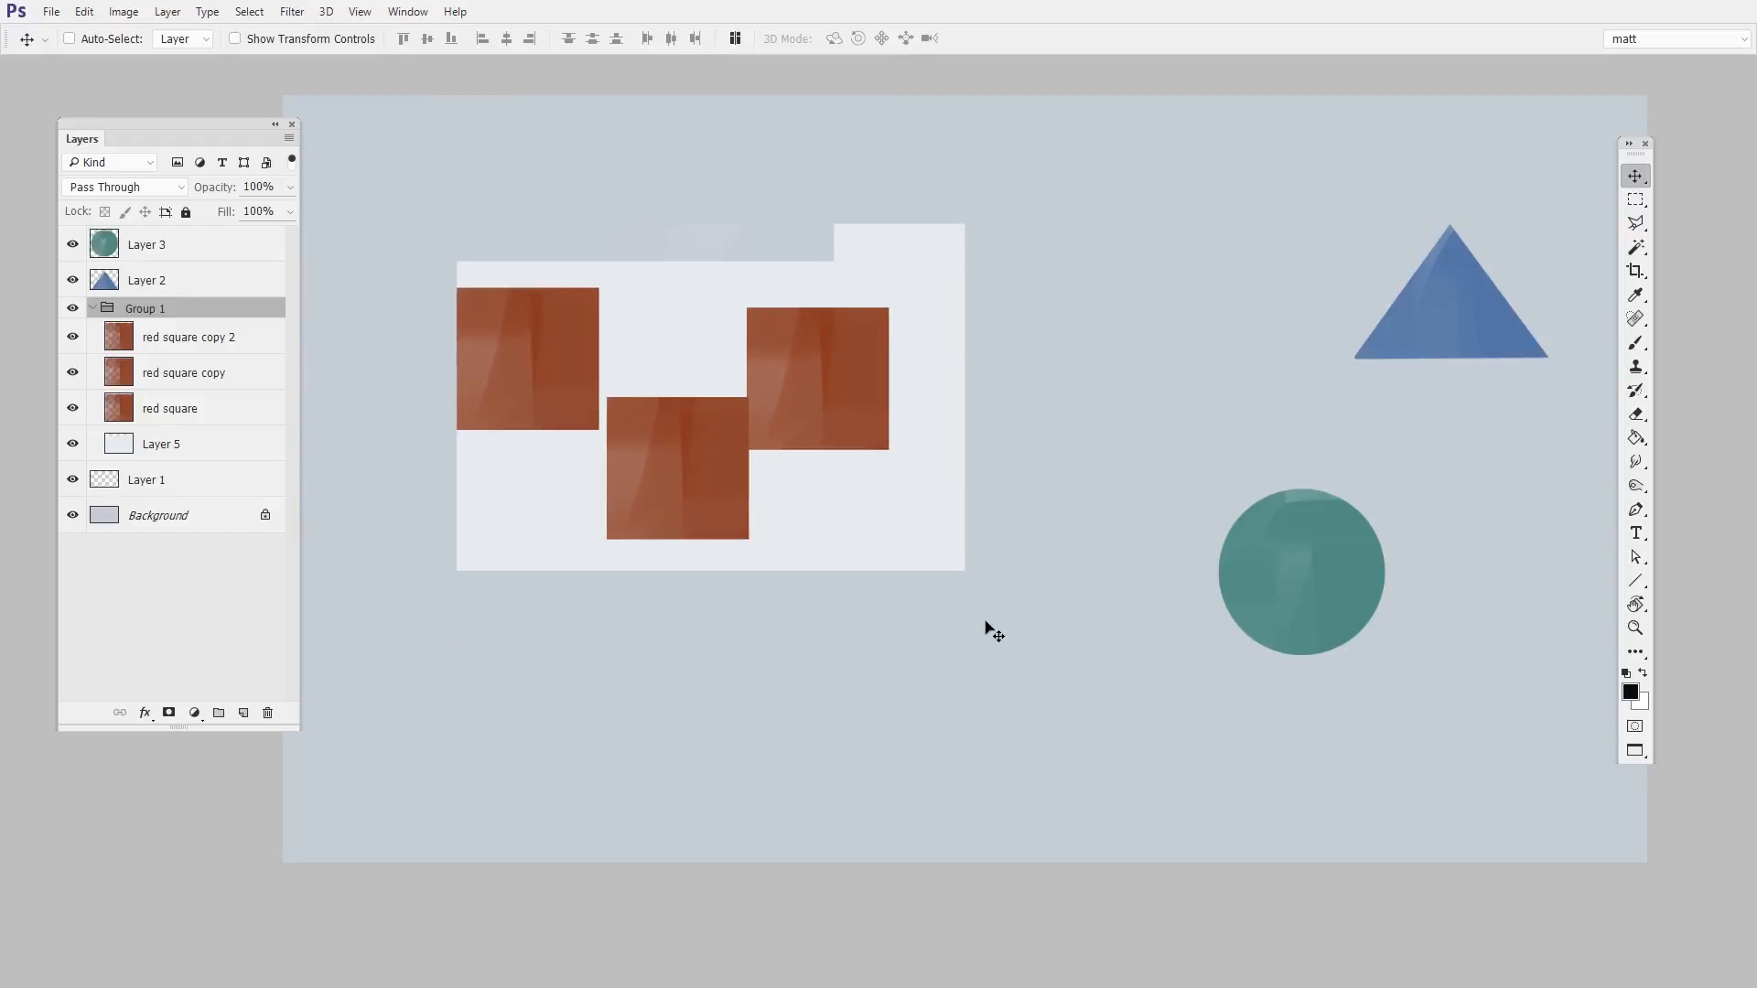
mouse_move(977, 673)
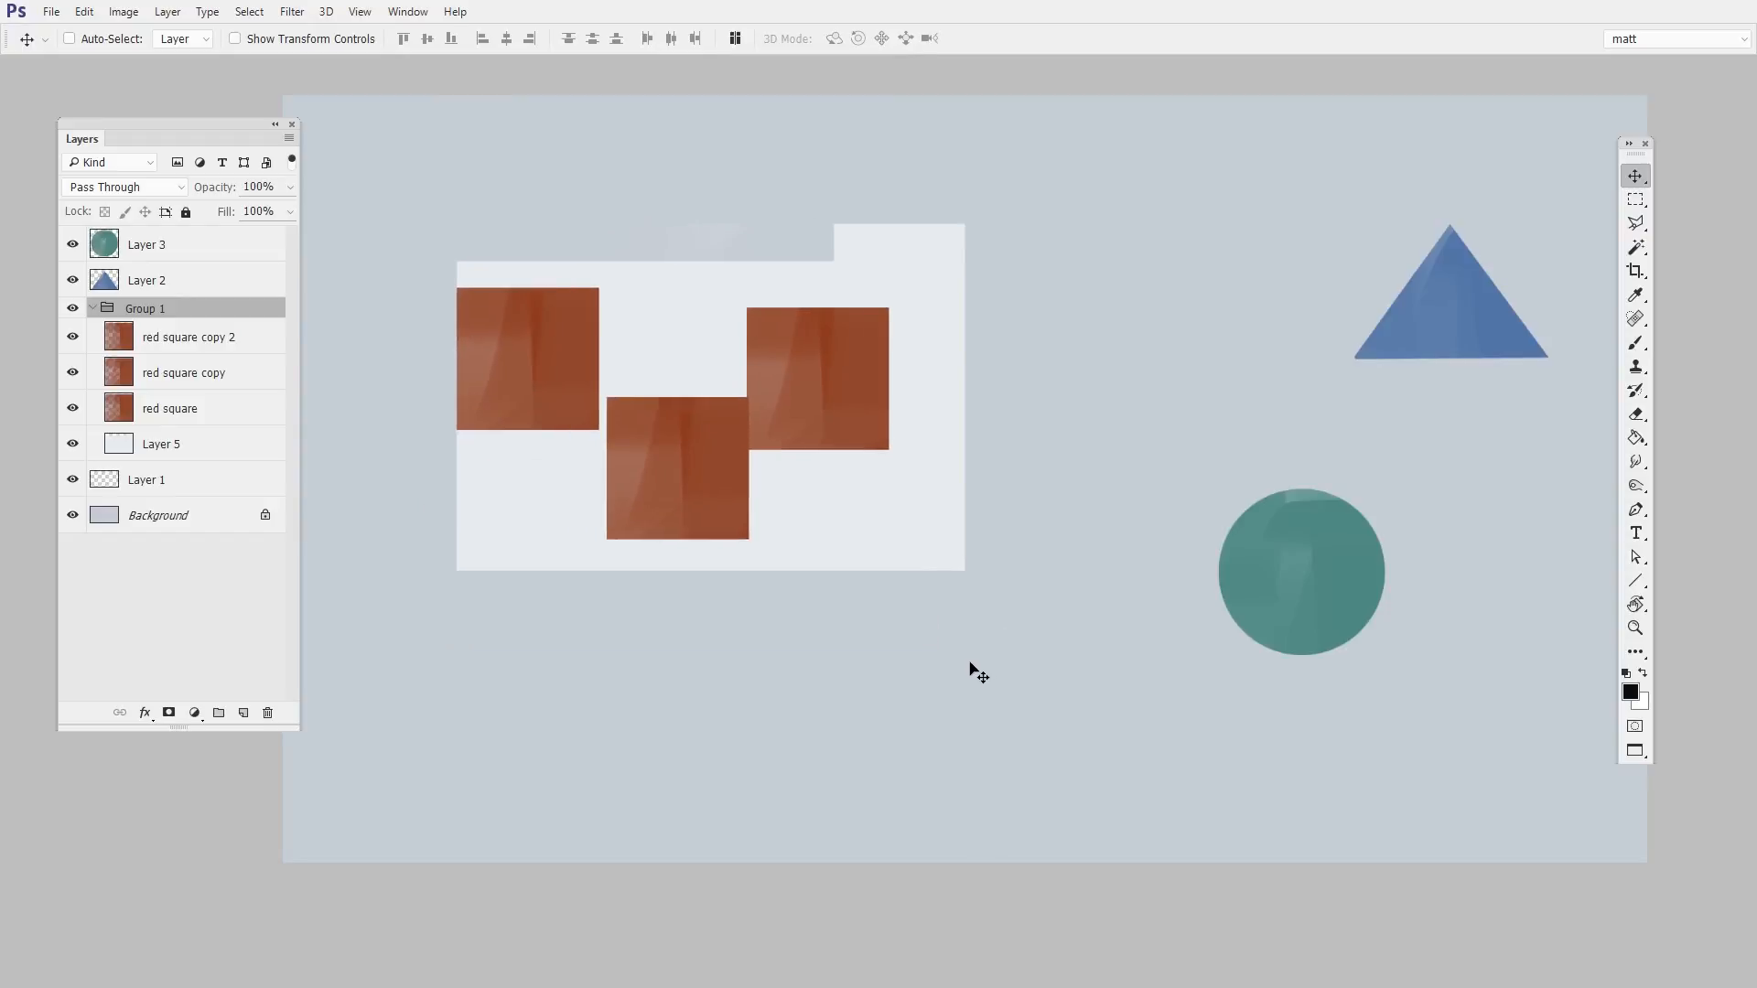
key(ctrl+t)
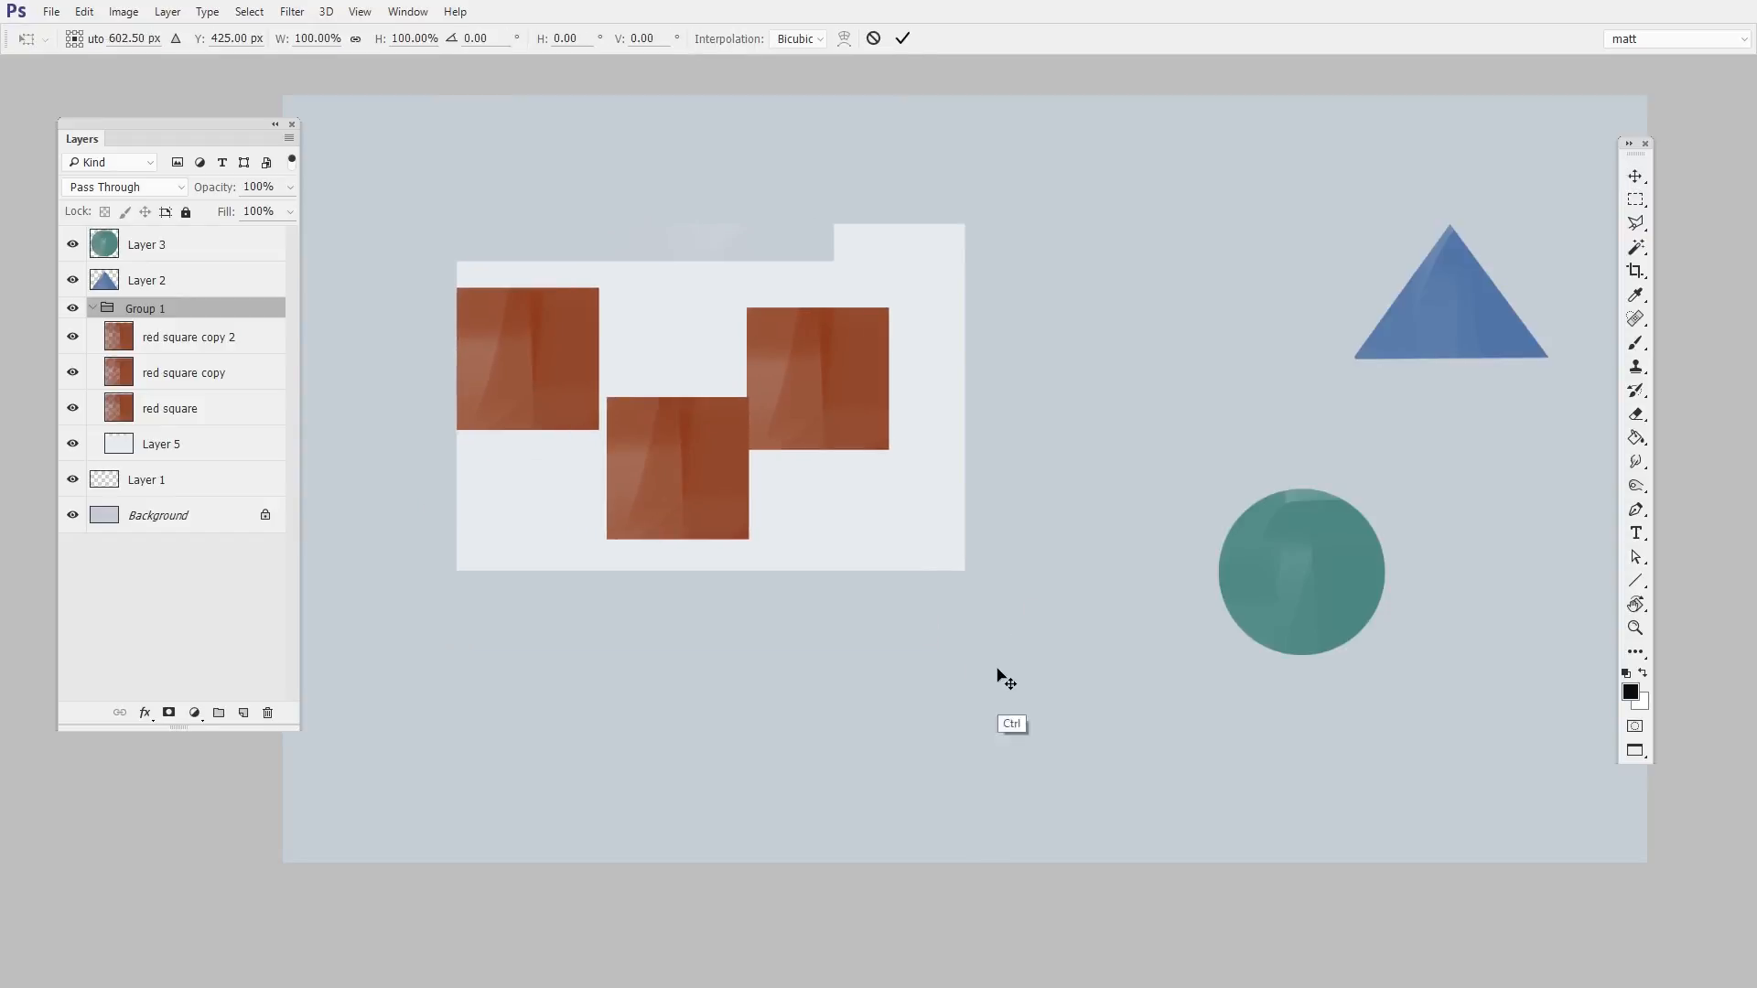
drag(961, 569, 1041, 611)
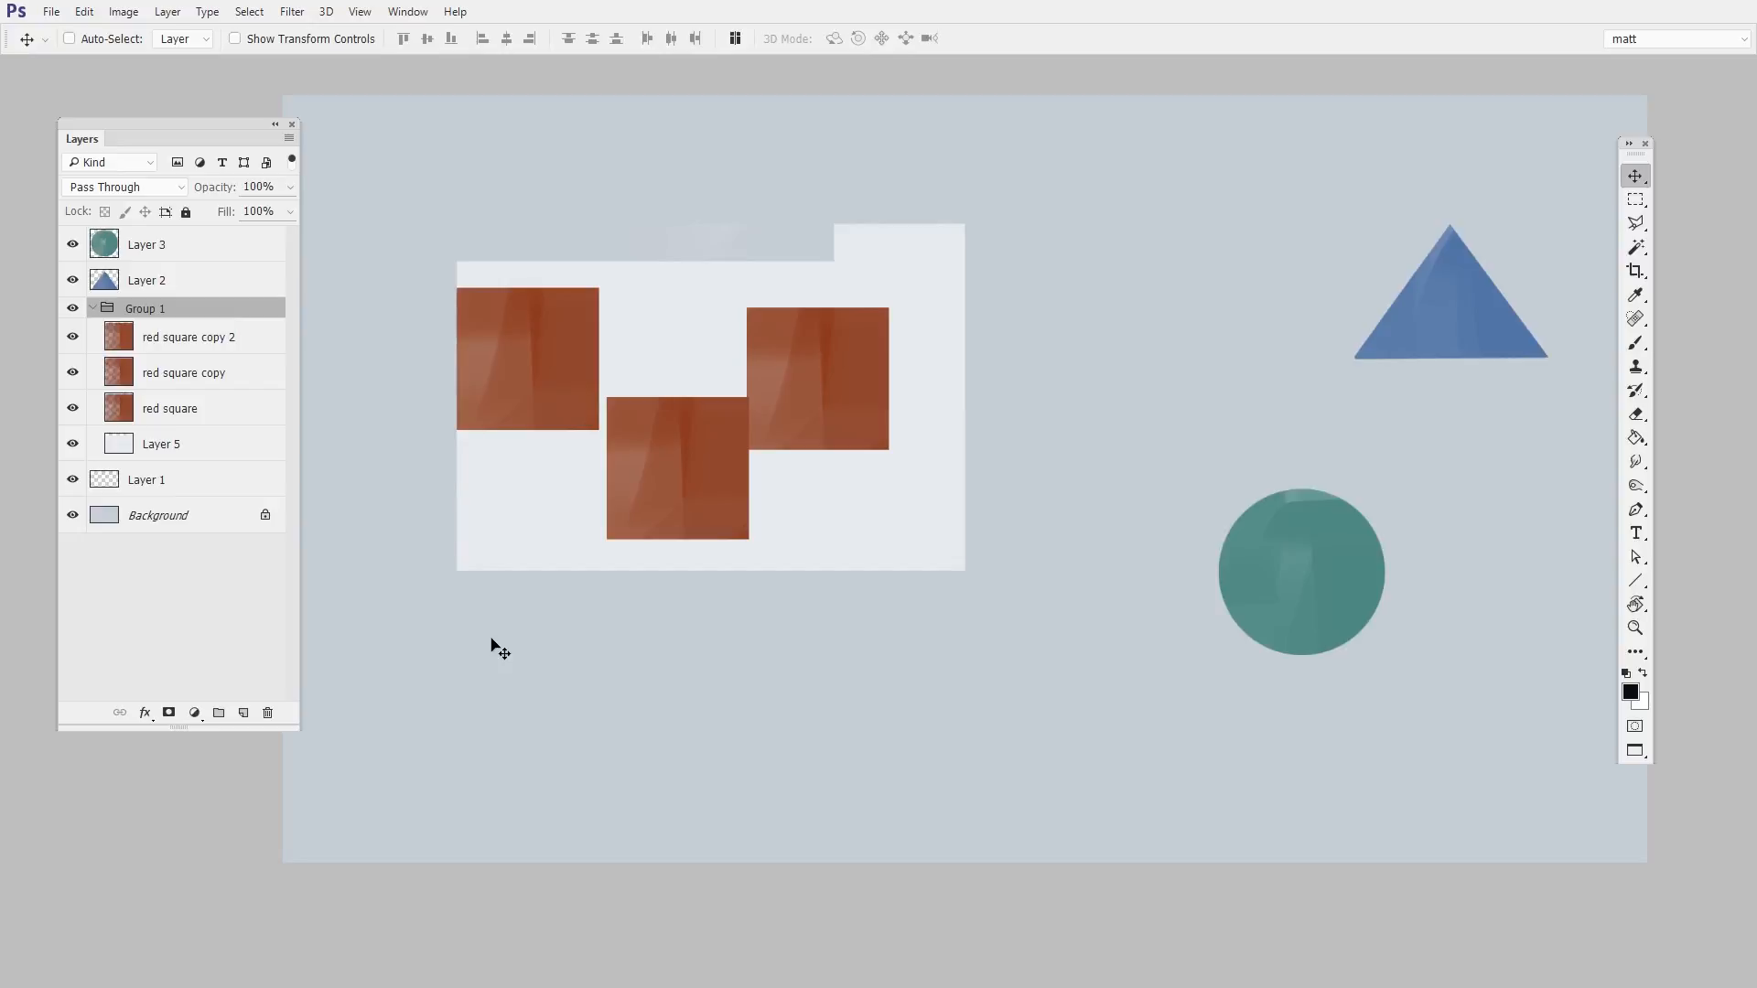
mouse_move(723, 516)
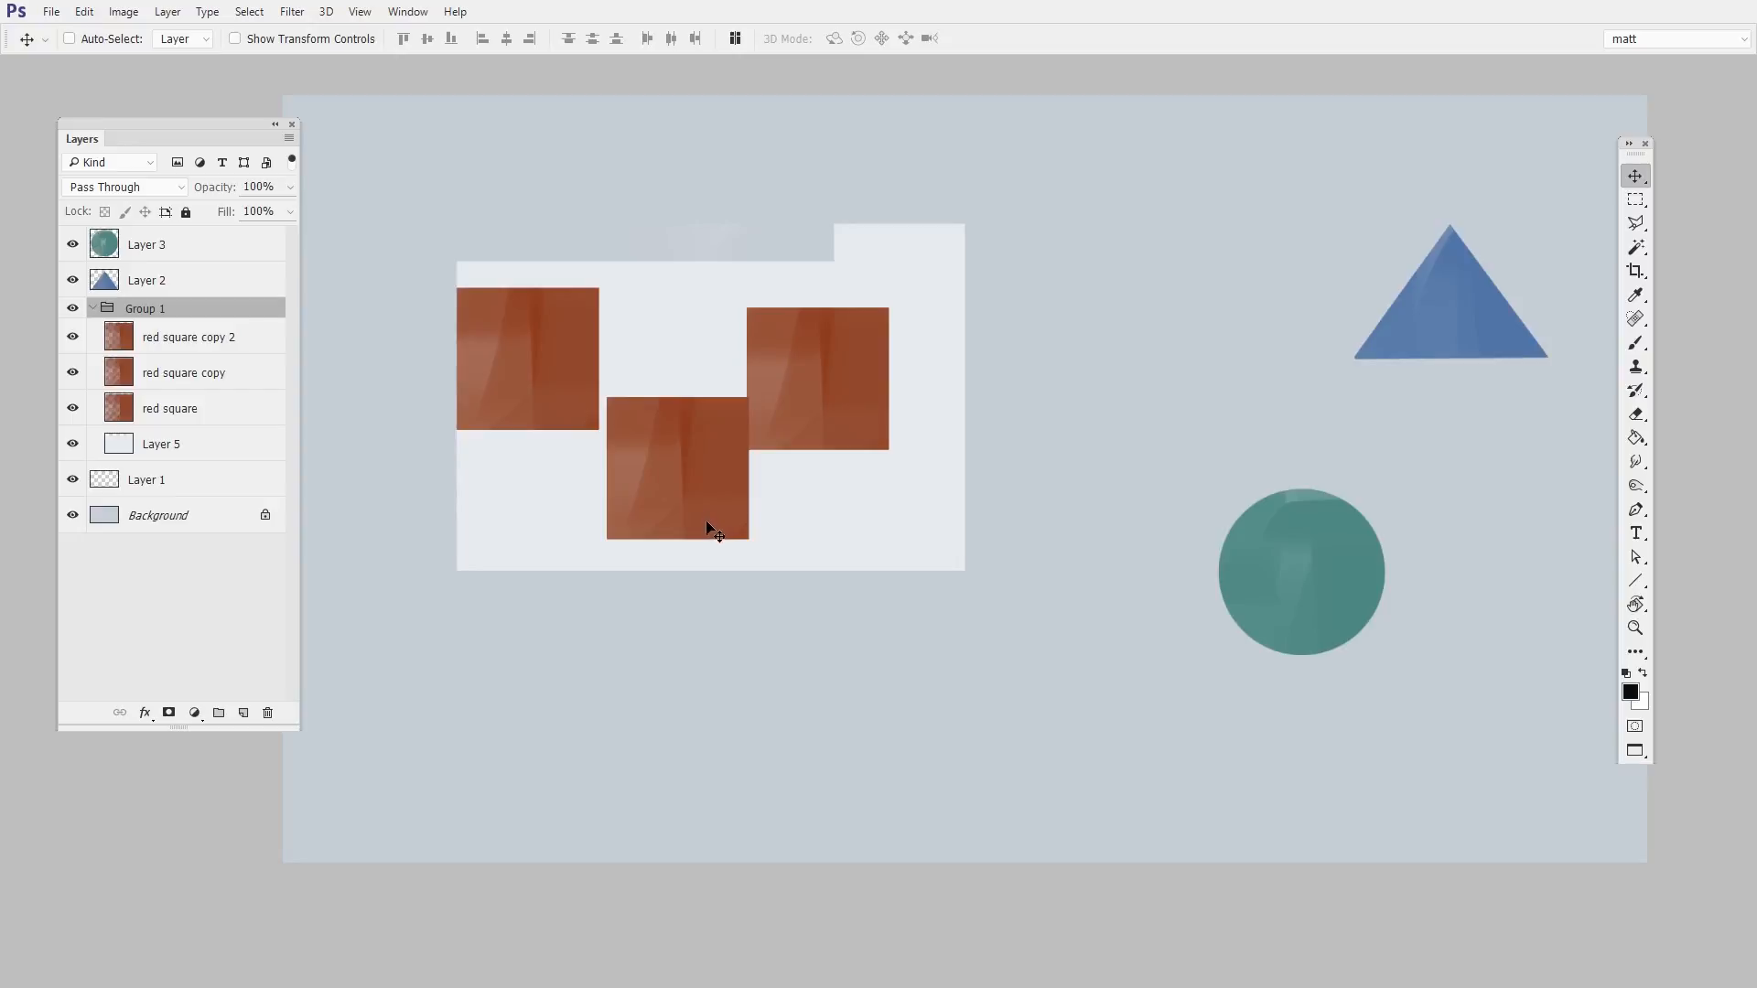
mouse_move(567, 357)
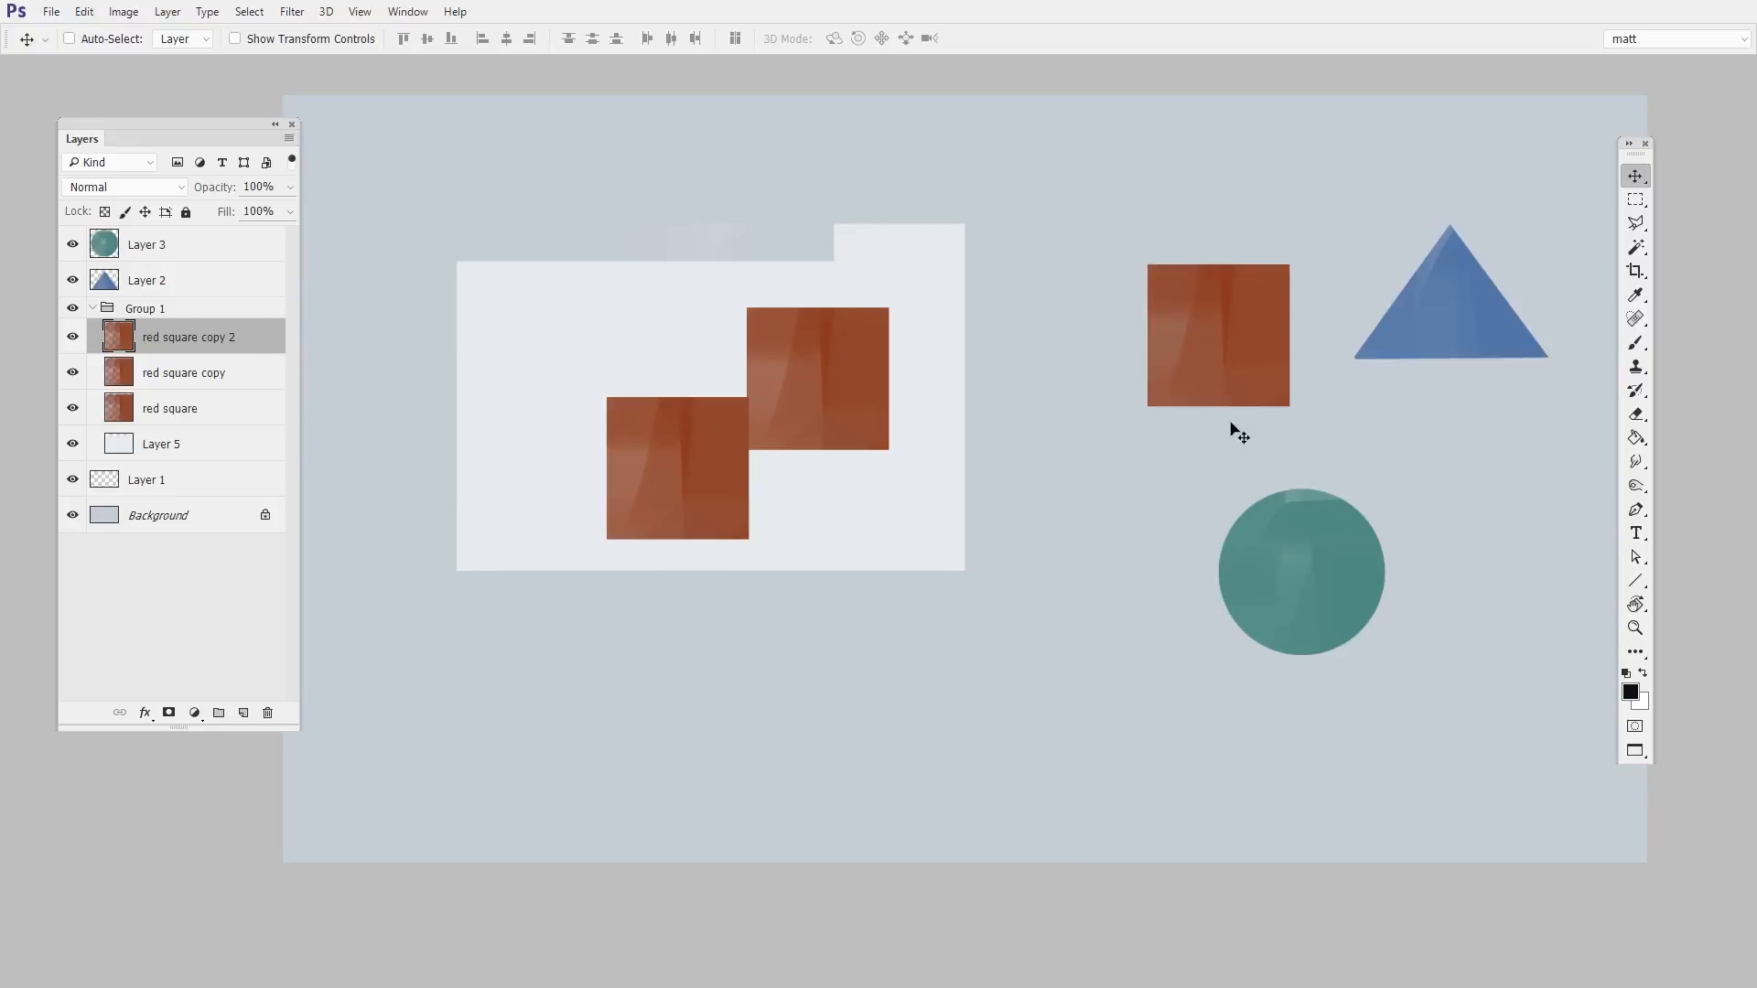
mouse_move(1122, 436)
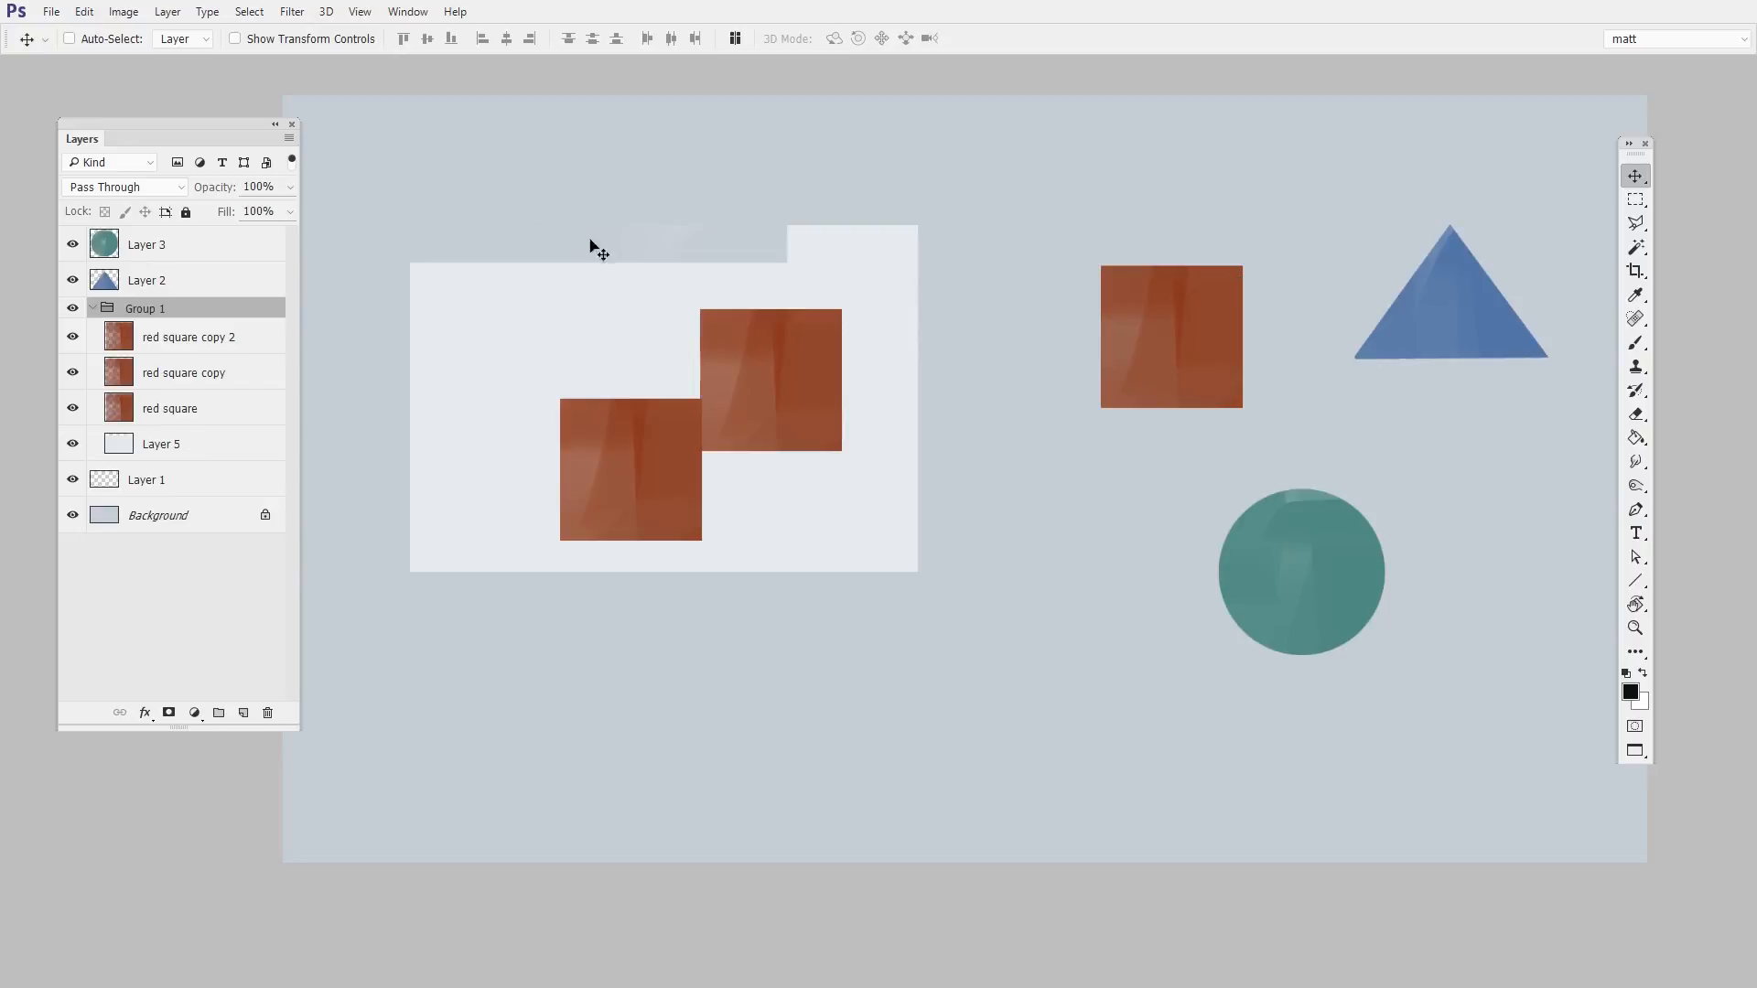
mouse_move(744, 849)
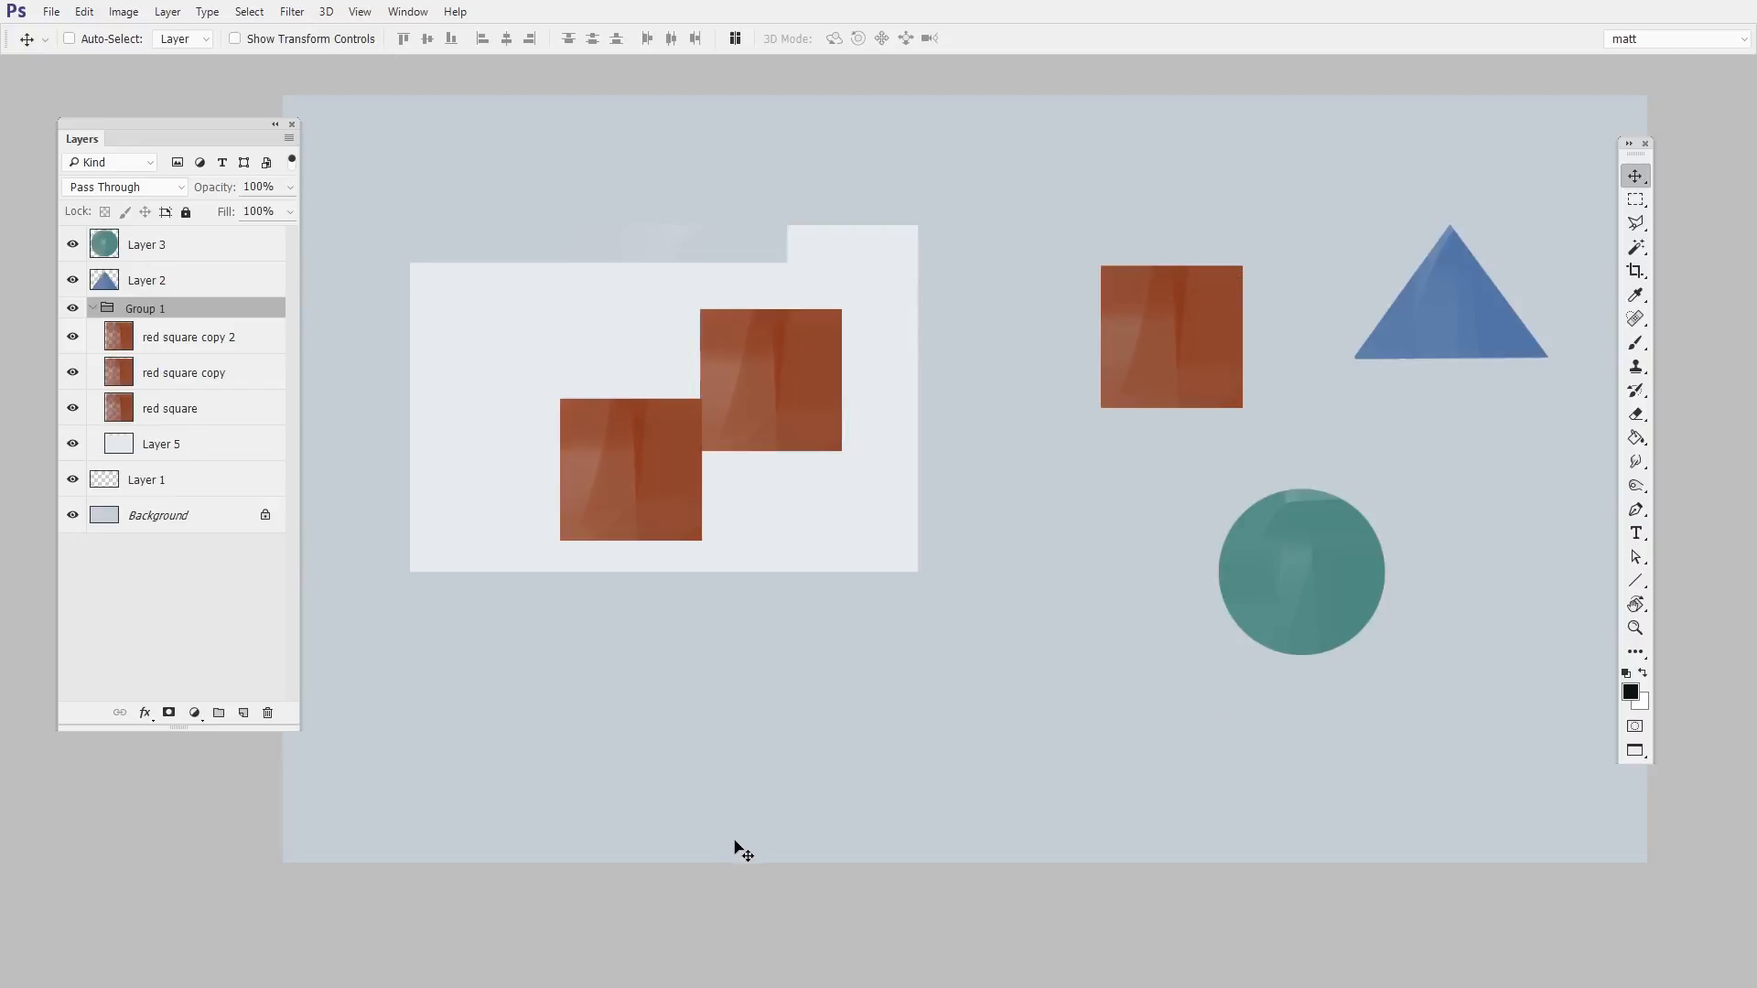
mouse_move(791, 667)
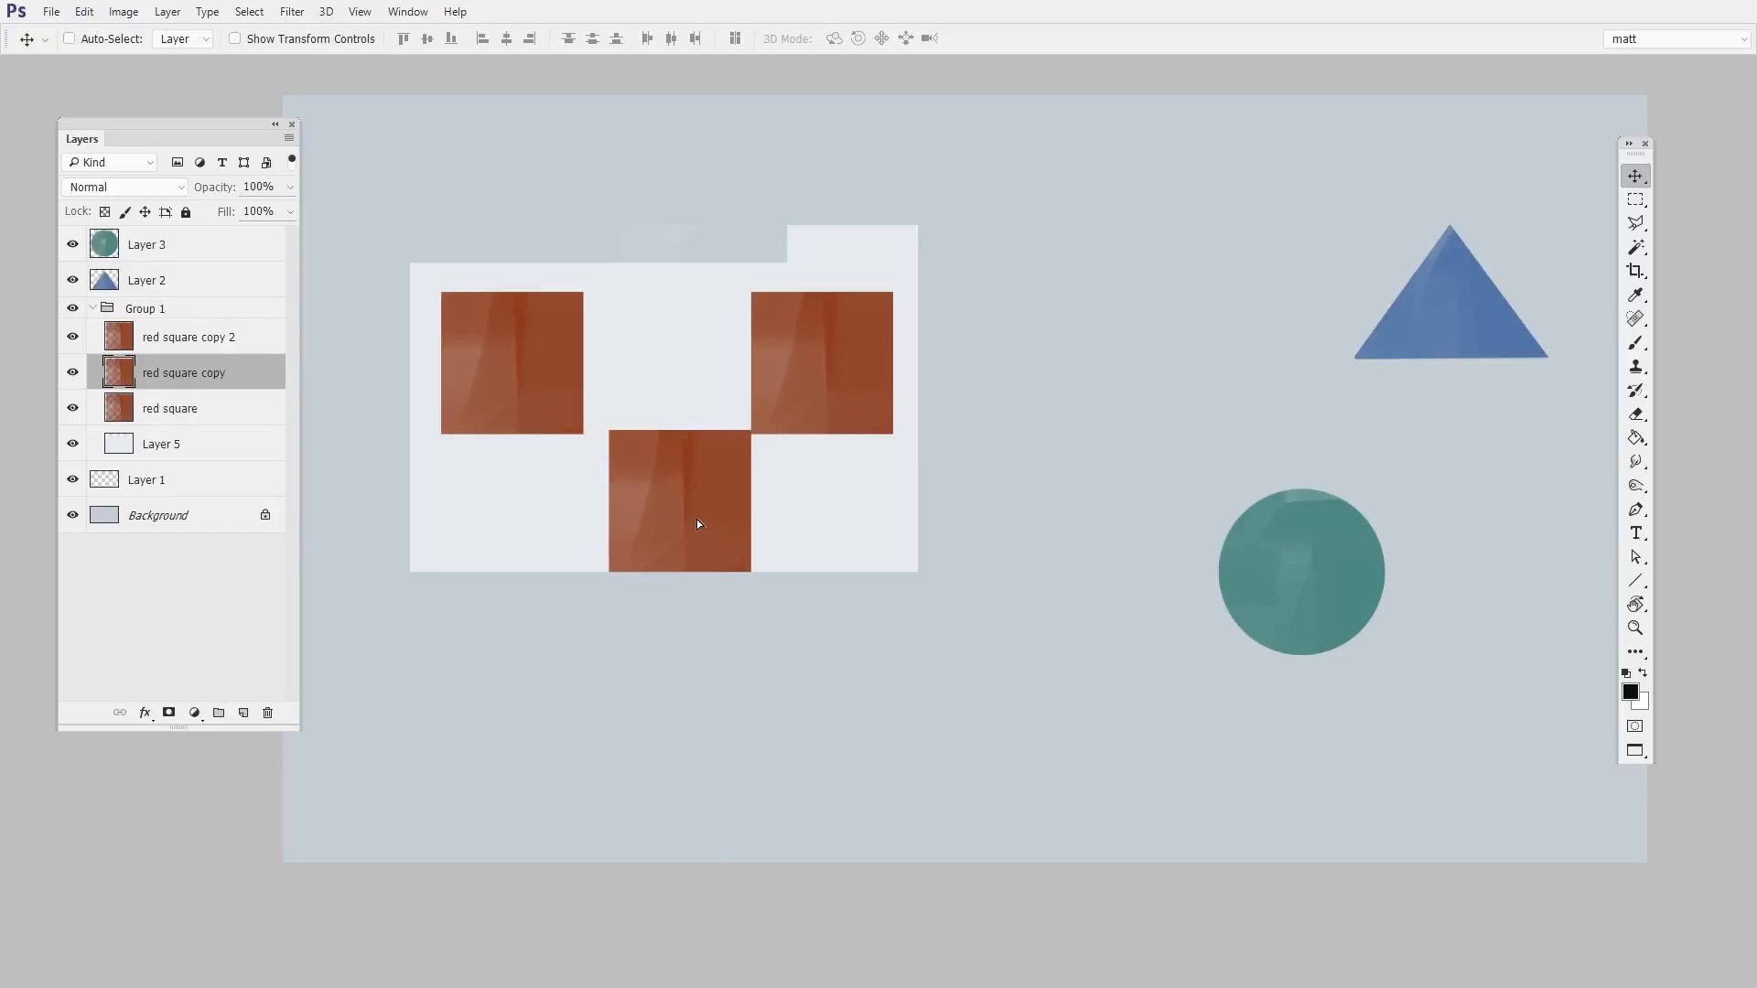
mouse_move(259, 388)
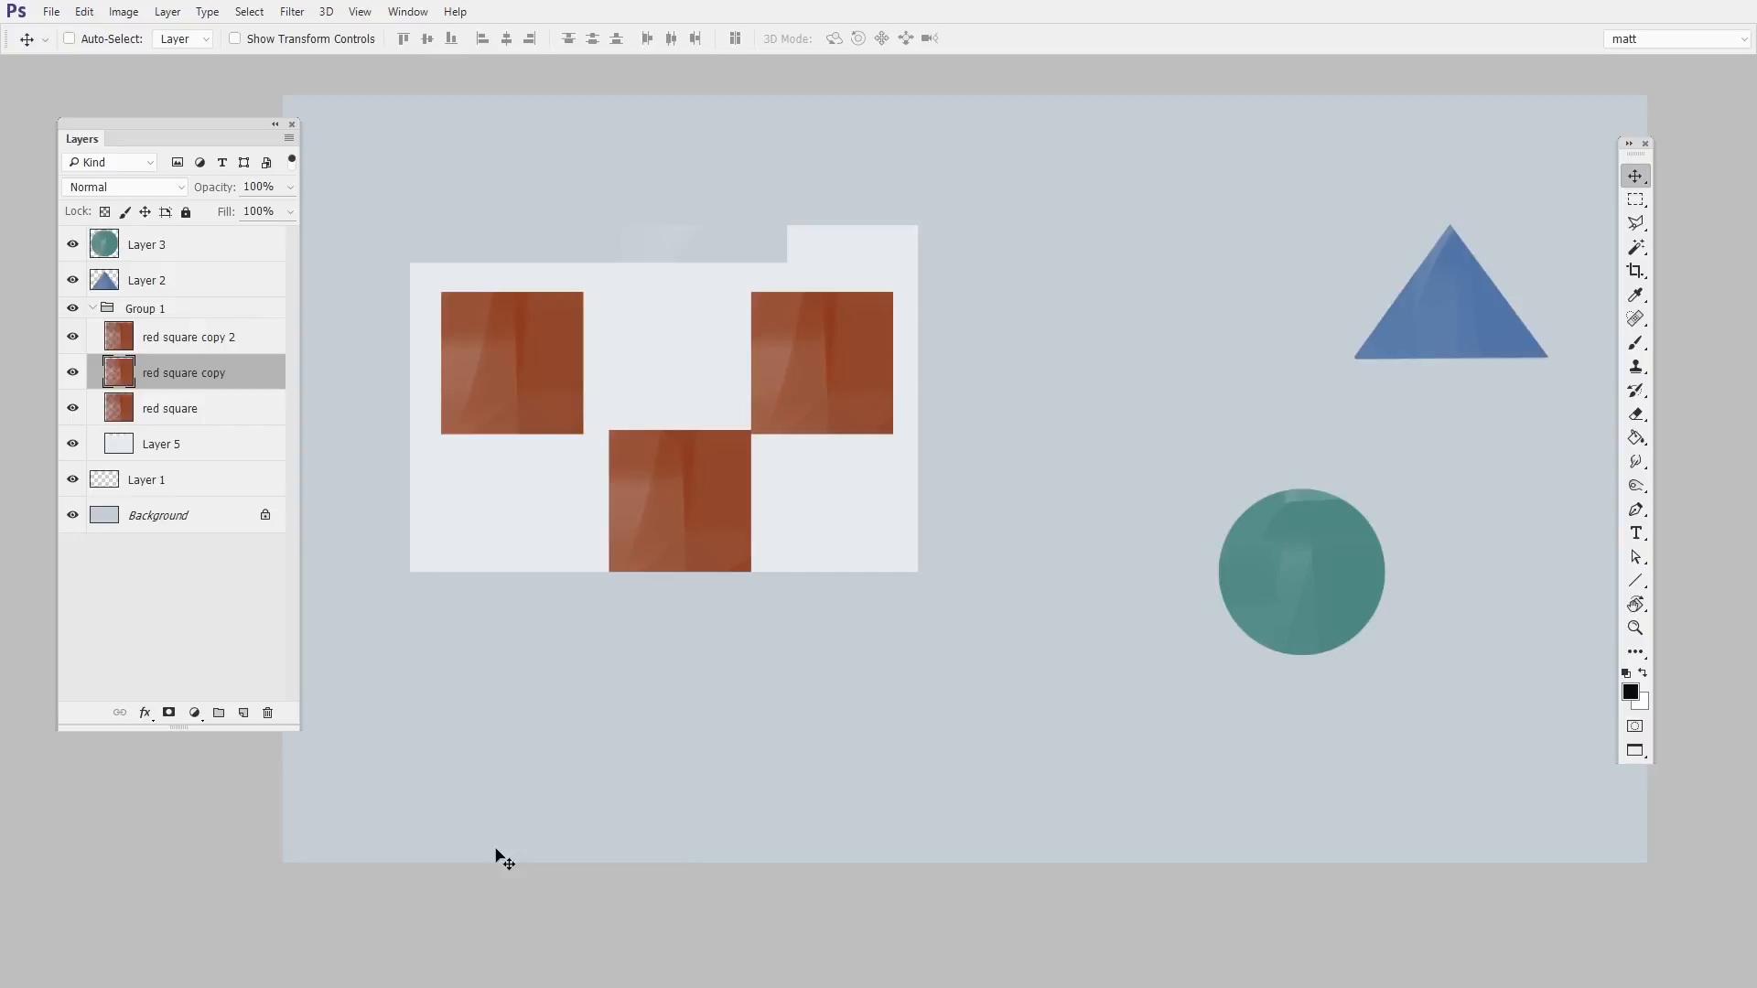
mouse_move(192, 483)
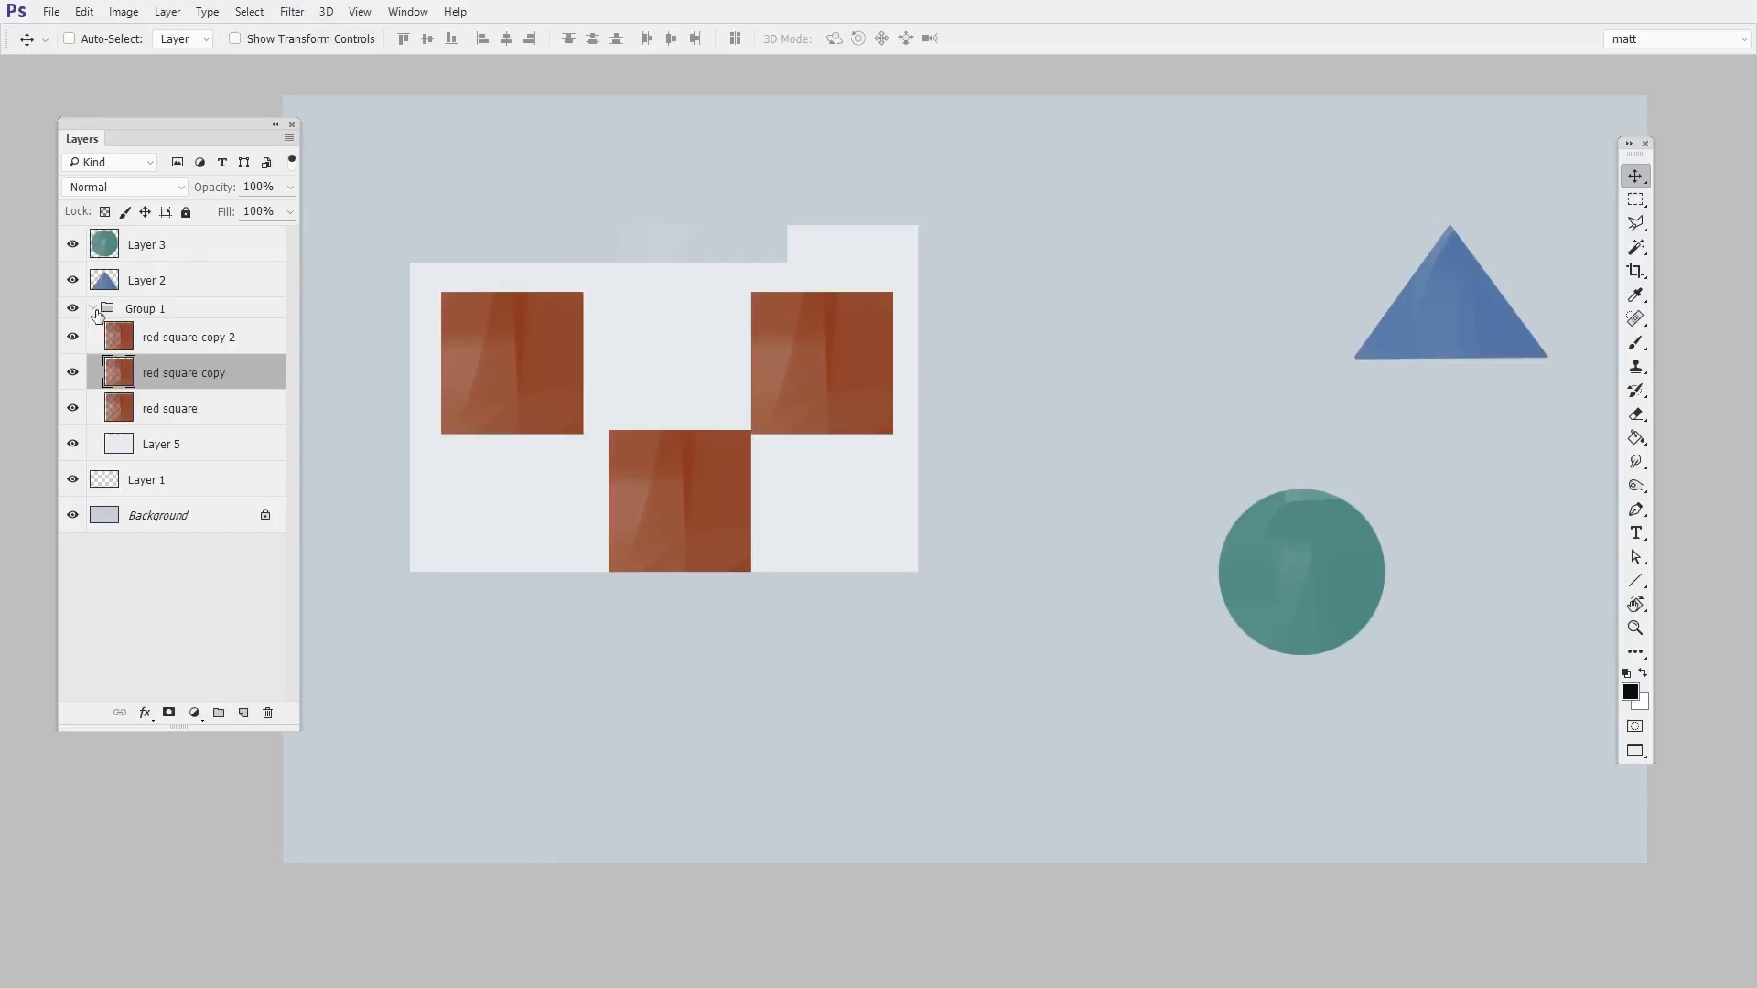
Step: Collapse and toggle Group 1's visibility, then Alt-drag a duplicate red square below the folder shape
click(92, 308)
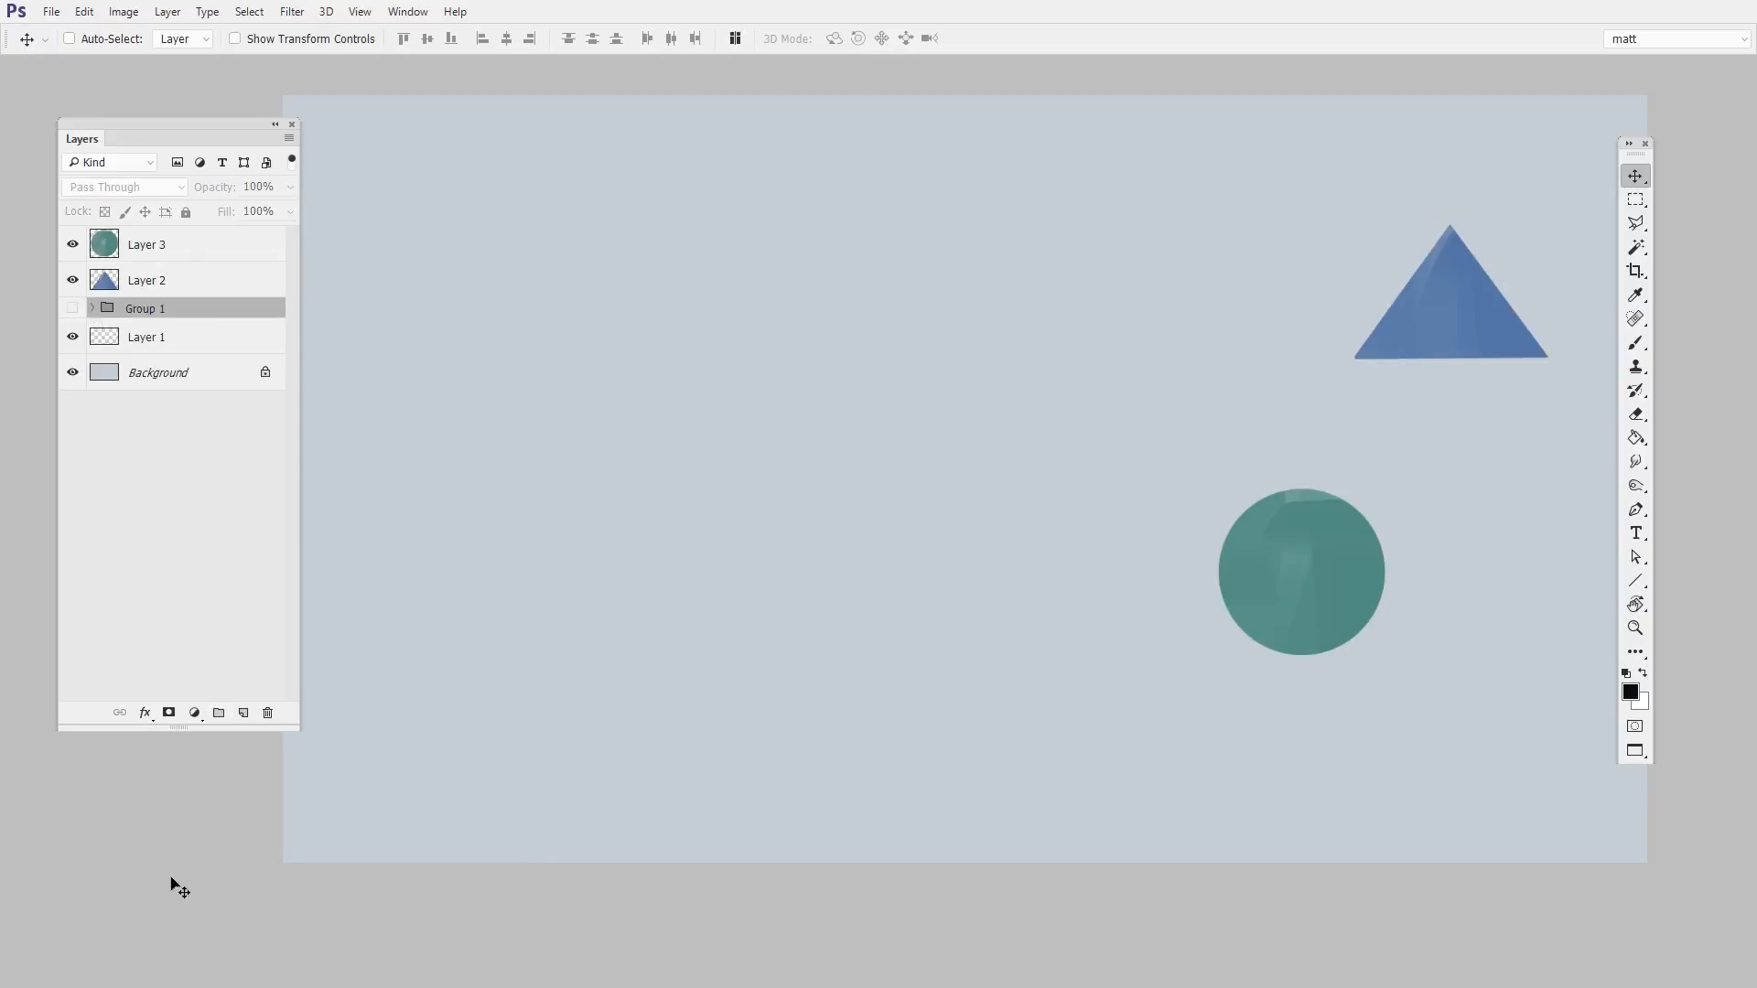
click(72, 308)
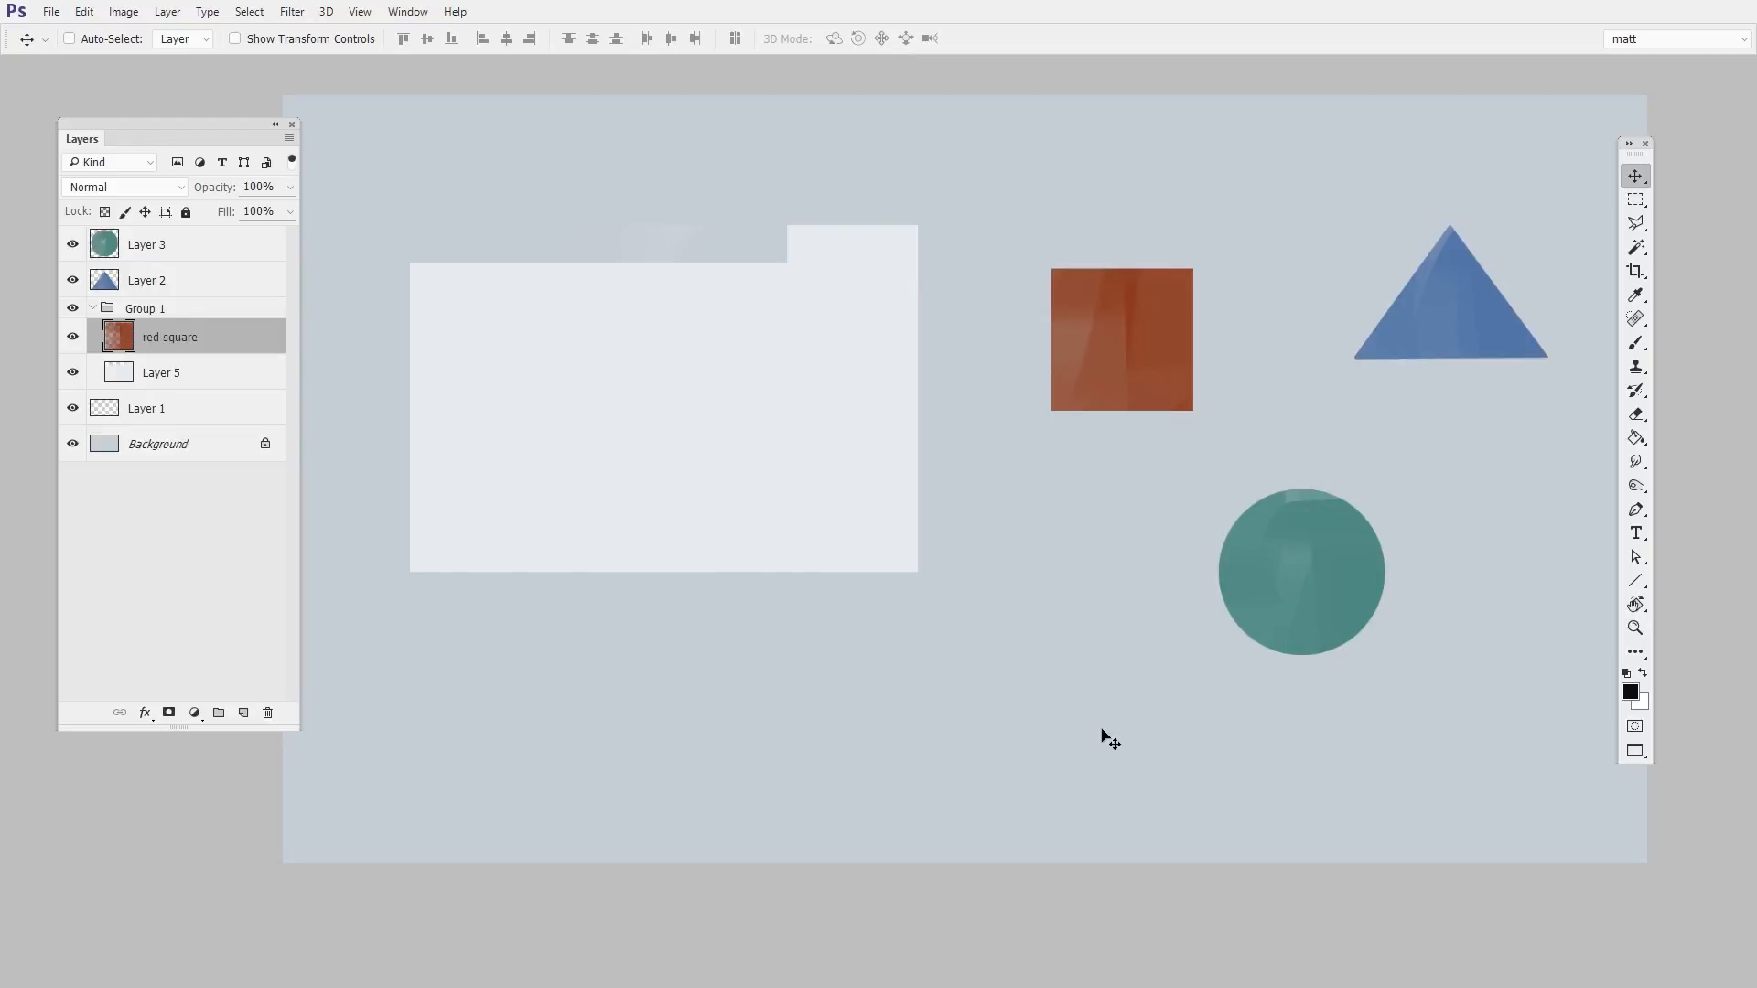
click(68, 39)
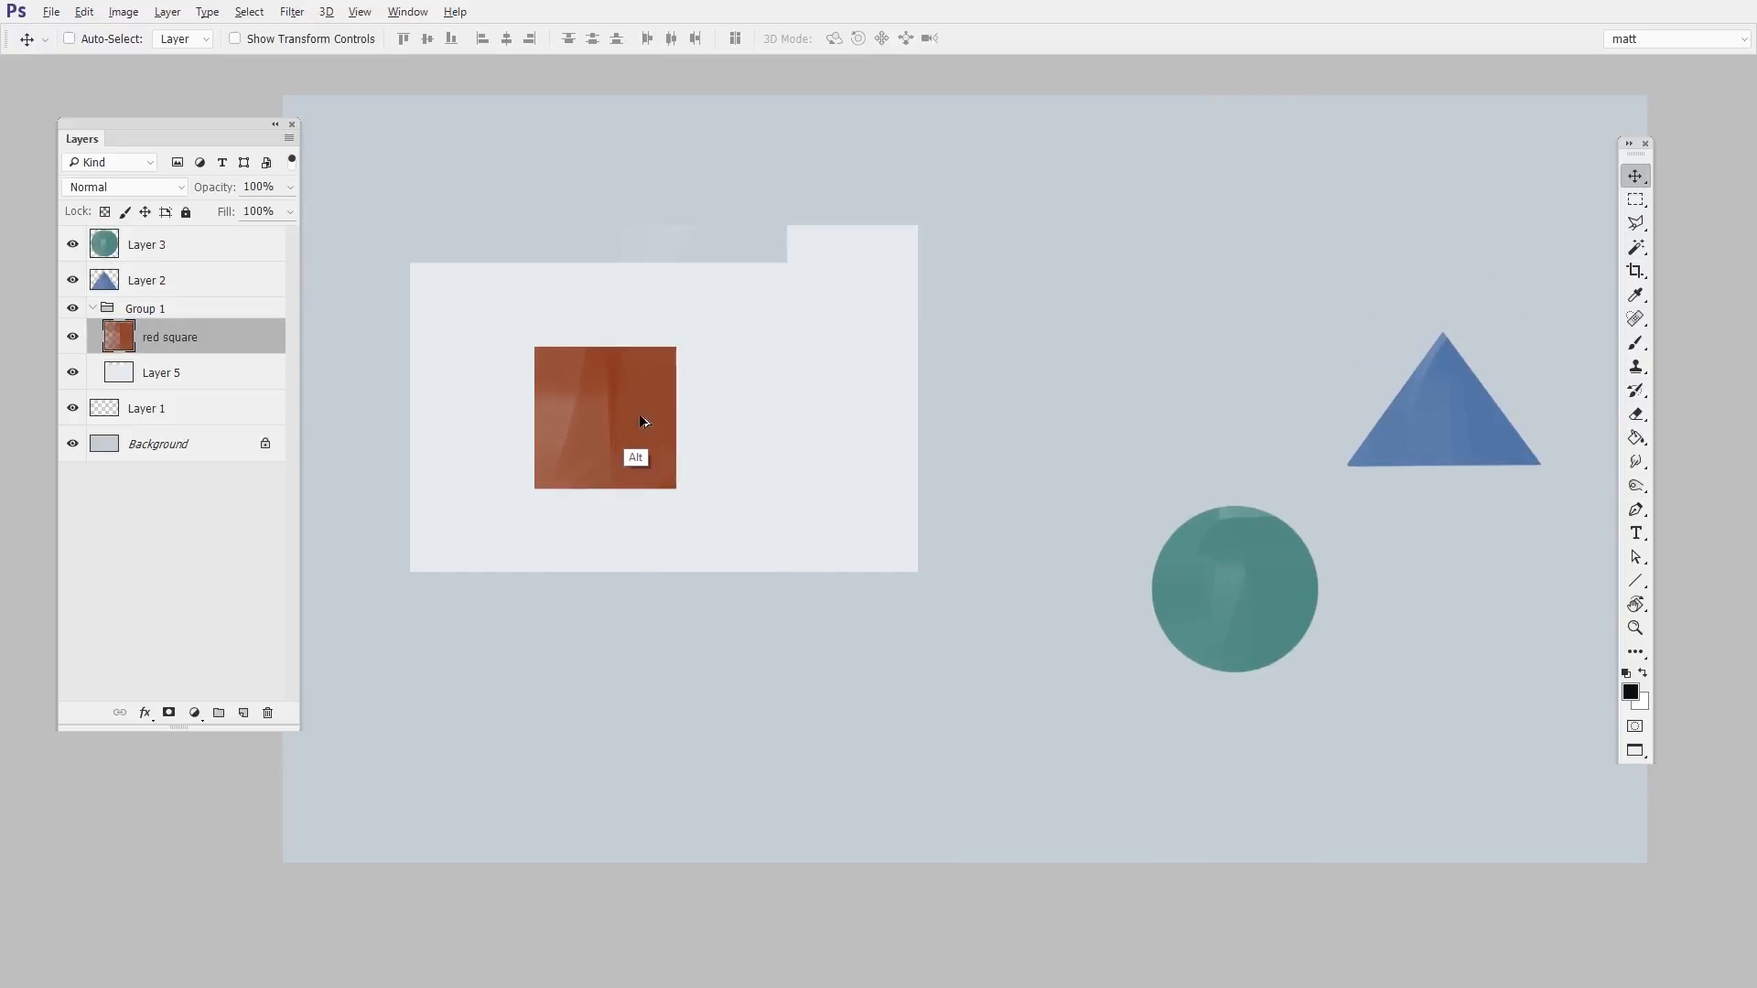
drag(605, 418, 798, 602)
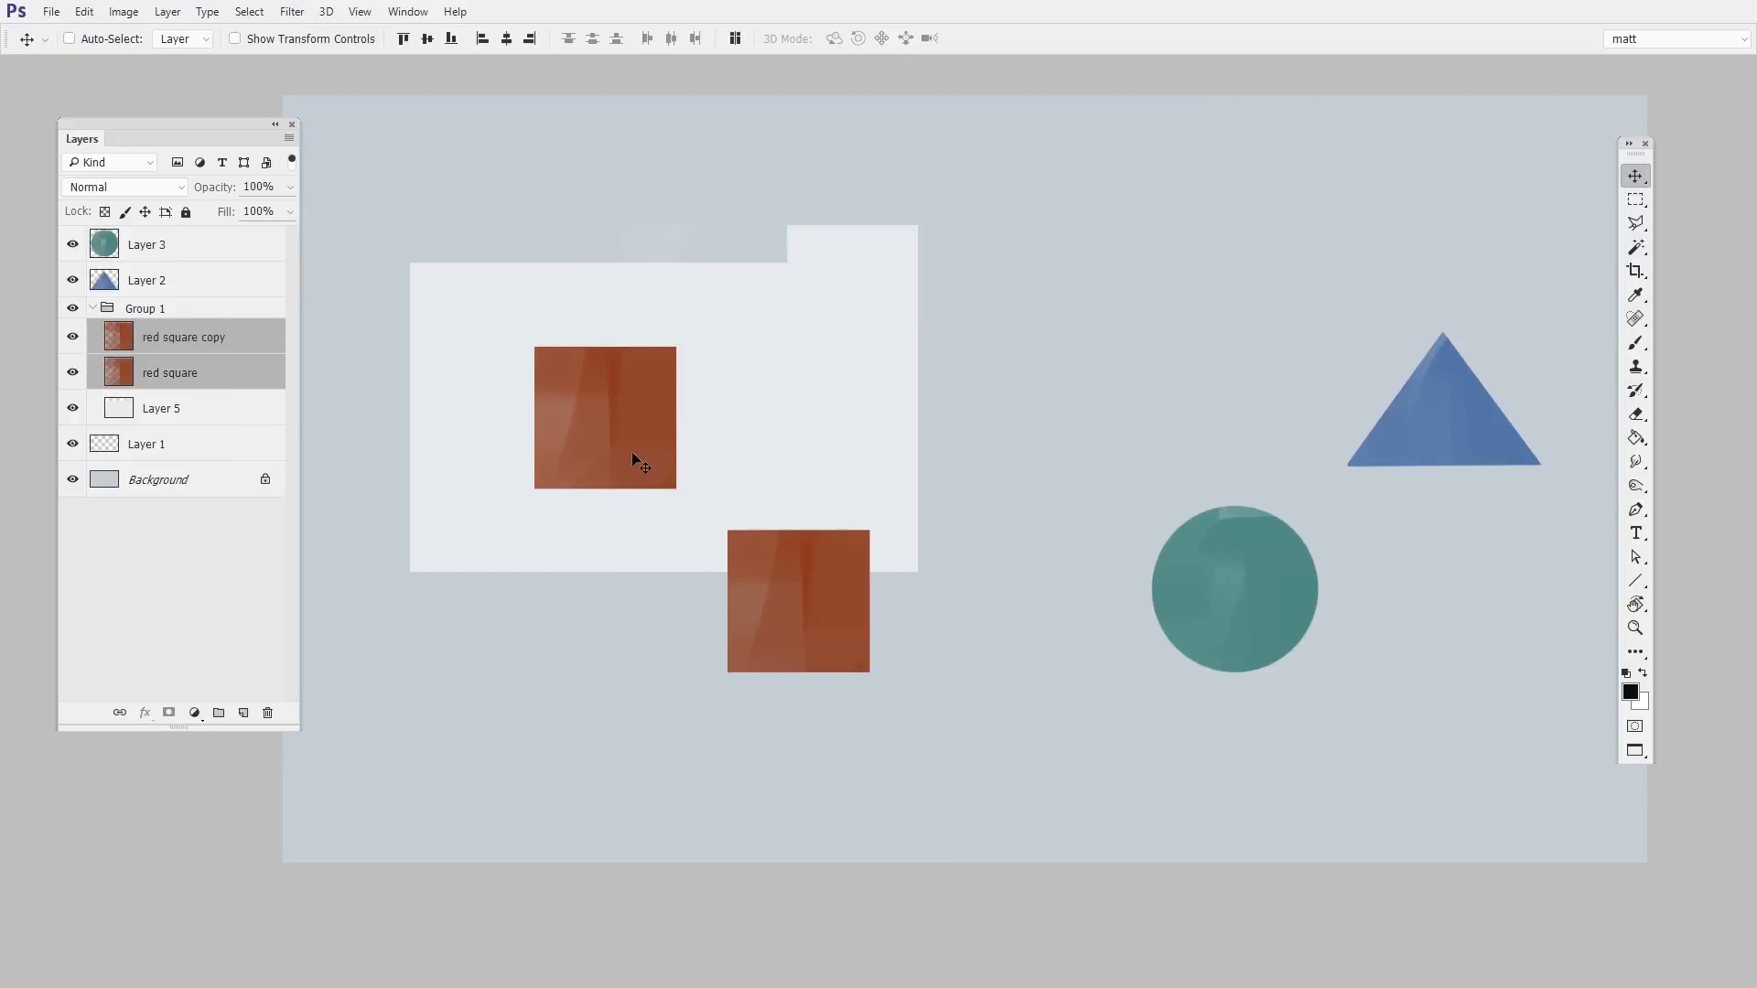